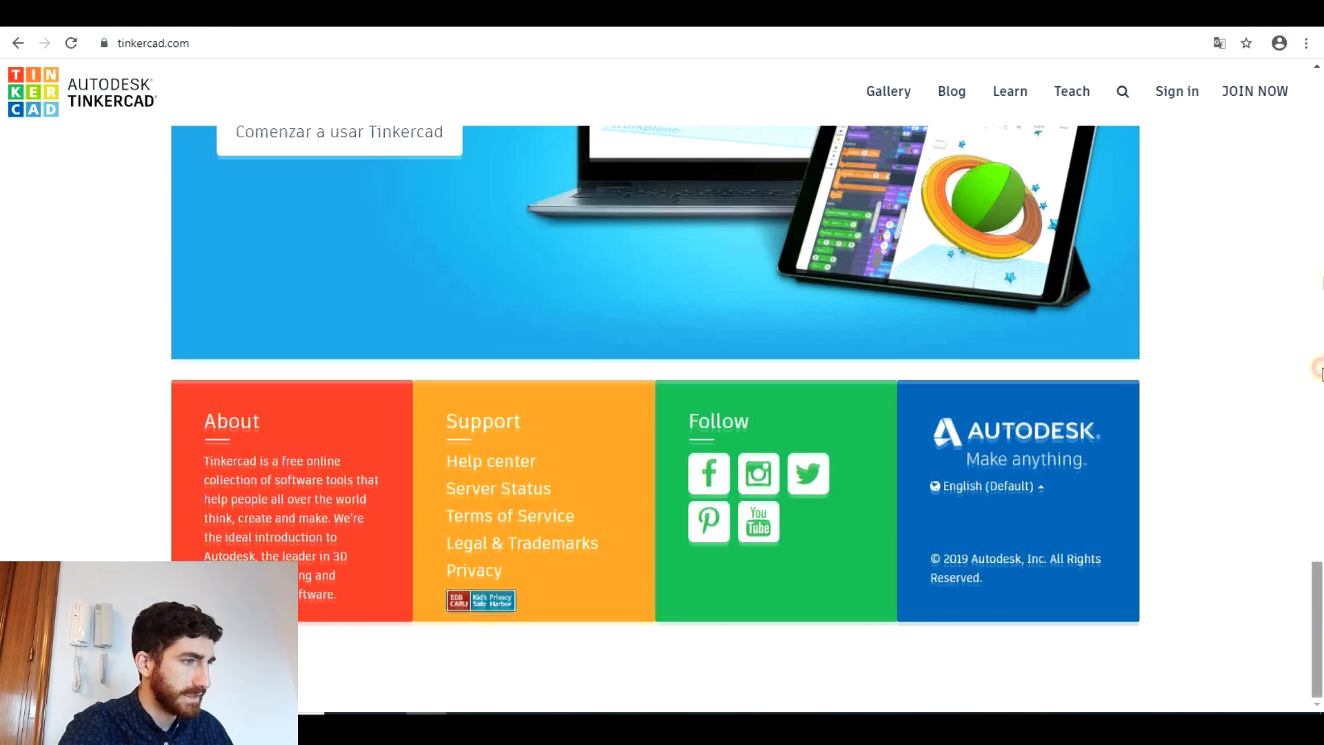
# Step: Reach the sign-in page and choose to log in with an email or username account
pyautogui.scroll(3)
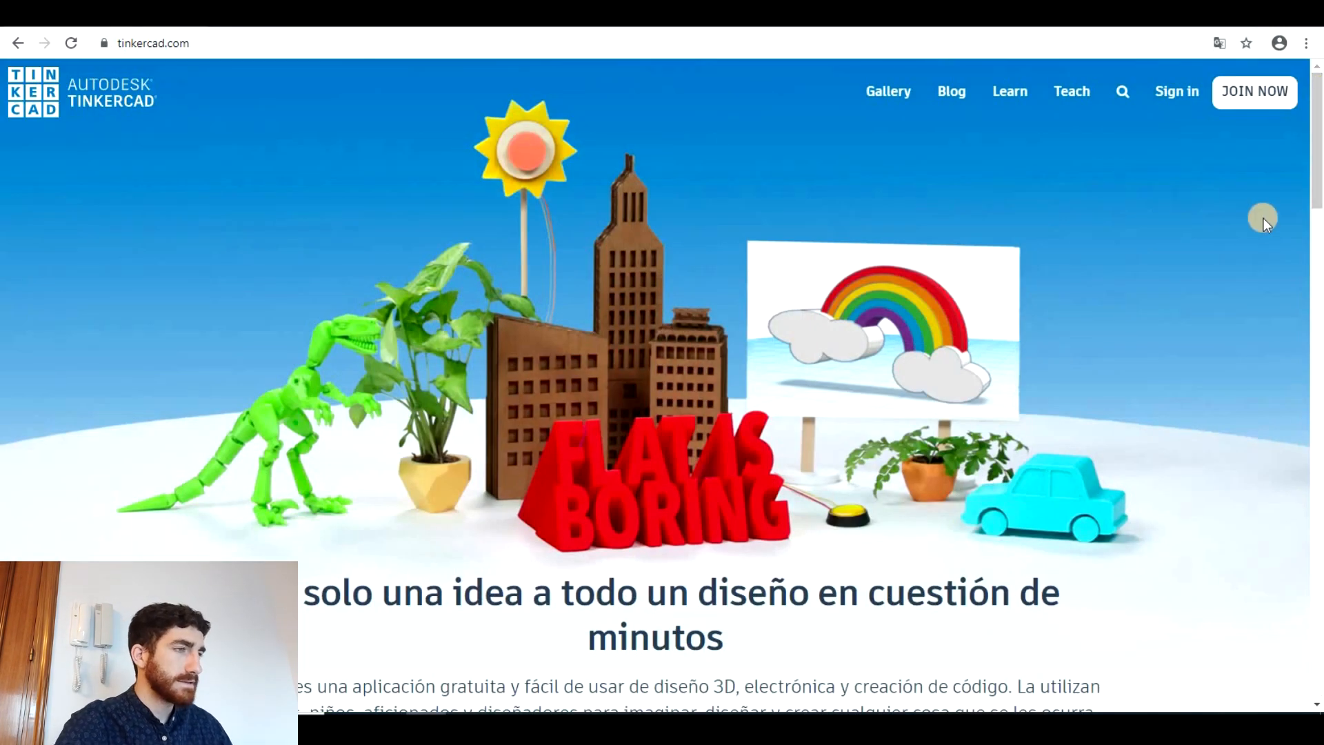
pyautogui.moveTo(1253, 91)
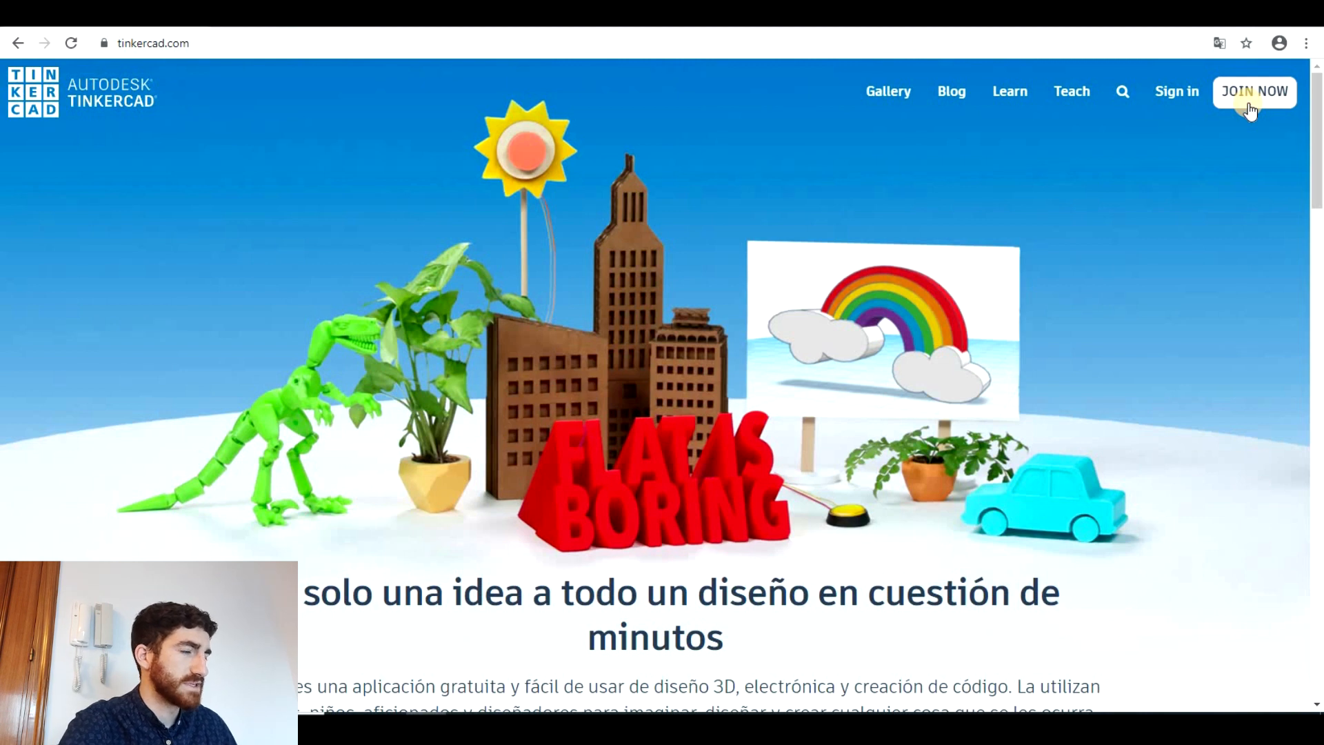
pyautogui.click(1255, 91)
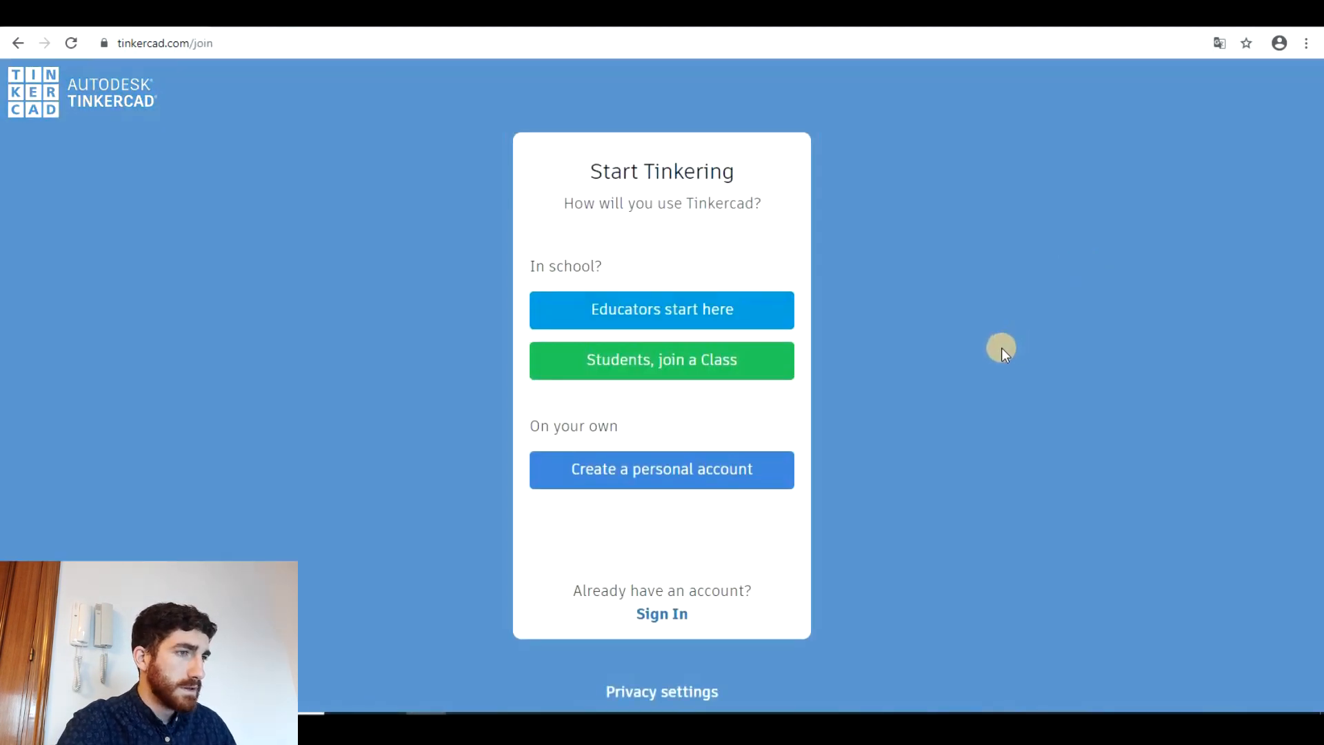
pyautogui.moveTo(662, 481)
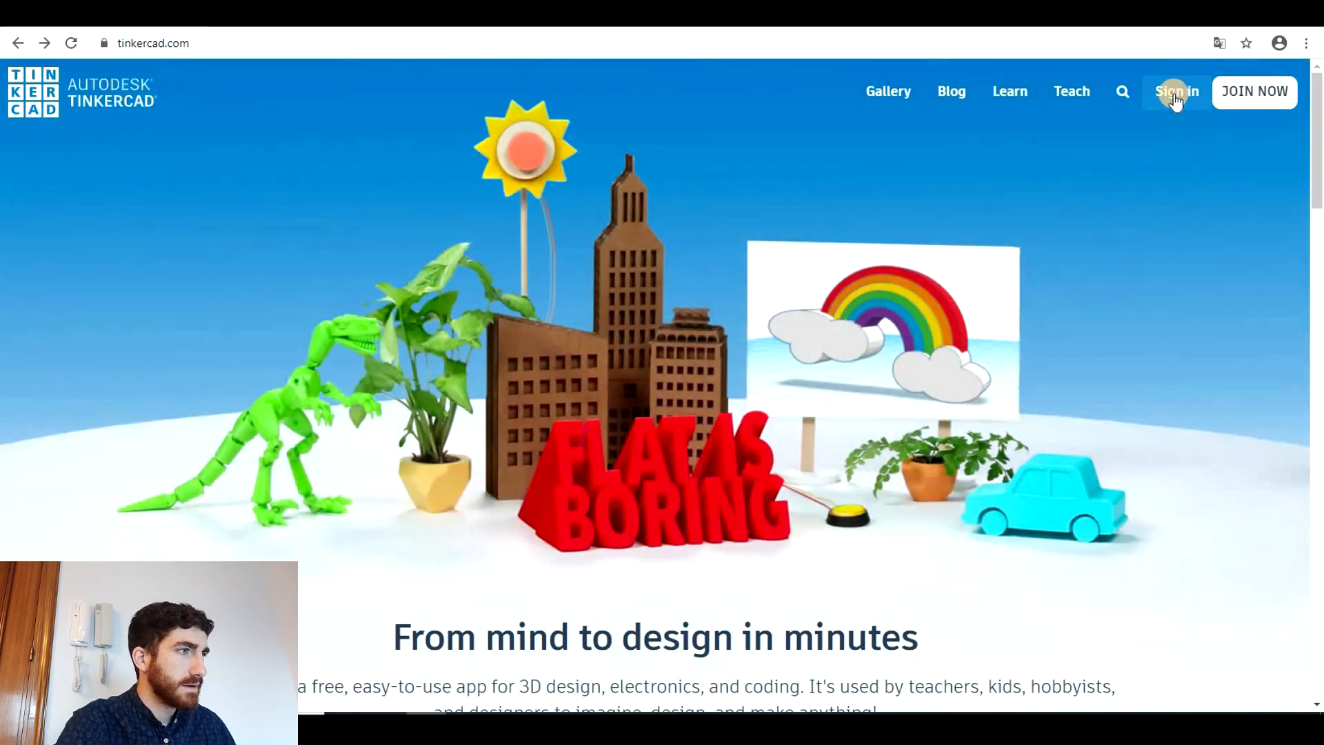
pyautogui.click(1175, 91)
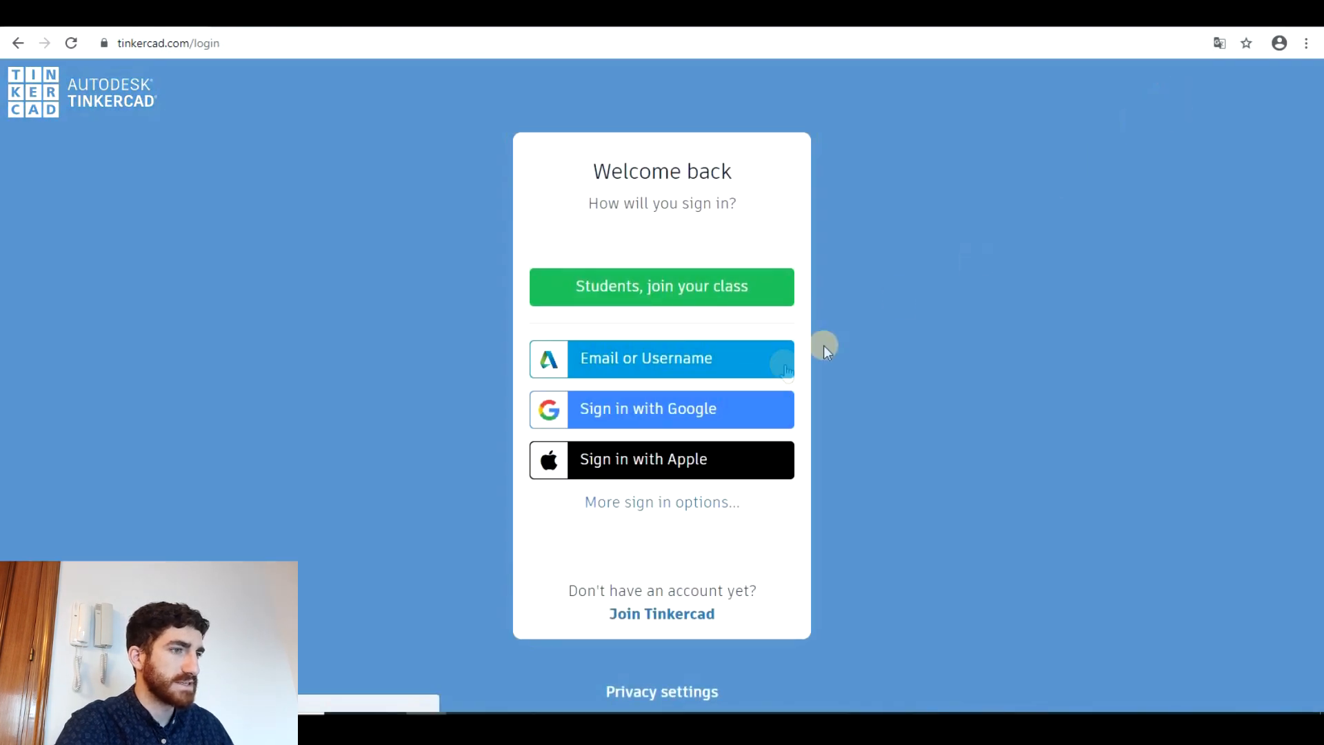
pyautogui.click(660, 409)
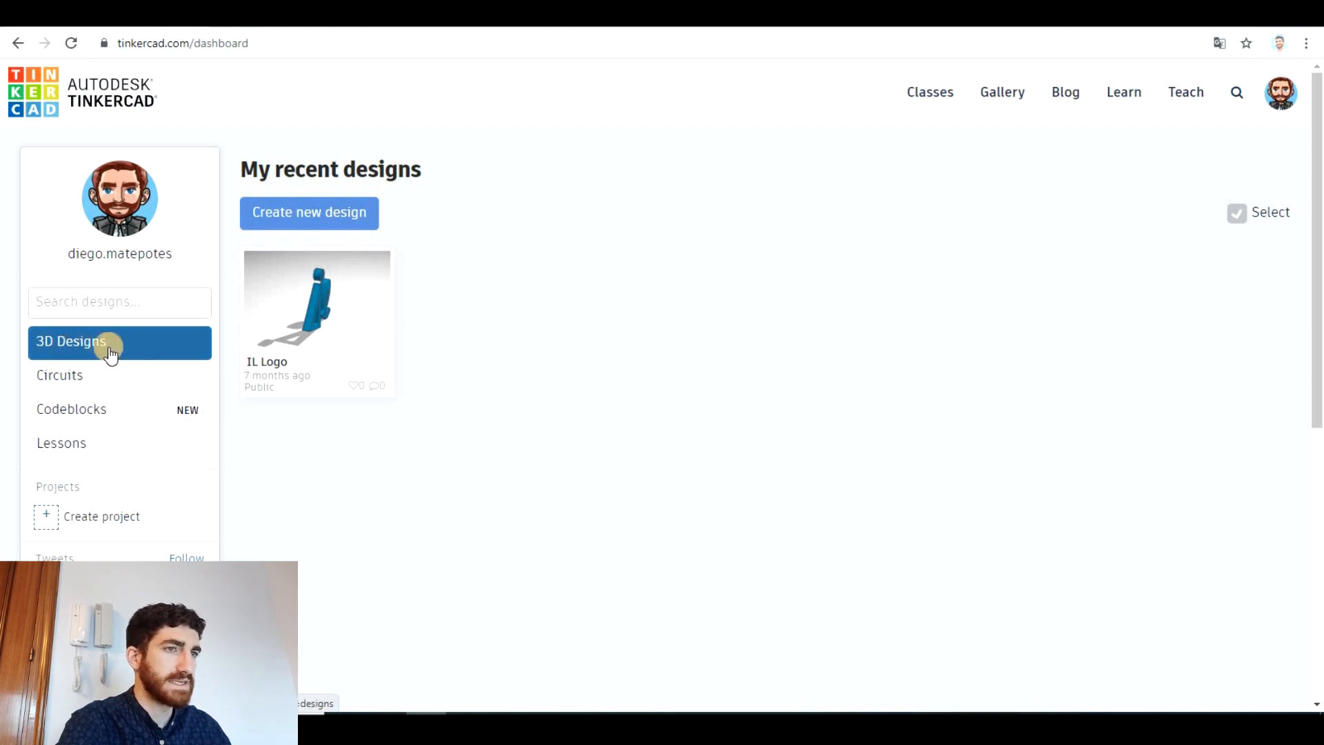
pyautogui.moveTo(309, 212)
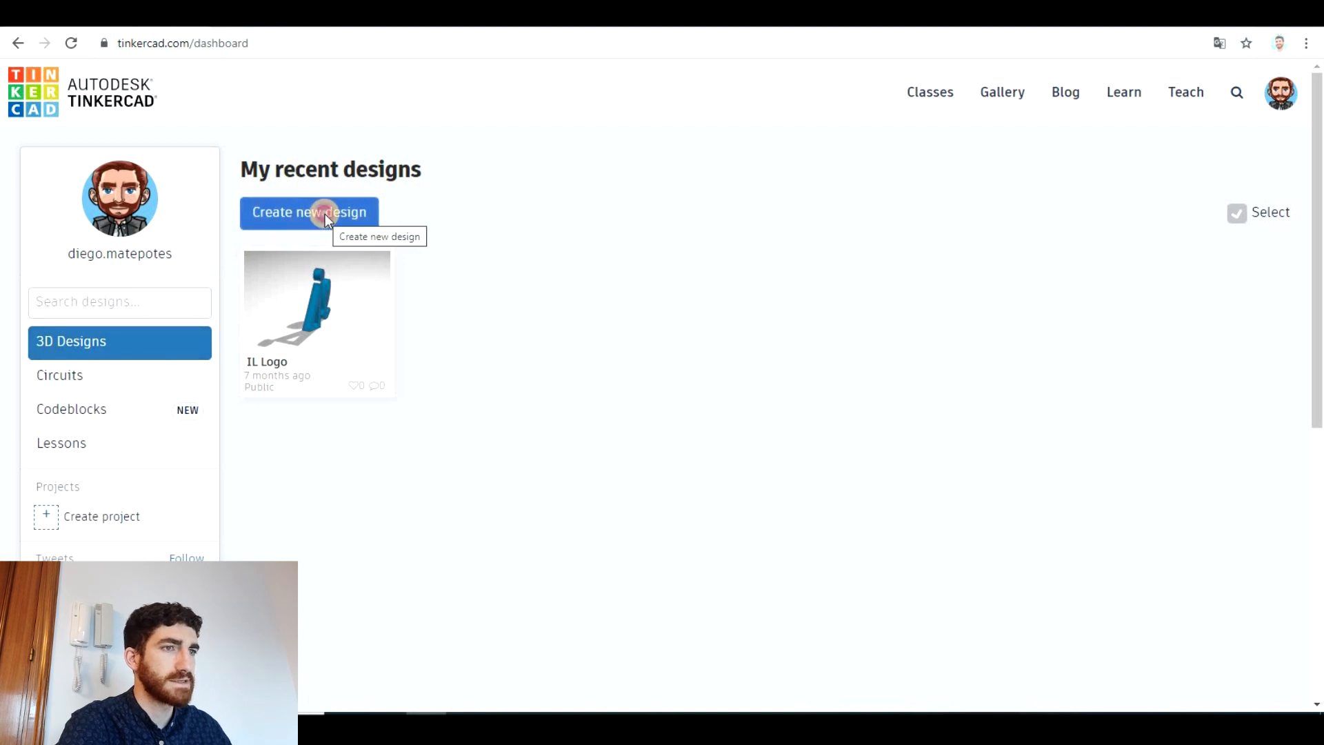
# Step: Start a new 3D design and place a red box near the centre of the workplane
pyautogui.click(309, 212)
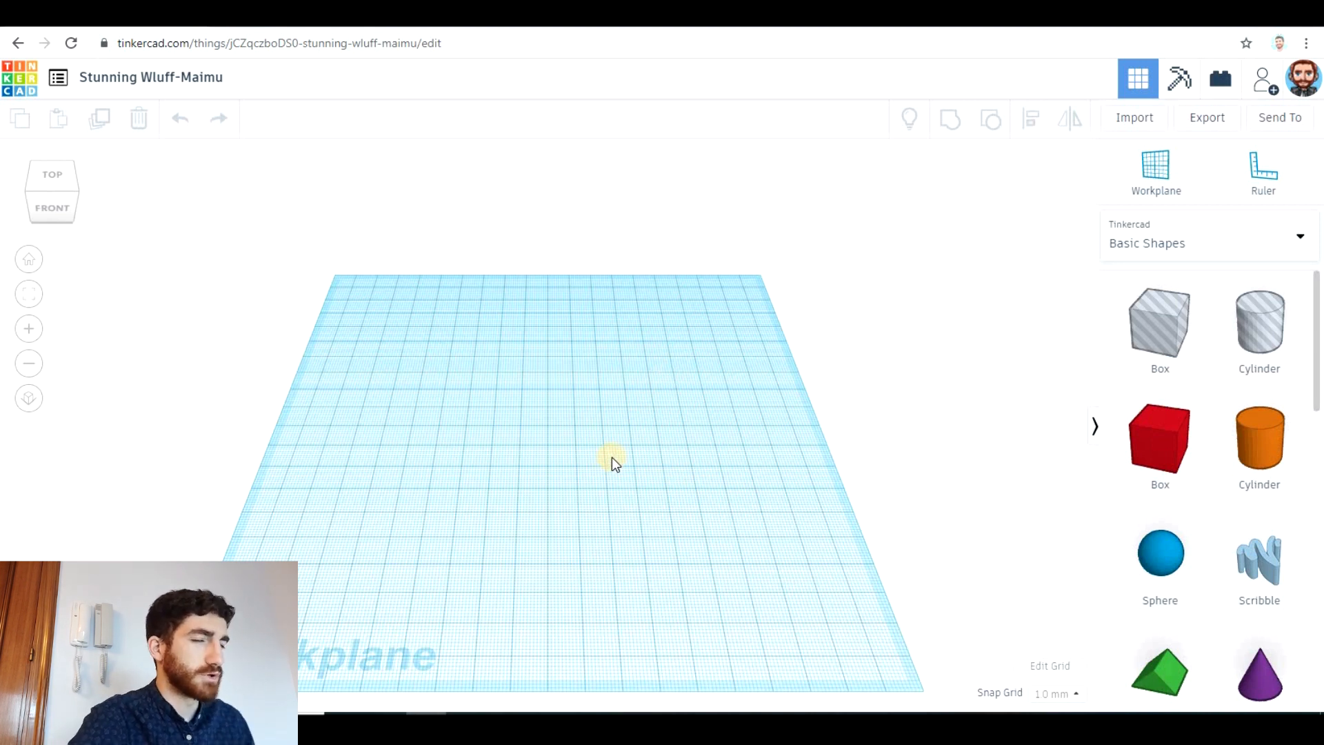
pyautogui.moveTo(675, 457)
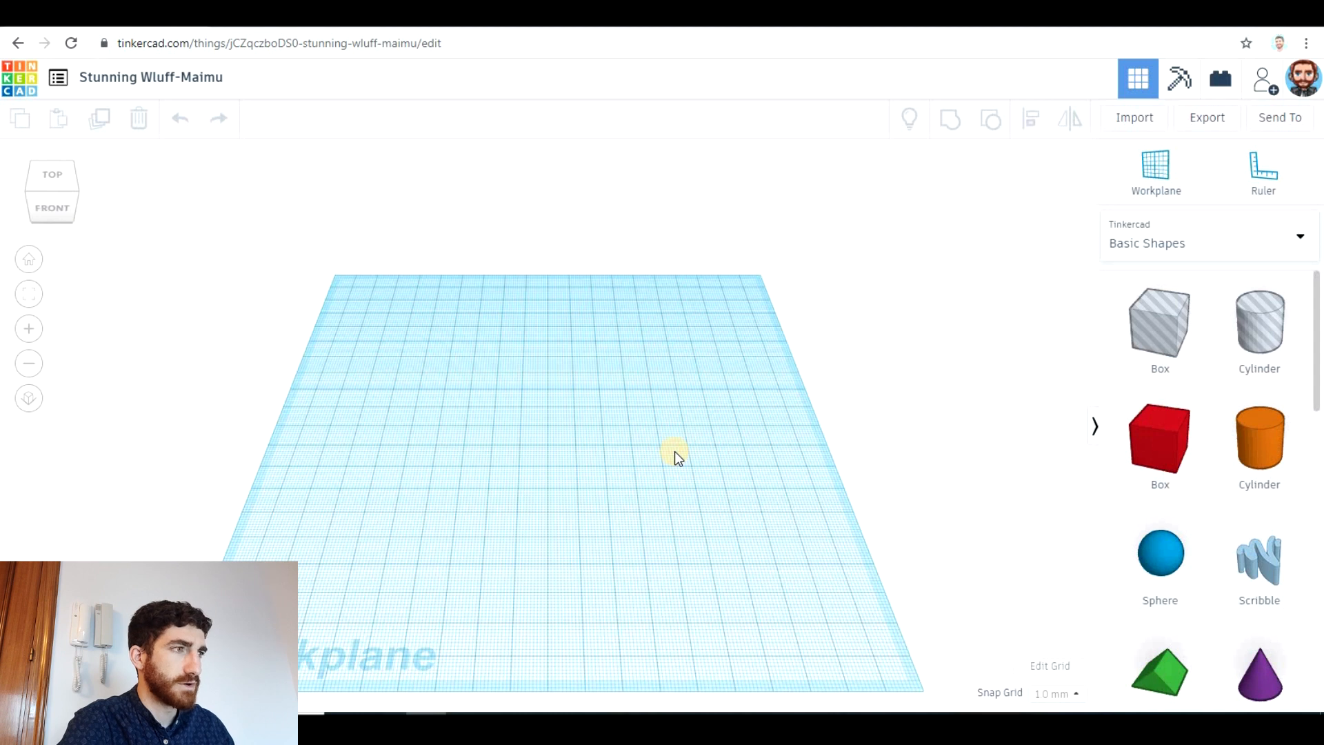
pyautogui.moveTo(1218, 290)
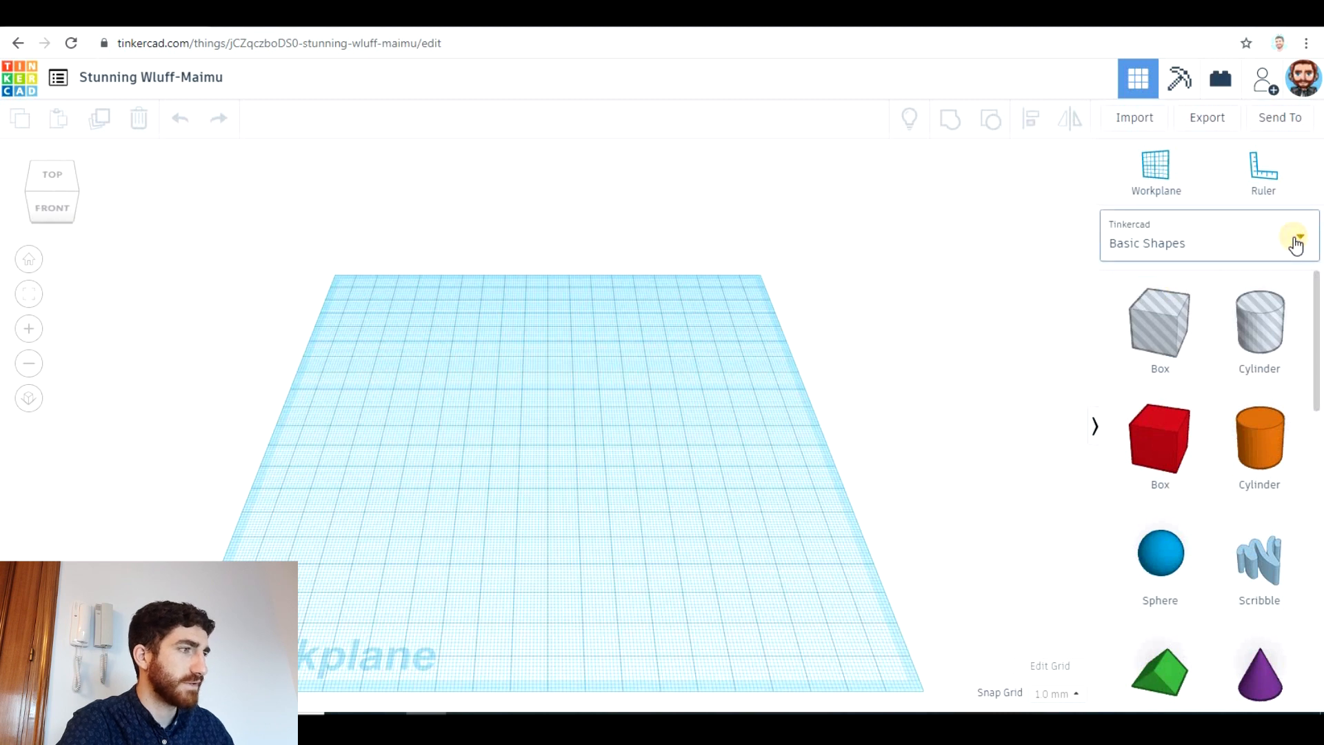
pyautogui.click(1296, 243)
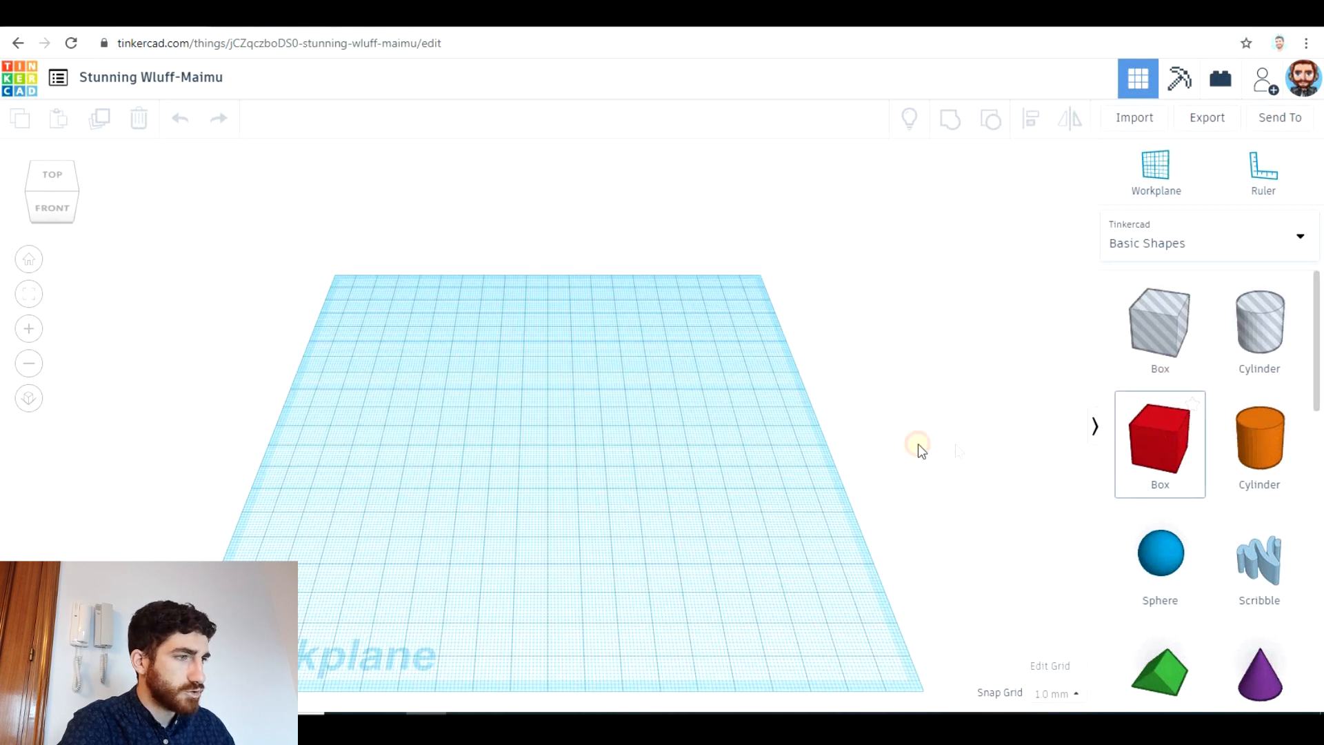
pyautogui.moveTo(1160, 443); pyautogui.dragTo(541, 434)
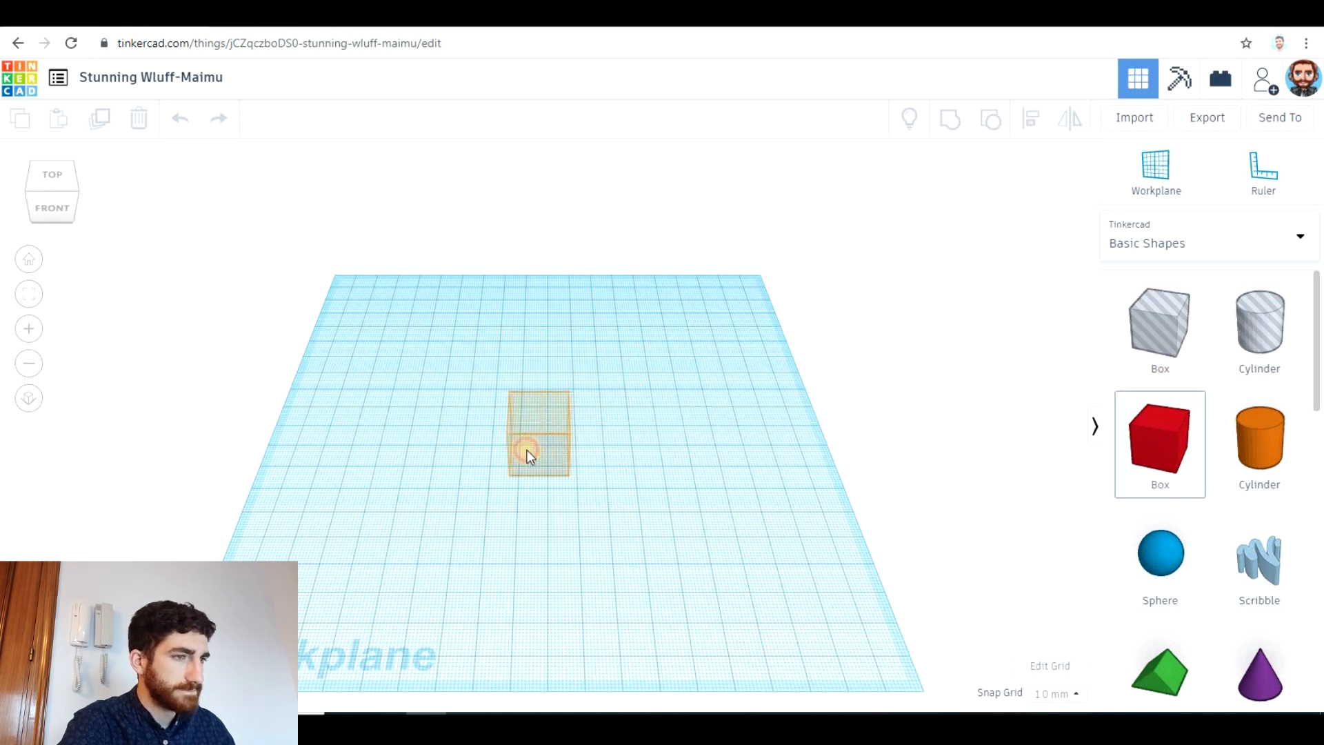
pyautogui.click(539, 433)
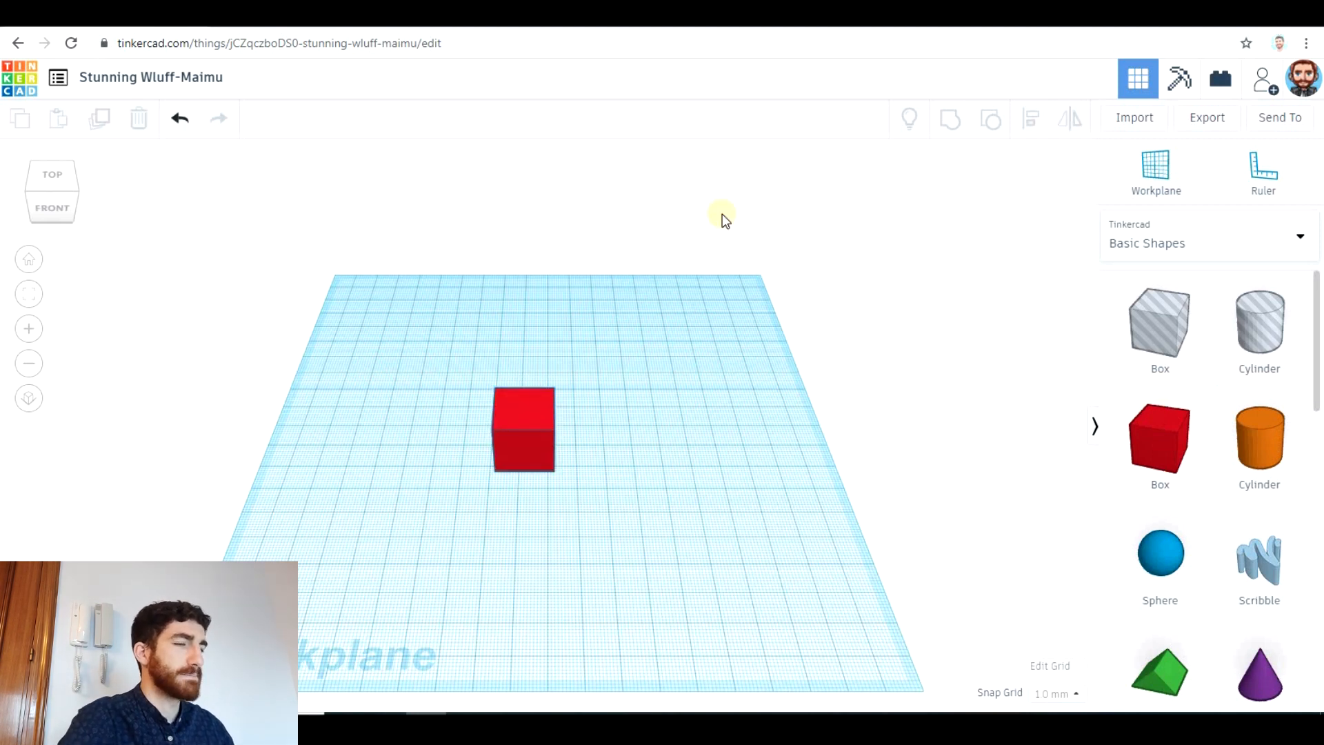
pyautogui.moveTo(561, 506)
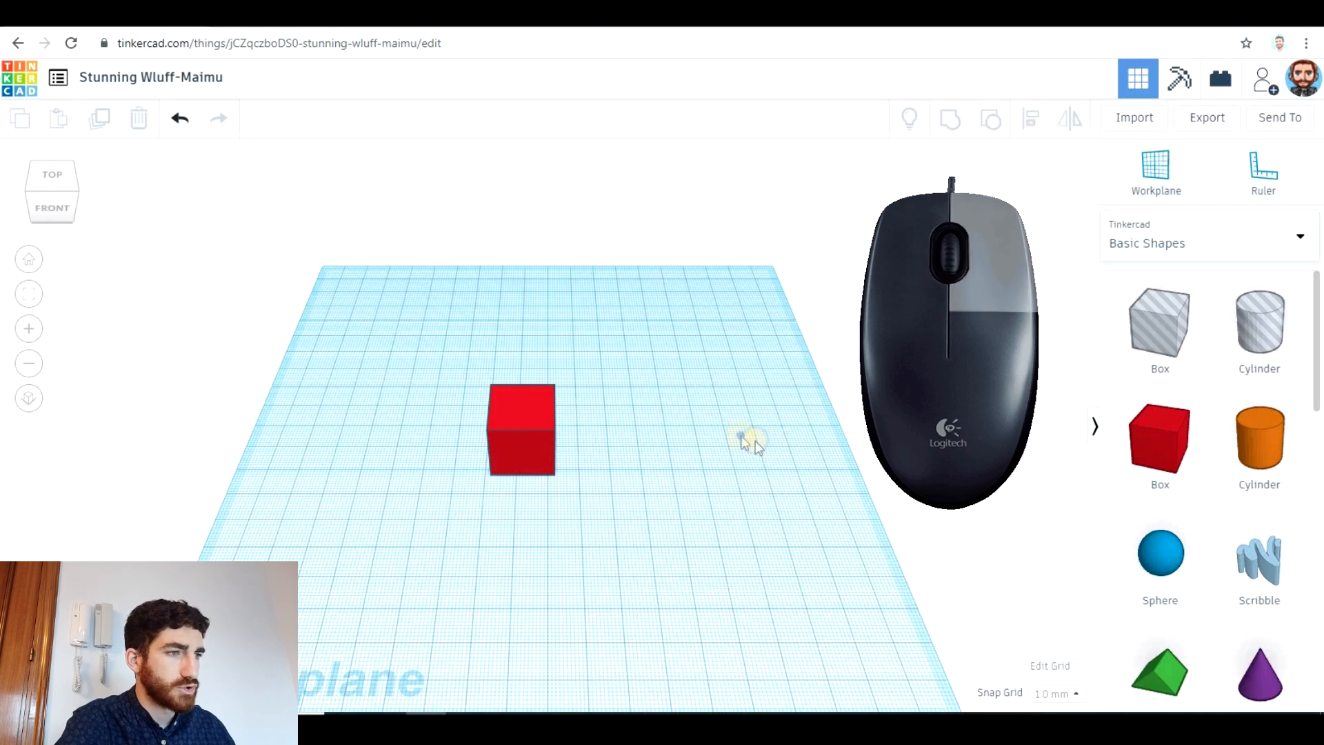
# Step: Orbit the view to inspect the box from a low angle and from beneath the workplane
pyautogui.moveTo(743, 443); pyautogui.dragTo(616, 406)
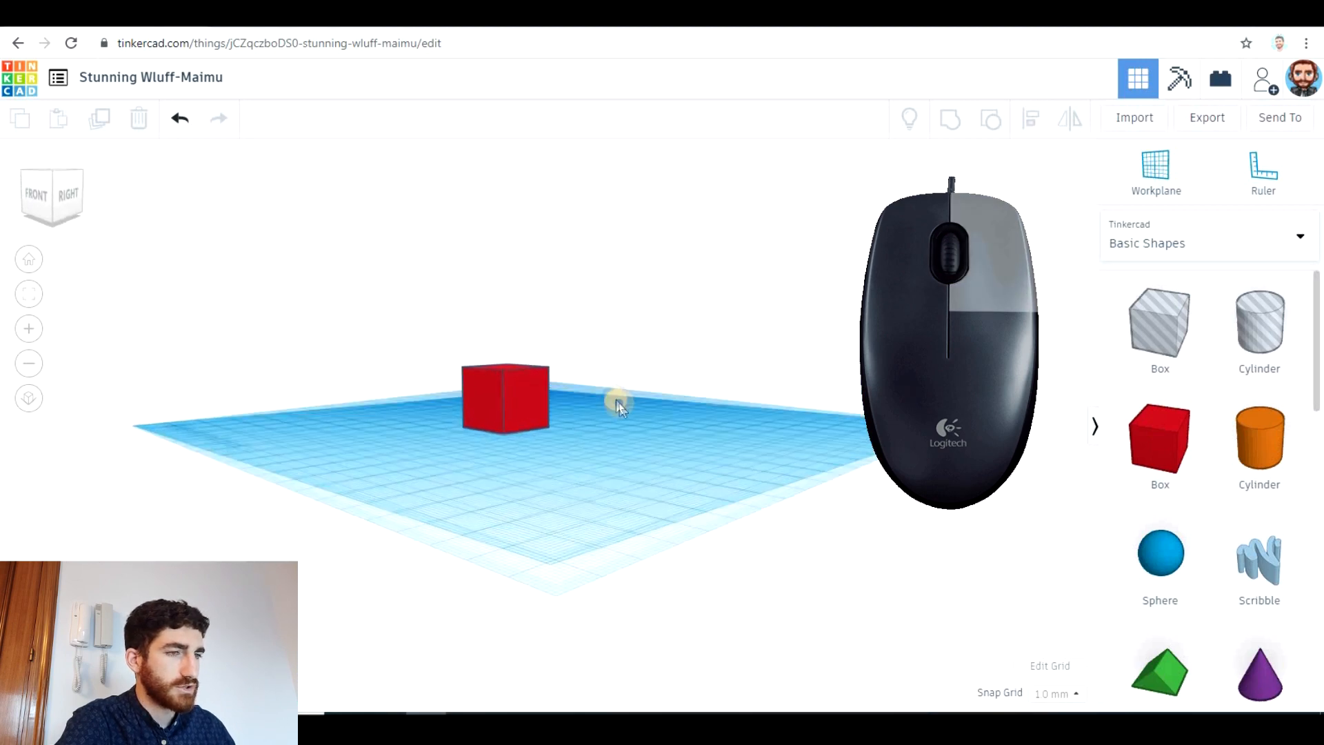
pyautogui.moveTo(616, 406); pyautogui.dragTo(727, 303)
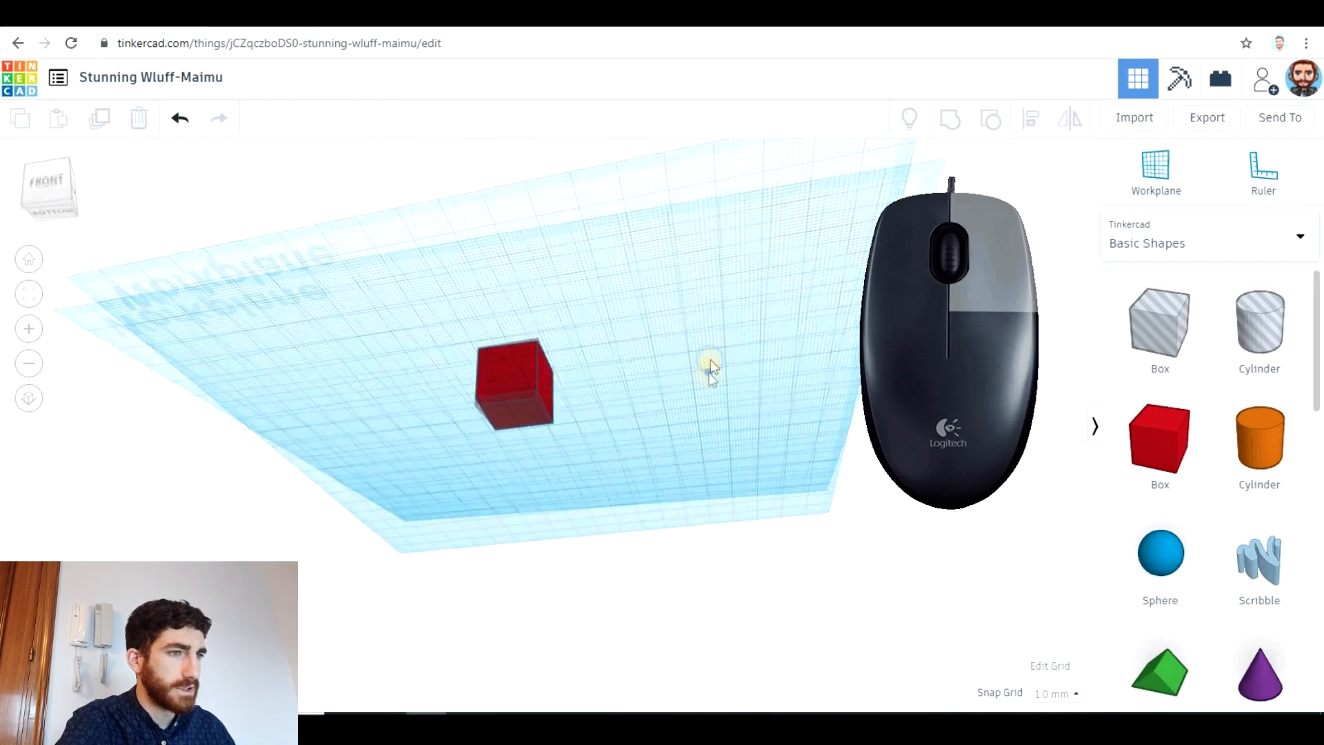
pyautogui.moveTo(709, 371); pyautogui.dragTo(727, 430)
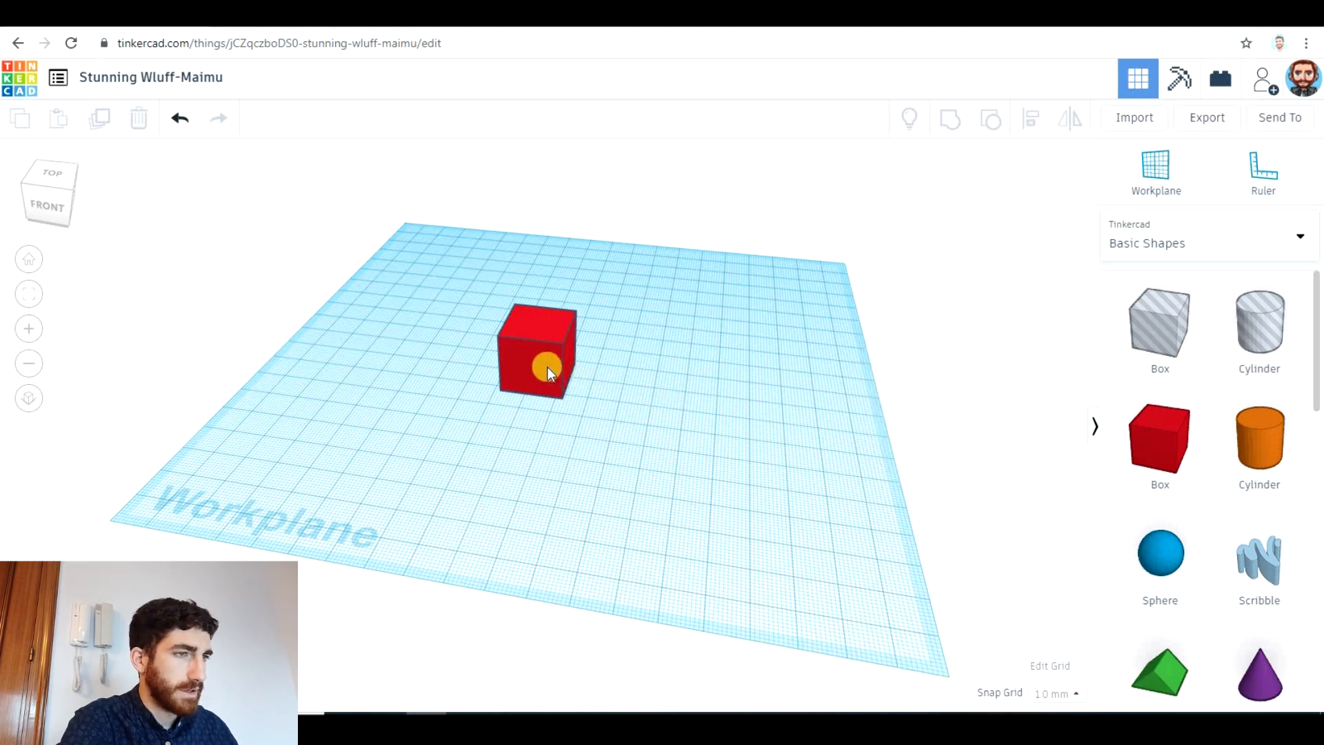
# Step: Narrow the red box to 19 mm and rotate it about its vertical and horizontal axes
pyautogui.click(536, 350)
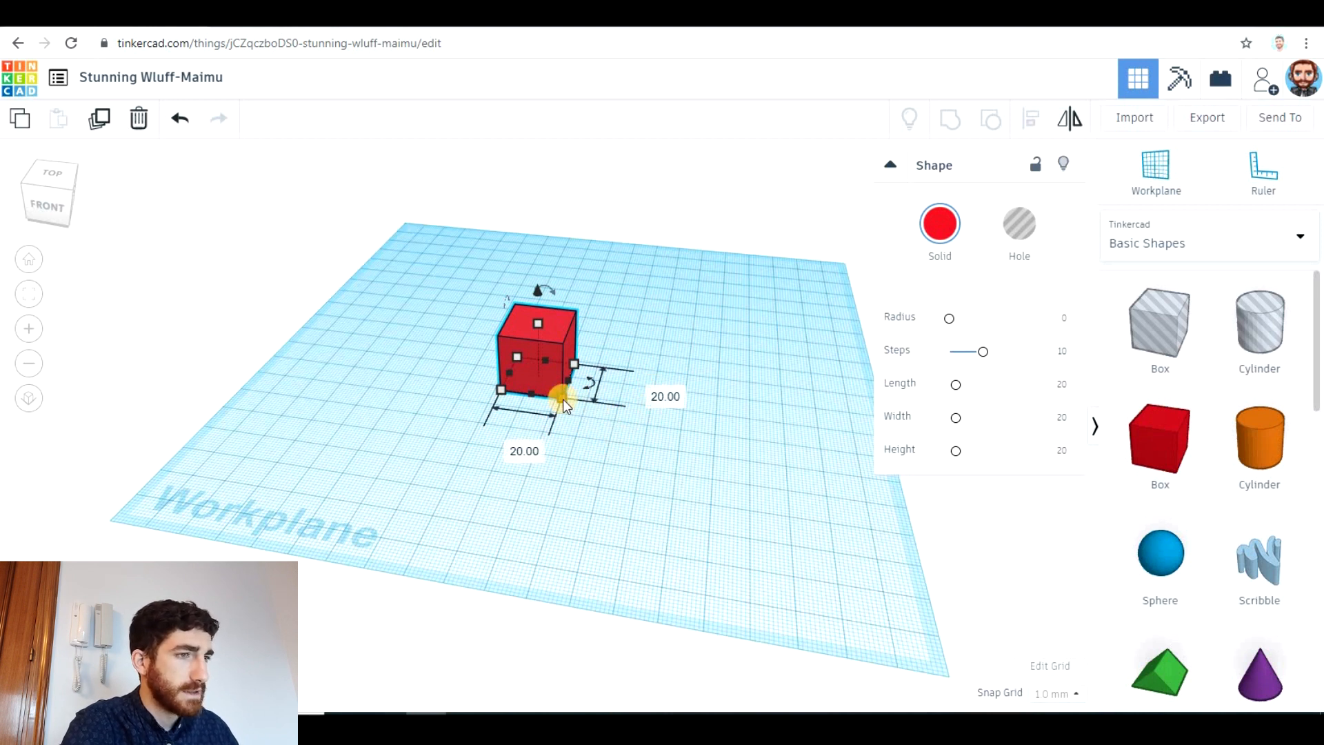
pyautogui.moveTo(573, 389); pyautogui.dragTo(604, 434)
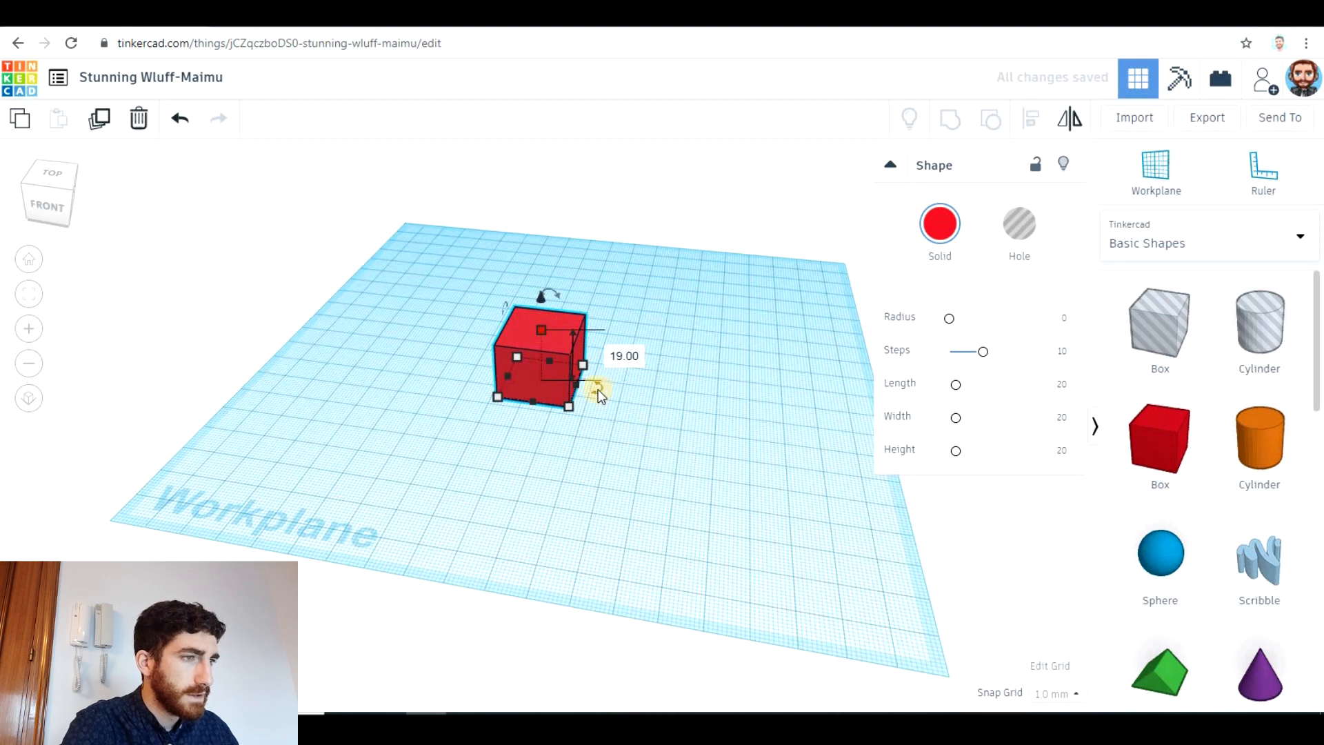
pyautogui.moveTo(596, 389); pyautogui.dragTo(620, 414)
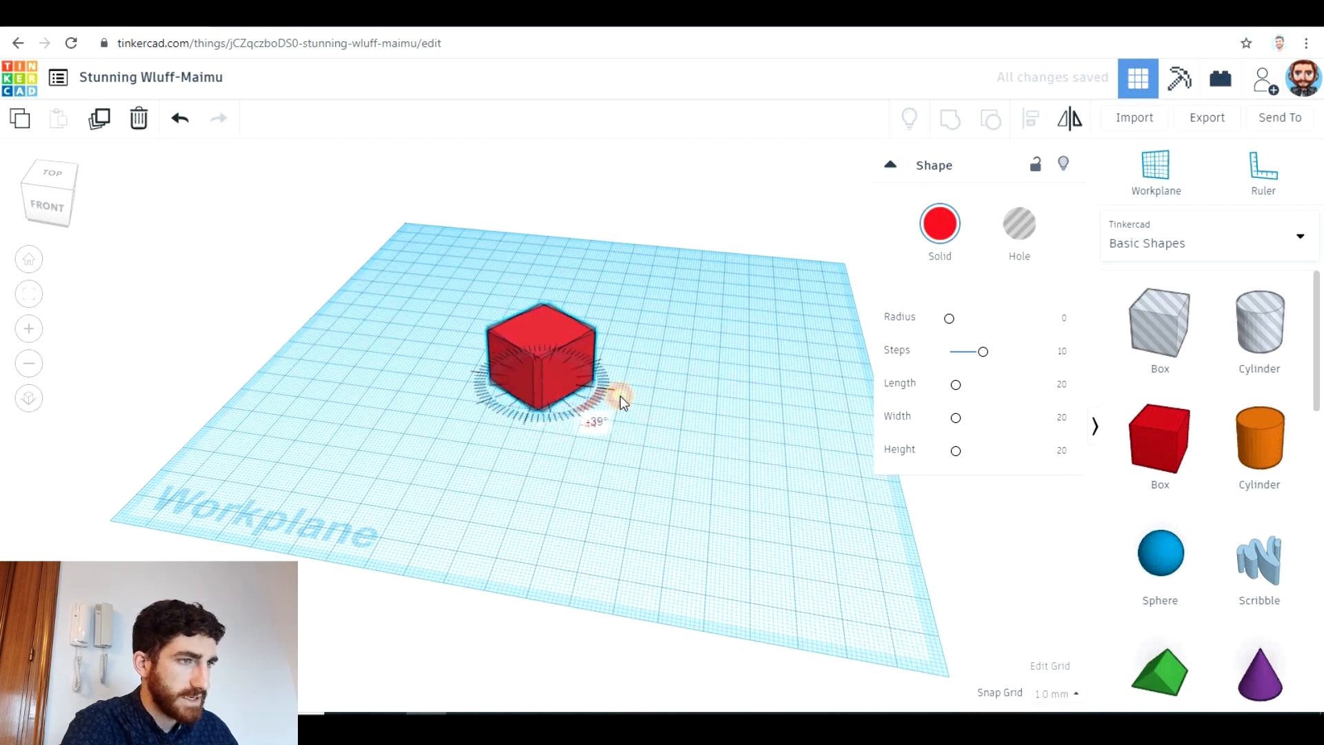
pyautogui.moveTo(621, 401); pyautogui.dragTo(486, 351)
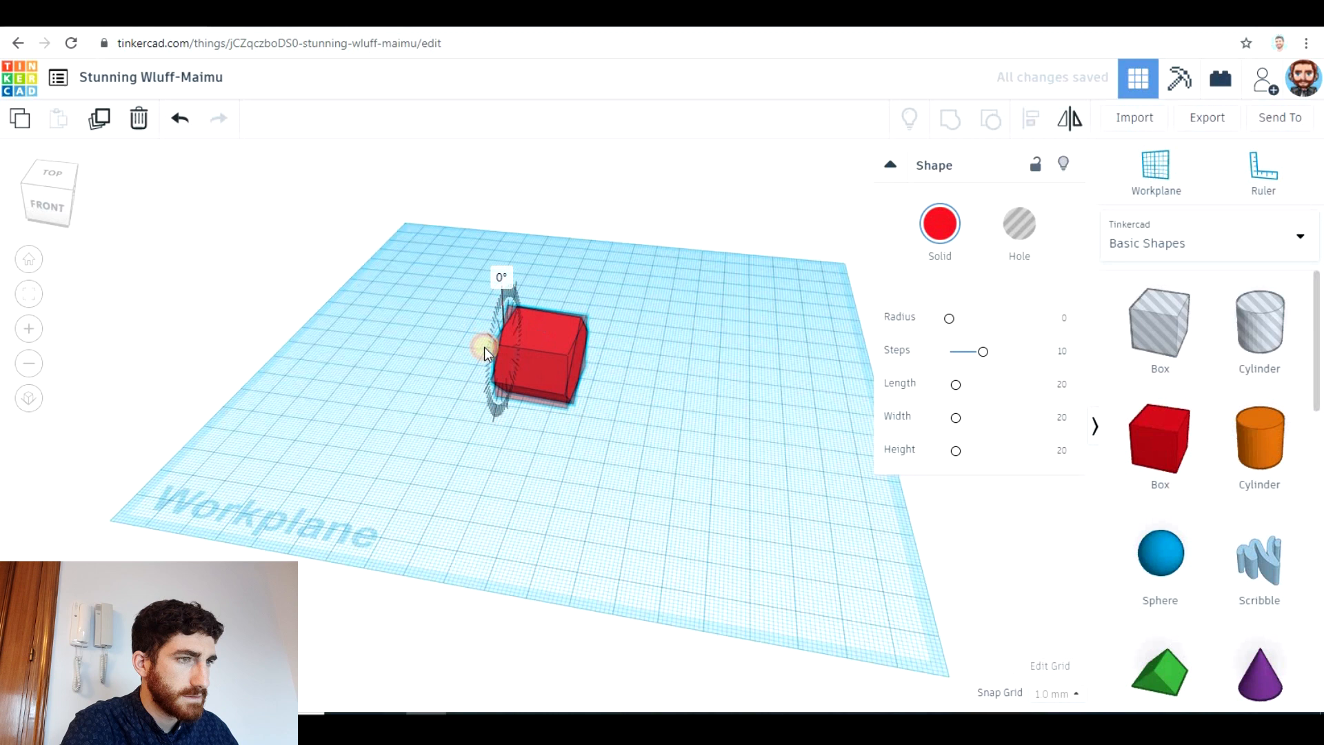
pyautogui.moveTo(485, 346); pyautogui.dragTo(489, 338)
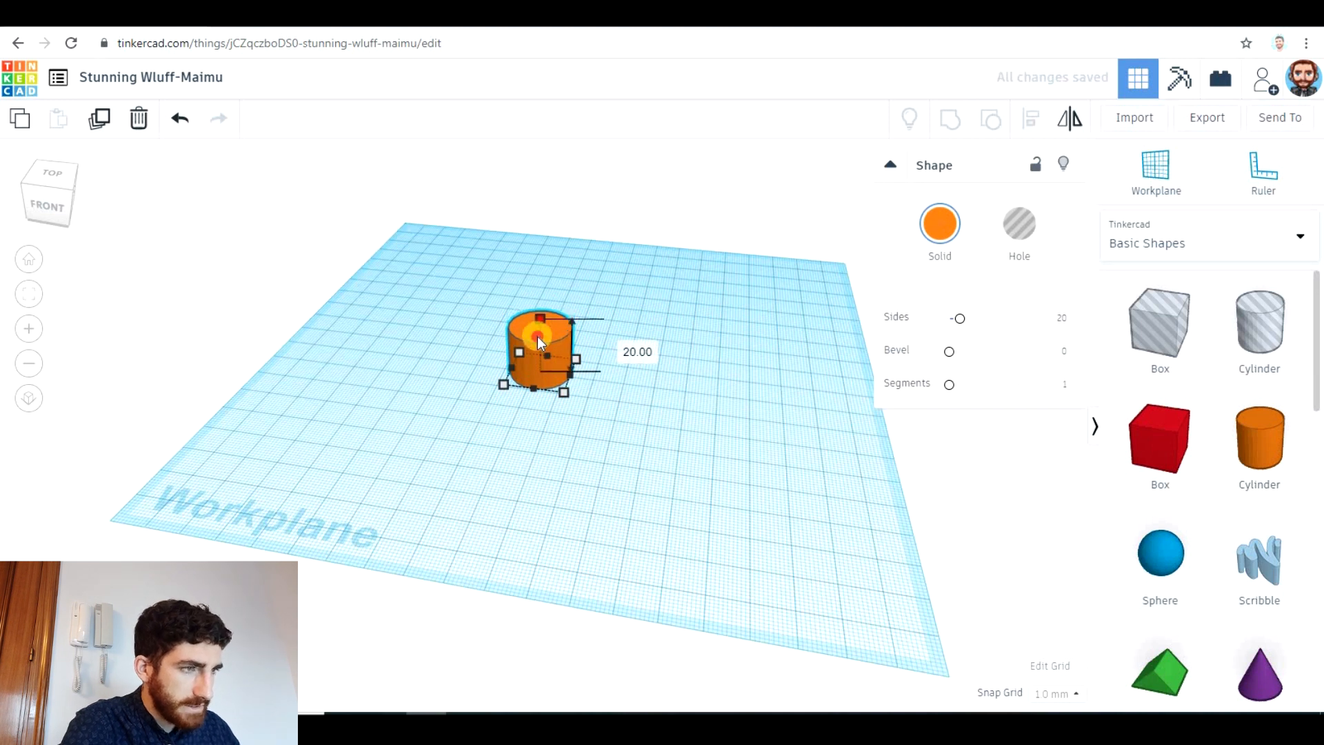
# Step: Adjust the orange cylinder's height and view it from straight above
pyautogui.moveTo(540, 317); pyautogui.dragTo(540, 354)
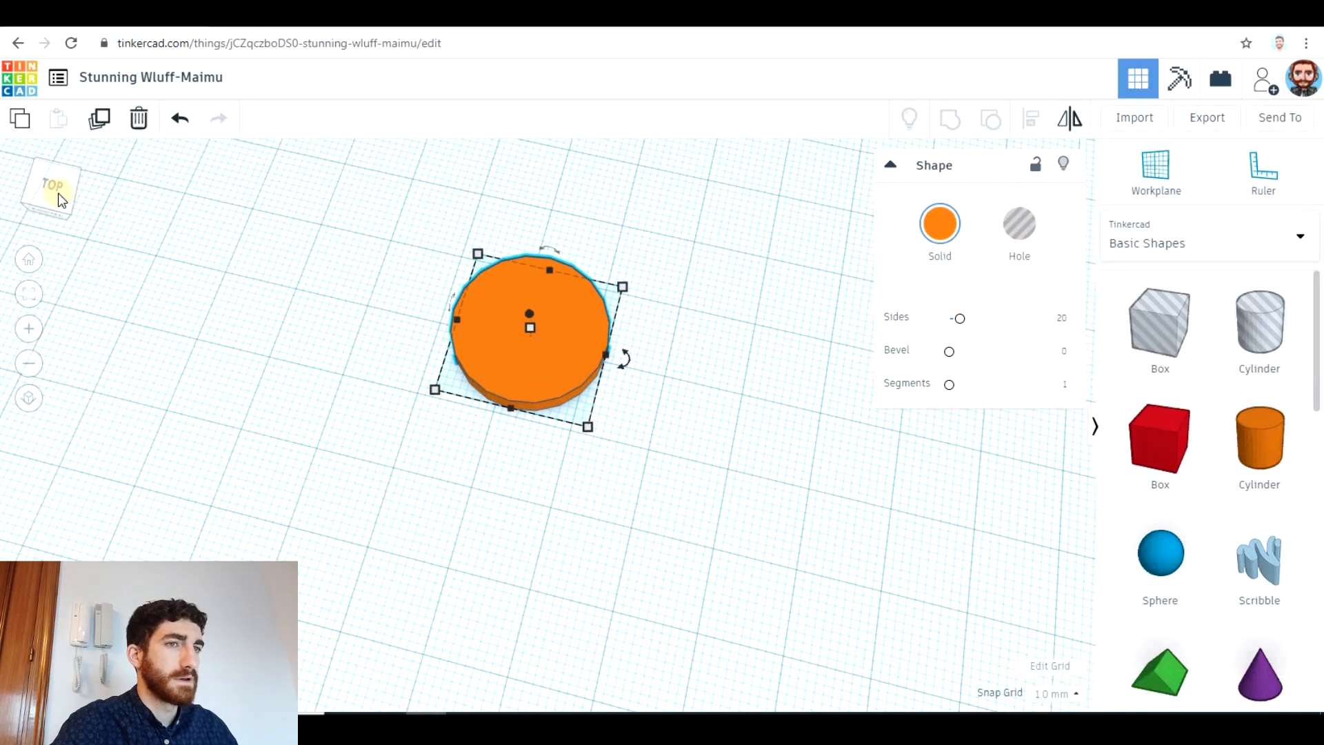
pyautogui.click(49, 189)
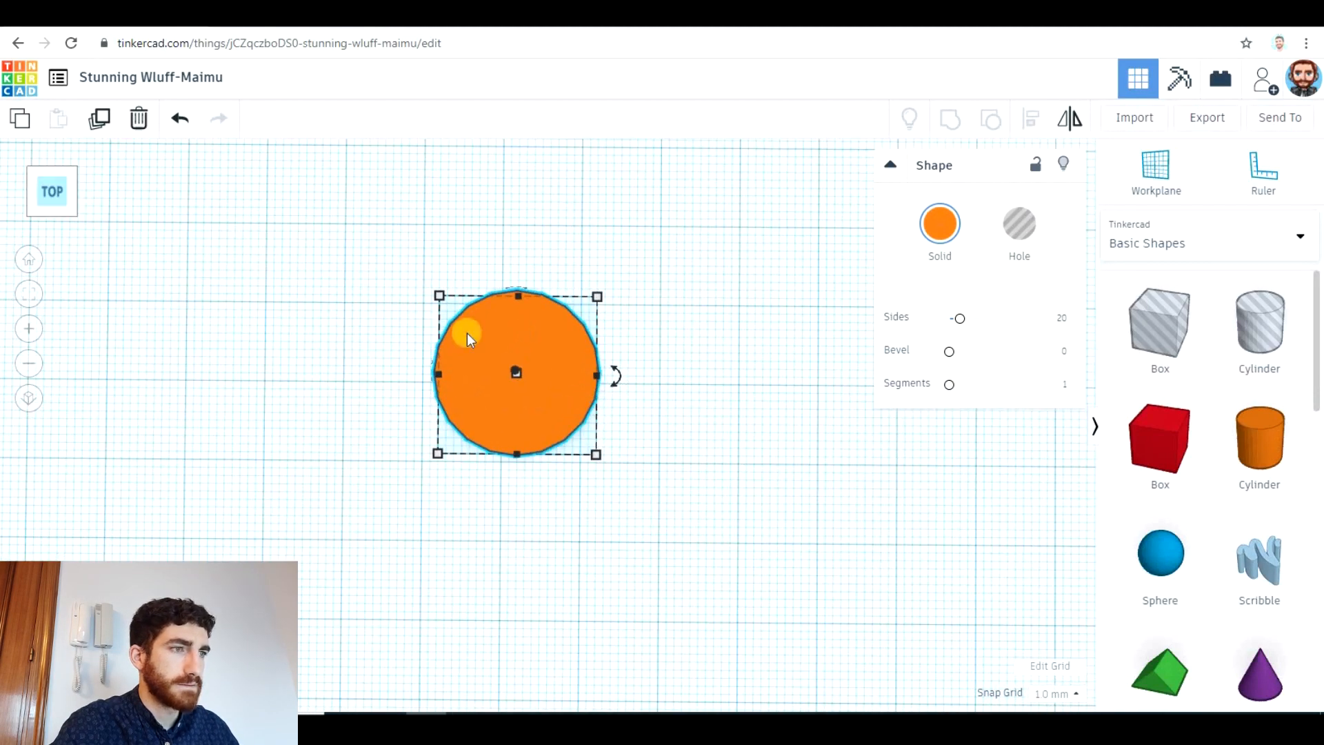
pyautogui.click(702, 406)
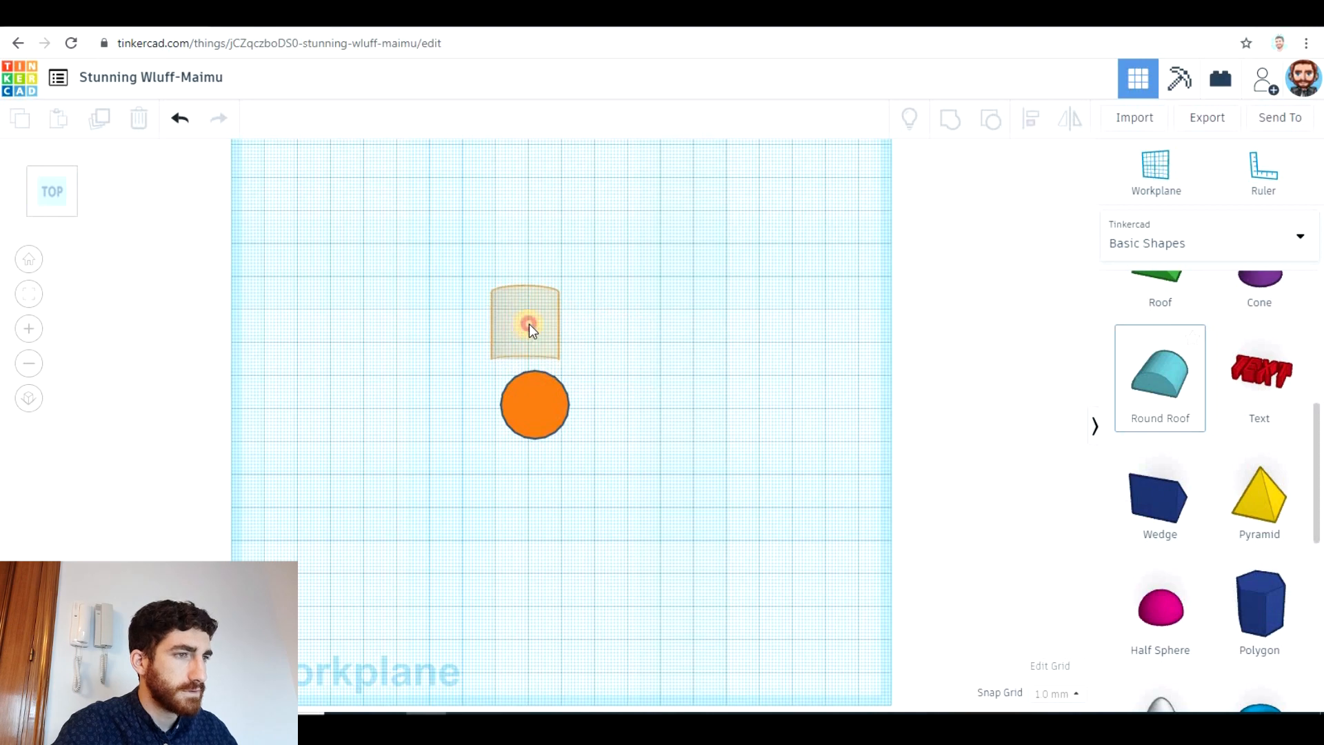
# Step: Place a round roof behind the cylinder, rotate it about -90° upright and tweak its size
pyautogui.click(525, 321)
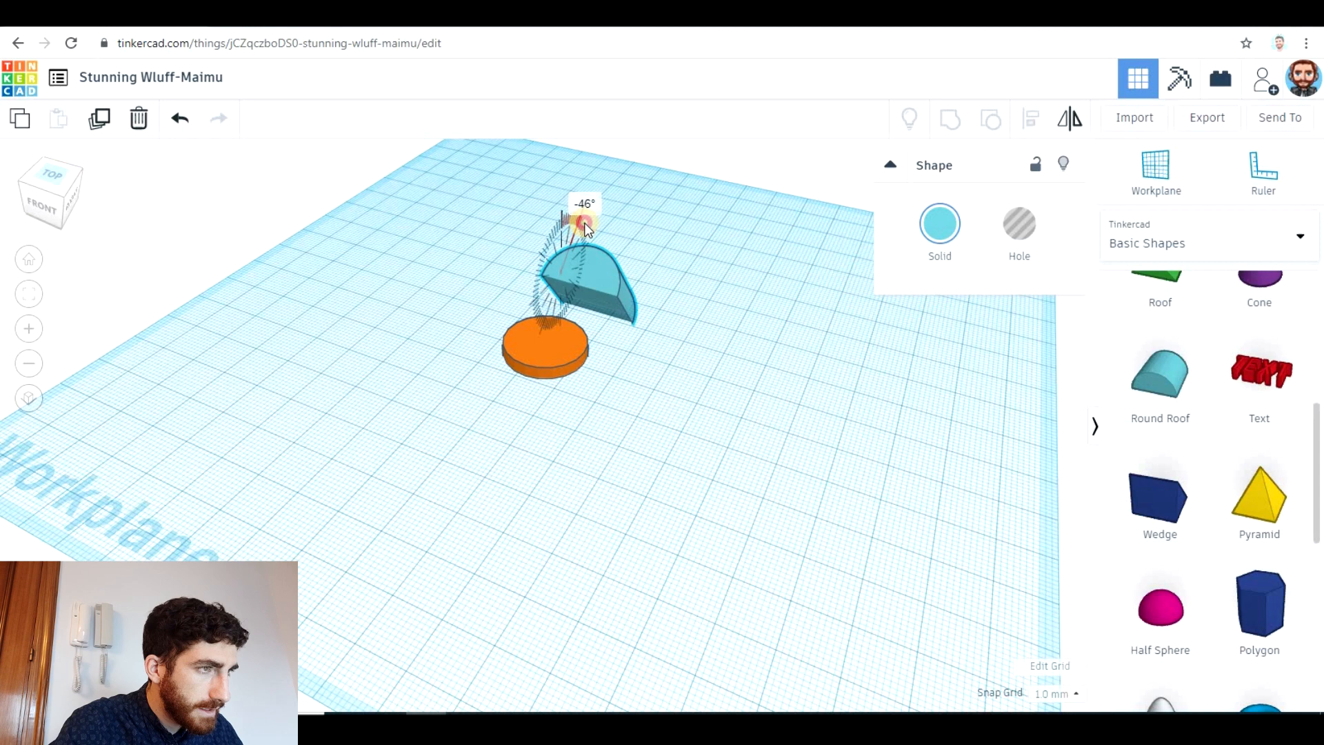
pyautogui.moveTo(580, 226); pyautogui.dragTo(604, 231)
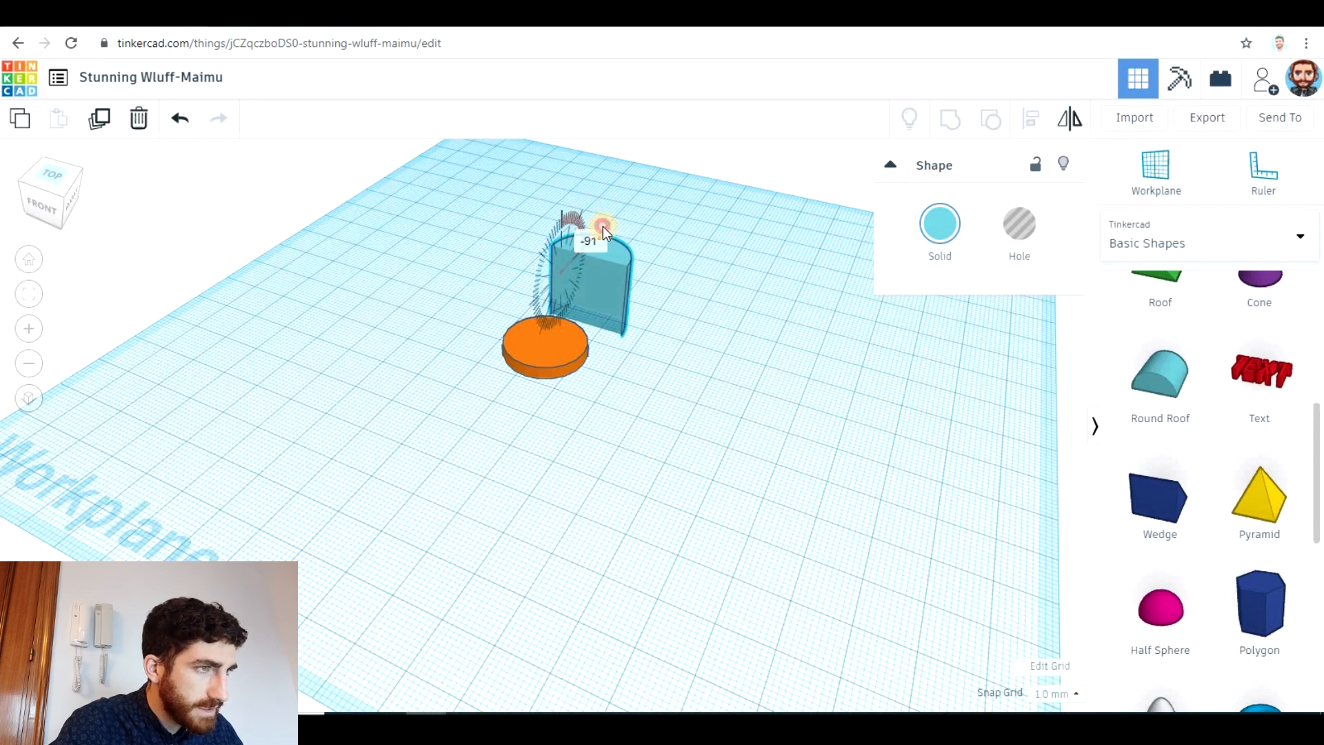
pyautogui.moveTo(604, 228); pyautogui.dragTo(637, 271)
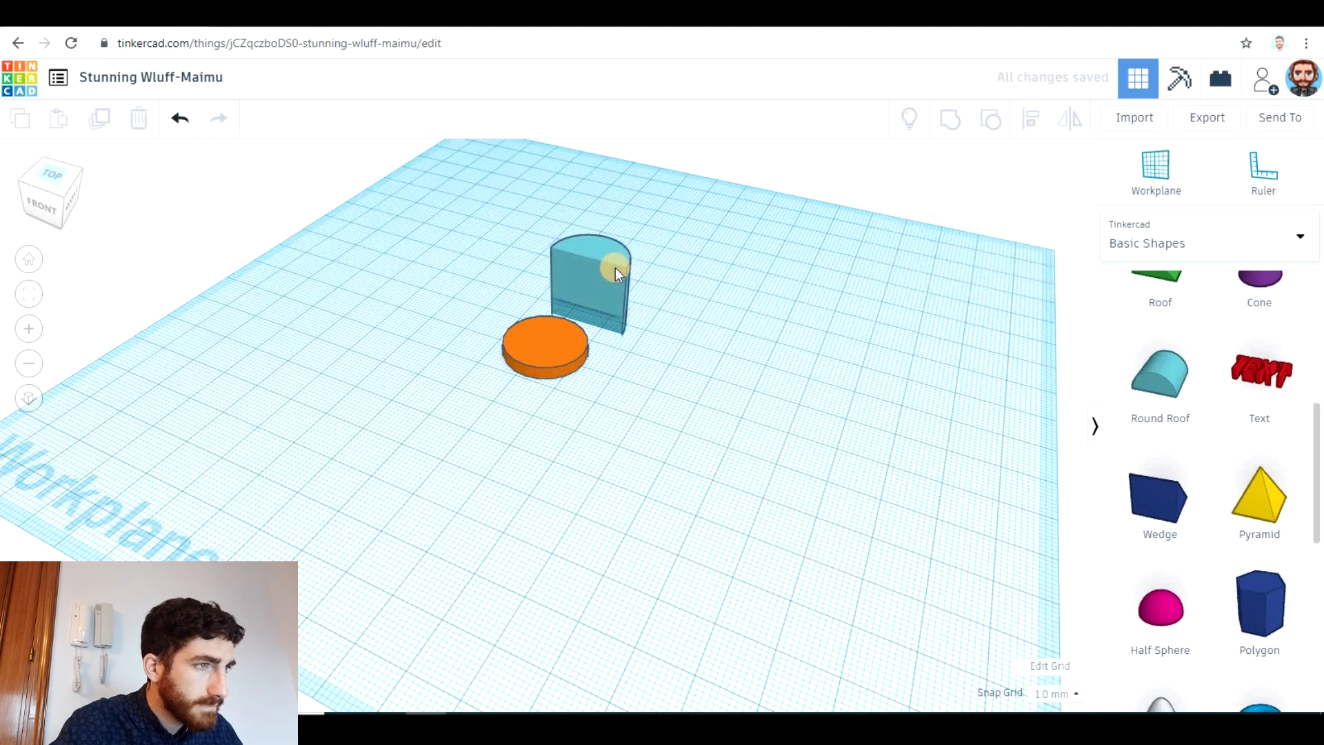
pyautogui.click(592, 270)
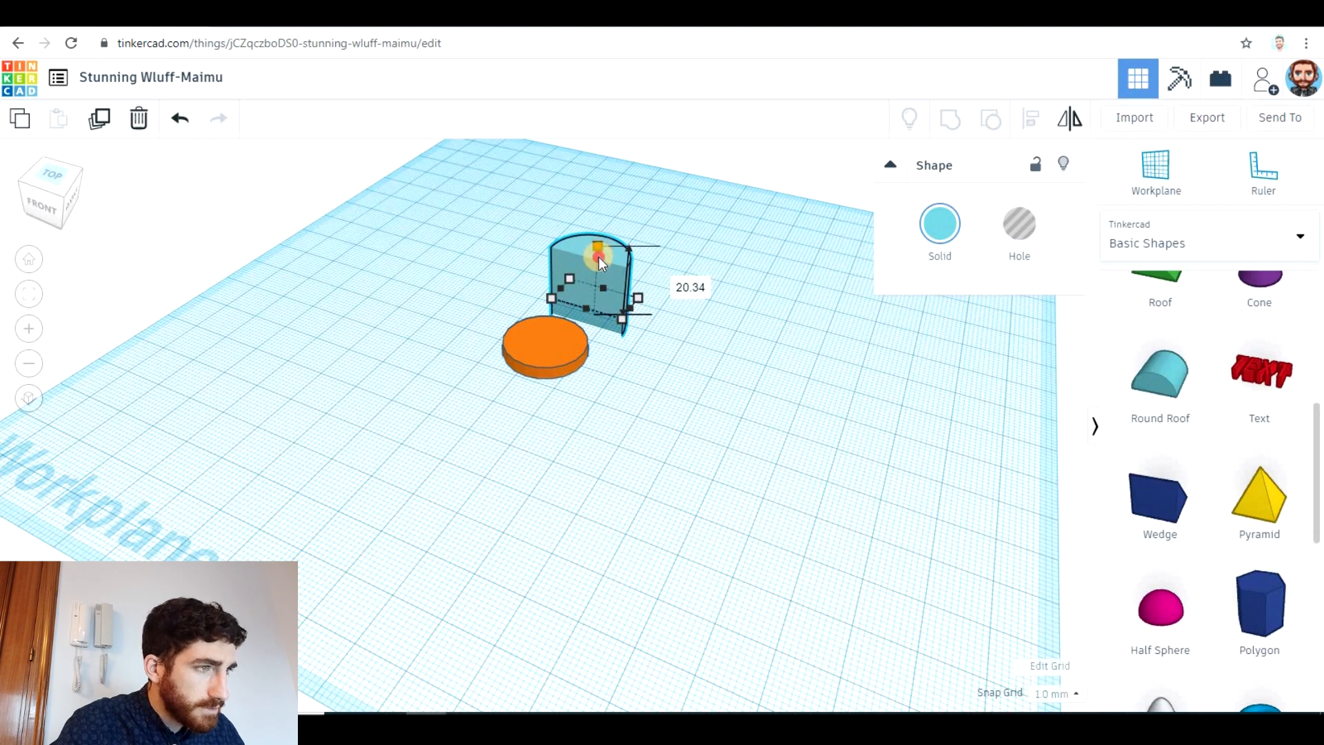
pyautogui.moveTo(596, 245); pyautogui.dragTo(595, 303)
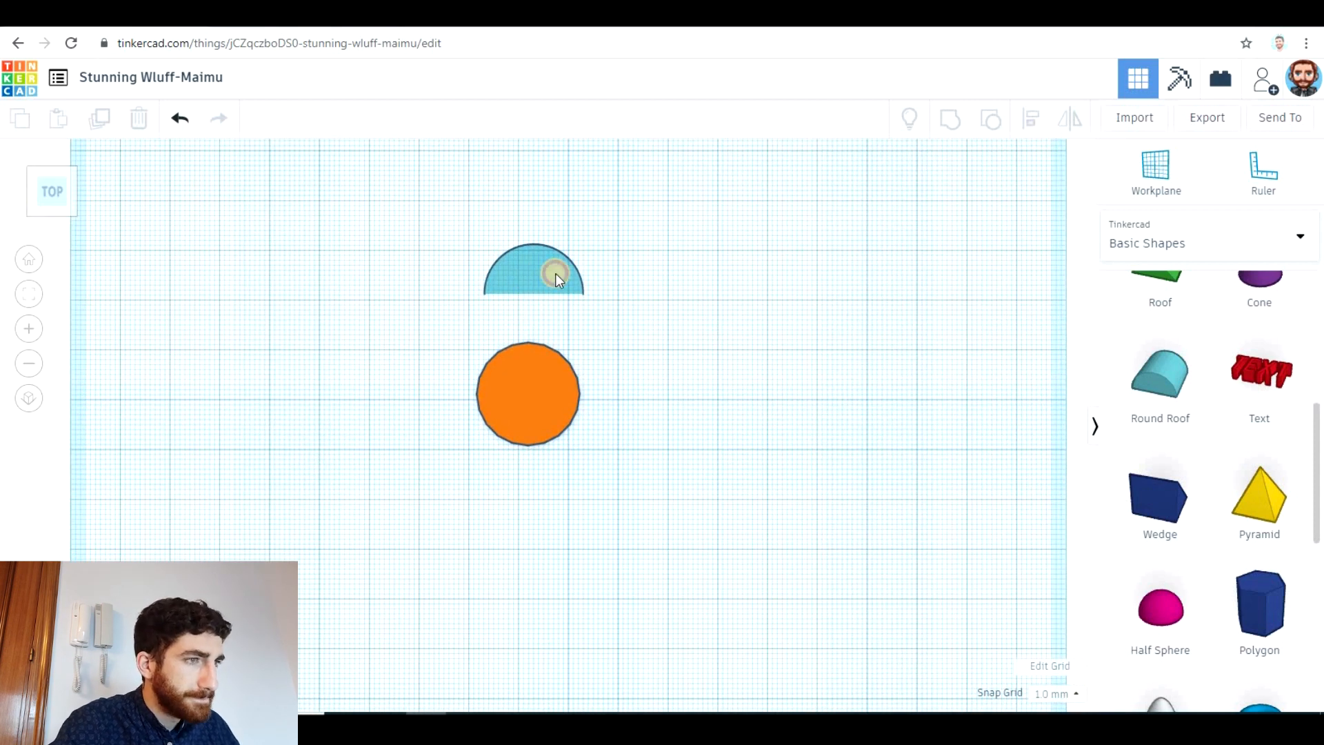
# Step: Stretch the blue round roof into a thin petal overlapping the top of the orange circle
pyautogui.click(532, 270)
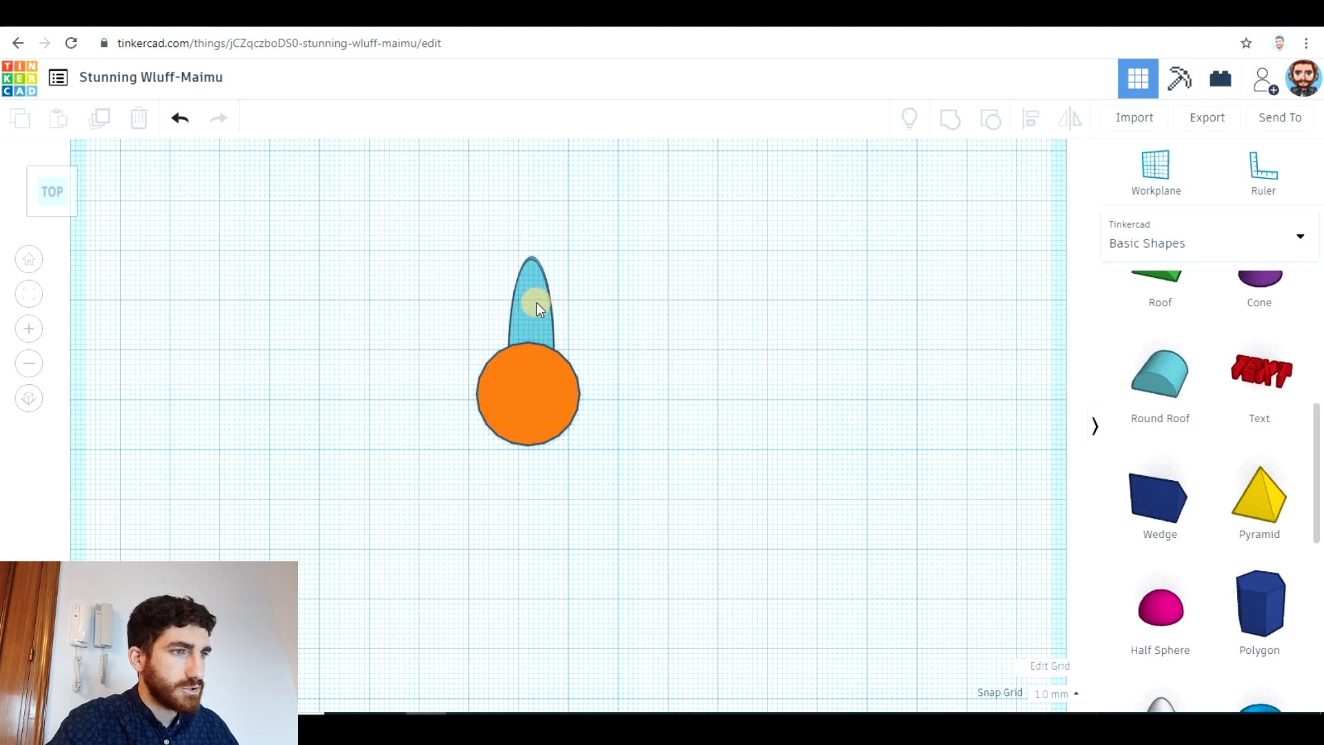
# Step: Copy the petal and place the copy below the orange circle, flipped 180° to point down
pyautogui.click(533, 295)
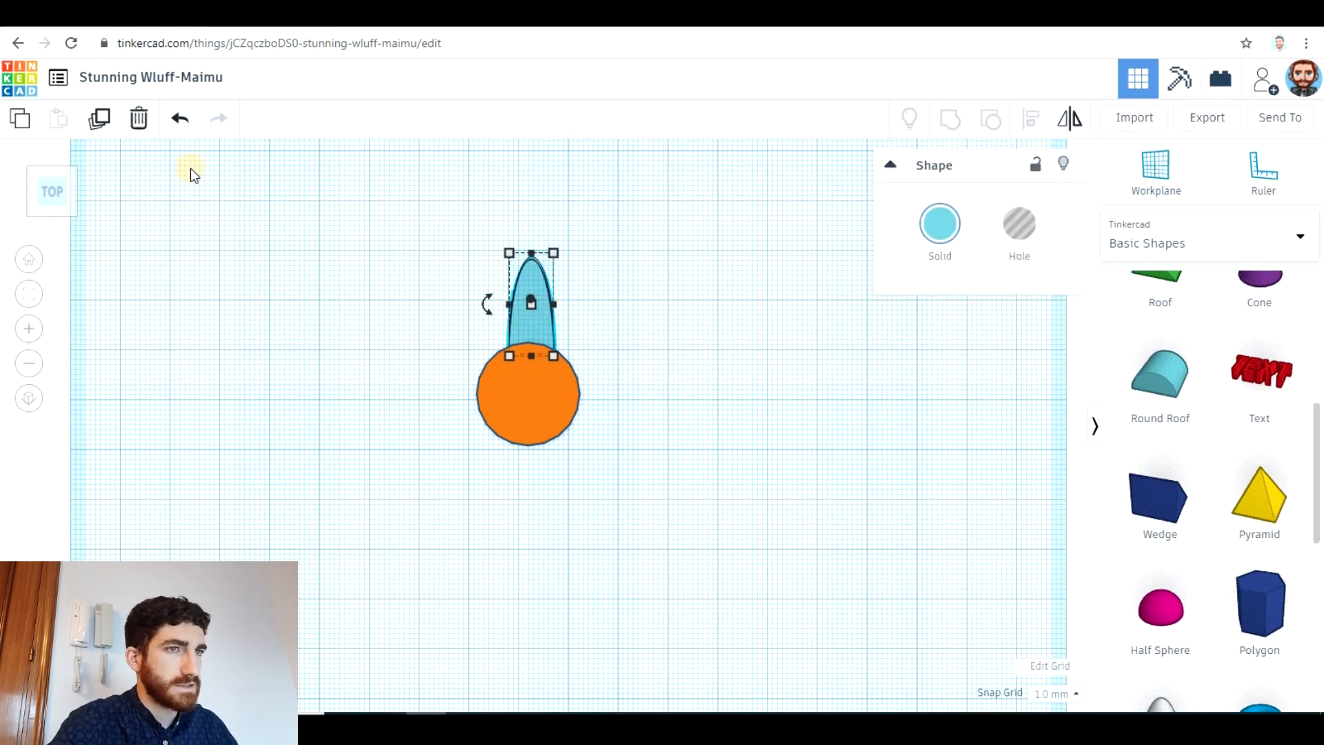
pyautogui.moveTo(100, 118)
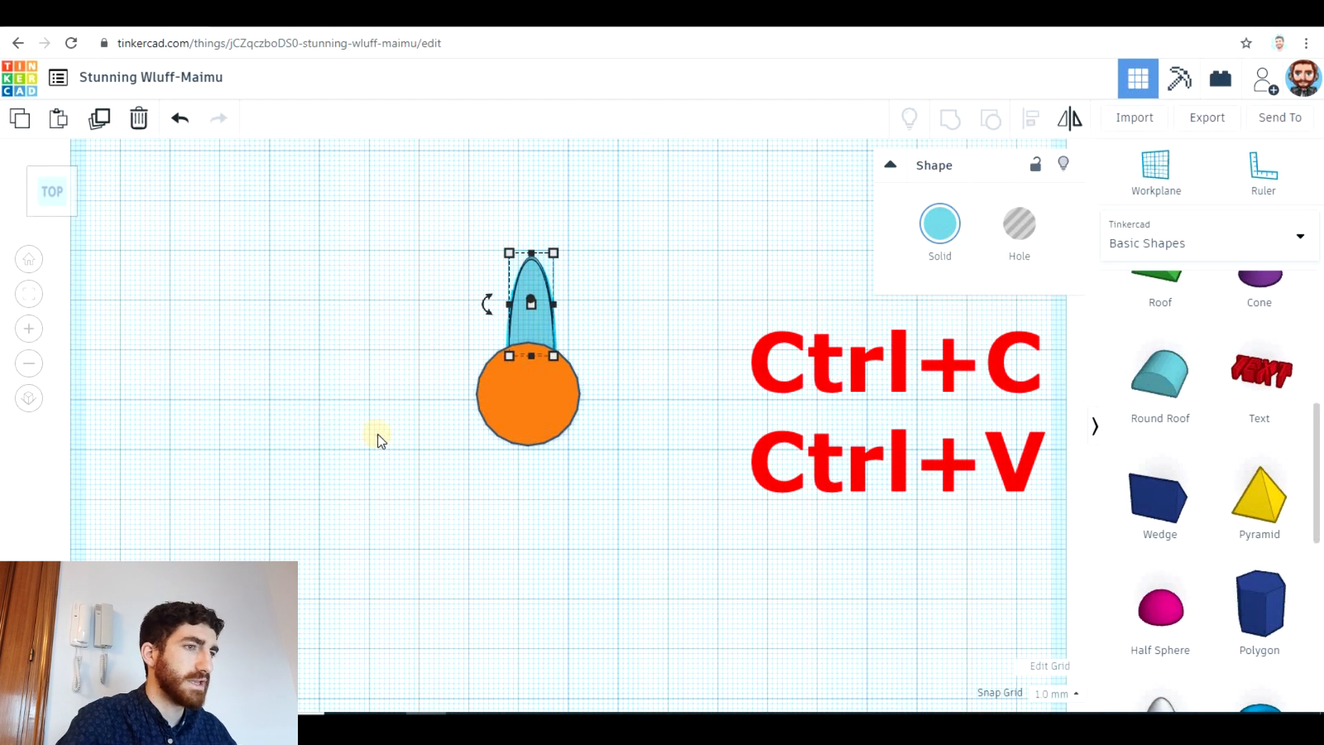
pyautogui.press('ctrl+v')
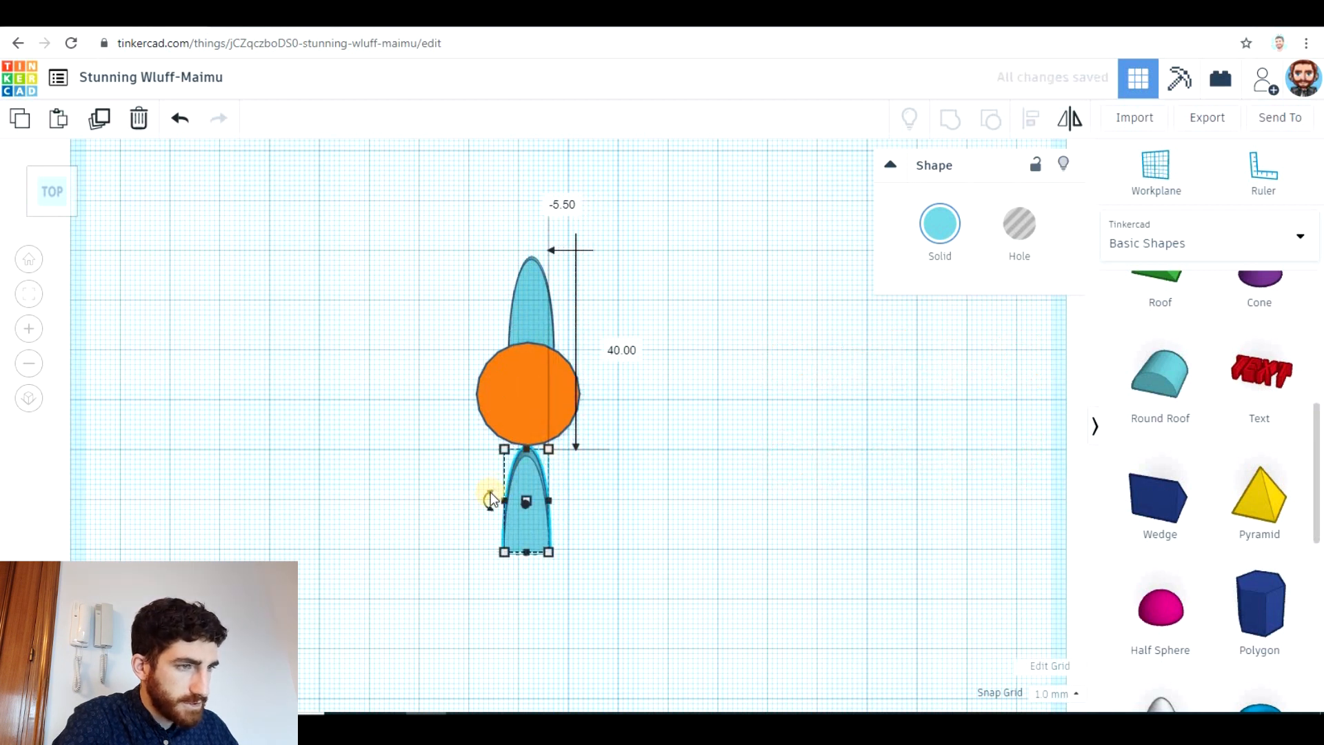
pyautogui.moveTo(490, 497); pyautogui.dragTo(637, 513)
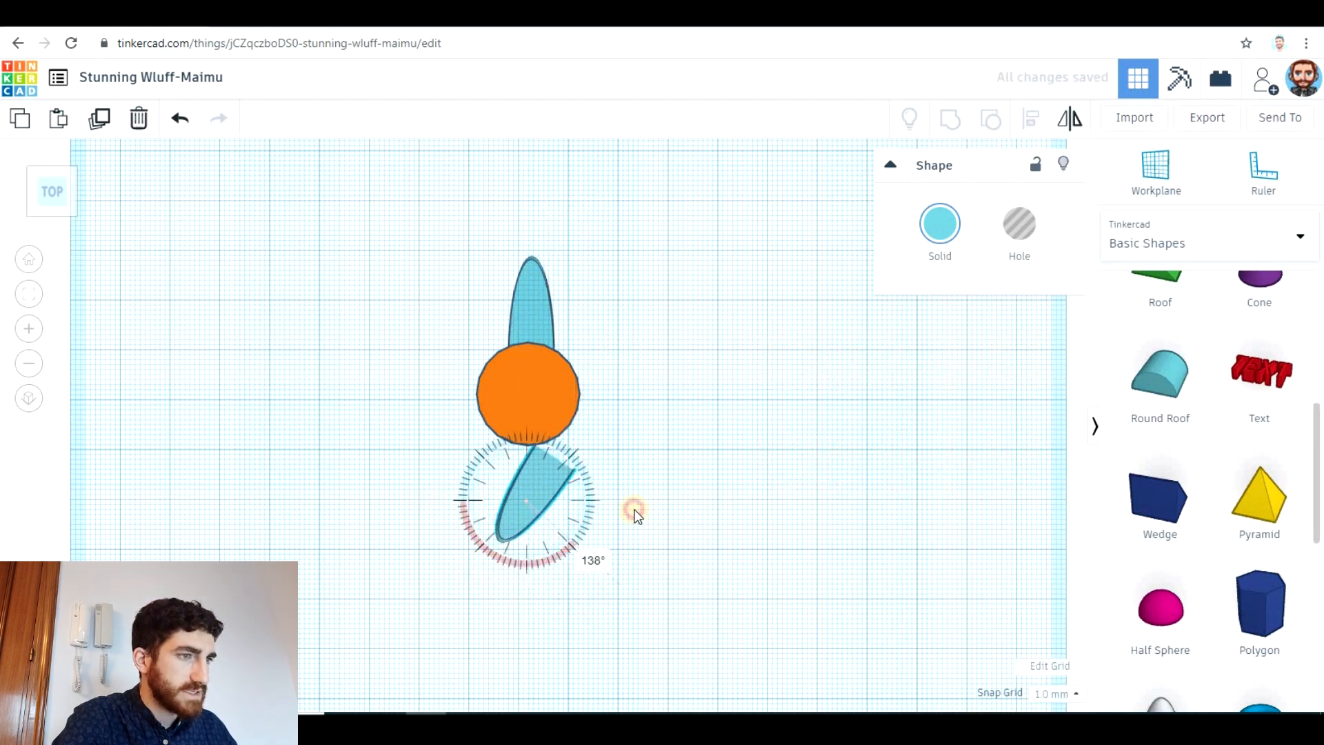
pyautogui.moveTo(636, 515); pyautogui.dragTo(636, 496)
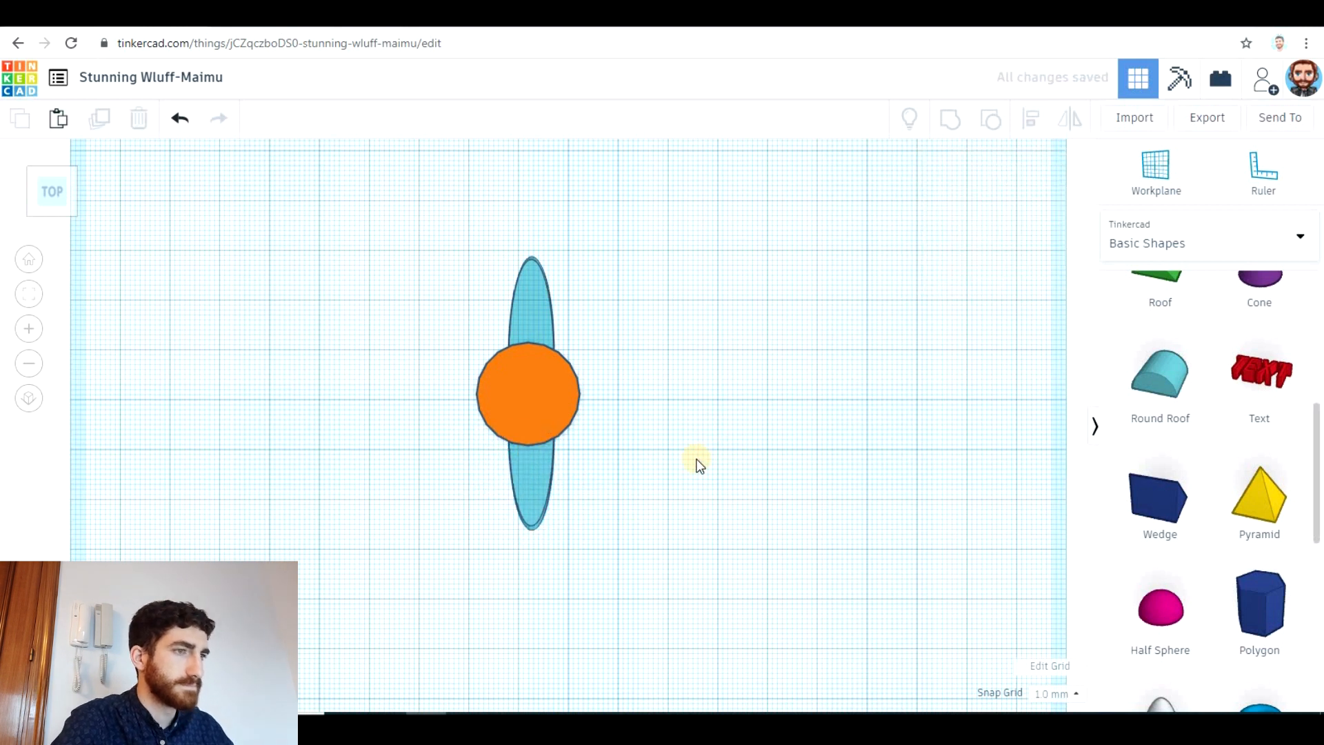
pyautogui.moveTo(582, 304)
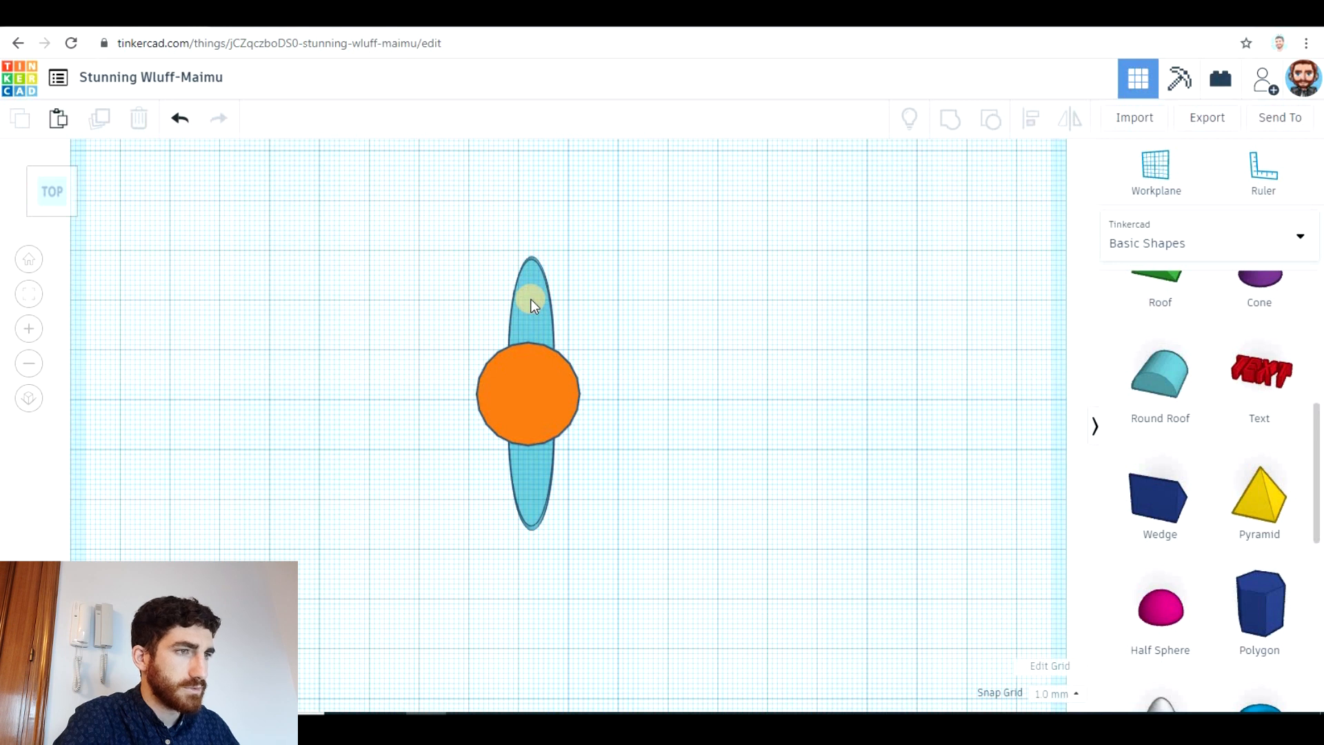
# Step: Duplicate the petal pair and rotate copies to horizontal and both 45° diagonals
pyautogui.click(530, 299)
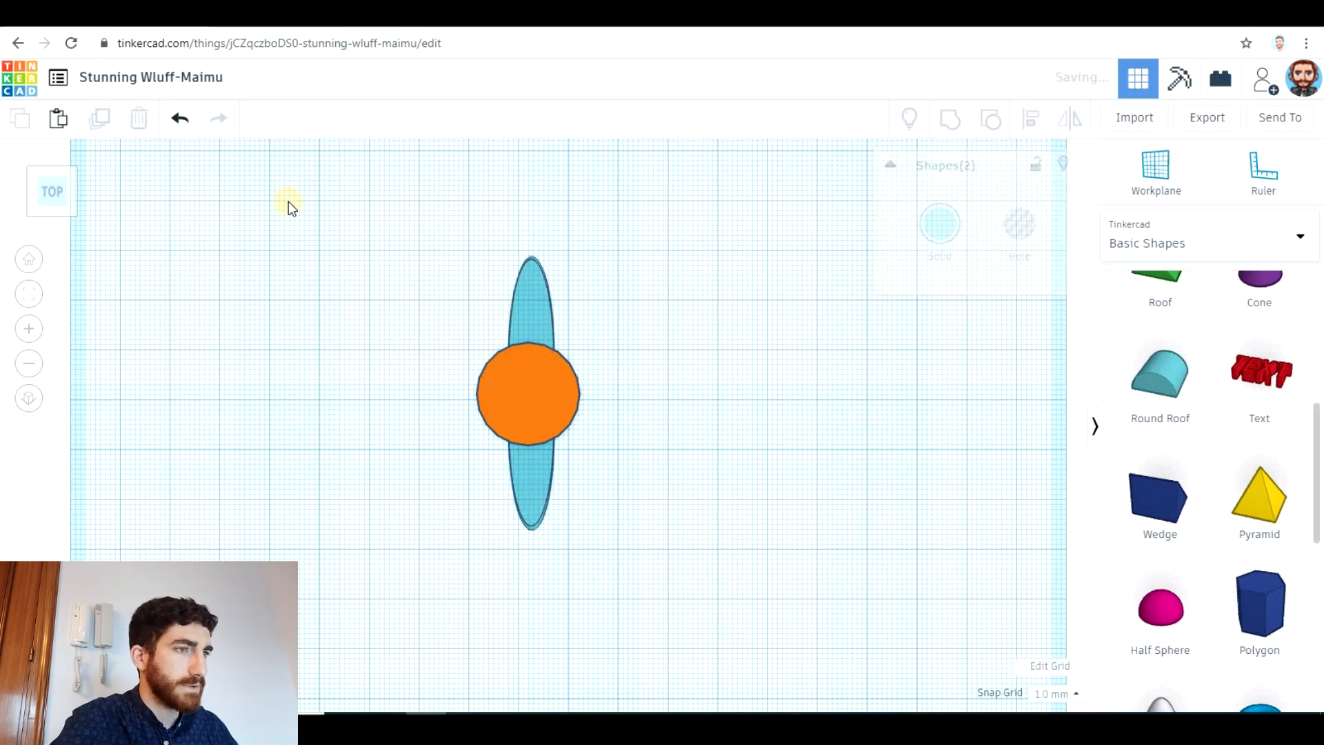
pyautogui.click(529, 393)
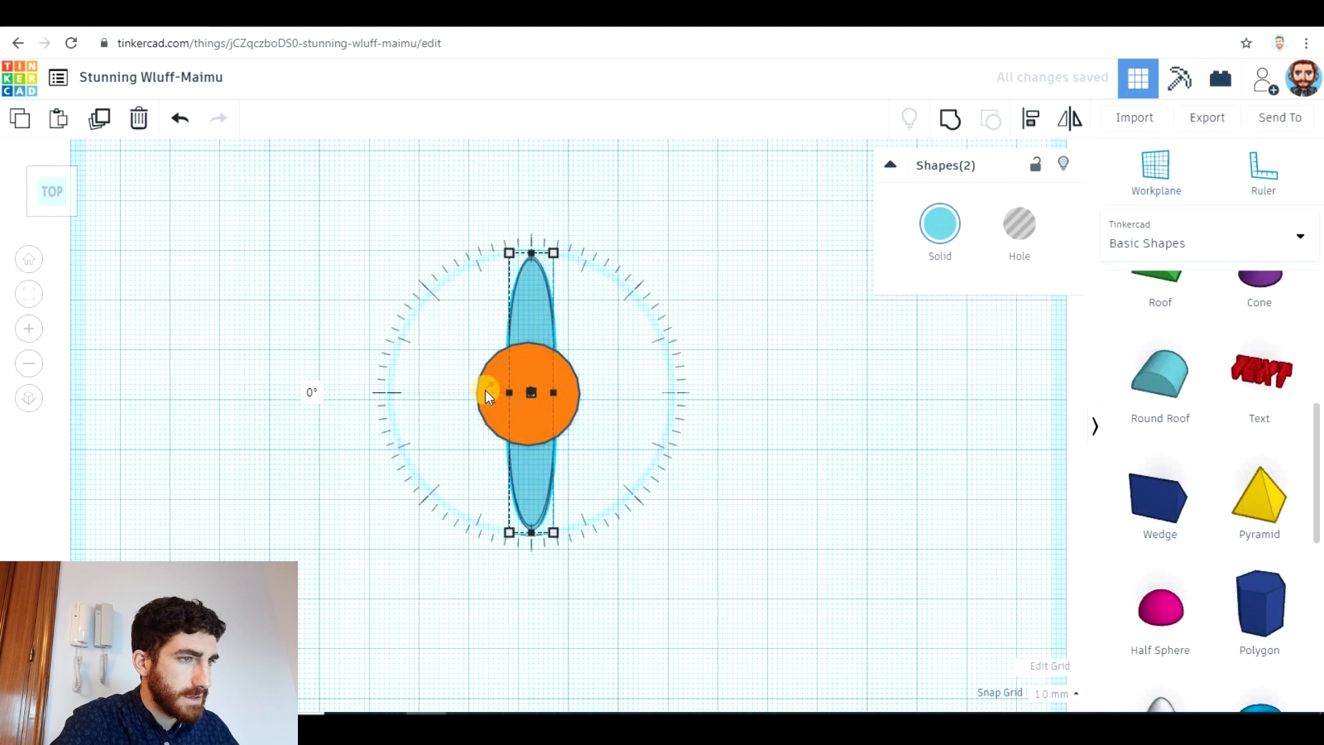
pyautogui.moveTo(485, 393); pyautogui.dragTo(515, 469)
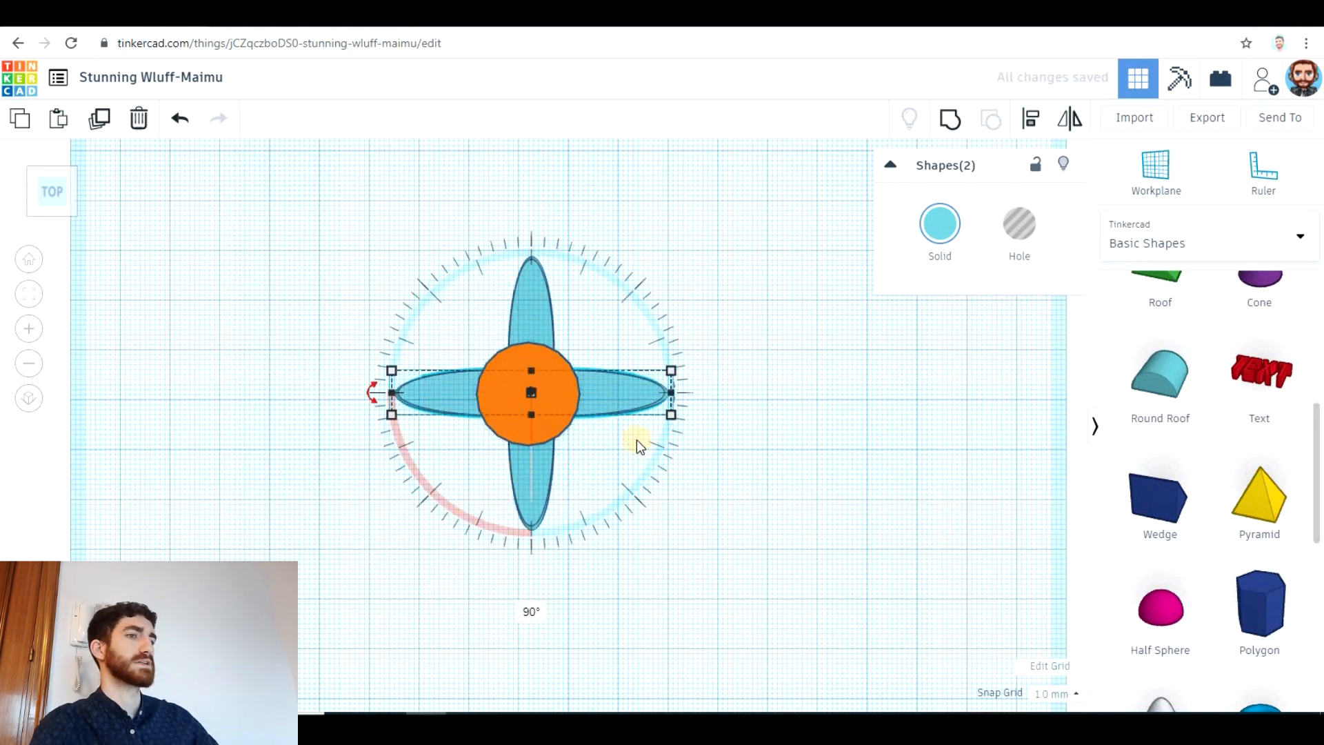
pyautogui.moveTo(413, 381)
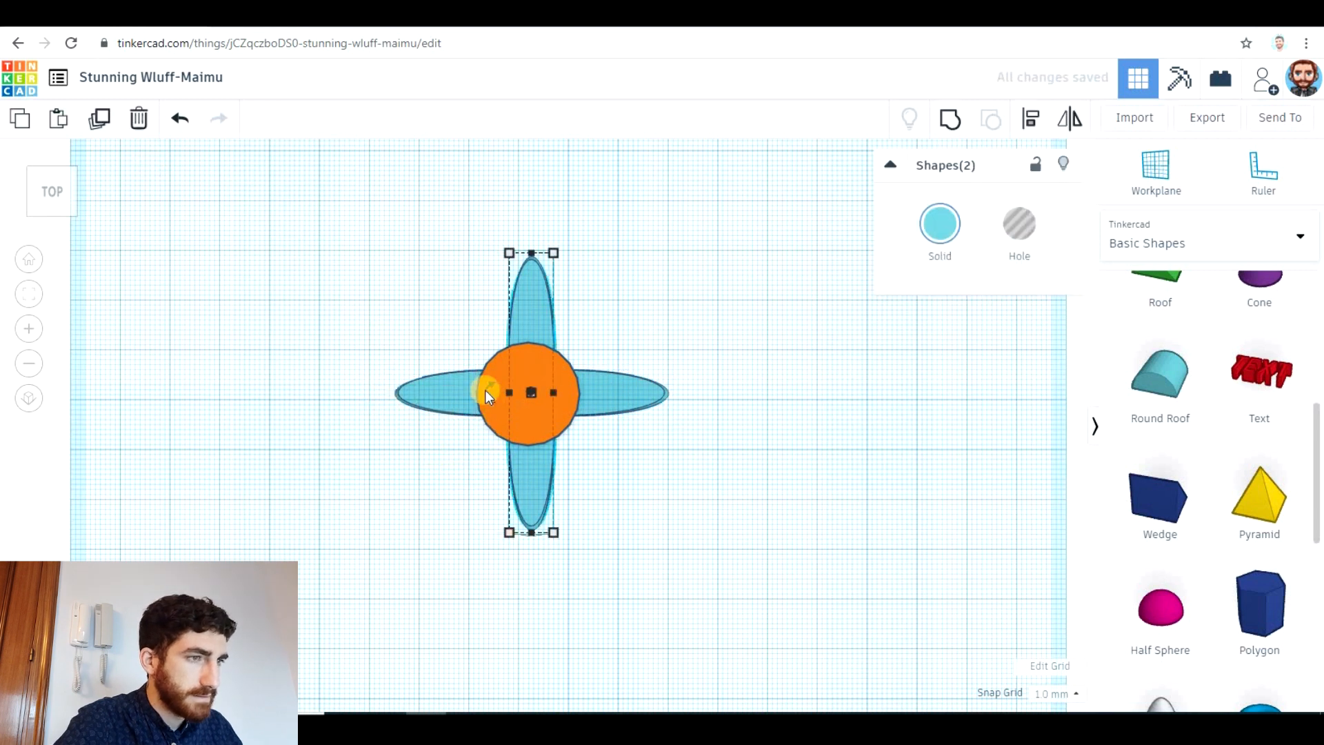
pyautogui.moveTo(487, 394); pyautogui.dragTo(452, 409)
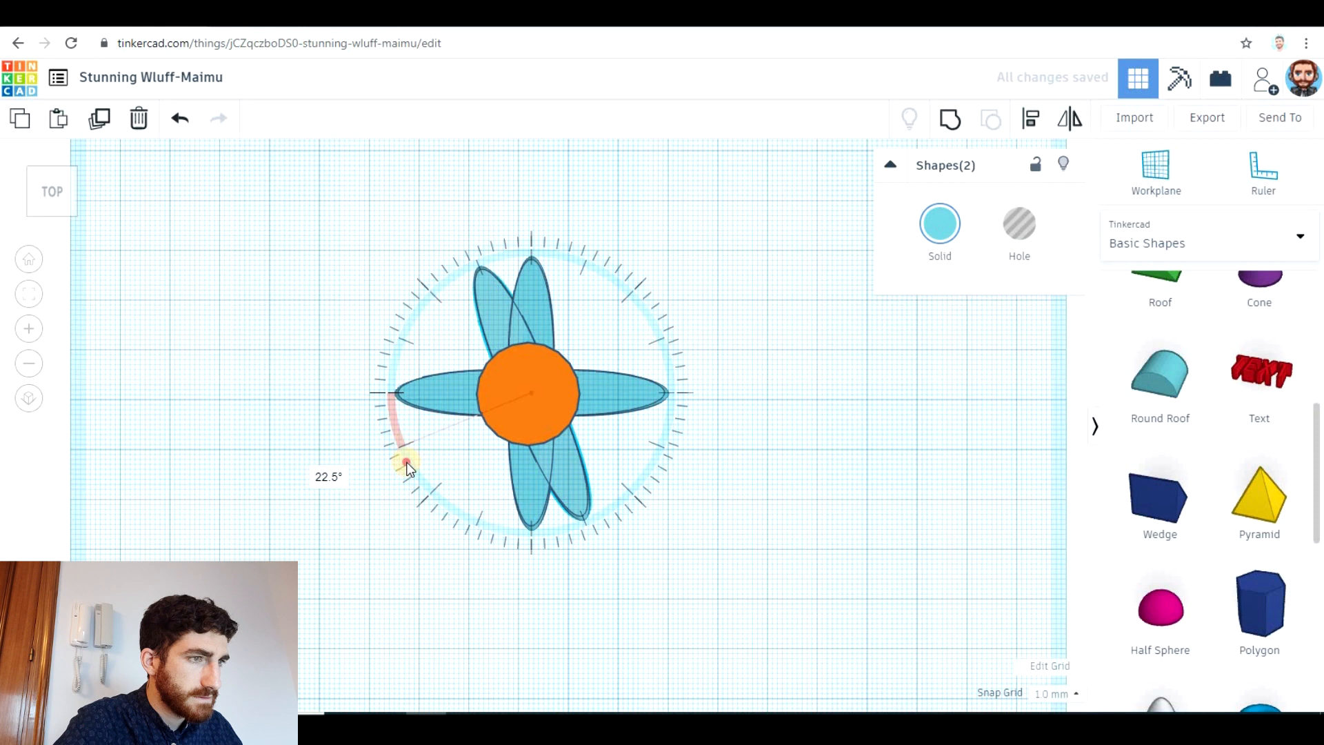
pyautogui.moveTo(405, 464); pyautogui.dragTo(422, 499)
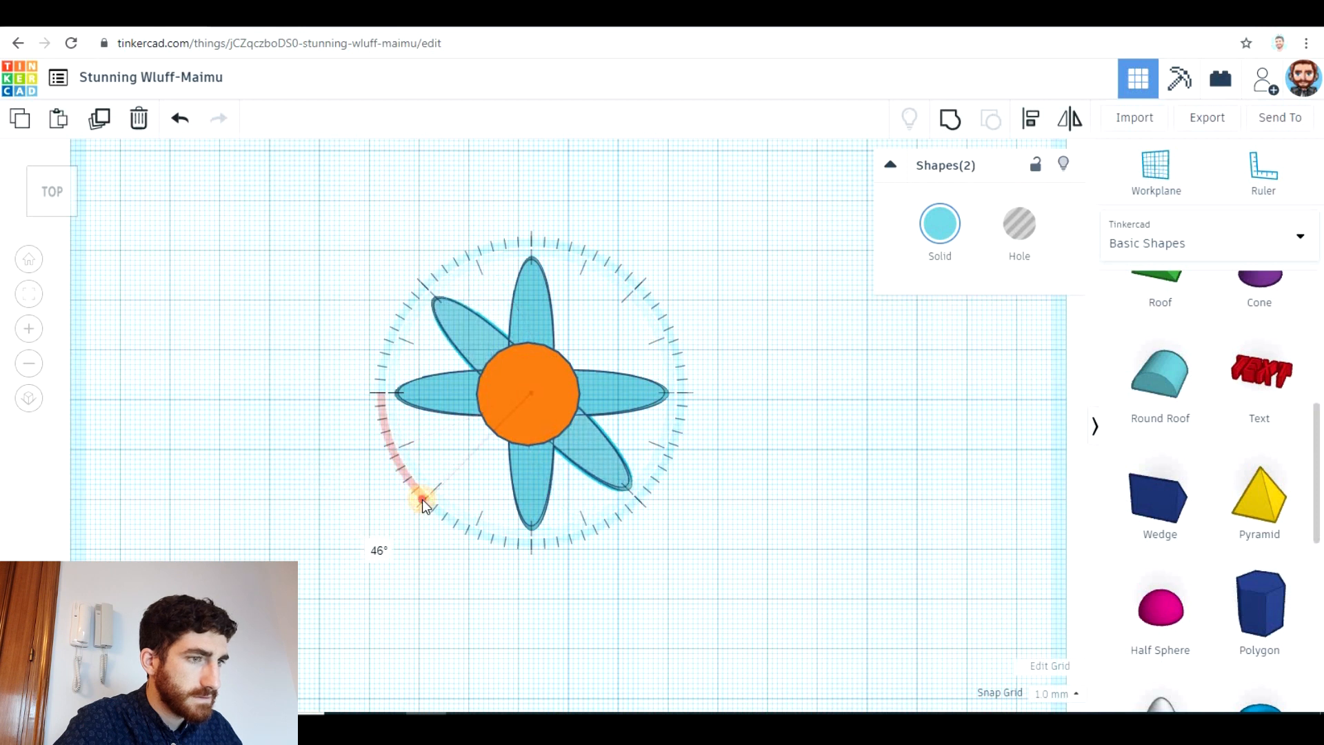
pyautogui.moveTo(421, 496); pyautogui.dragTo(418, 502)
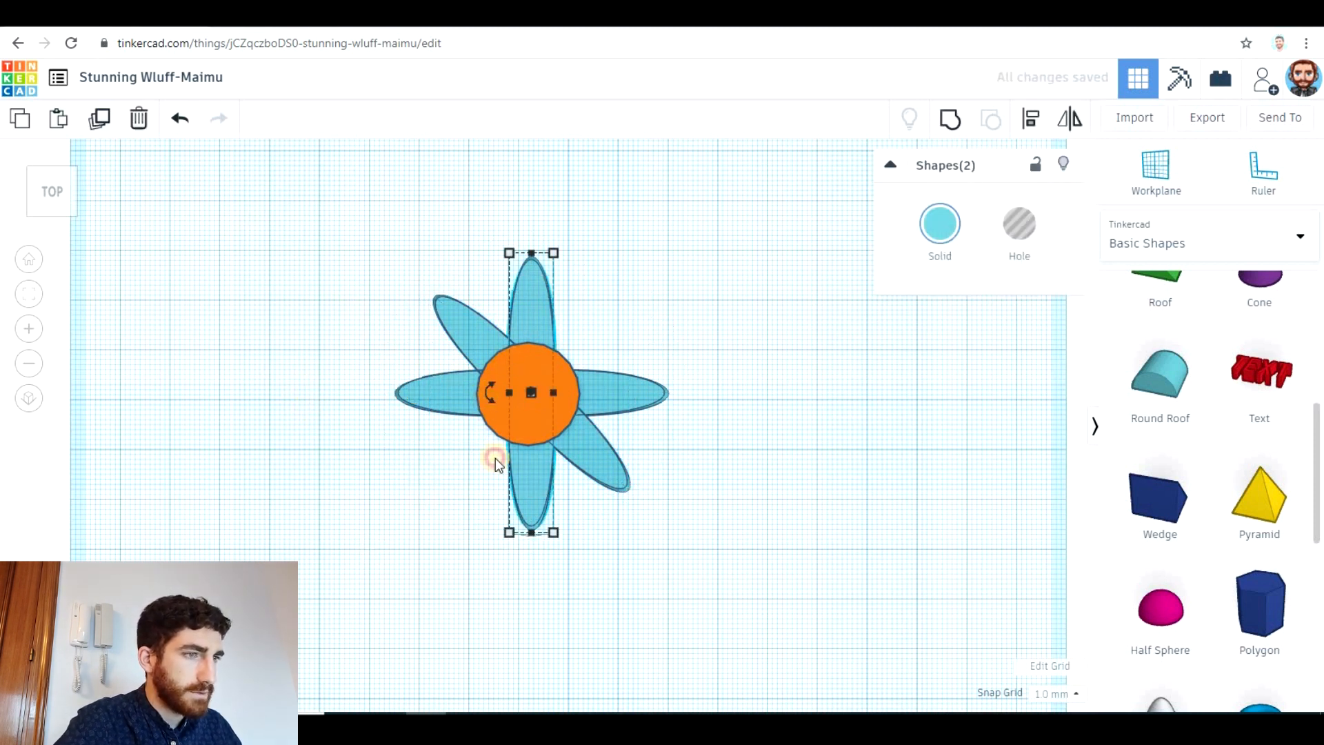
pyautogui.moveTo(493, 460); pyautogui.dragTo(620, 498)
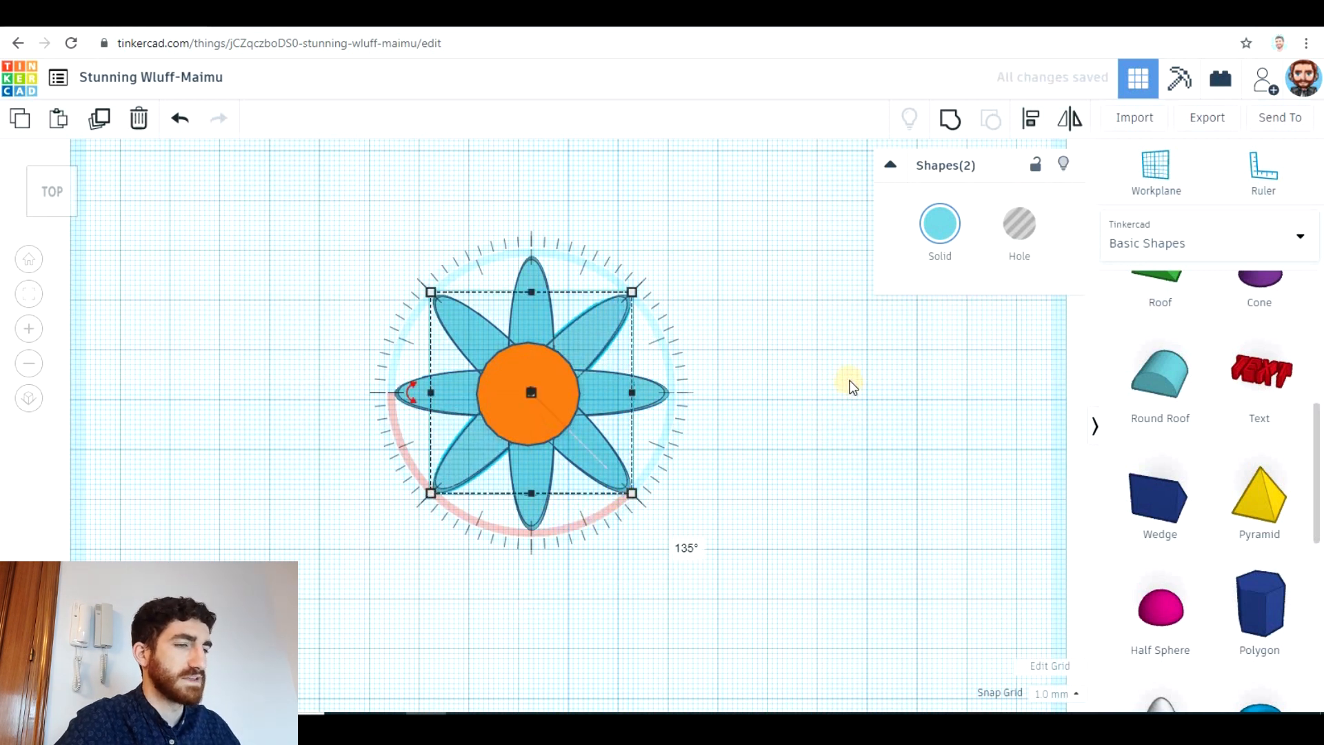
pyautogui.moveTo(810, 395)
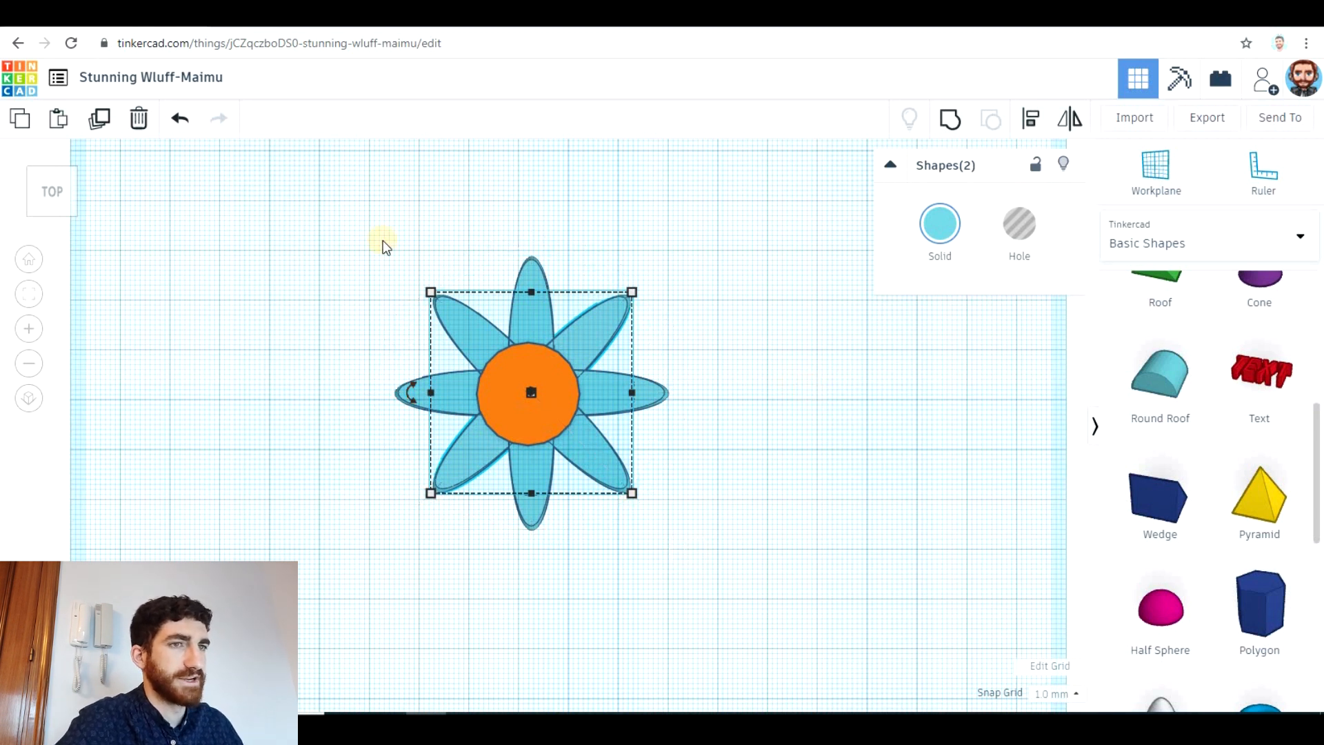
# Step: Rotate the last petal copies by 22.5° into the remaining gaps to complete the ring
pyautogui.moveTo(409, 390); pyautogui.dragTo(453, 390)
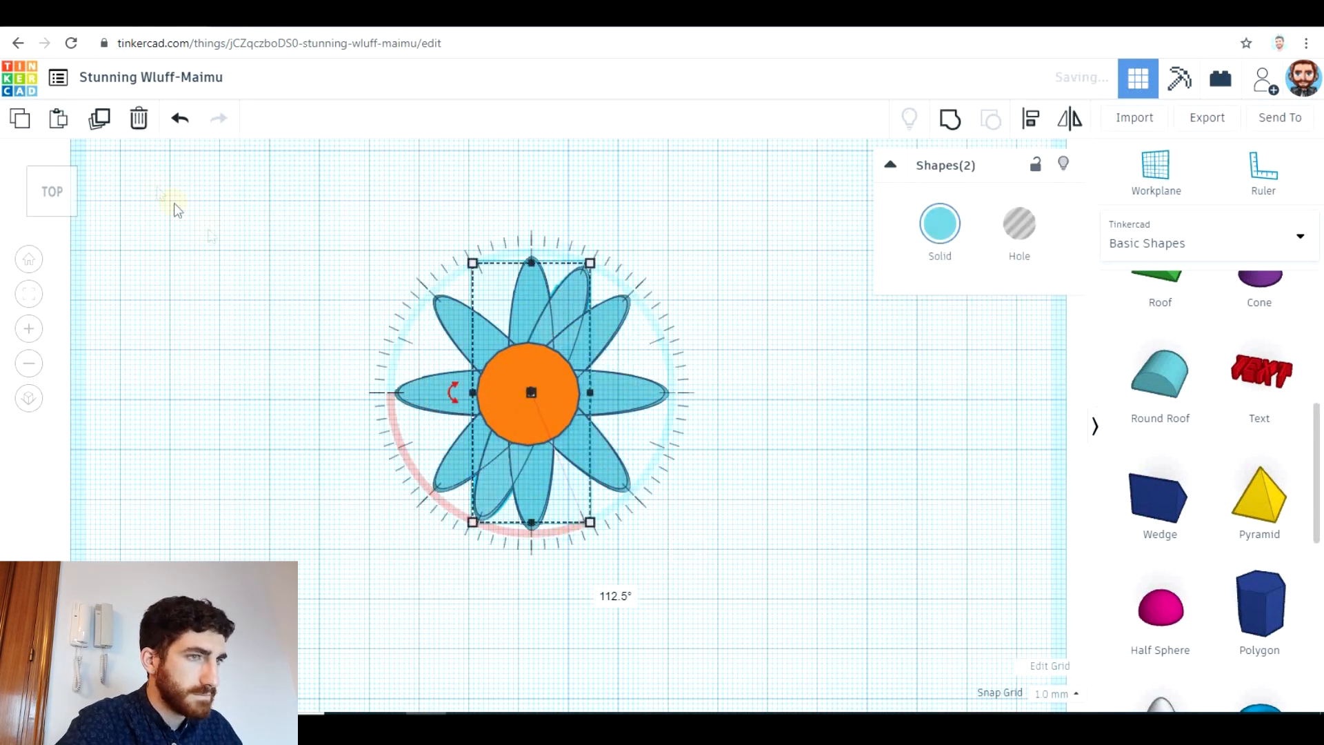
pyautogui.moveTo(453, 390); pyautogui.dragTo(382, 390)
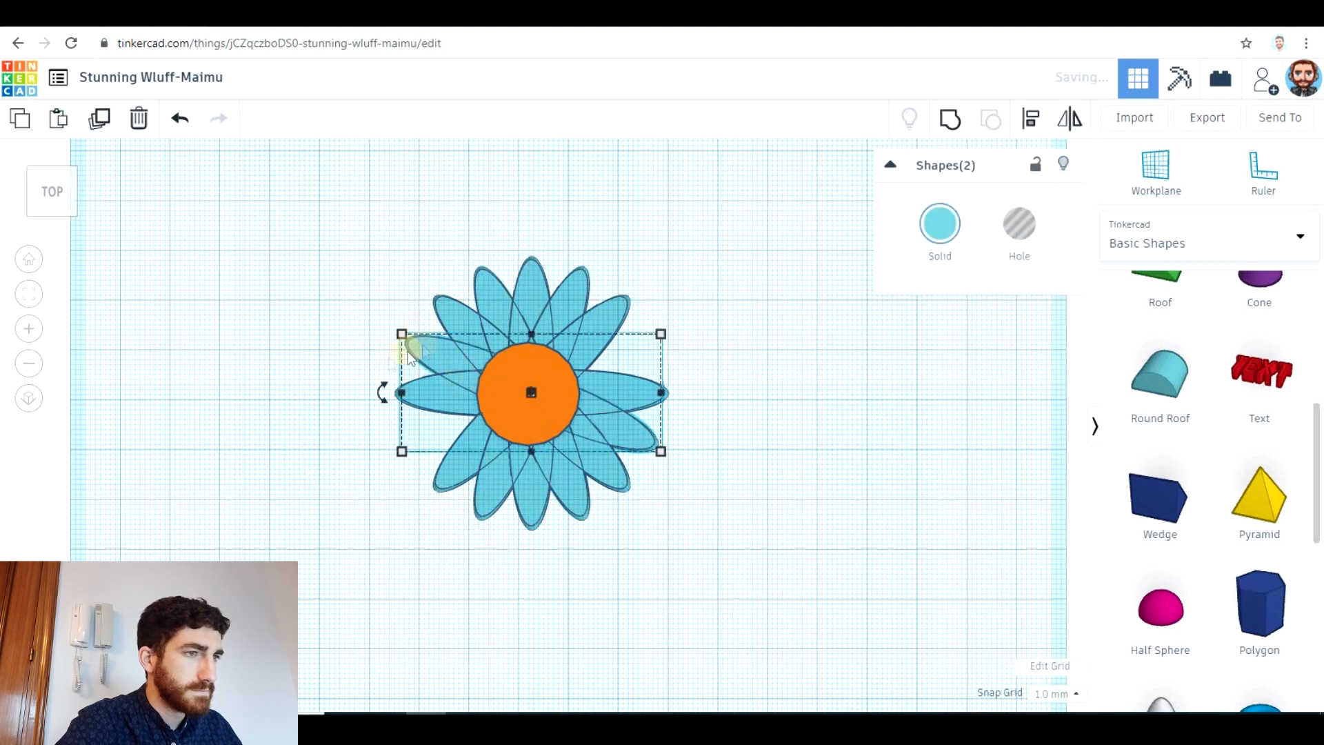
pyautogui.click(870, 443)
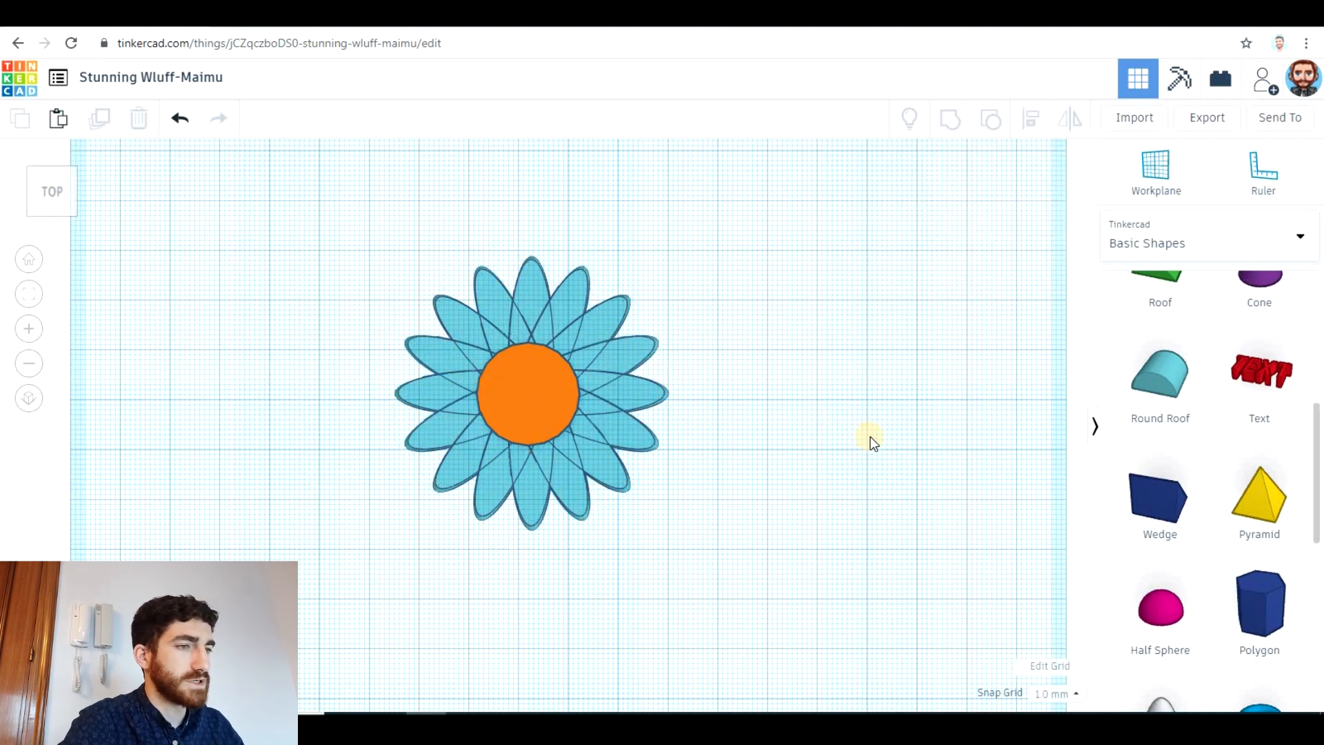
pyautogui.moveTo(524, 604)
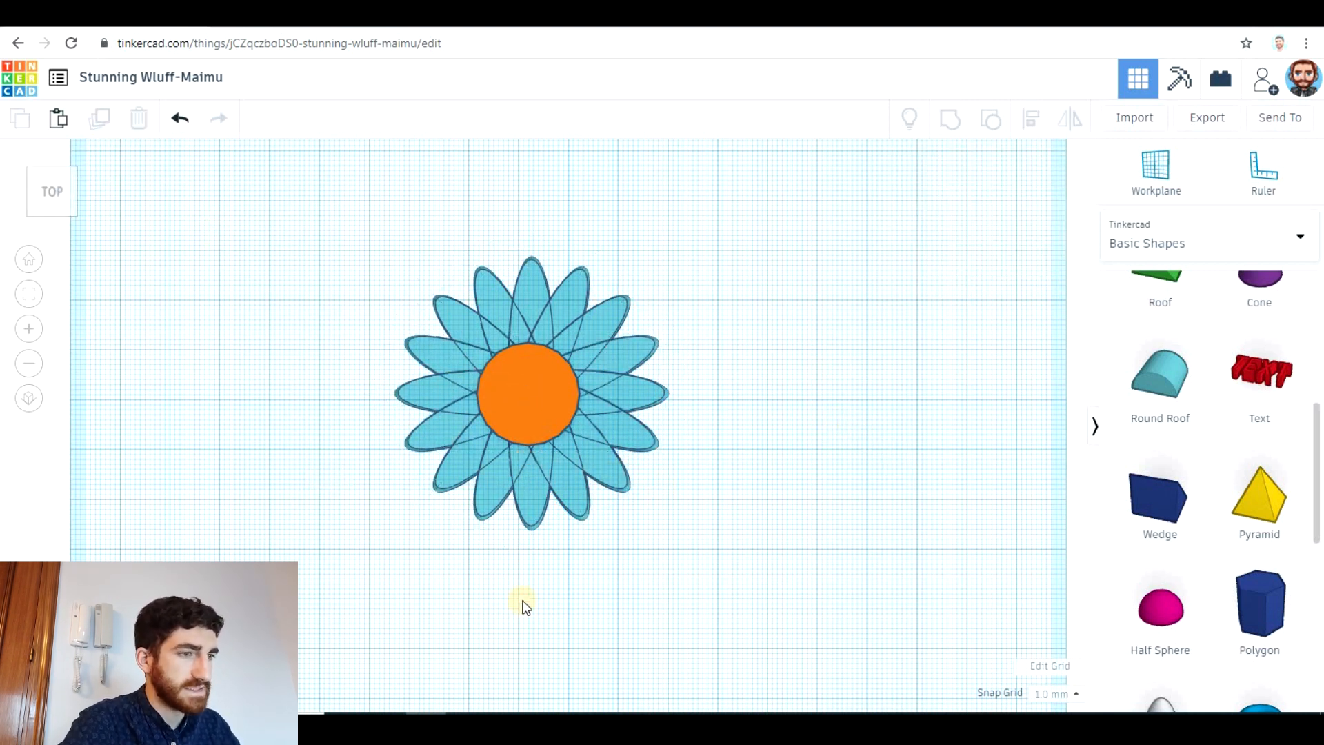
pyautogui.moveTo(591, 596)
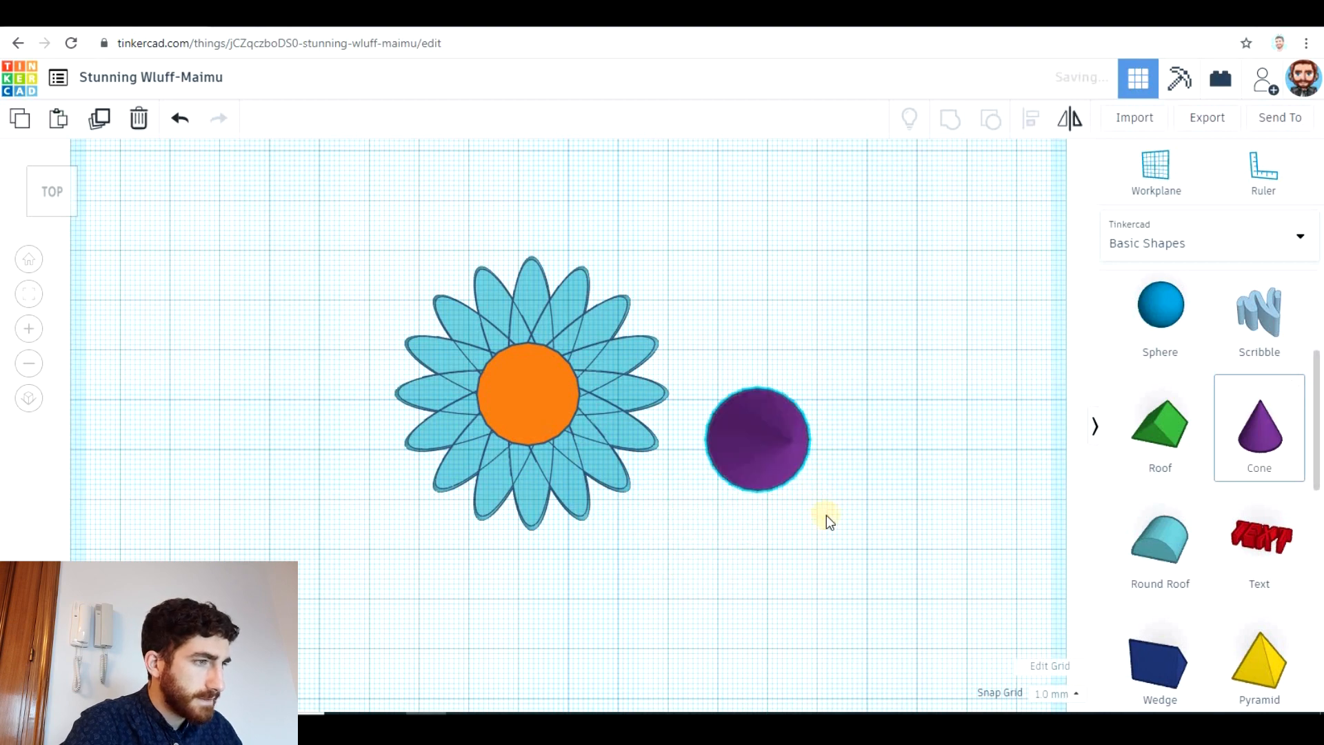
# Step: Lay the new cone flat on the workplane at -90° and stretch it to a thin 38 mm stem
pyautogui.click(757, 438)
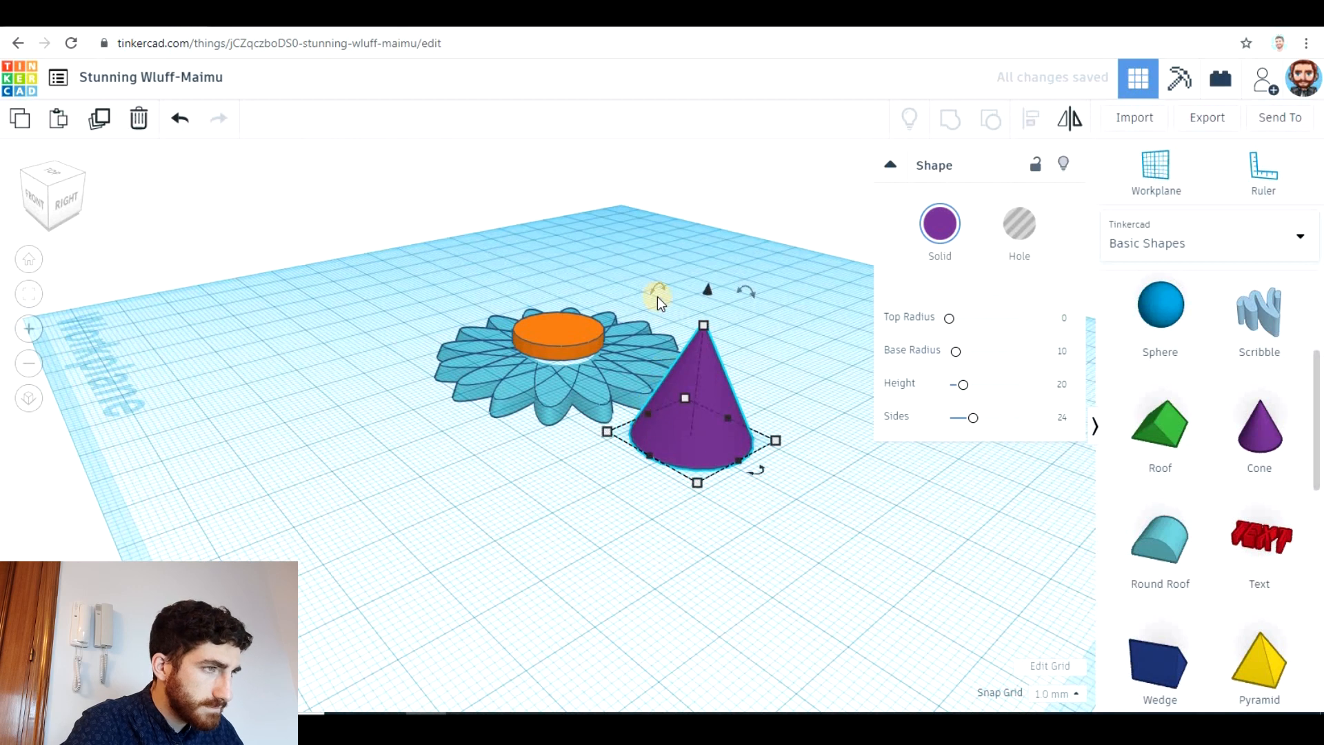
pyautogui.moveTo(656, 291); pyautogui.dragTo(724, 304)
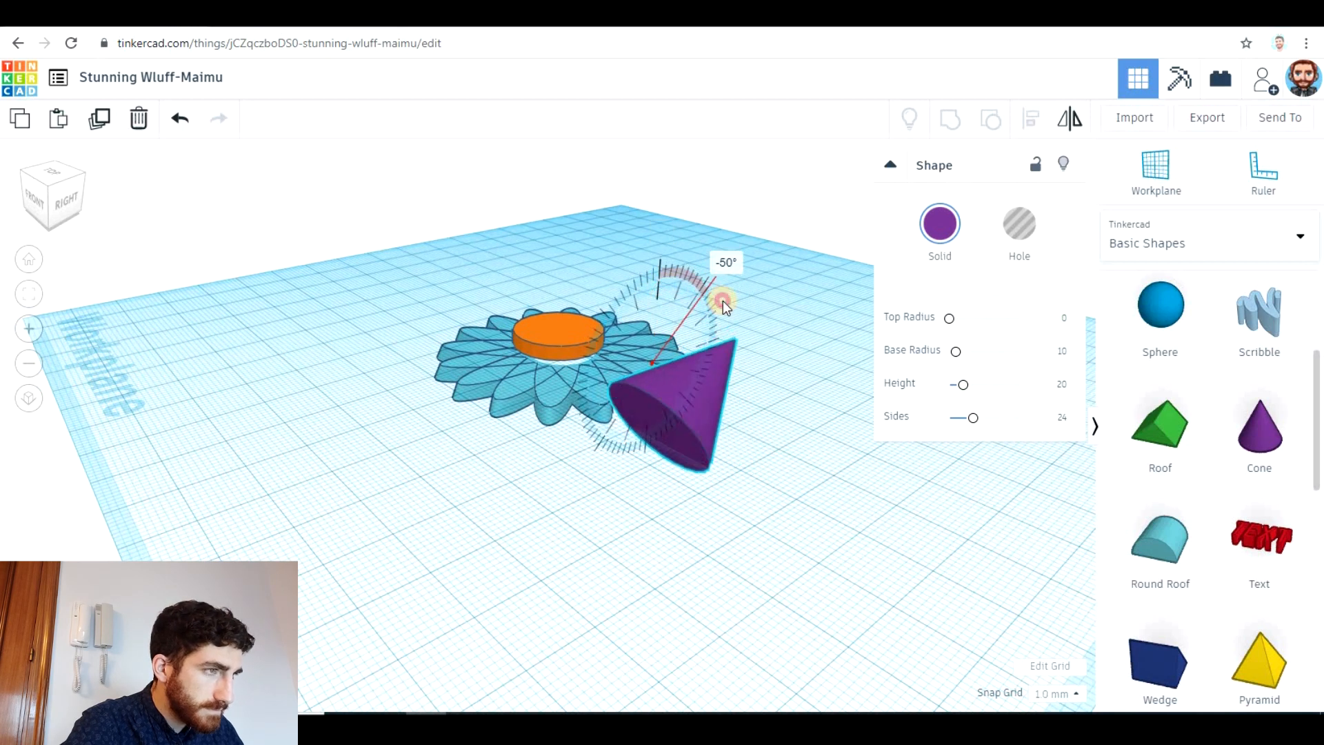
pyautogui.moveTo(721, 303); pyautogui.dragTo(751, 325)
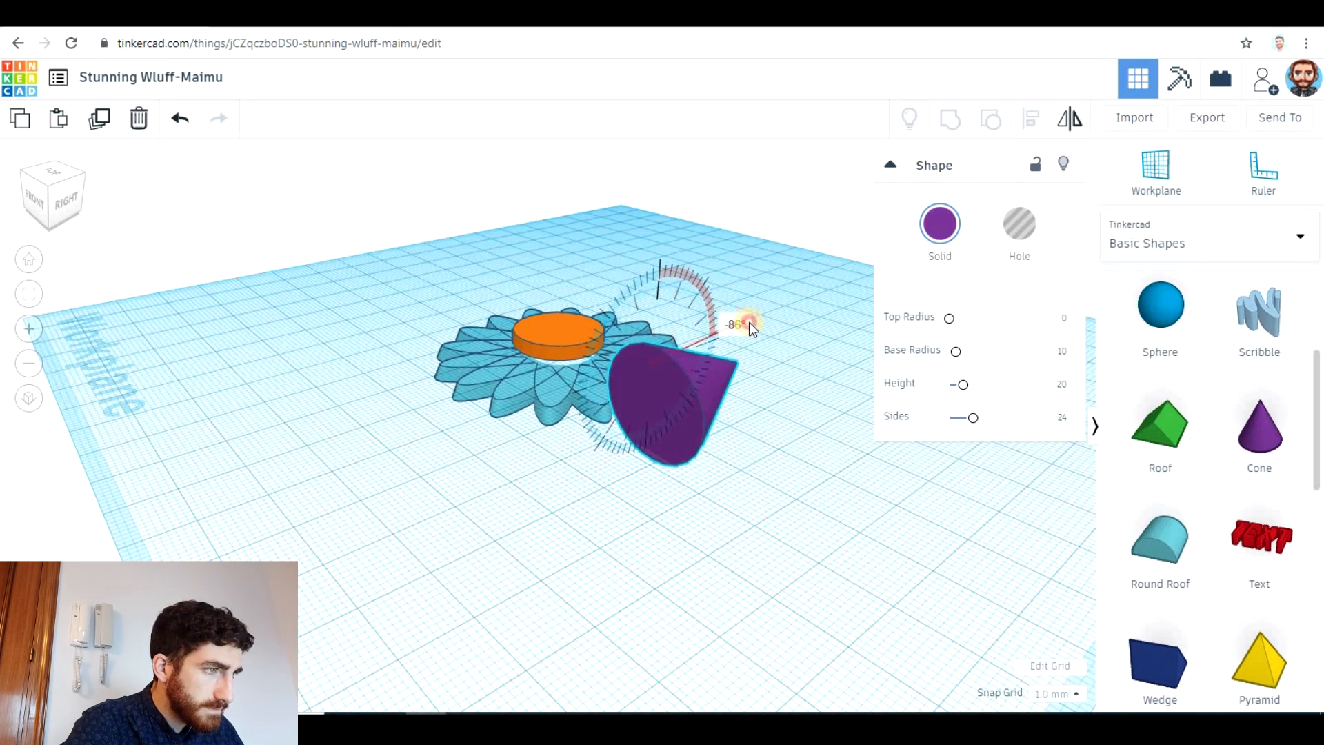
pyautogui.moveTo(746, 326); pyautogui.dragTo(756, 331)
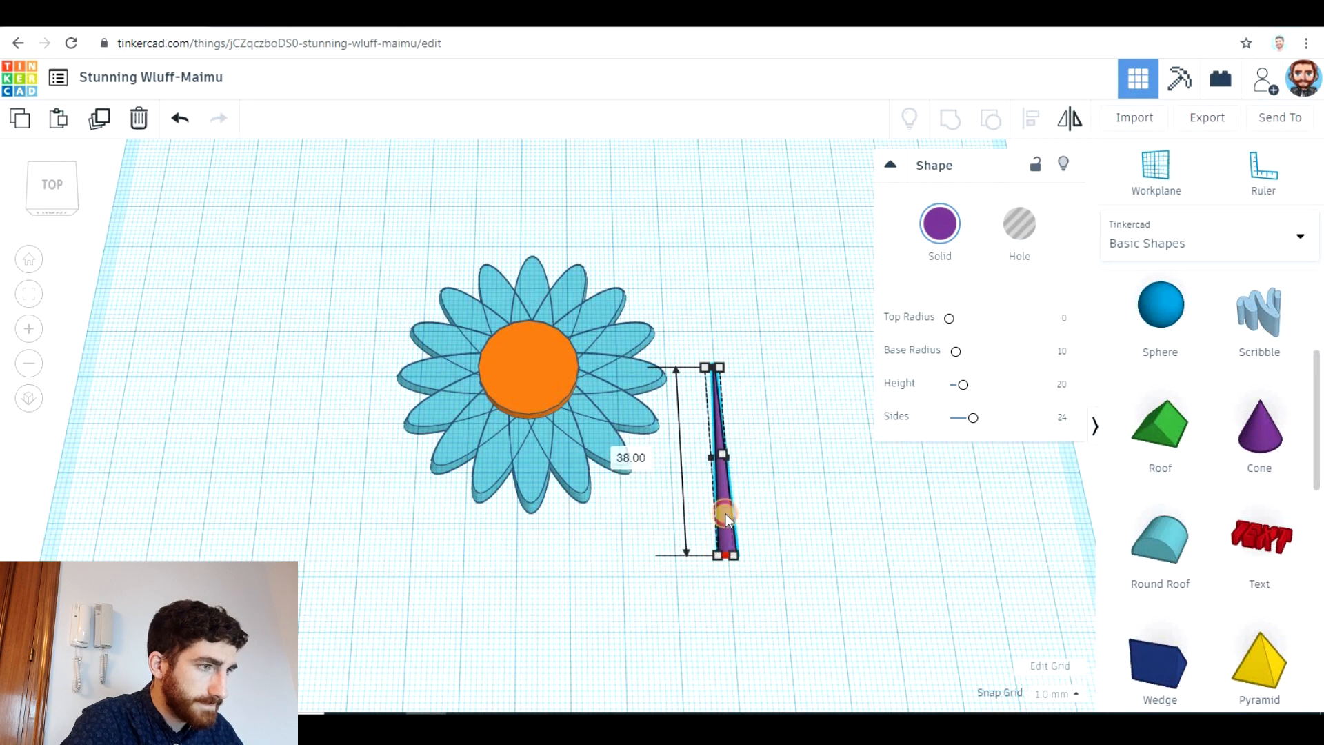
# Step: Colour the stem green and move it under the flower centre
pyautogui.click(939, 223)
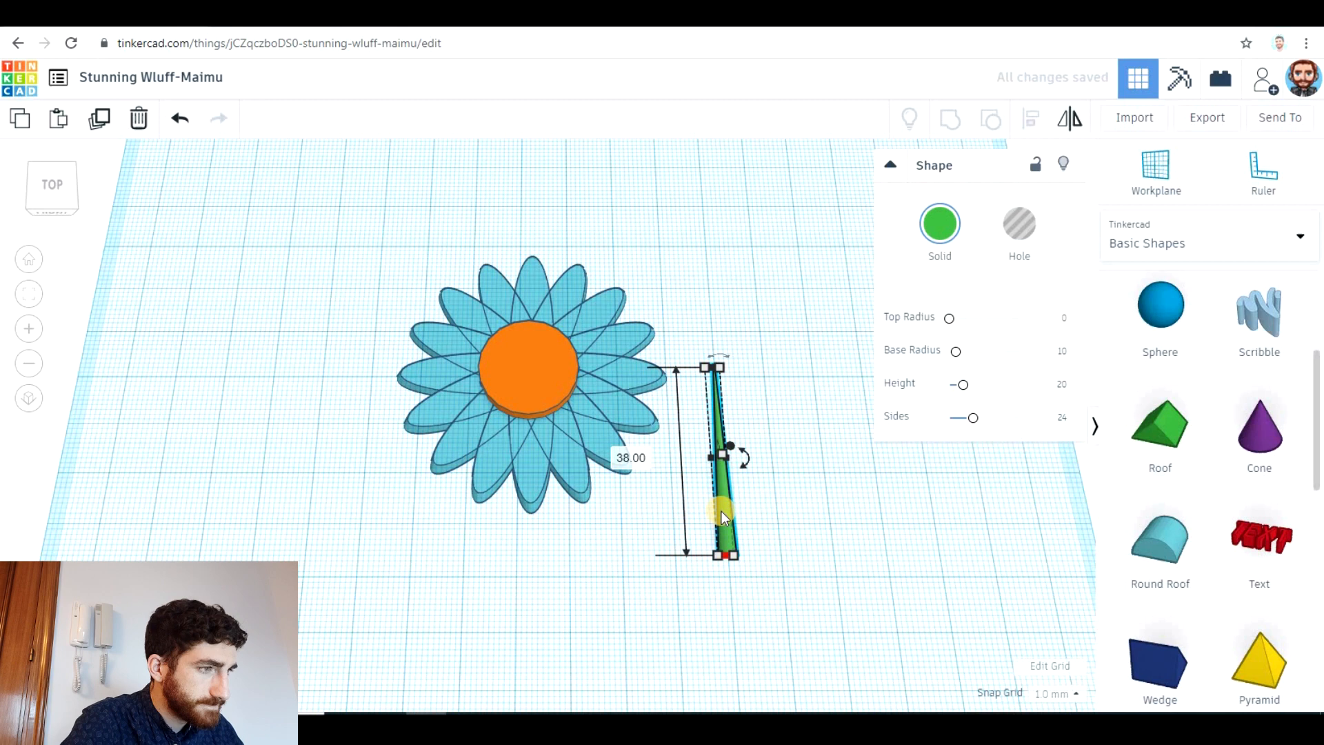
pyautogui.moveTo(724, 514); pyautogui.dragTo(526, 608)
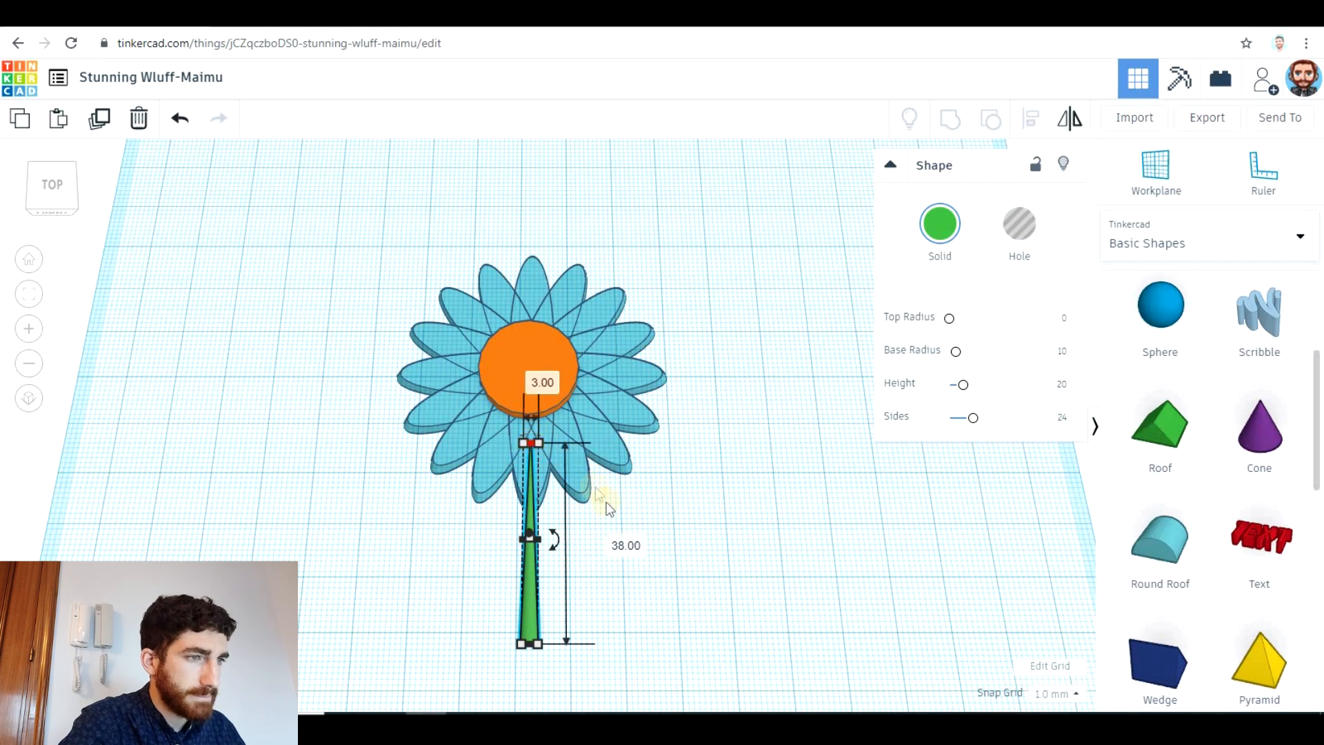
pyautogui.moveTo(663, 570)
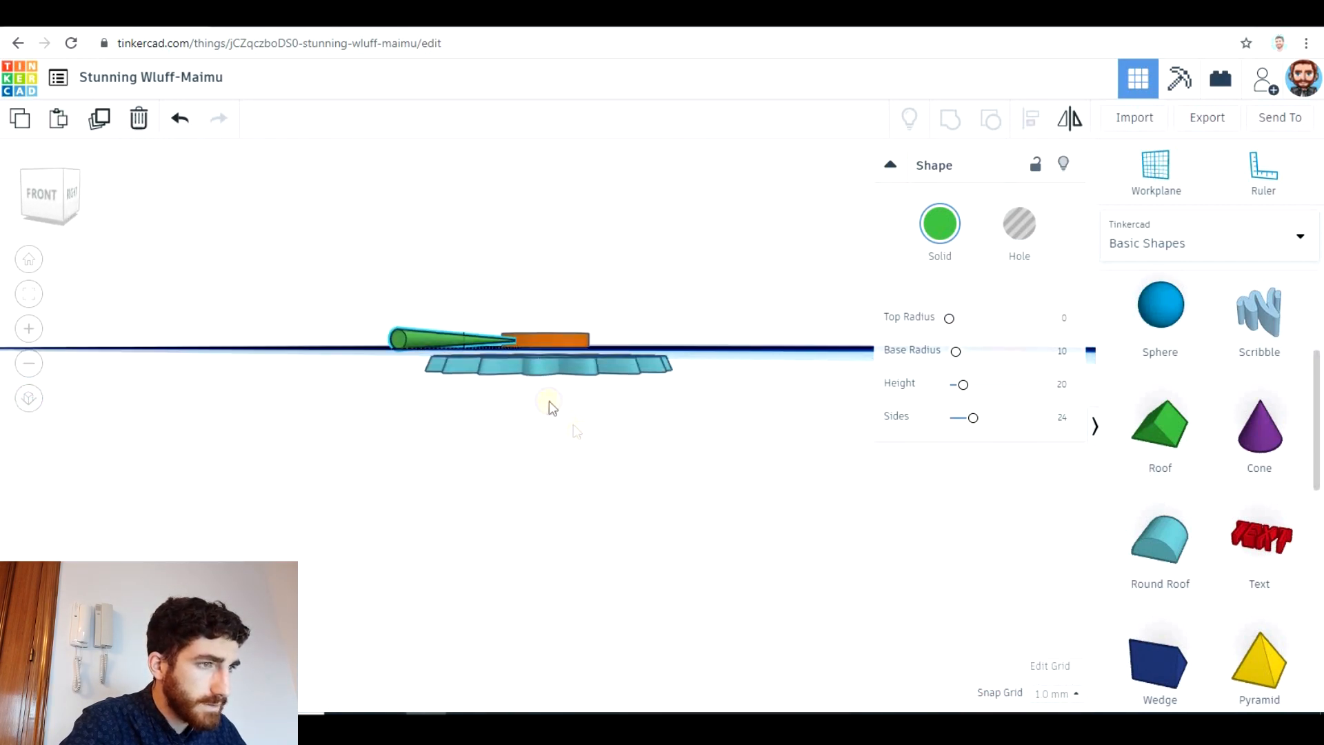
pyautogui.moveTo(549, 405); pyautogui.dragTo(608, 303)
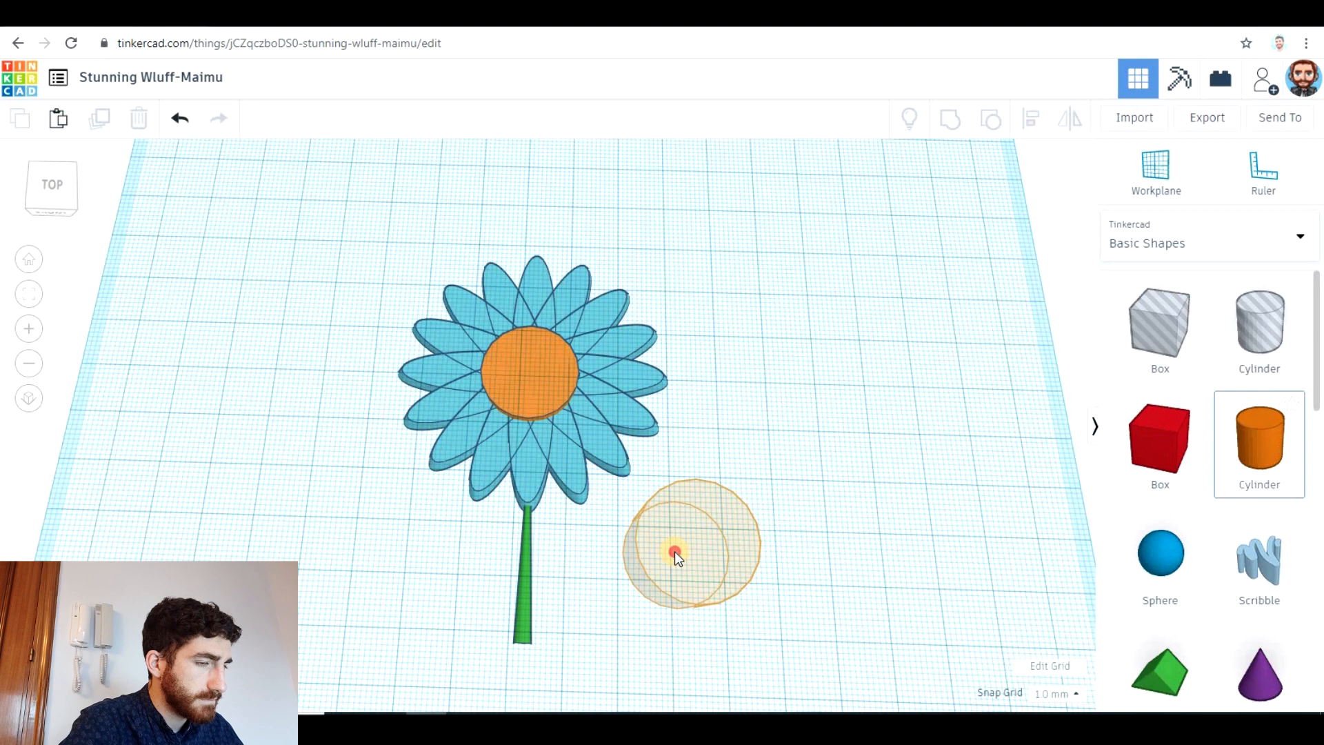
pyautogui.moveTo(705, 561)
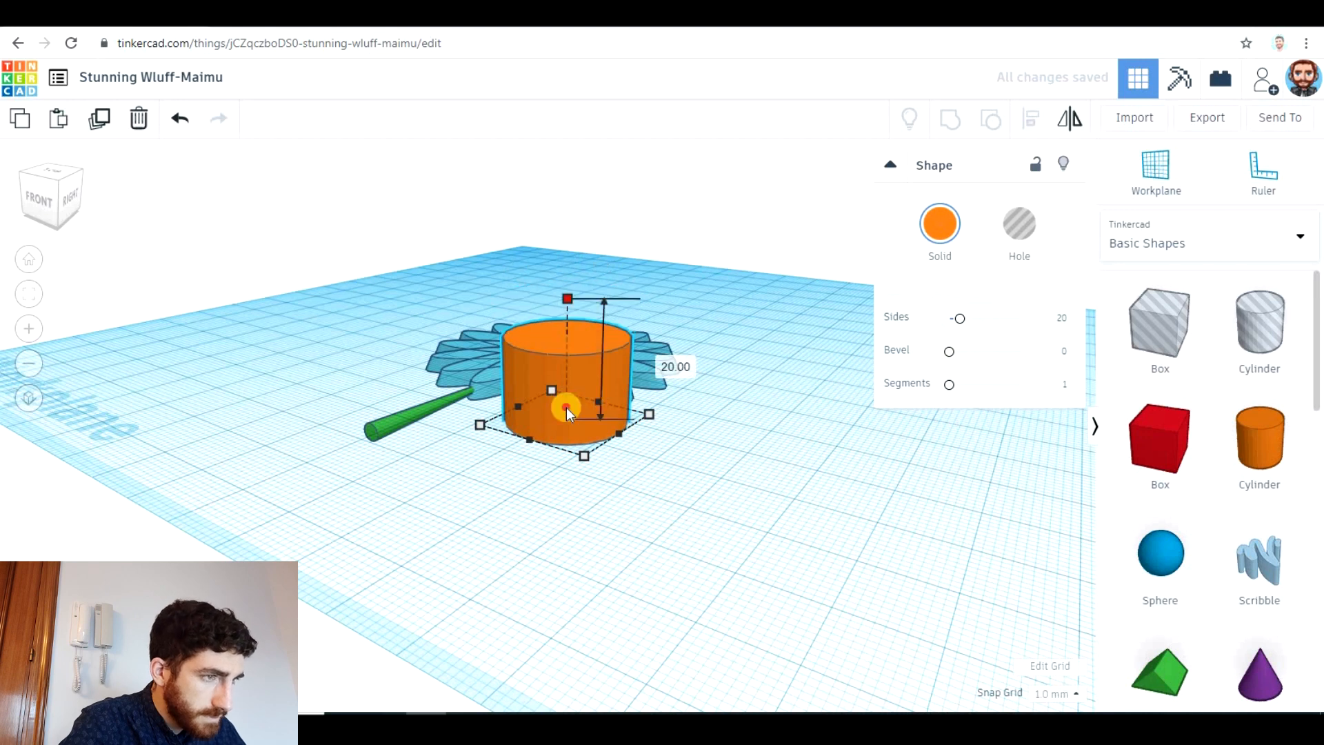
# Step: Flatten the orange centre into a thin disc and angle a duplicated second leaf off the stem
pyautogui.moveTo(566, 298); pyautogui.dragTo(585, 414)
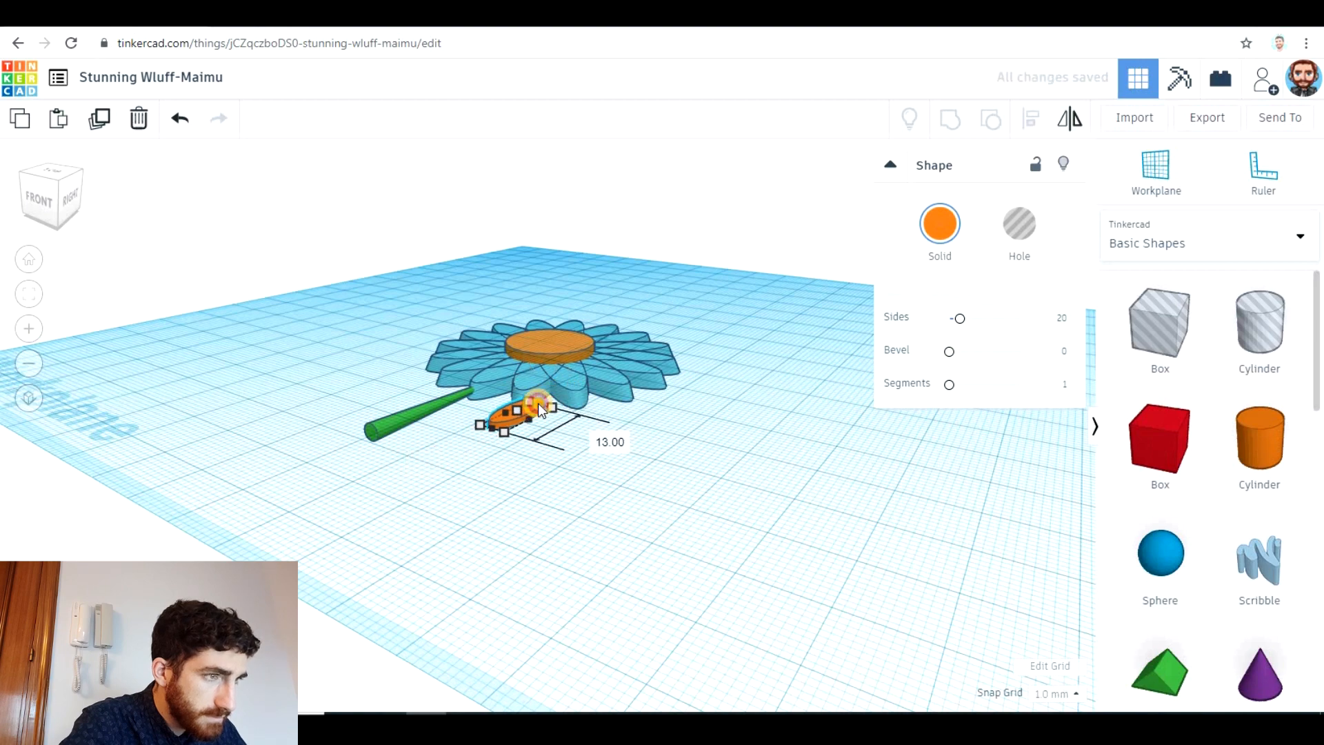
pyautogui.click(939, 224)
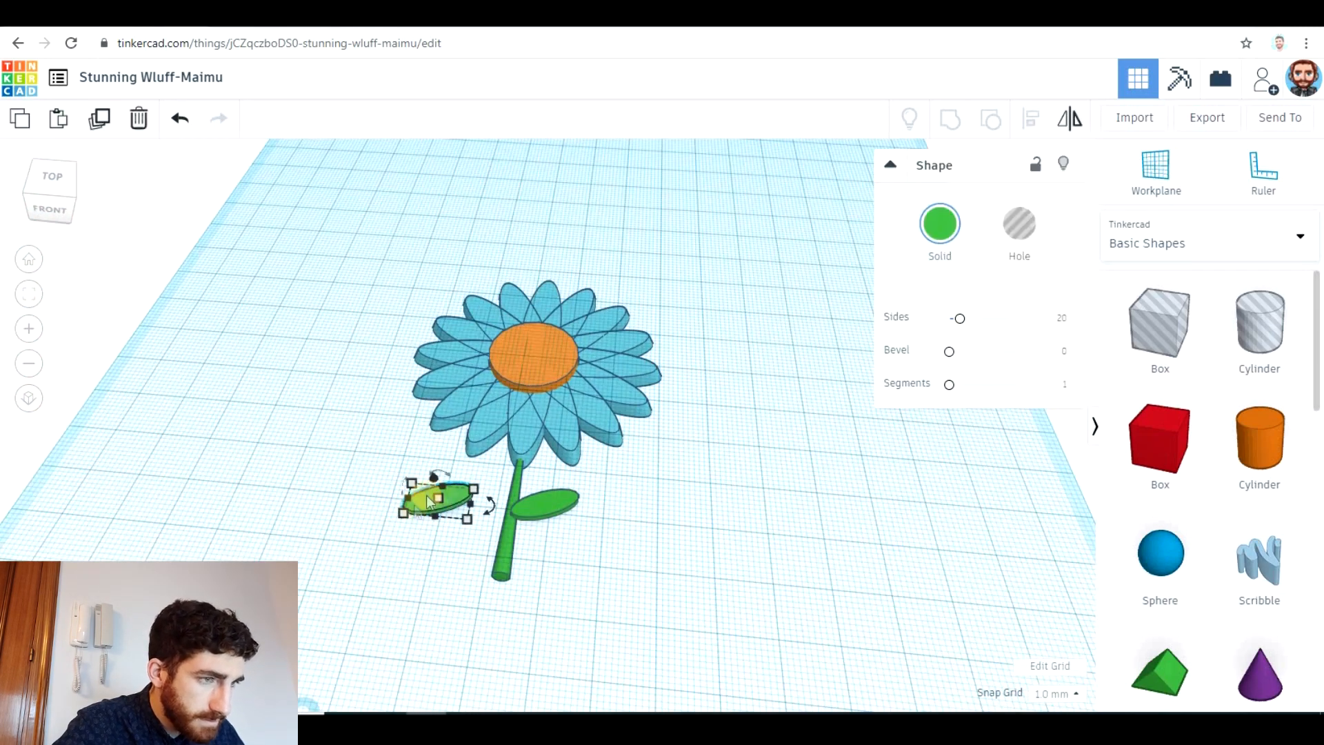
pyautogui.moveTo(439, 494); pyautogui.dragTo(493, 489)
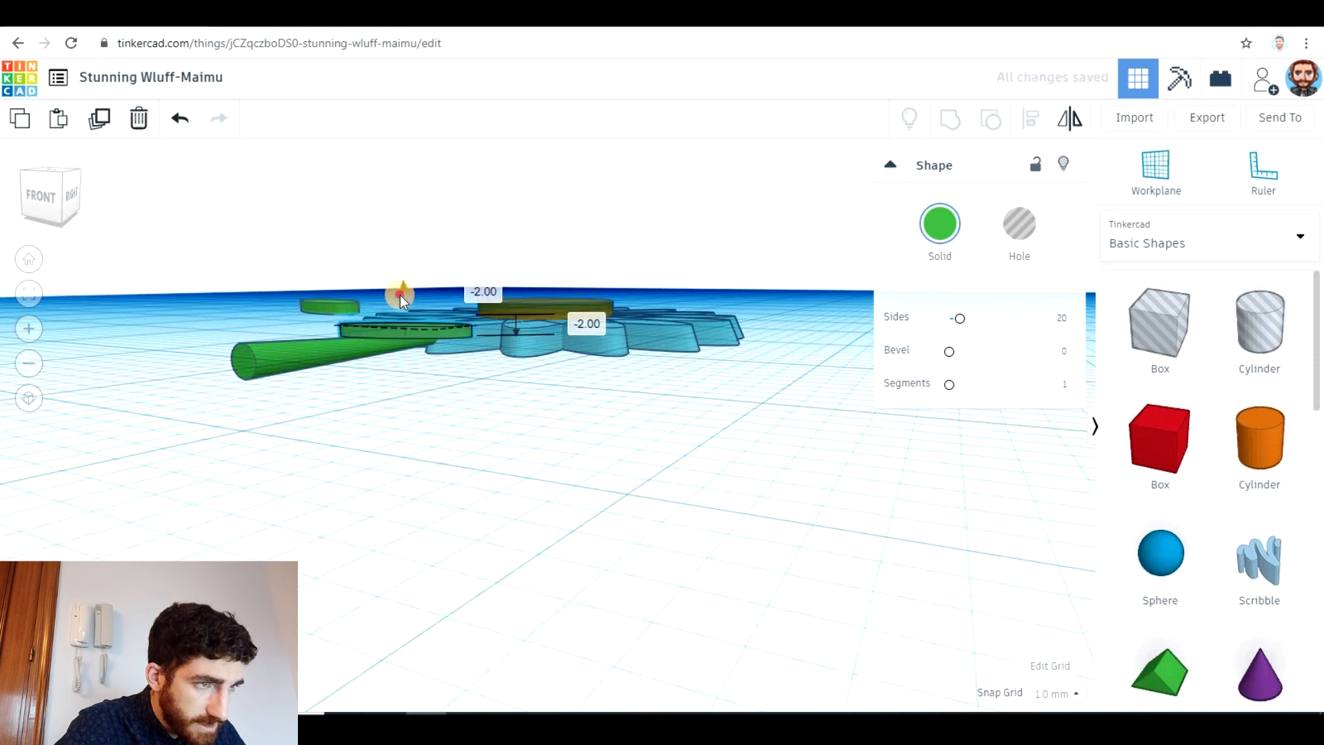
# Step: Lower the leaf 2 mm to stem level and raise the whole flower onto the workplane
pyautogui.moveTo(401, 295); pyautogui.dragTo(350, 307)
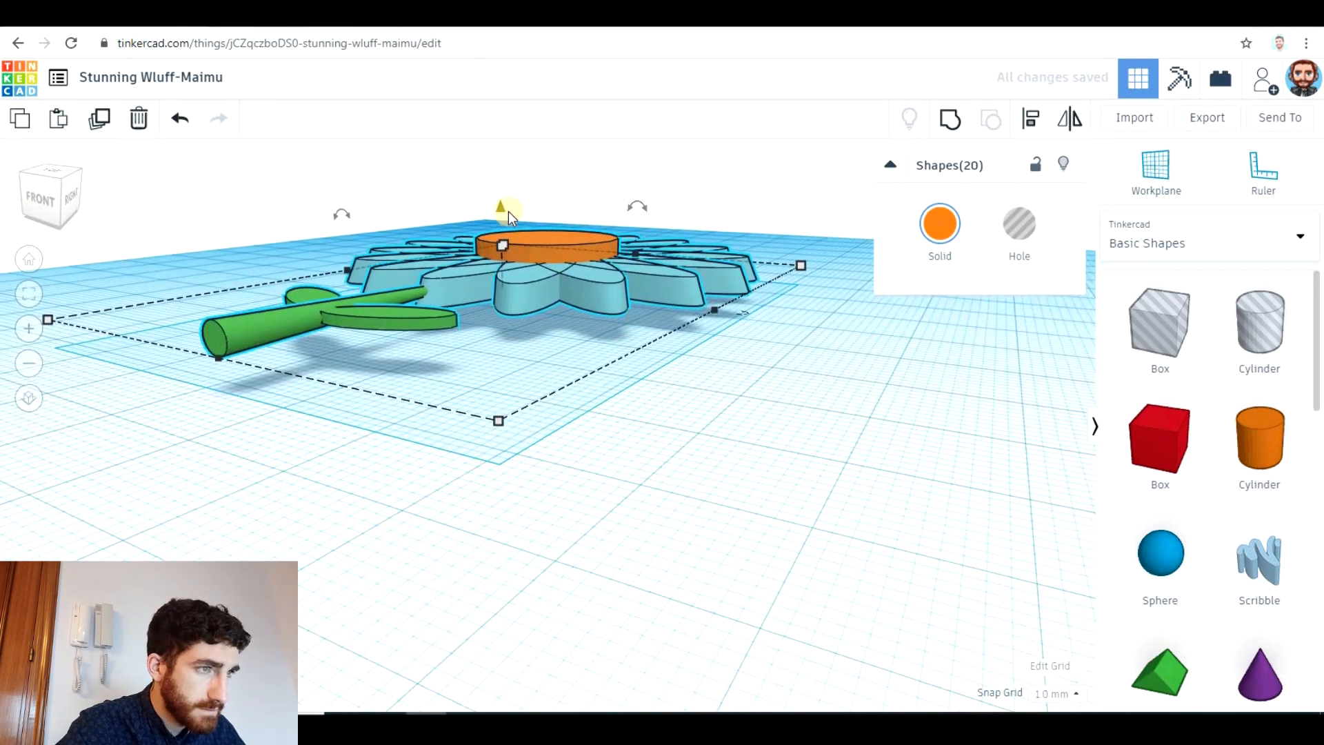
pyautogui.moveTo(499, 210); pyautogui.dragTo(500, 222)
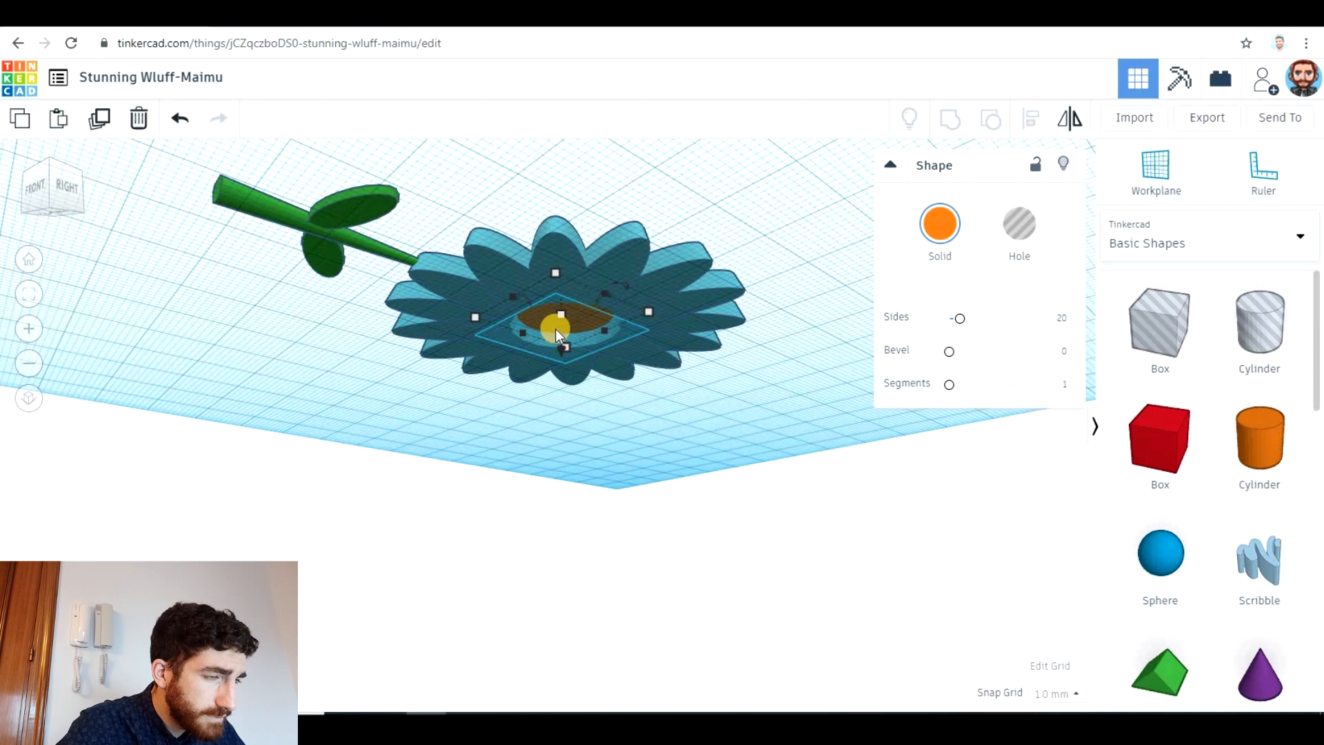
pyautogui.moveTo(557, 329); pyautogui.dragTo(746, 331)
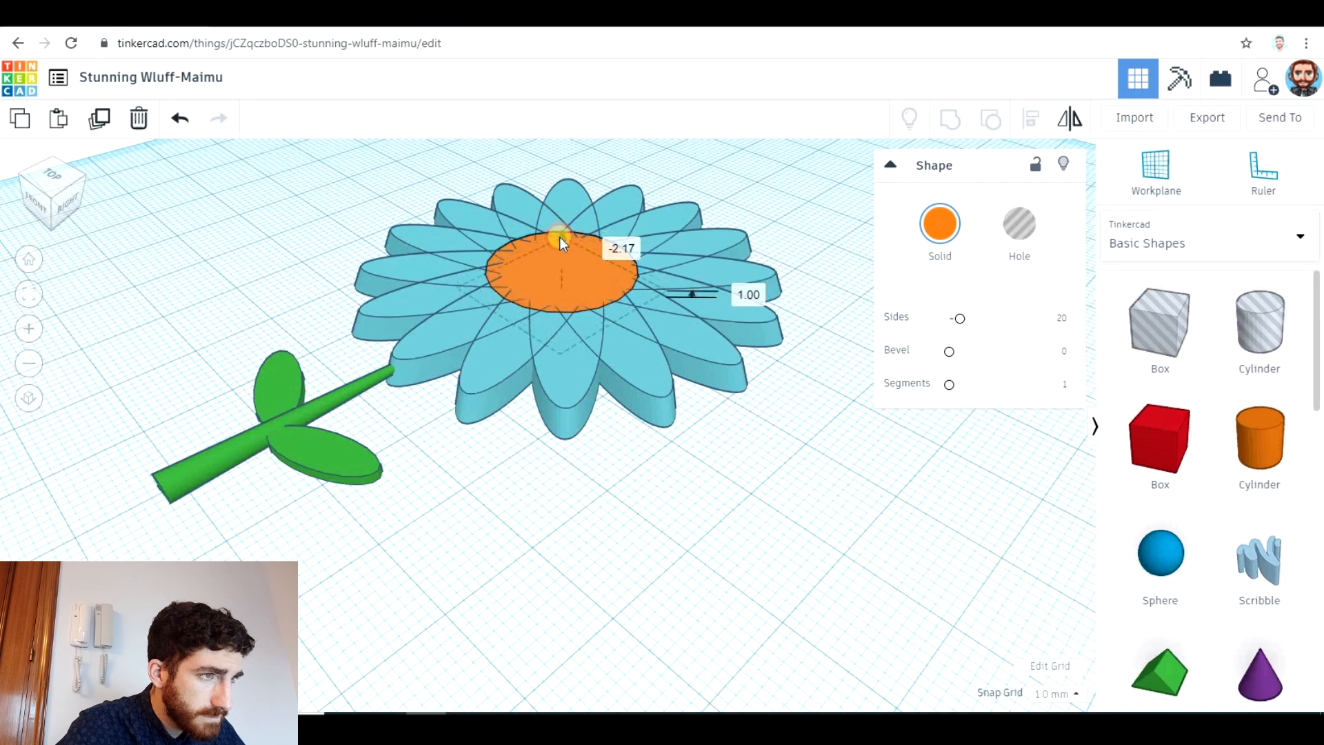
# Step: Thicken the orange centre disc to 4.00 mm so it shows through both faces
pyautogui.click(642, 487)
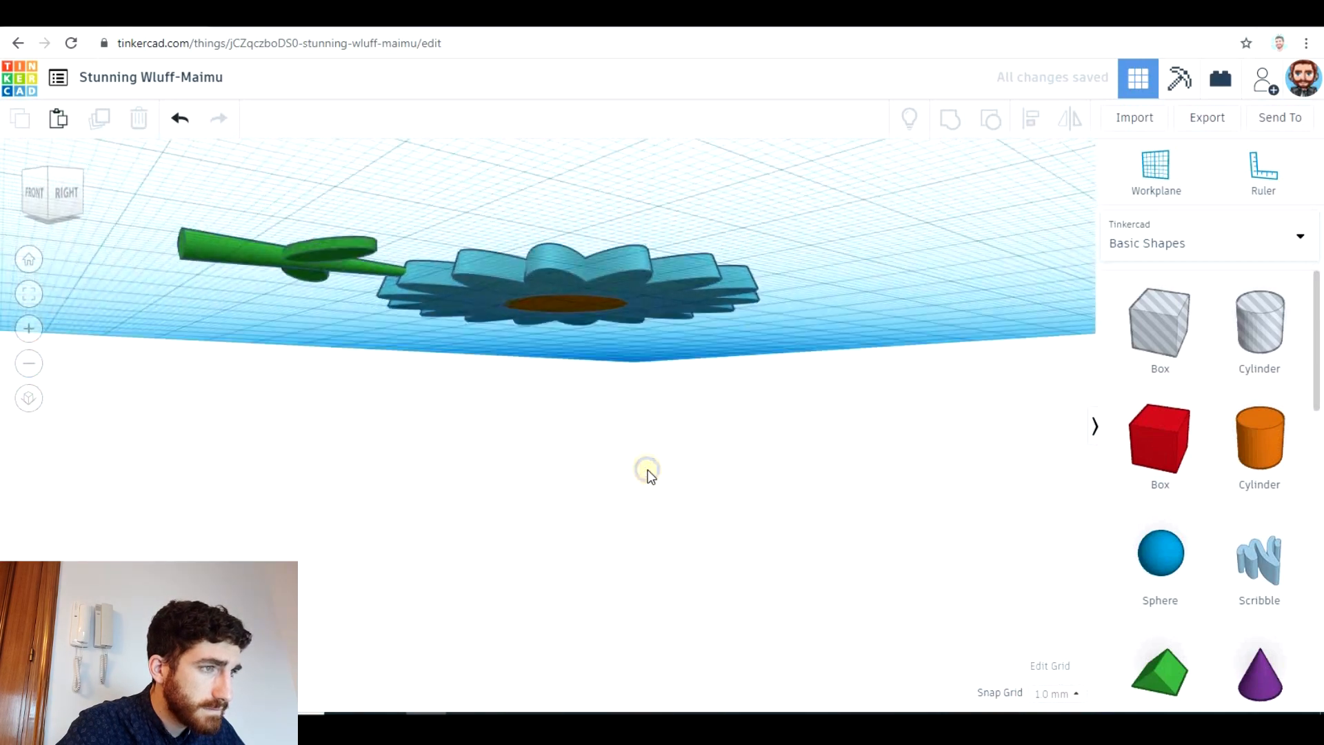
pyautogui.moveTo(646, 469); pyautogui.dragTo(574, 287)
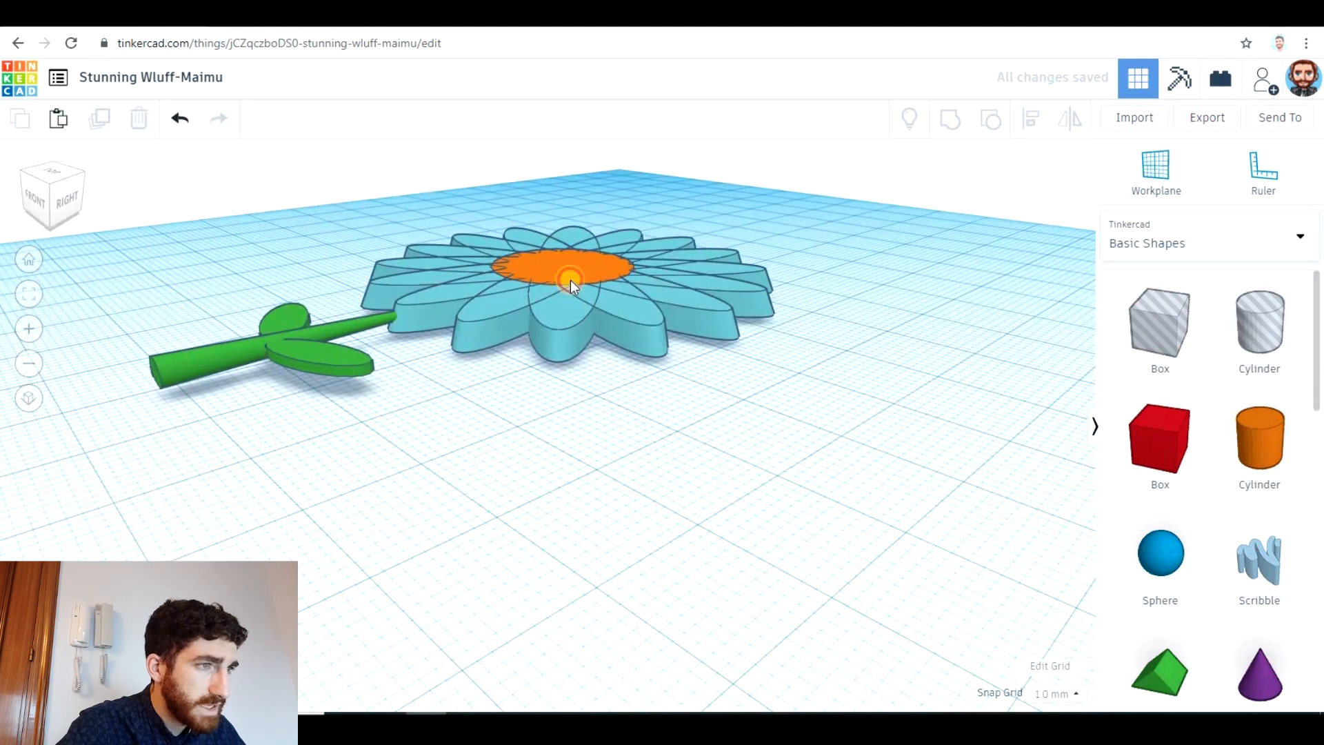
pyautogui.click(569, 281)
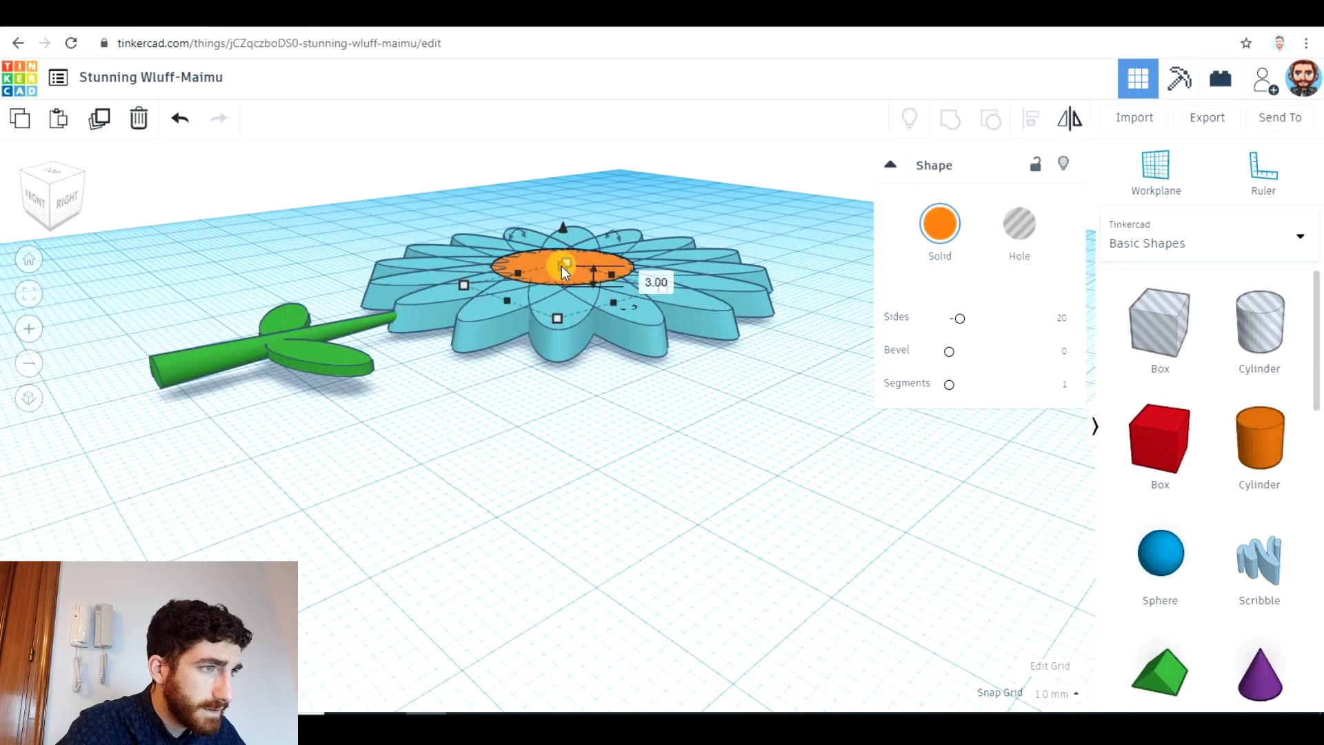
pyautogui.moveTo(563, 281); pyautogui.dragTo(562, 266)
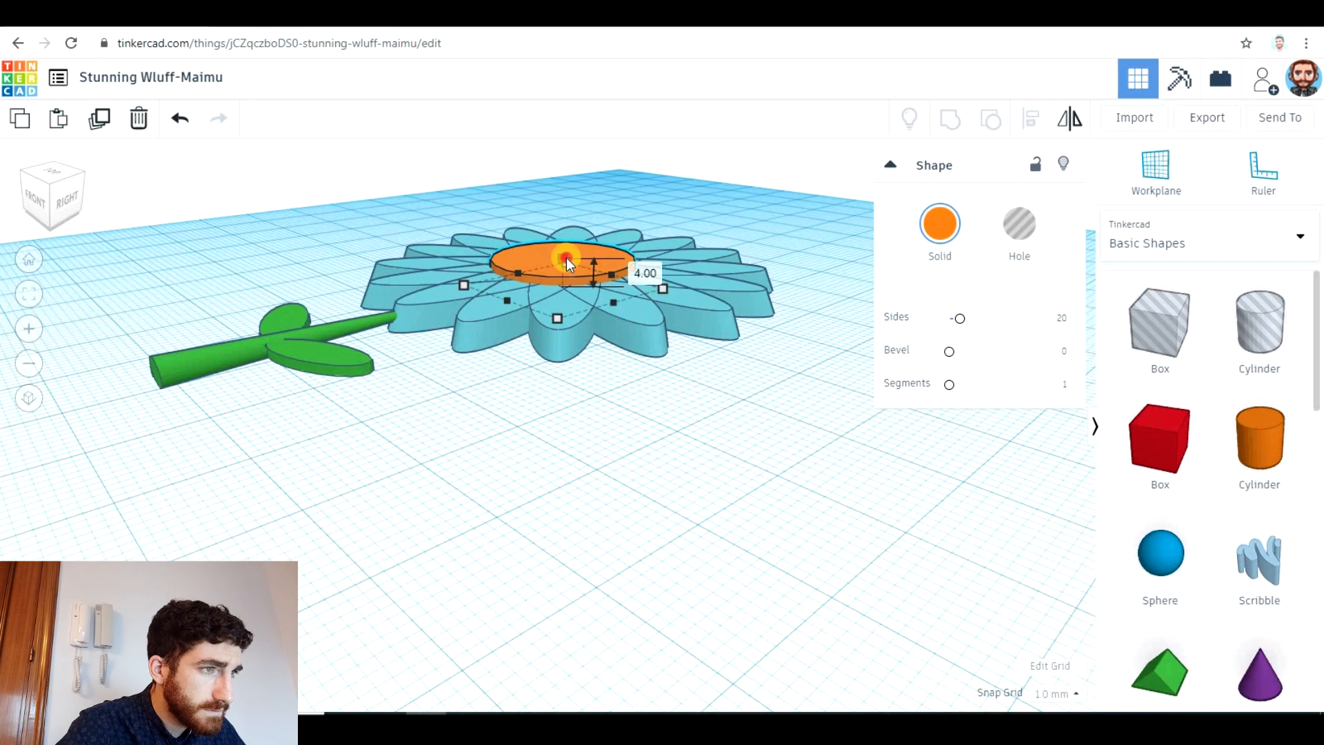
pyautogui.click(494, 494)
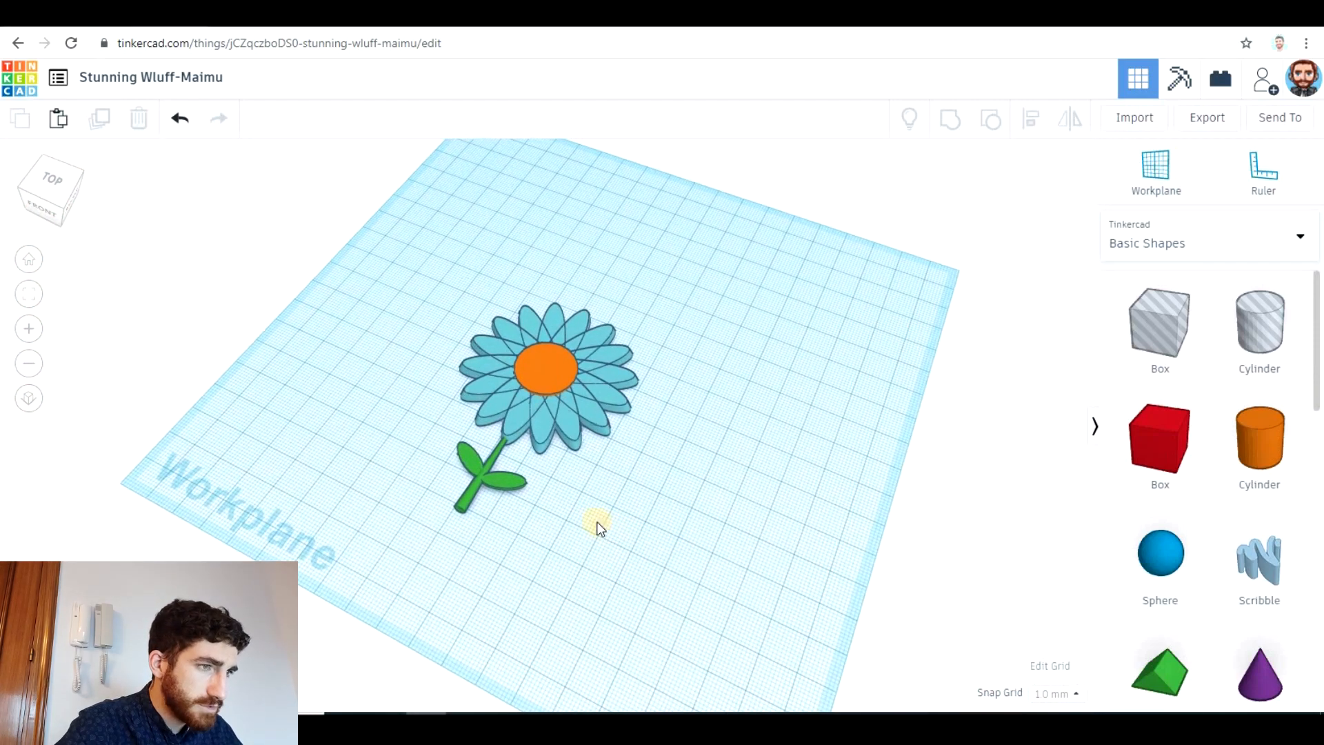
# Step: Box-select all 20 flower shapes and rotate them 90 degrees to stand upright on the workplane
pyautogui.moveTo(597, 524); pyautogui.dragTo(691, 558)
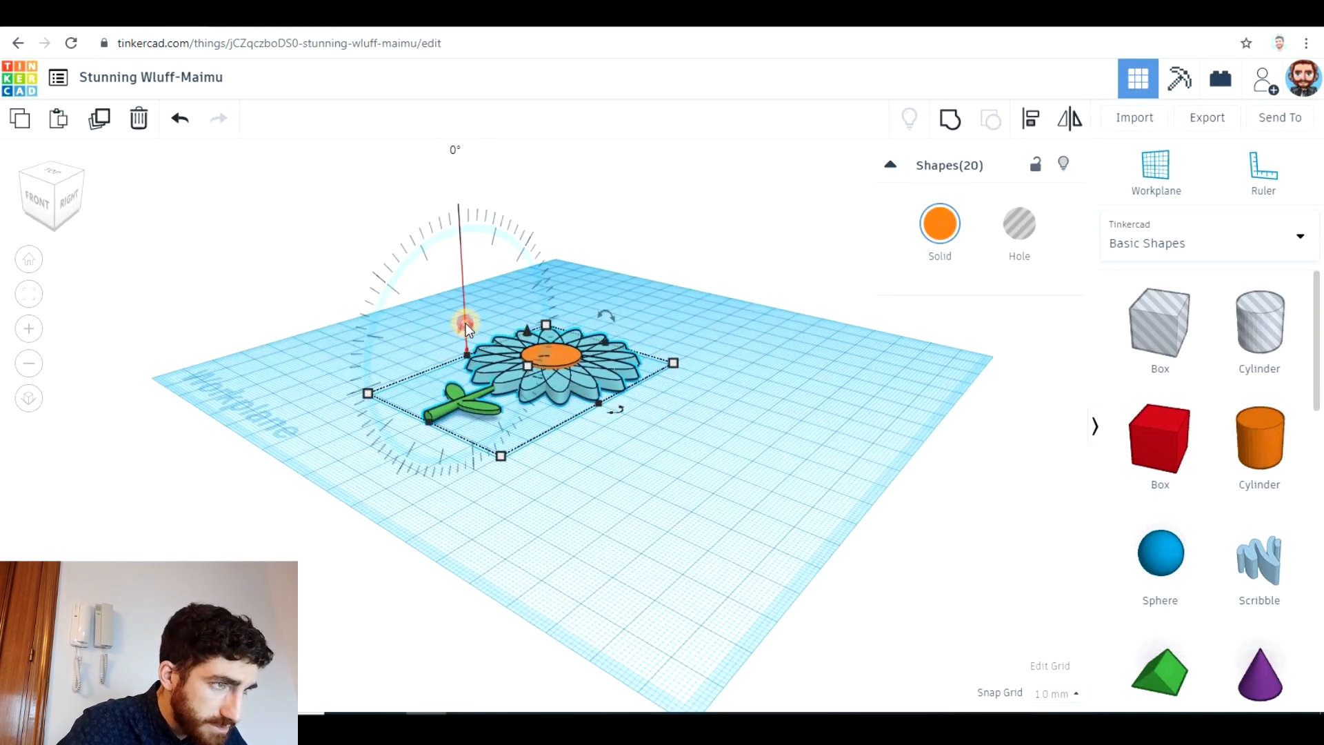
pyautogui.moveTo(464, 330); pyautogui.dragTo(414, 371)
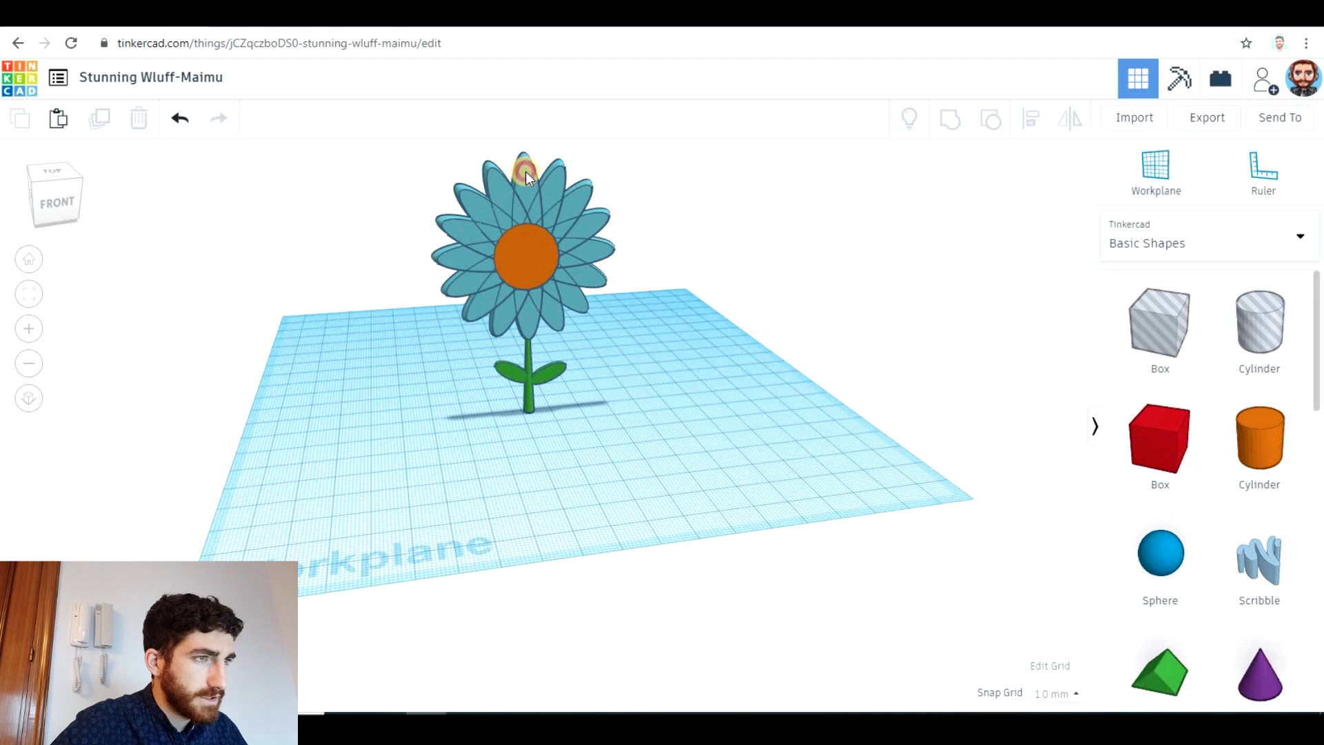
pyautogui.click(524, 168)
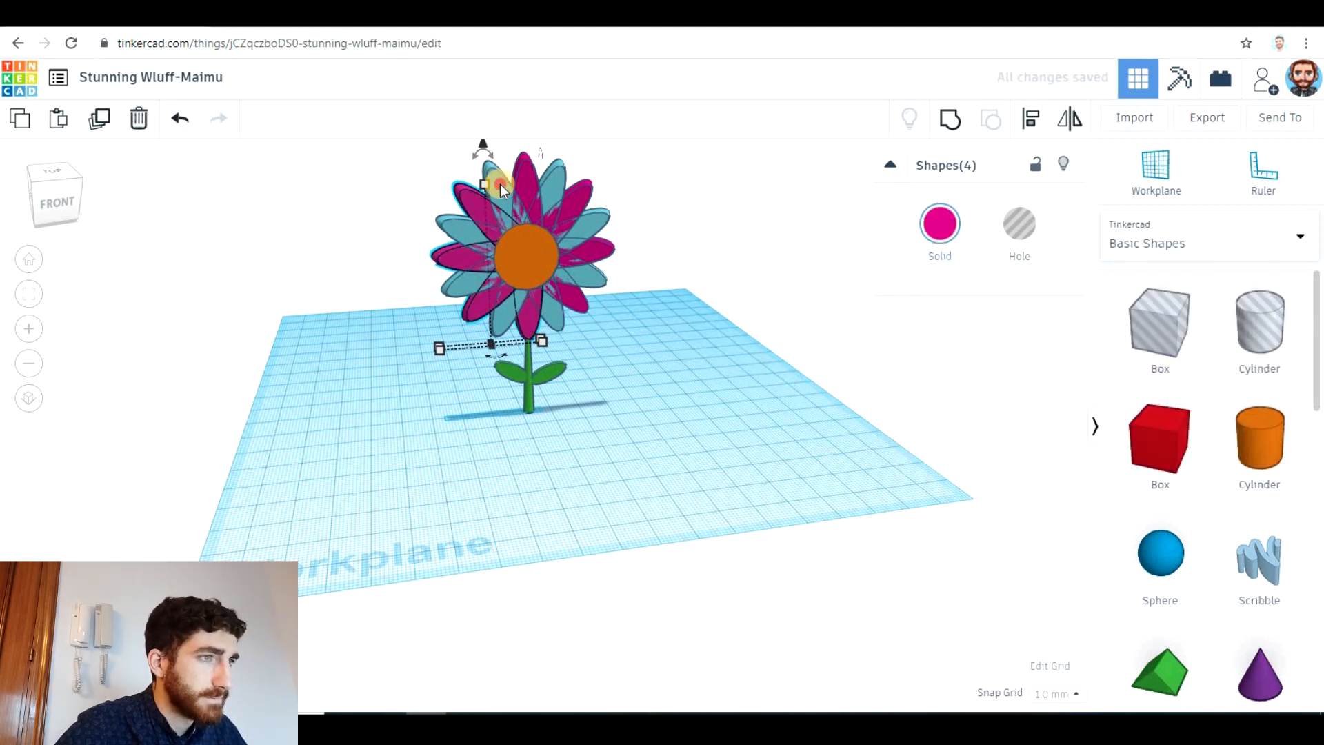
# Step: Select alternate petals and recolour them so magenta and white petals alternate around the centre
pyautogui.click(600, 222)
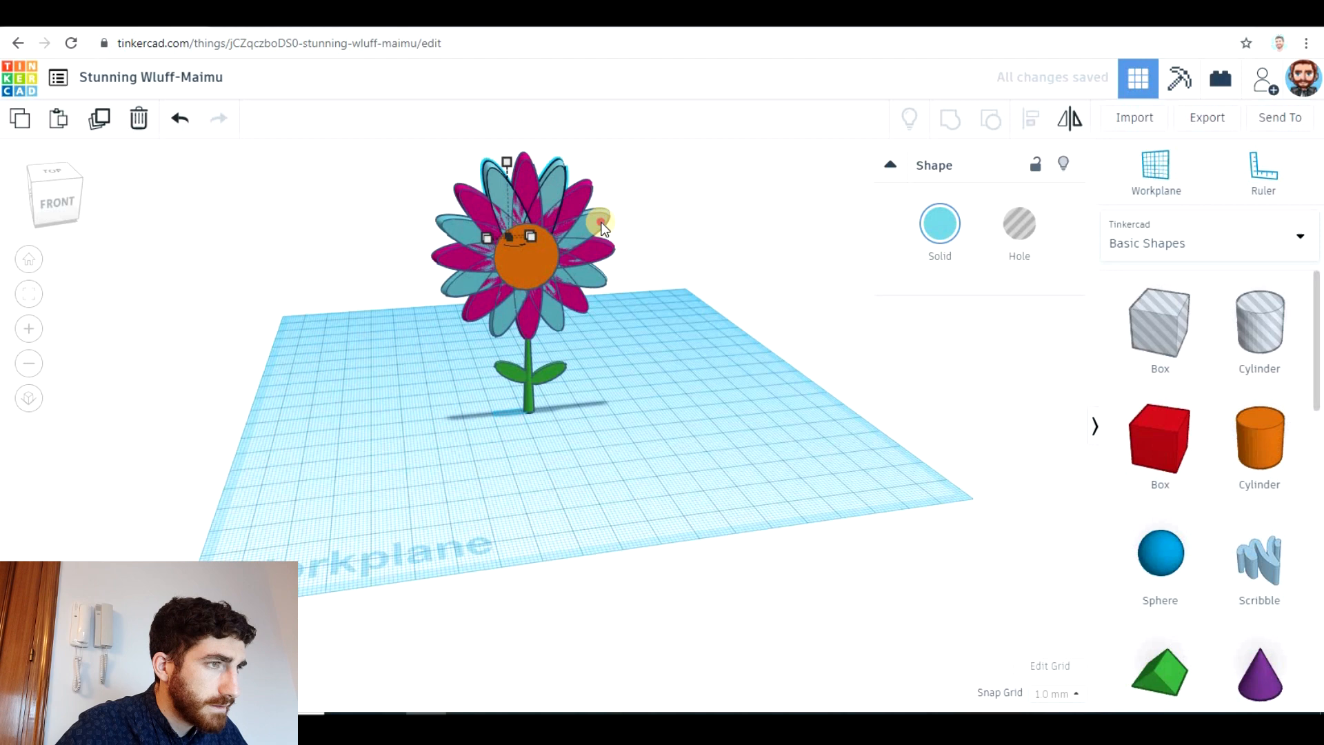
pyautogui.click(939, 223)
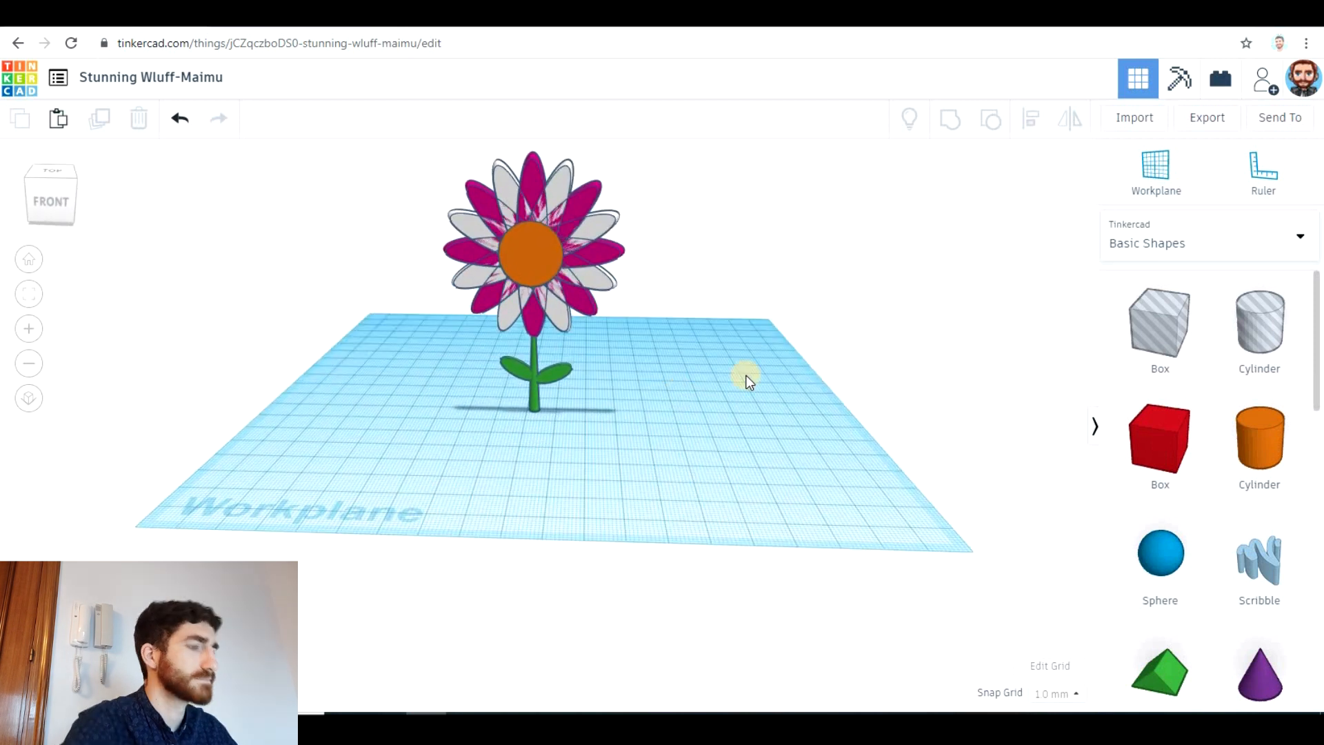
pyautogui.moveTo(799, 469)
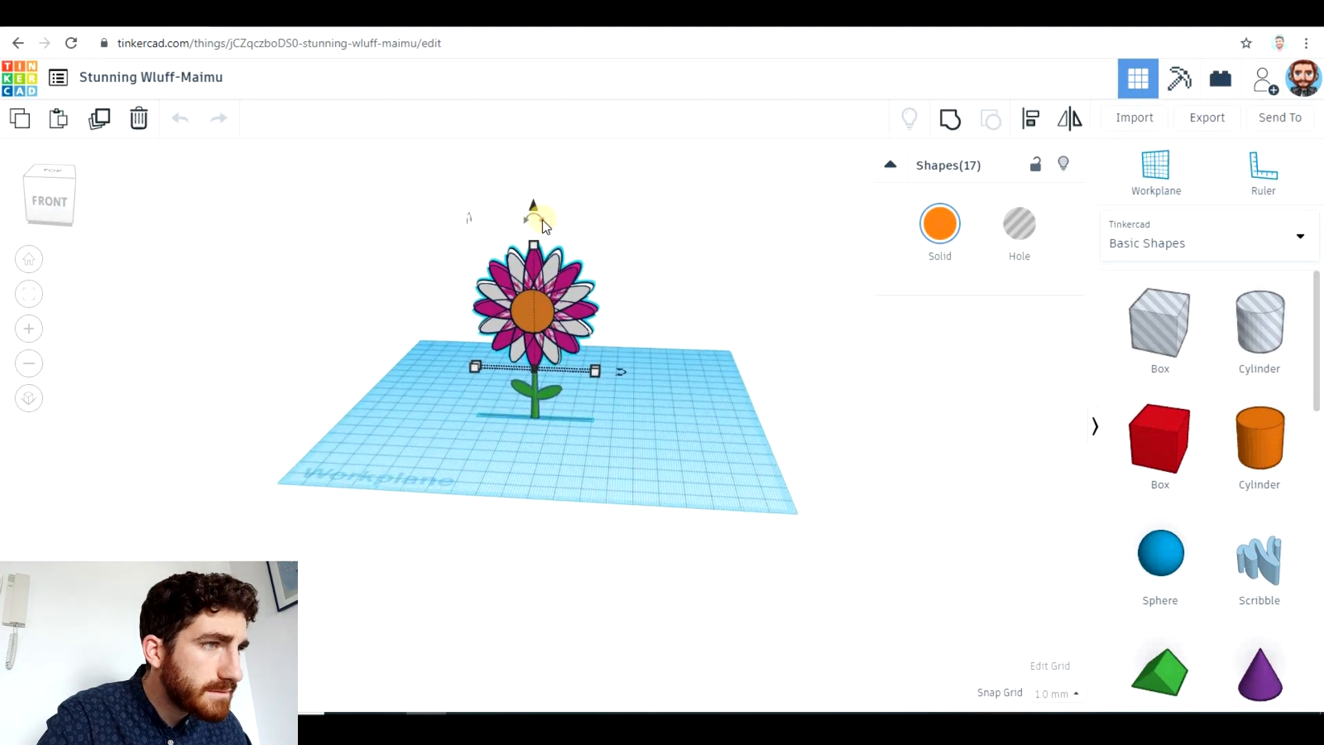
pyautogui.moveTo(532, 215); pyautogui.dragTo(506, 218)
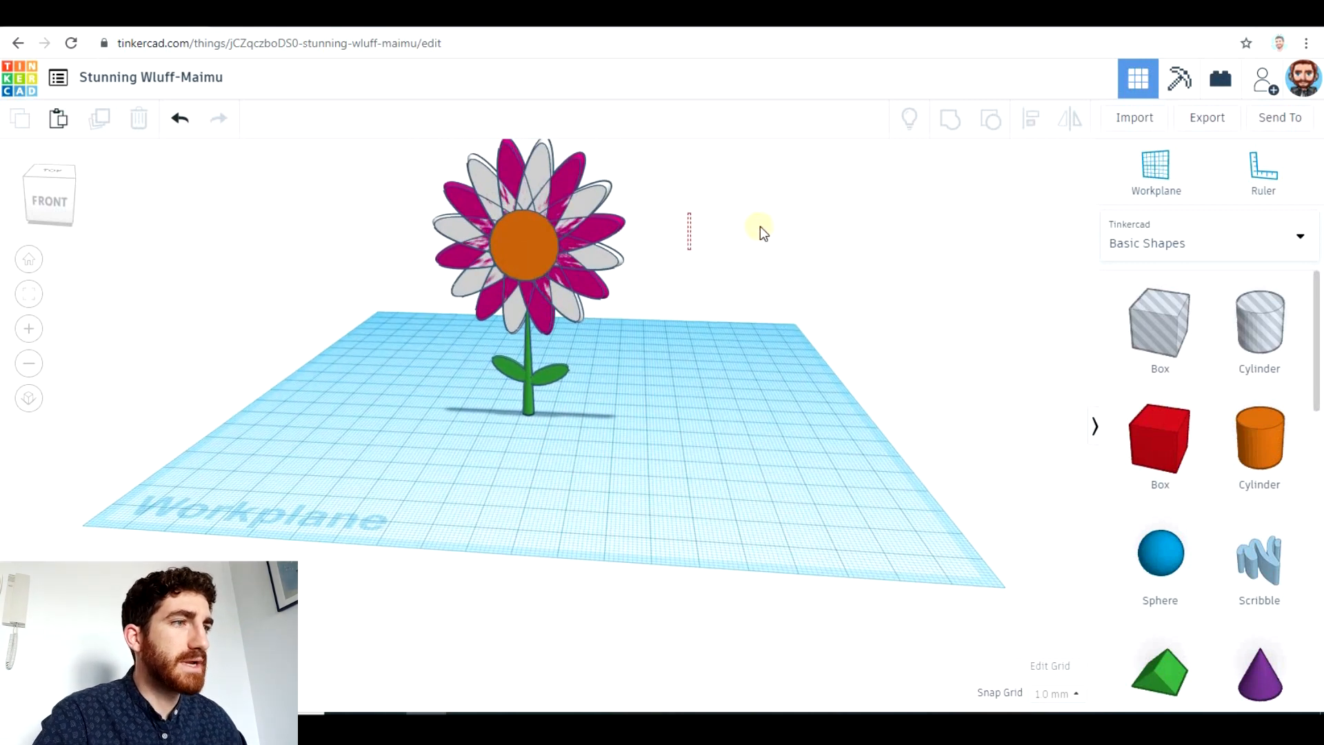
pyautogui.moveTo(709, 477)
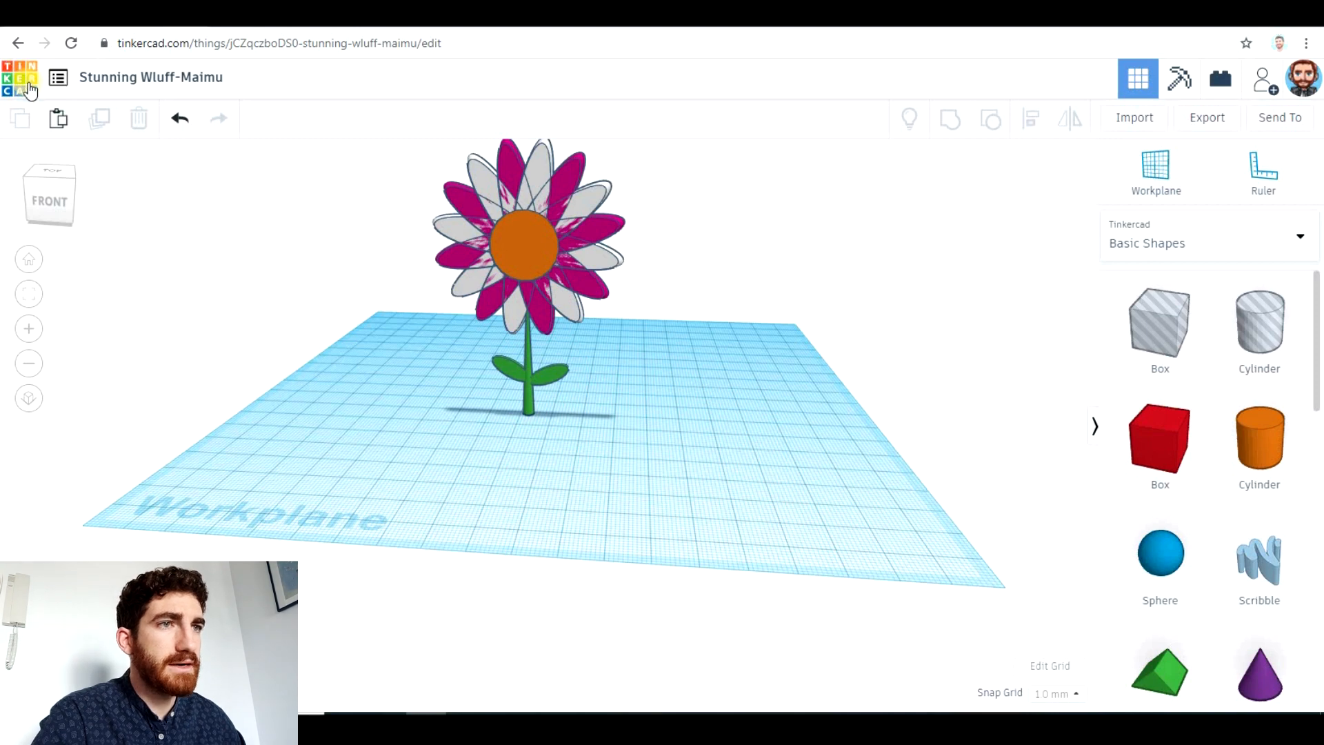
# Step: Return to the designs dashboard and set the flower design's privacy to Public in its properties
pyautogui.click(23, 78)
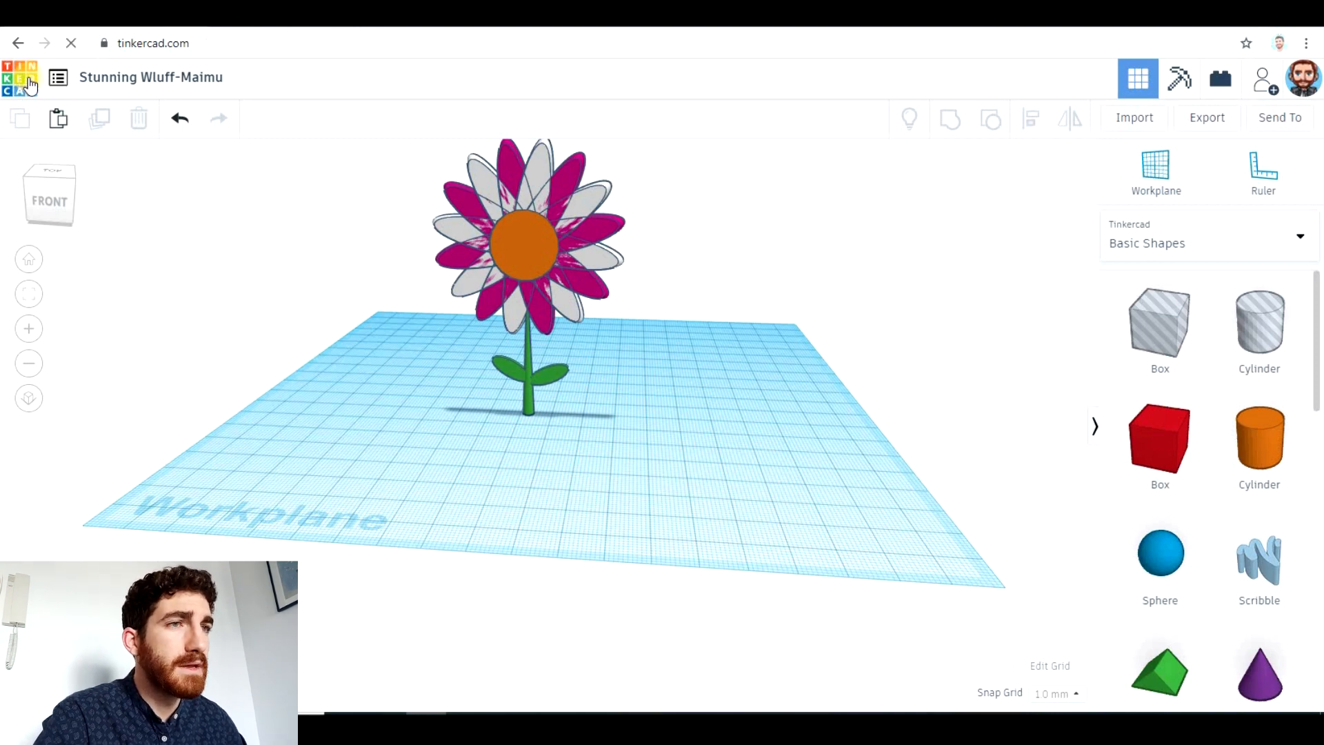
pyautogui.click(23, 77)
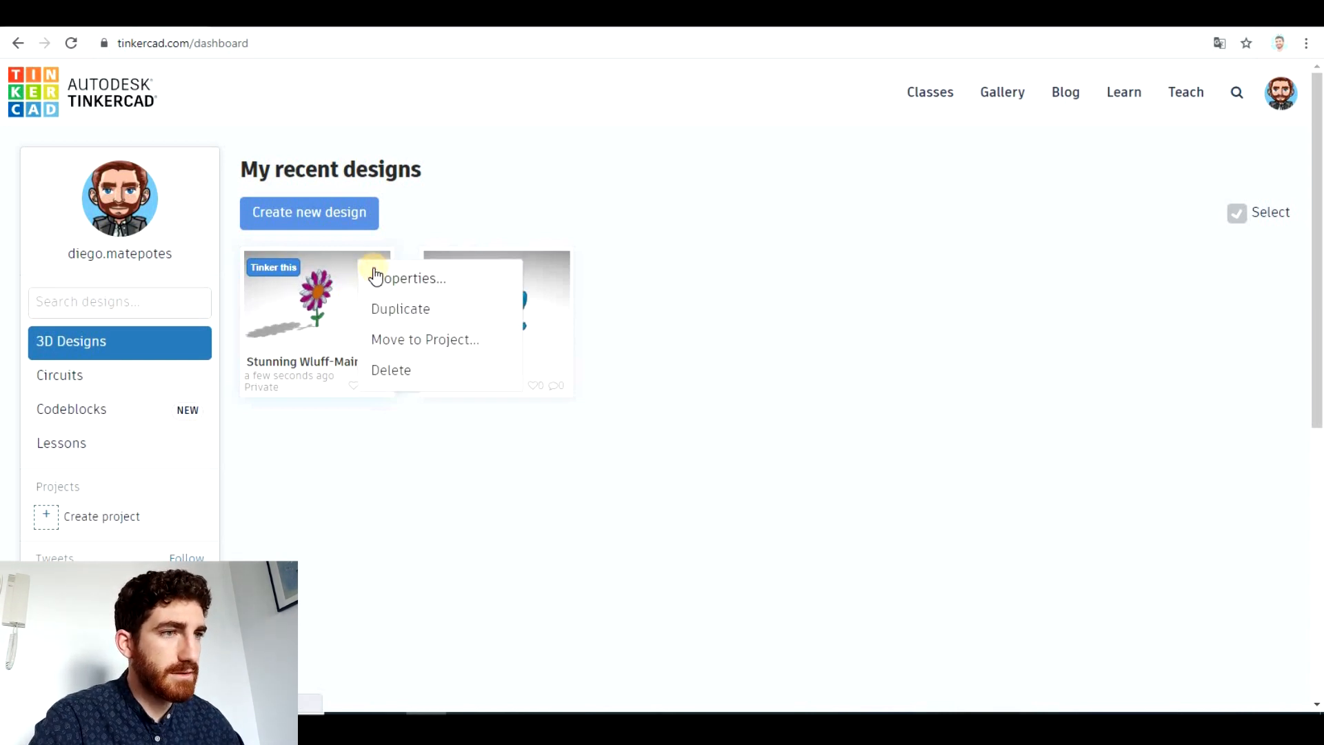
pyautogui.click(411, 279)
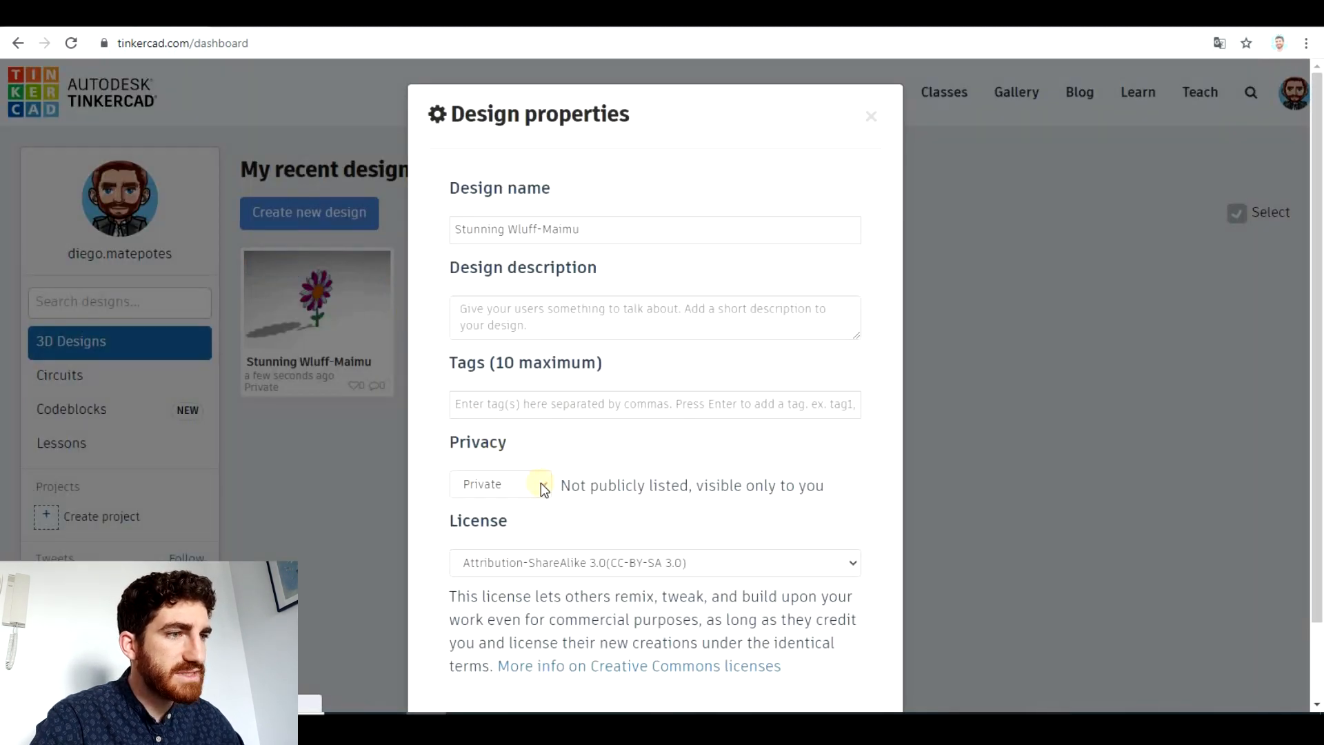
pyautogui.click(499, 483)
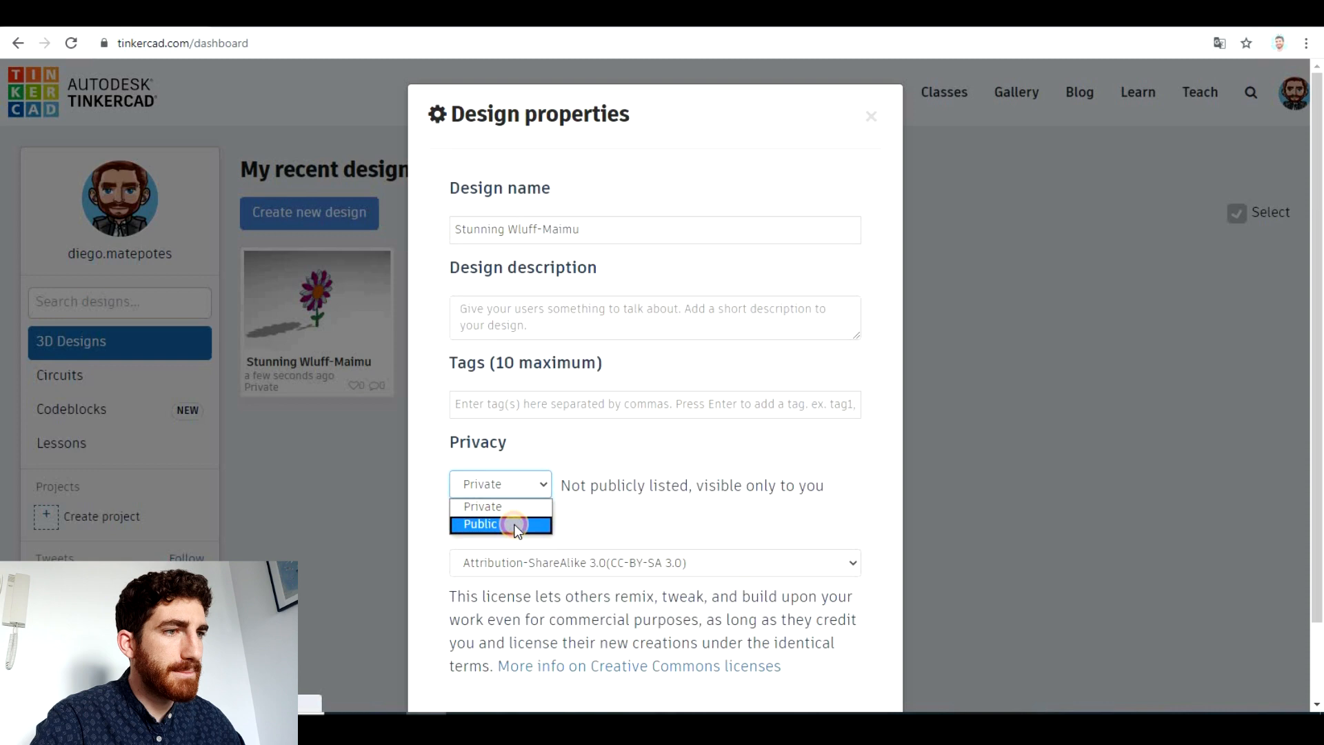
pyautogui.click(478, 524)
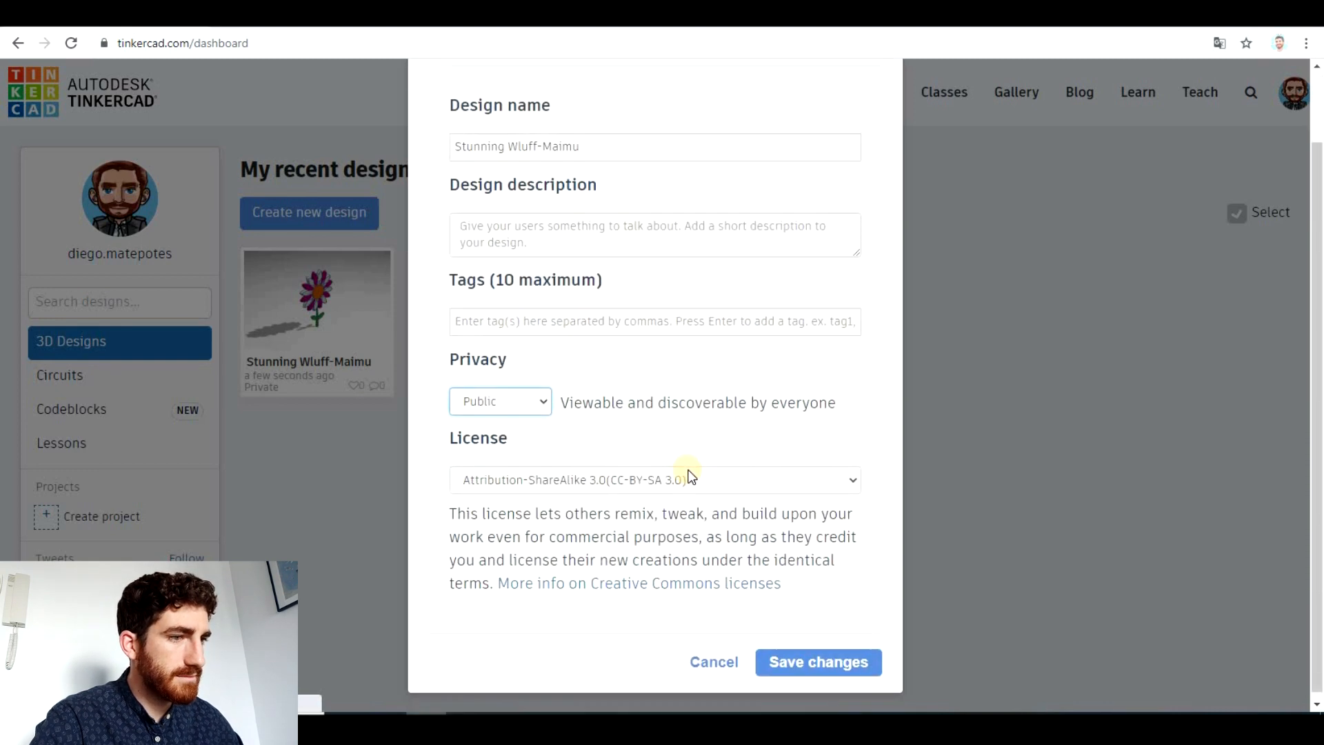
pyautogui.click(817, 660)
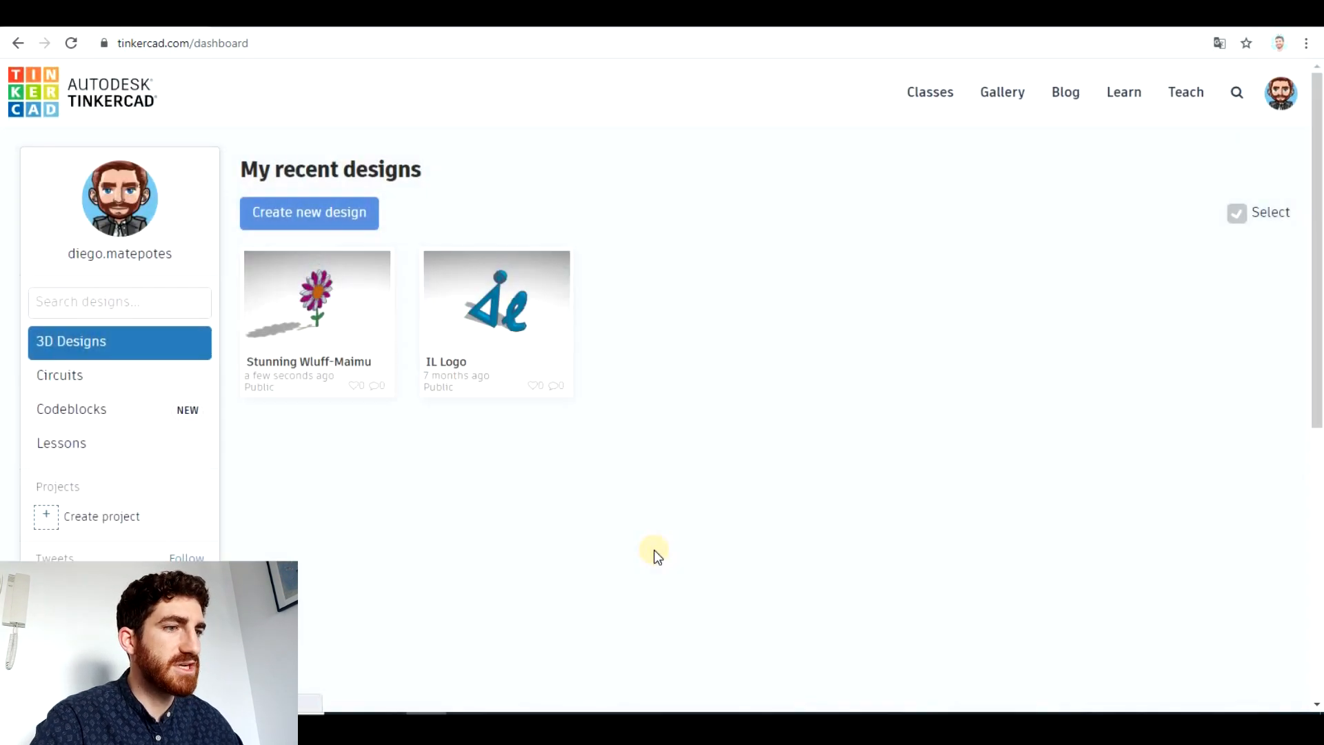
# Step: View the published flower's page and 3D preview from several angles, then close the detail view
pyautogui.click(317, 299)
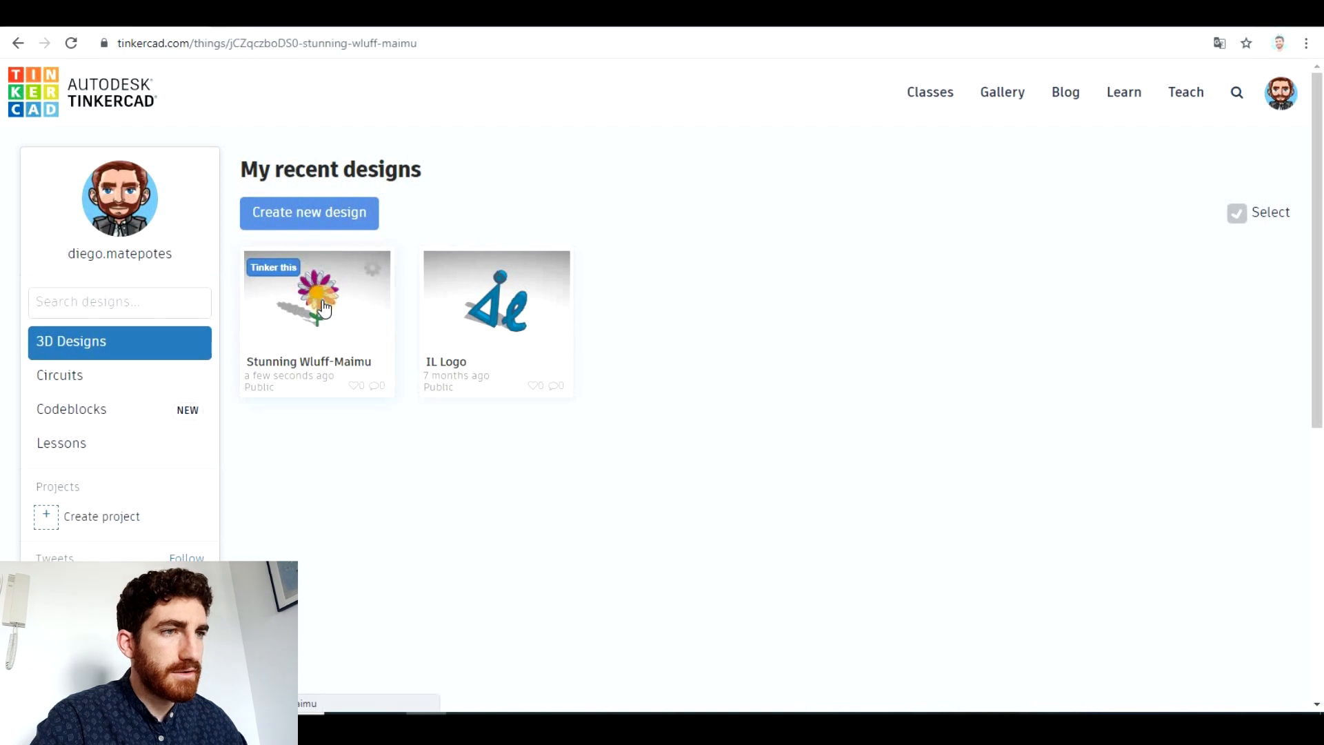
pyautogui.click(317, 299)
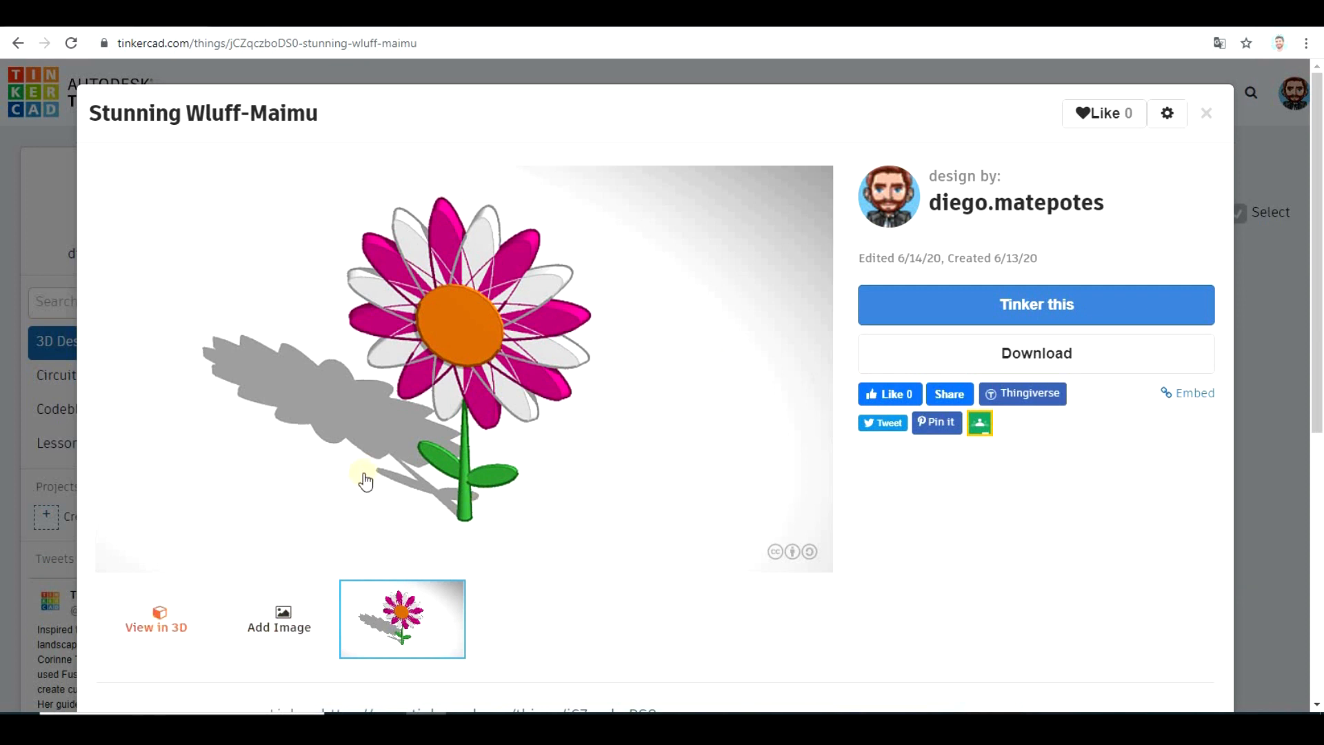
pyautogui.click(156, 618)
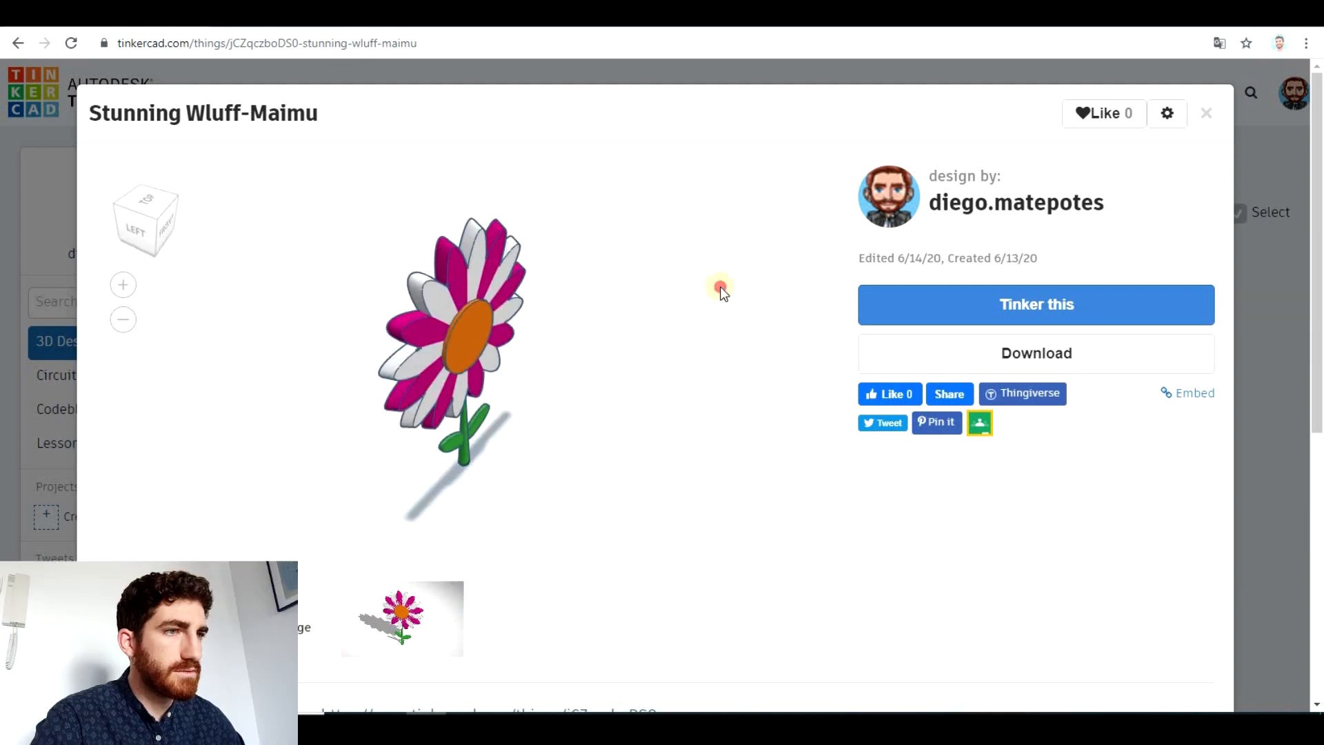
pyautogui.moveTo(719, 287); pyautogui.dragTo(654, 396)
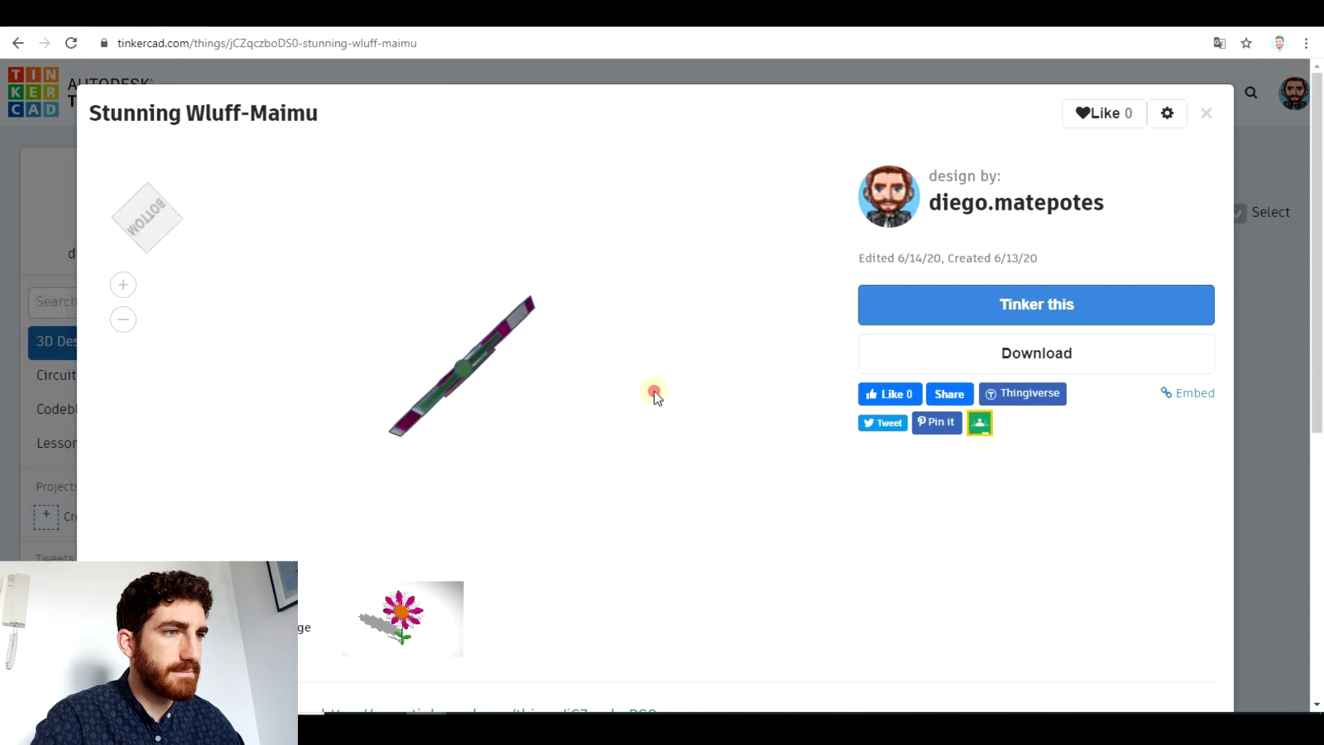
pyautogui.moveTo(654, 392); pyautogui.dragTo(350, 409)
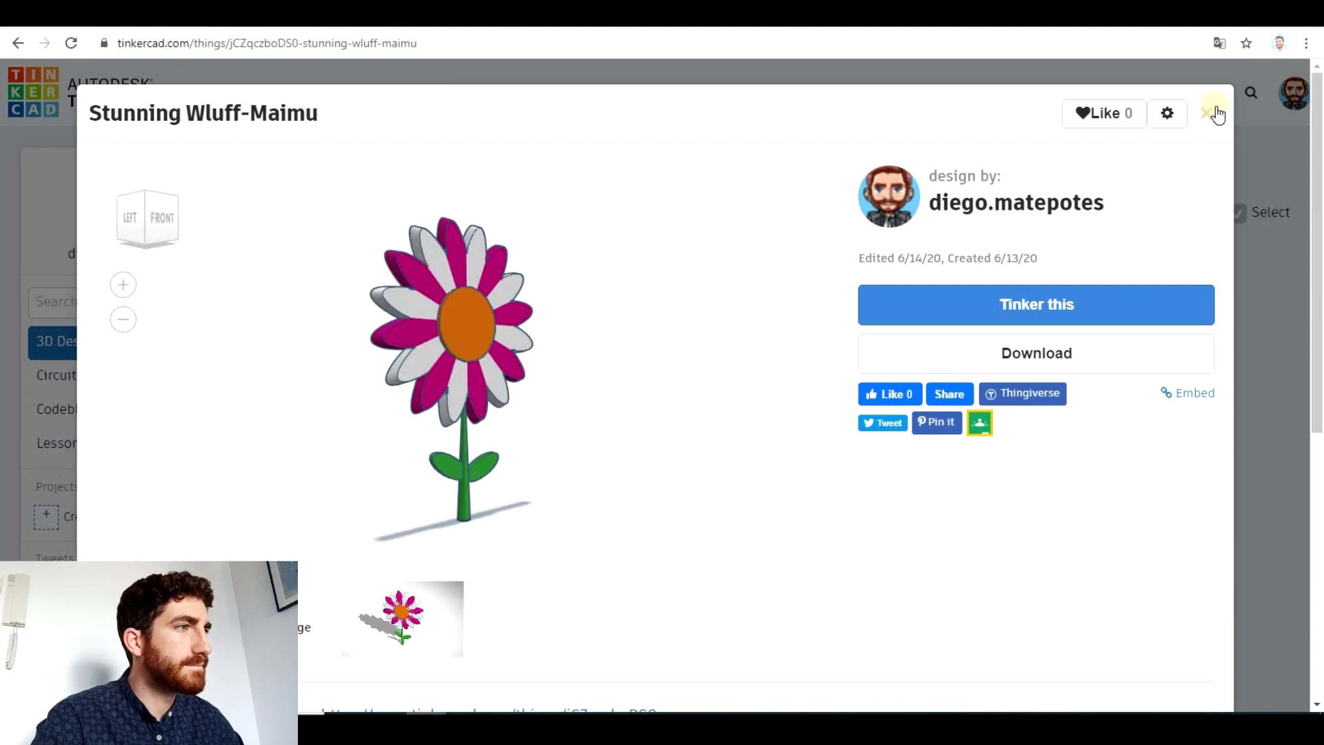
pyautogui.click(1213, 113)
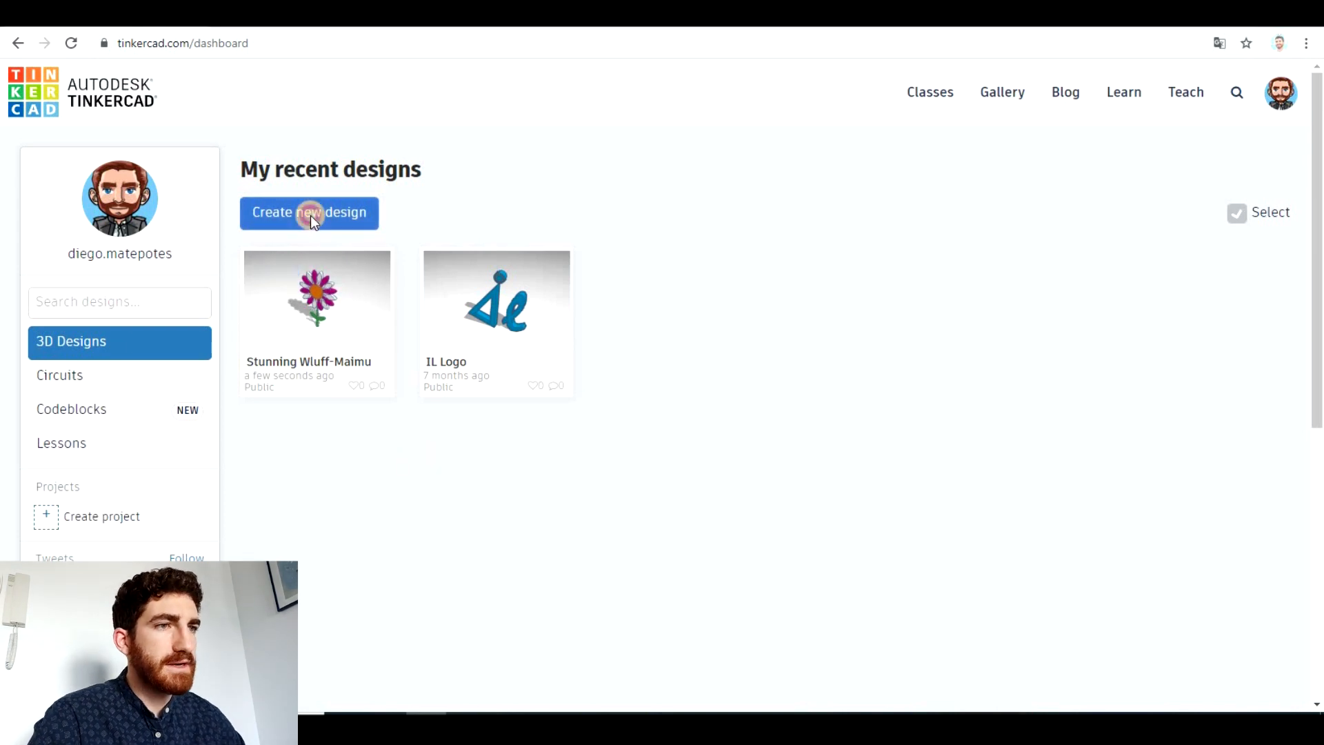
# Step: Start a new blank design and place a sphere coloured green on the workplane
pyautogui.click(309, 212)
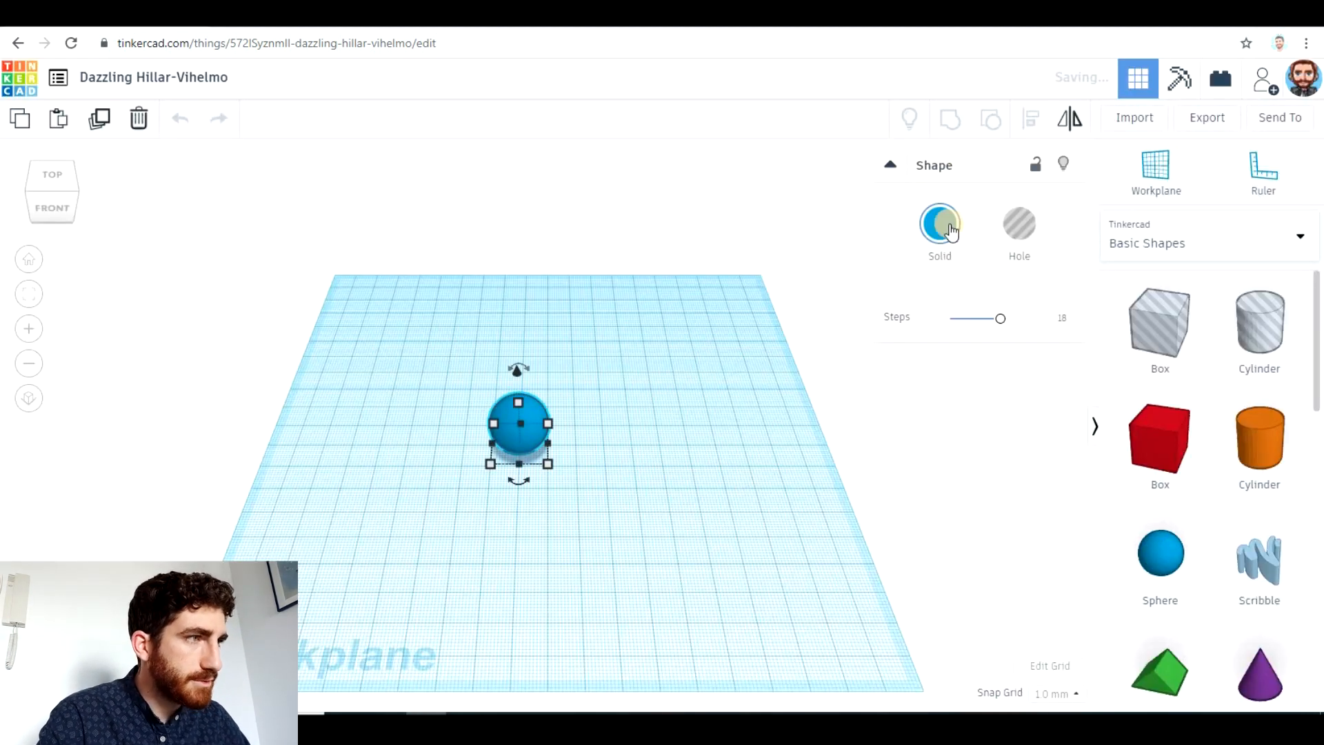
pyautogui.click(939, 224)
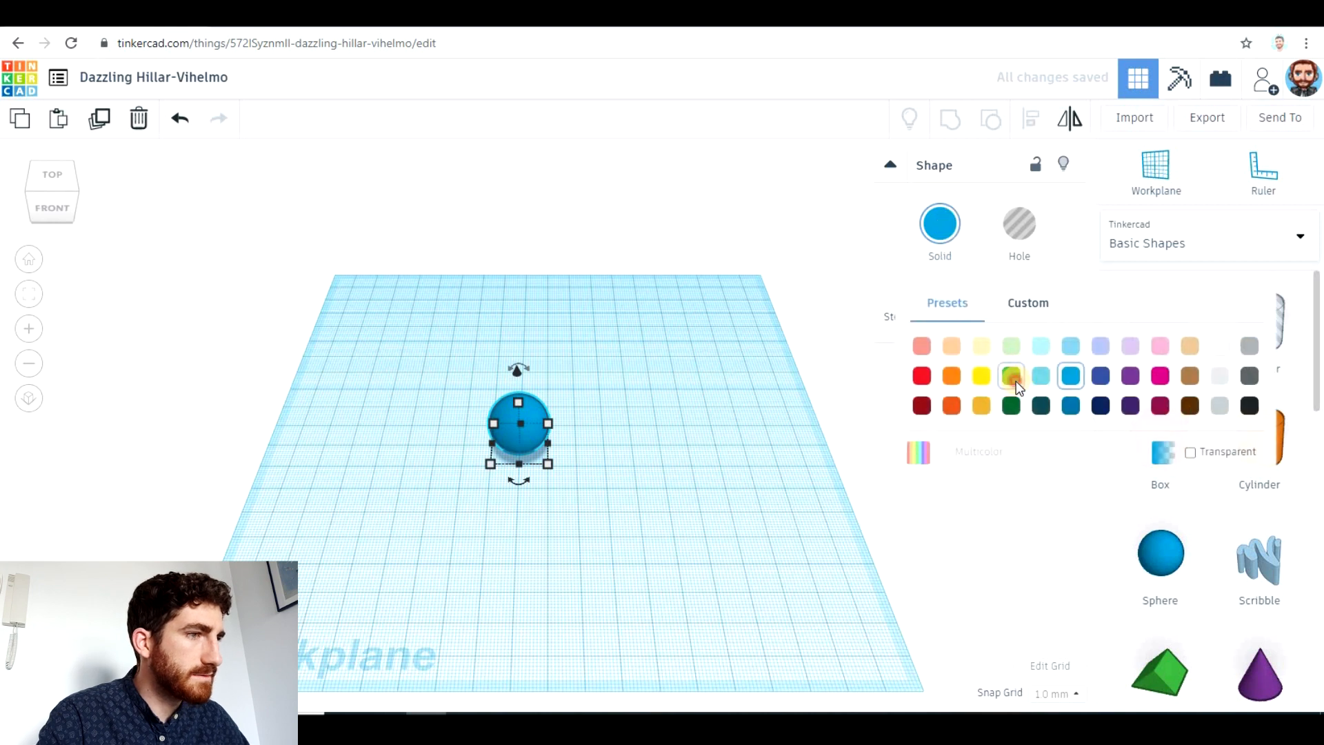
pyautogui.click(1010, 375)
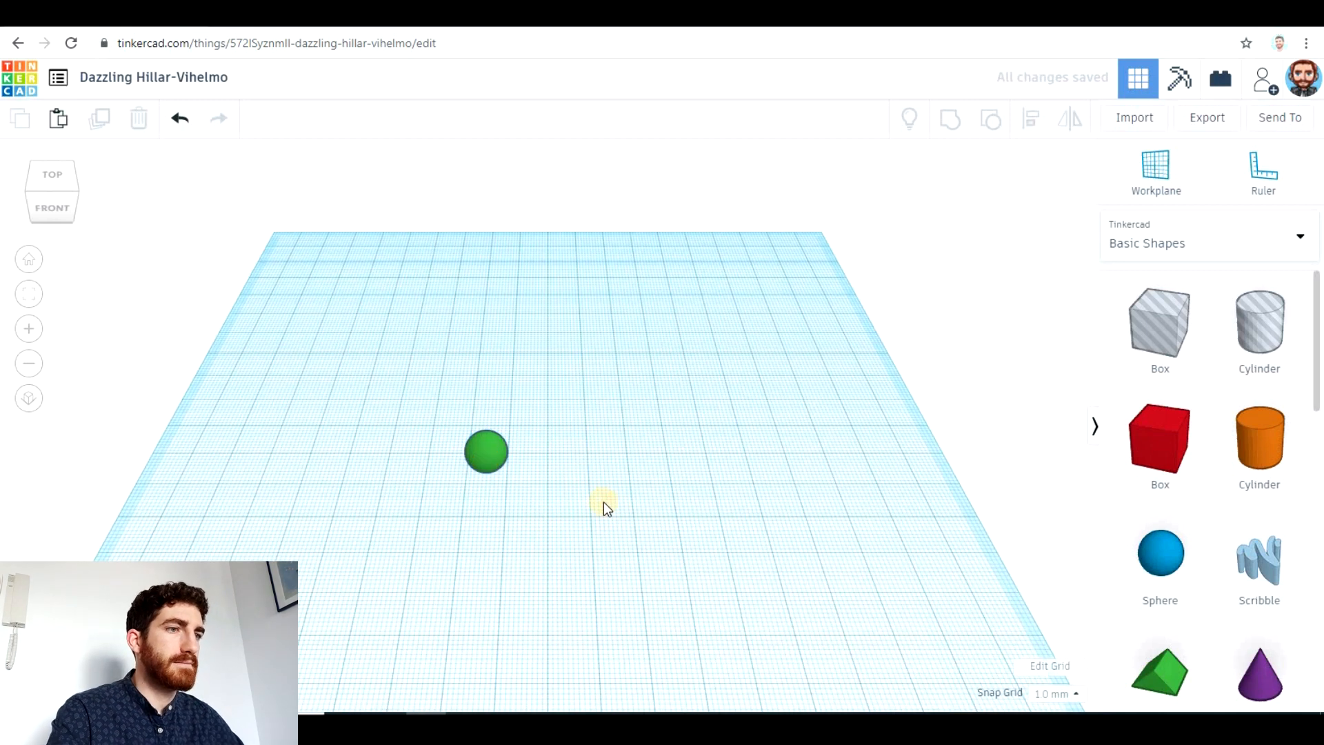
pyautogui.click(485, 452)
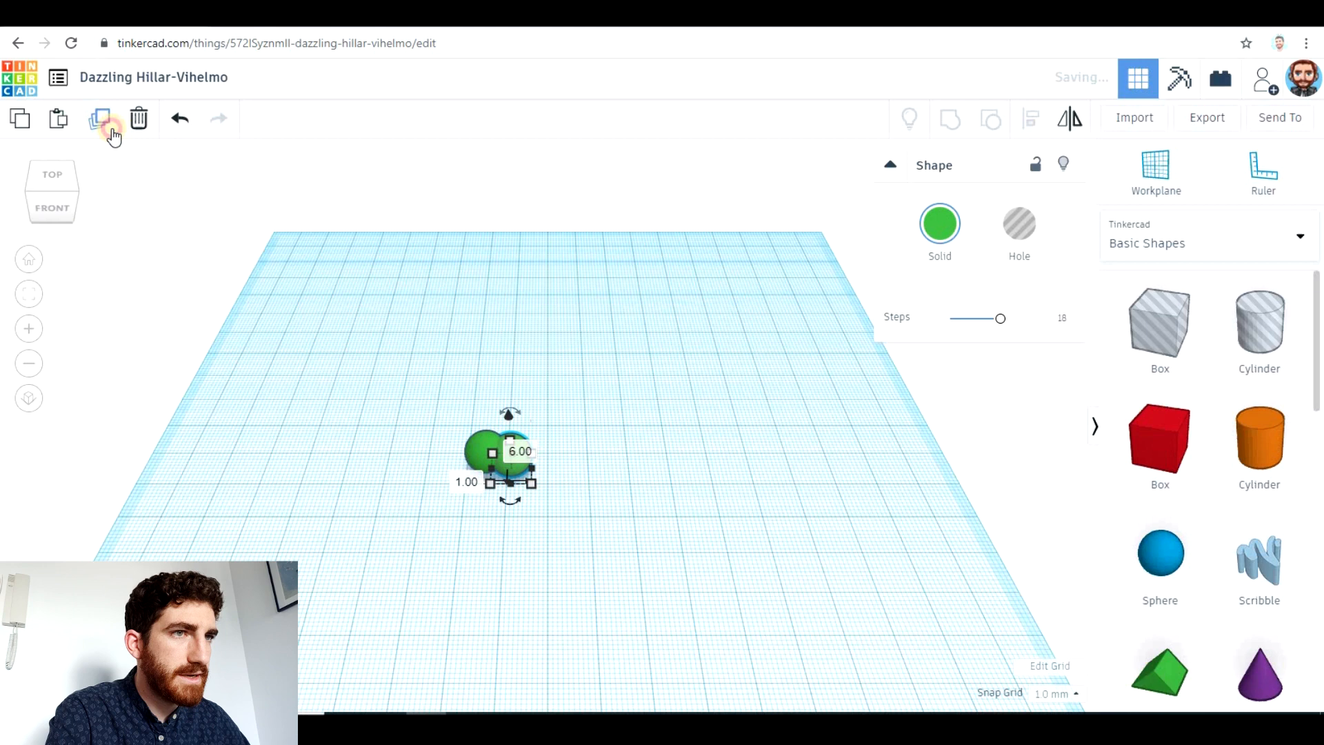
# Step: Duplicate the green sphere into rows forming a flat clump of 25 overlapping spheres
pyautogui.click(101, 119)
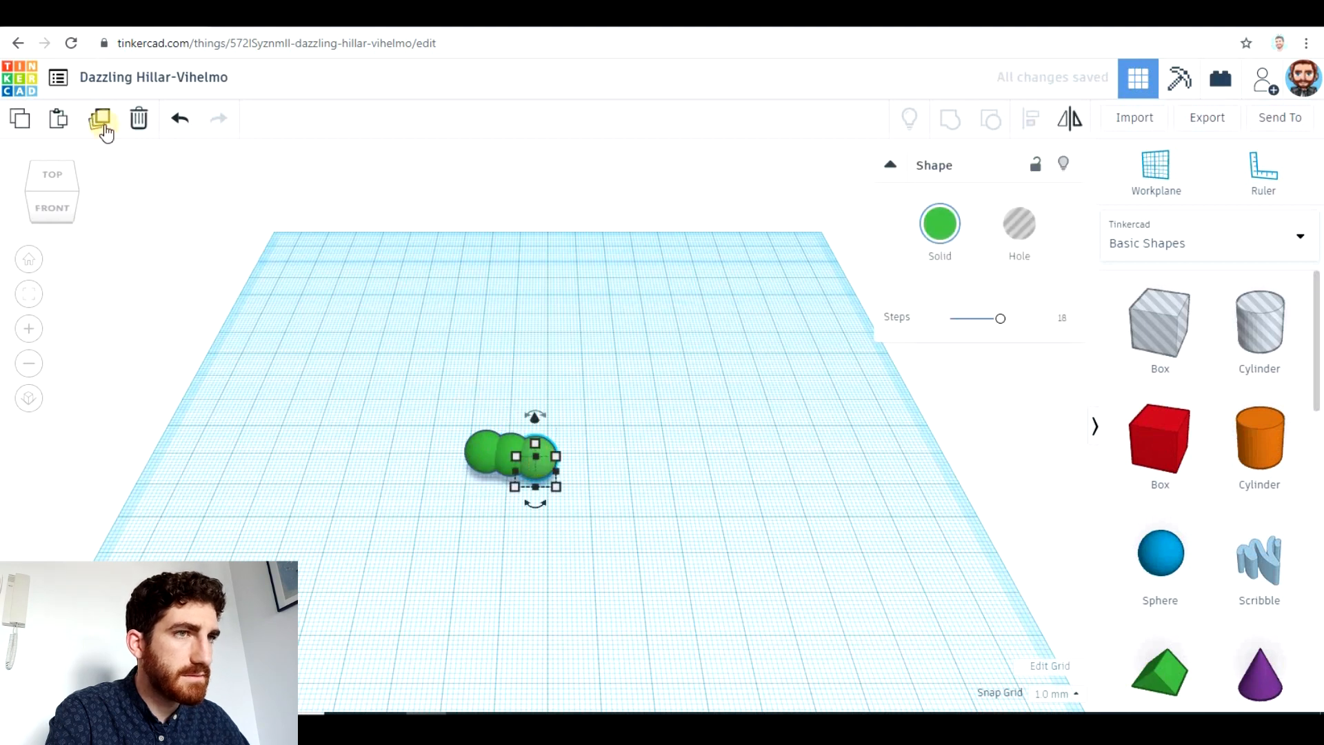
pyautogui.click(101, 117)
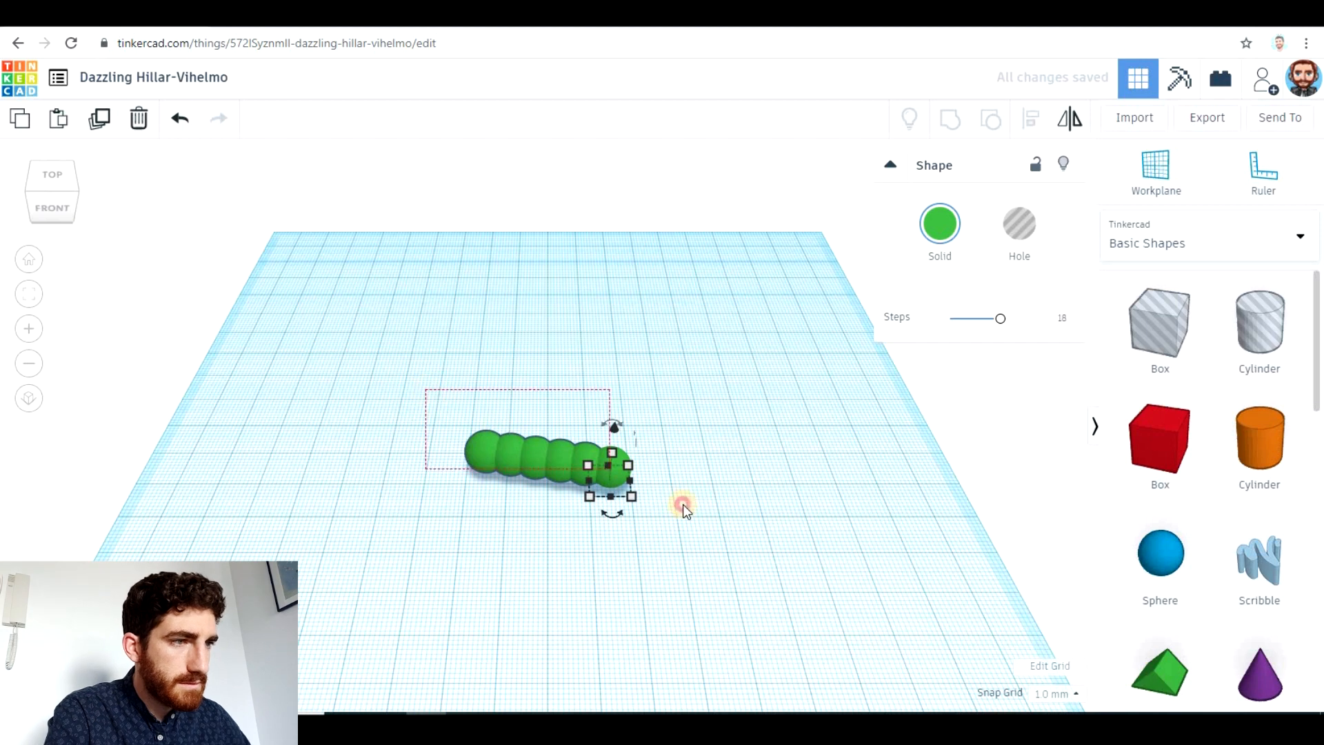
pyautogui.click(99, 119)
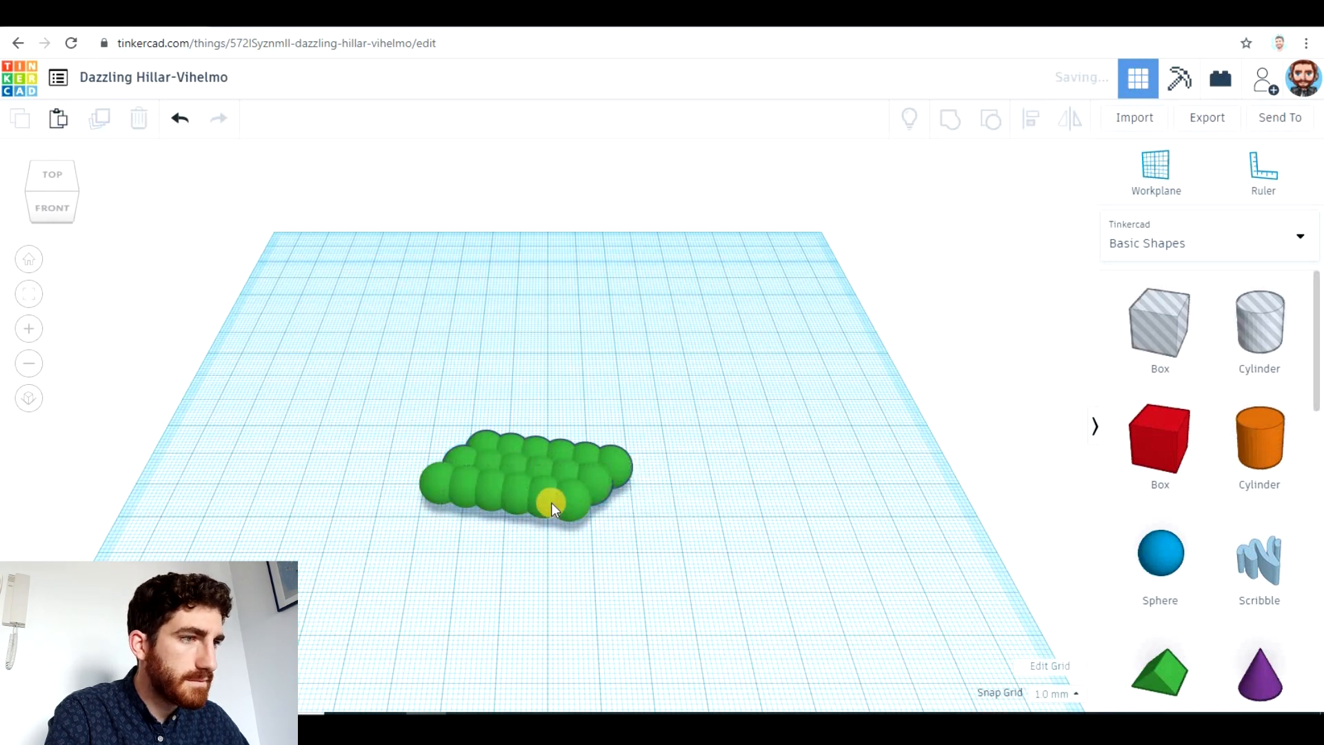
pyautogui.click(549, 506)
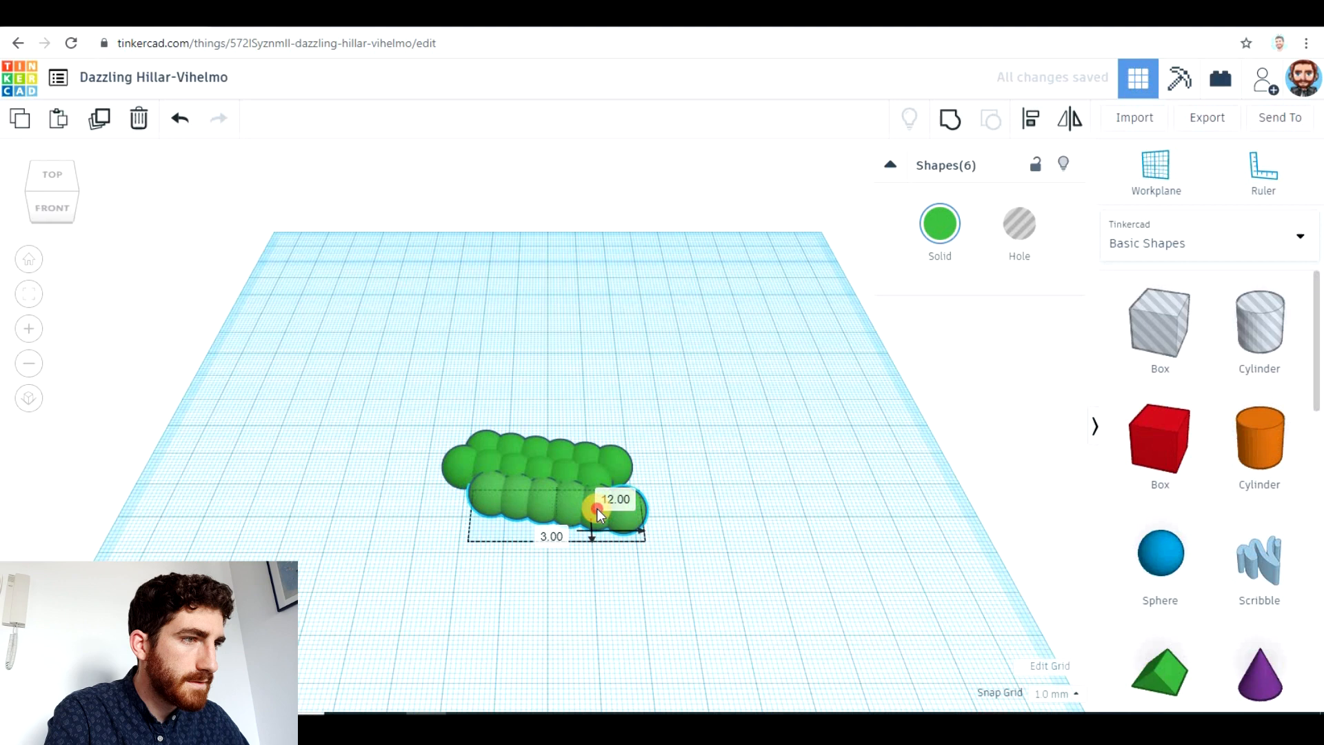
pyautogui.click(99, 119)
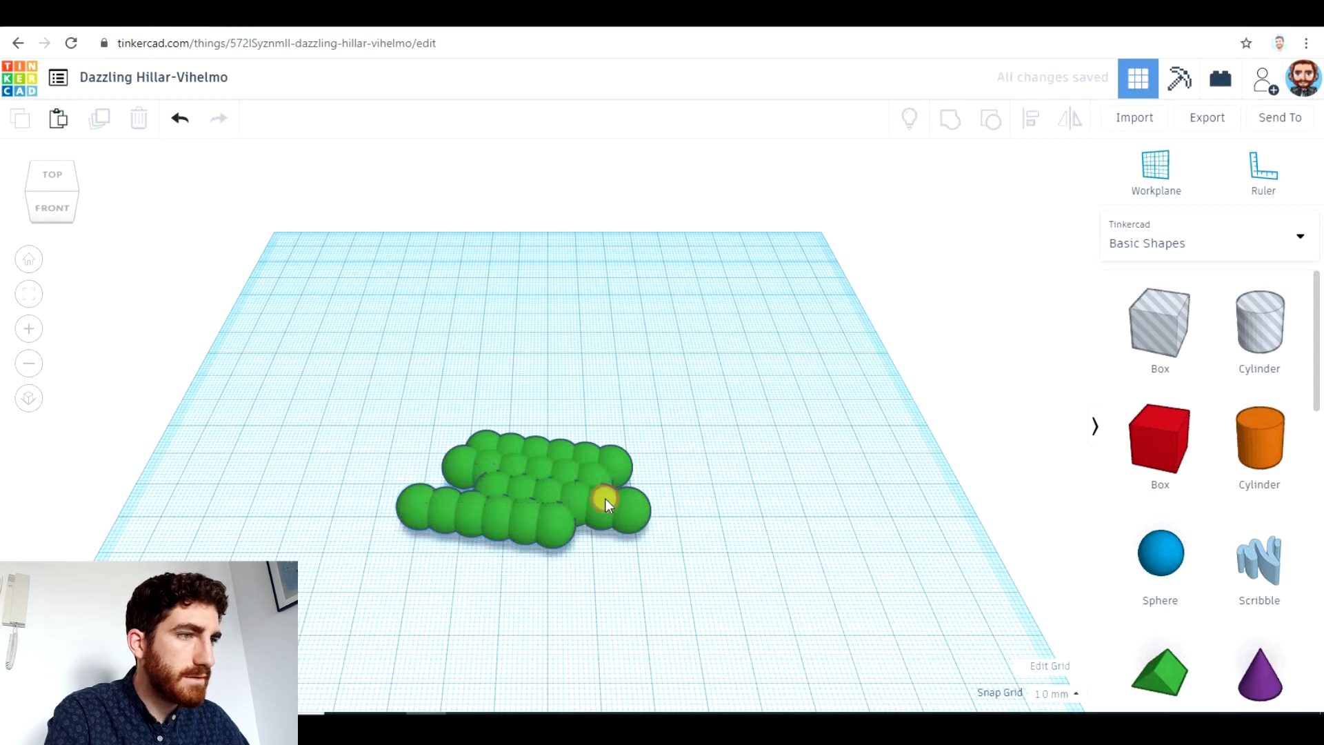
pyautogui.click(608, 502)
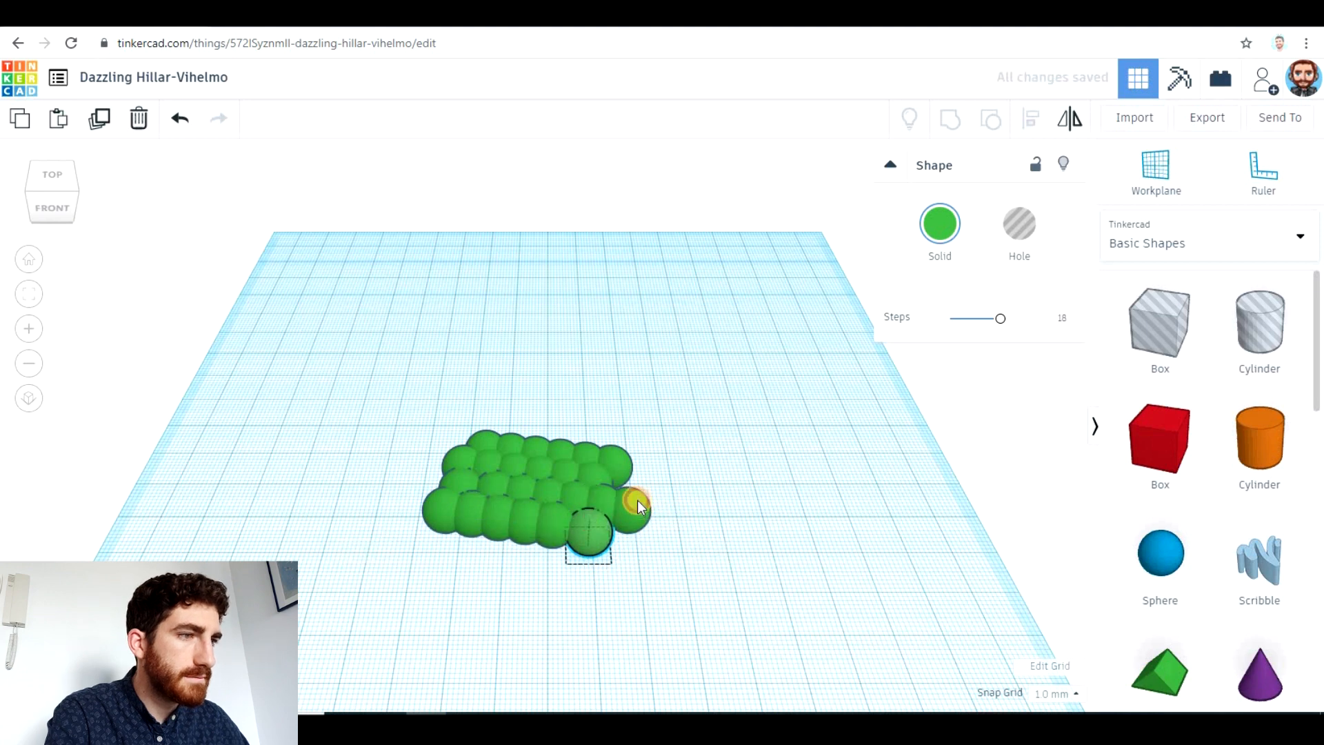
pyautogui.moveTo(591, 533); pyautogui.dragTo(438, 514)
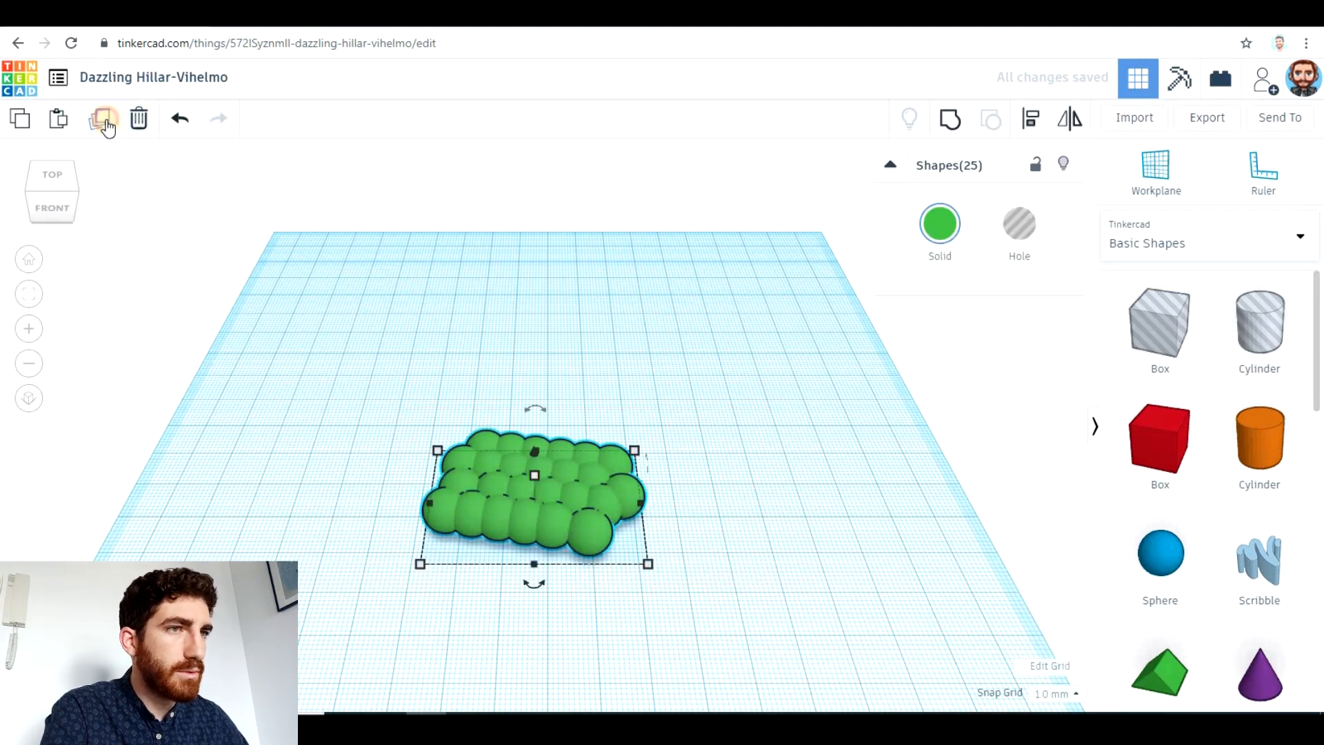
# Step: Duplicate the 25-sphere clump and flip the copies to stack as layers over the original
pyautogui.click(103, 119)
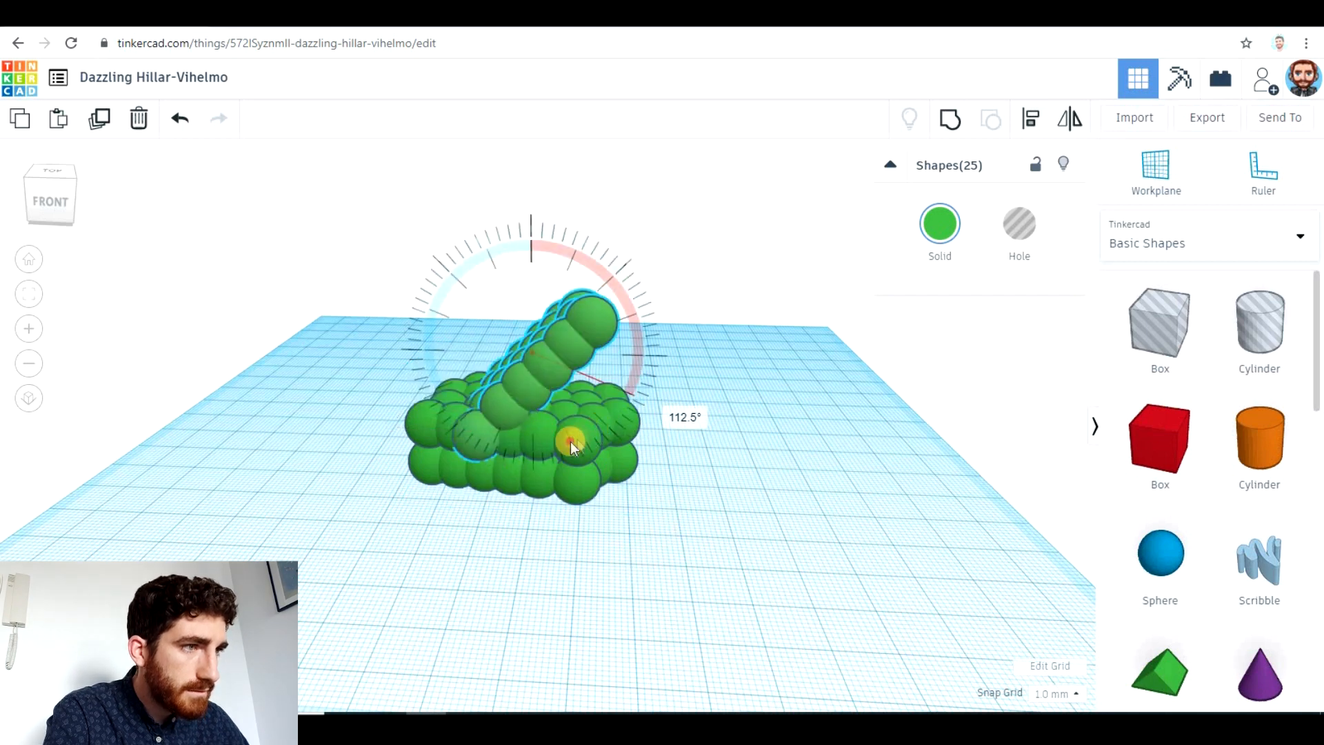
pyautogui.moveTo(570, 443); pyautogui.dragTo(540, 473)
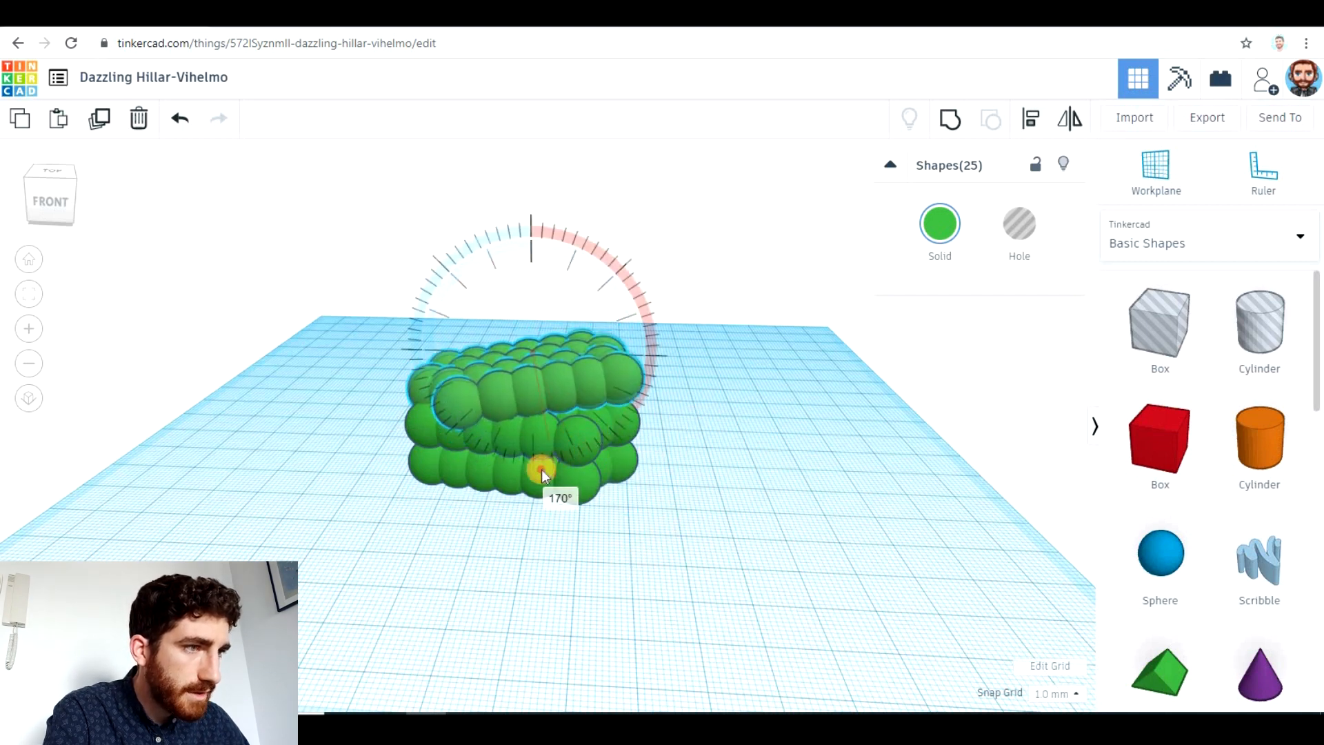
pyautogui.moveTo(541, 473); pyautogui.dragTo(536, 473)
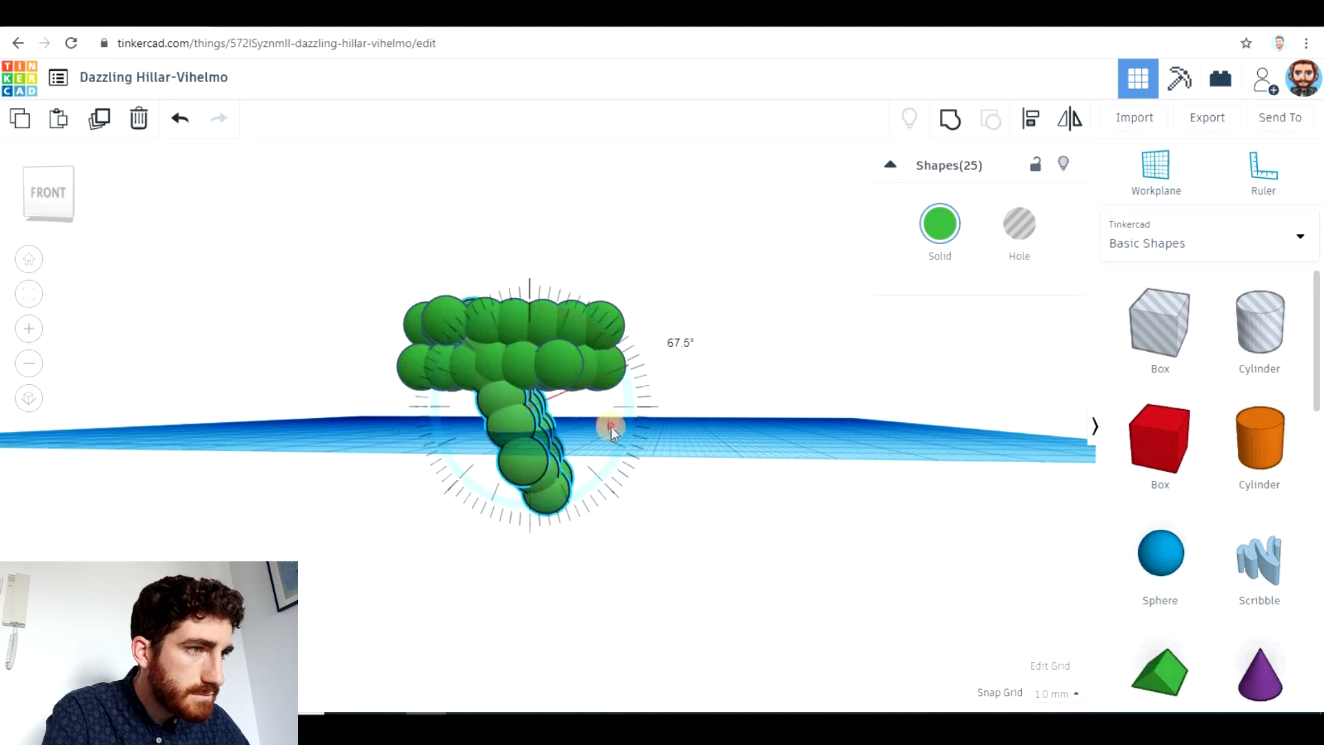
pyautogui.moveTo(608, 426); pyautogui.dragTo(530, 514)
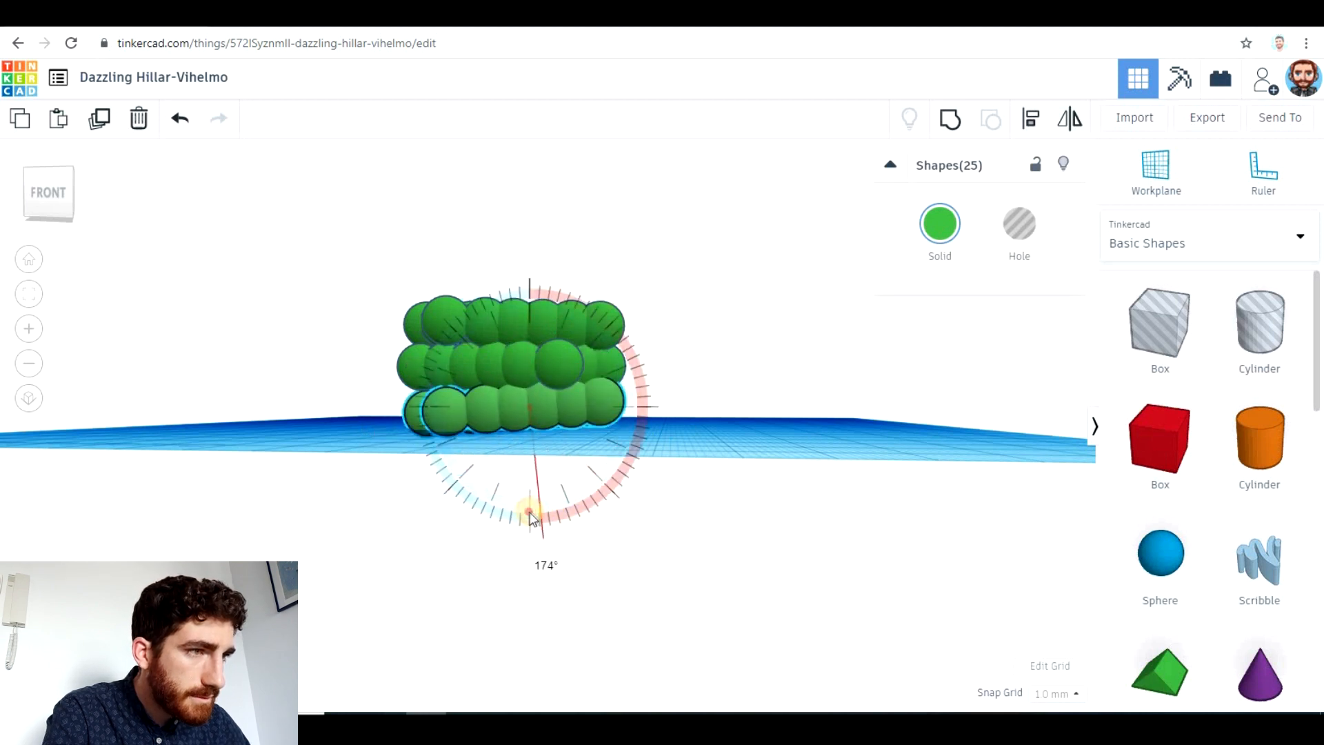
pyautogui.moveTo(529, 514); pyautogui.dragTo(529, 456)
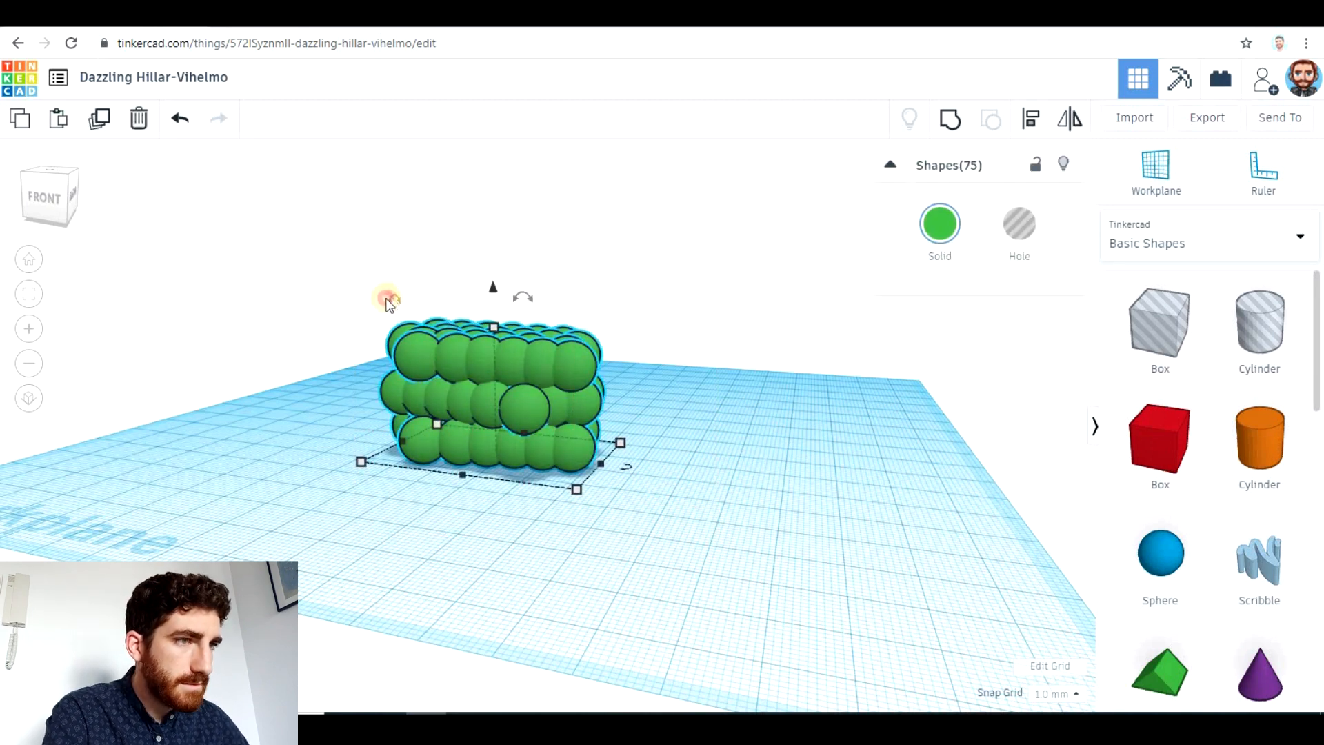
# Step: Tilt the stacked 75-sphere mass about 45 degrees and drop a cylinder beneath it
pyautogui.moveTo(390, 302); pyautogui.dragTo(363, 389)
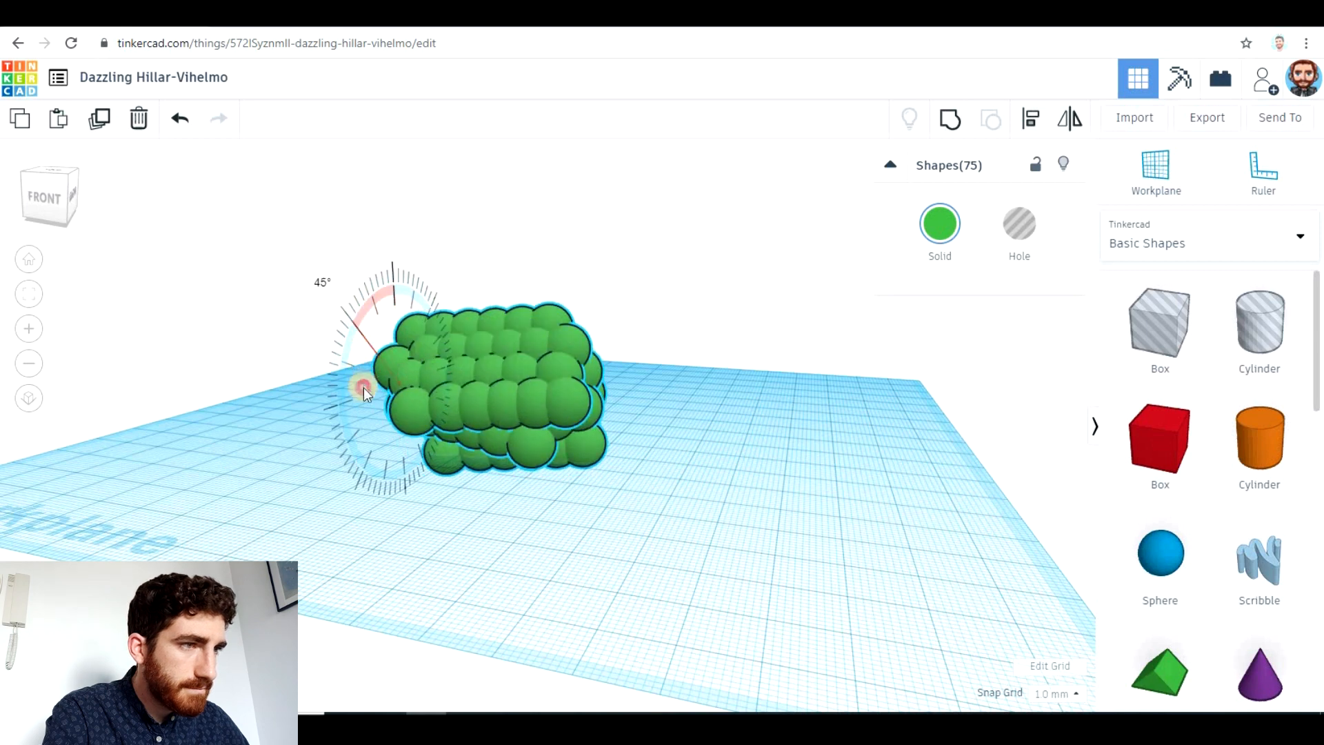
pyautogui.moveTo(358, 389); pyautogui.dragTo(371, 397)
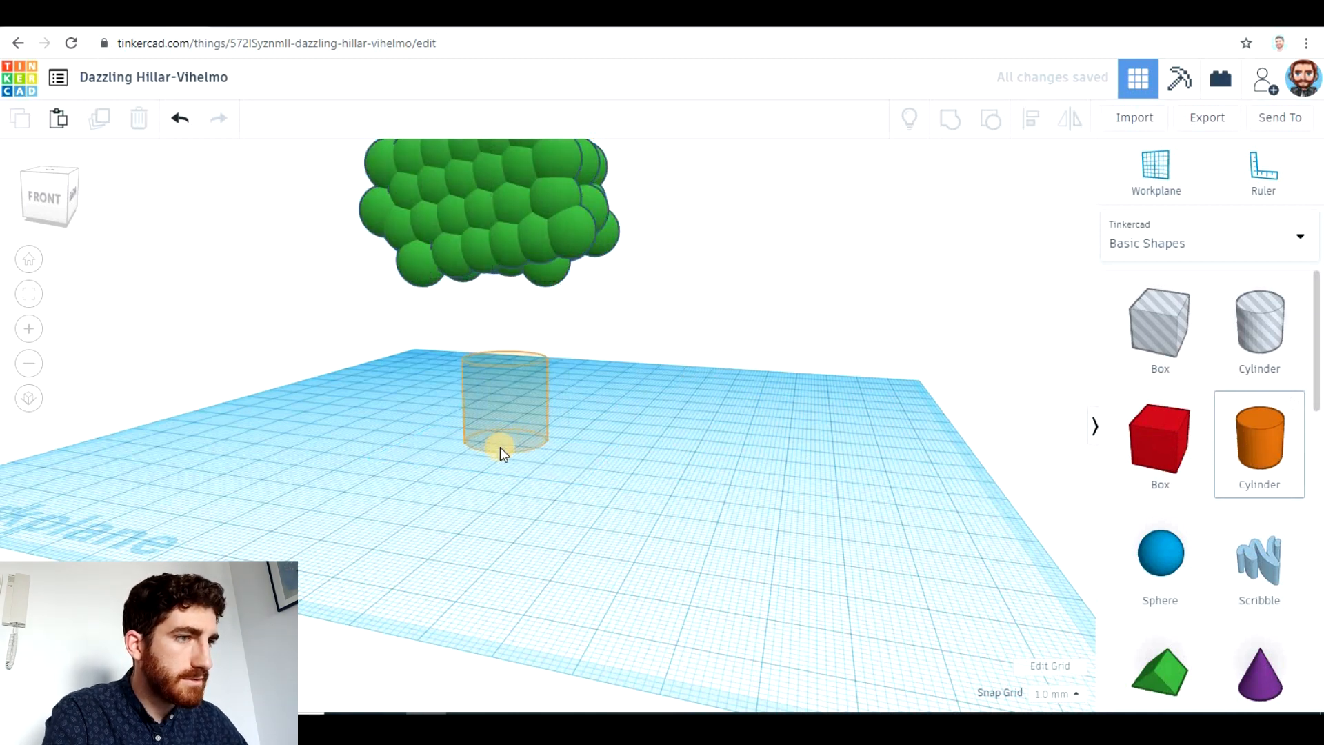
pyautogui.click(502, 422)
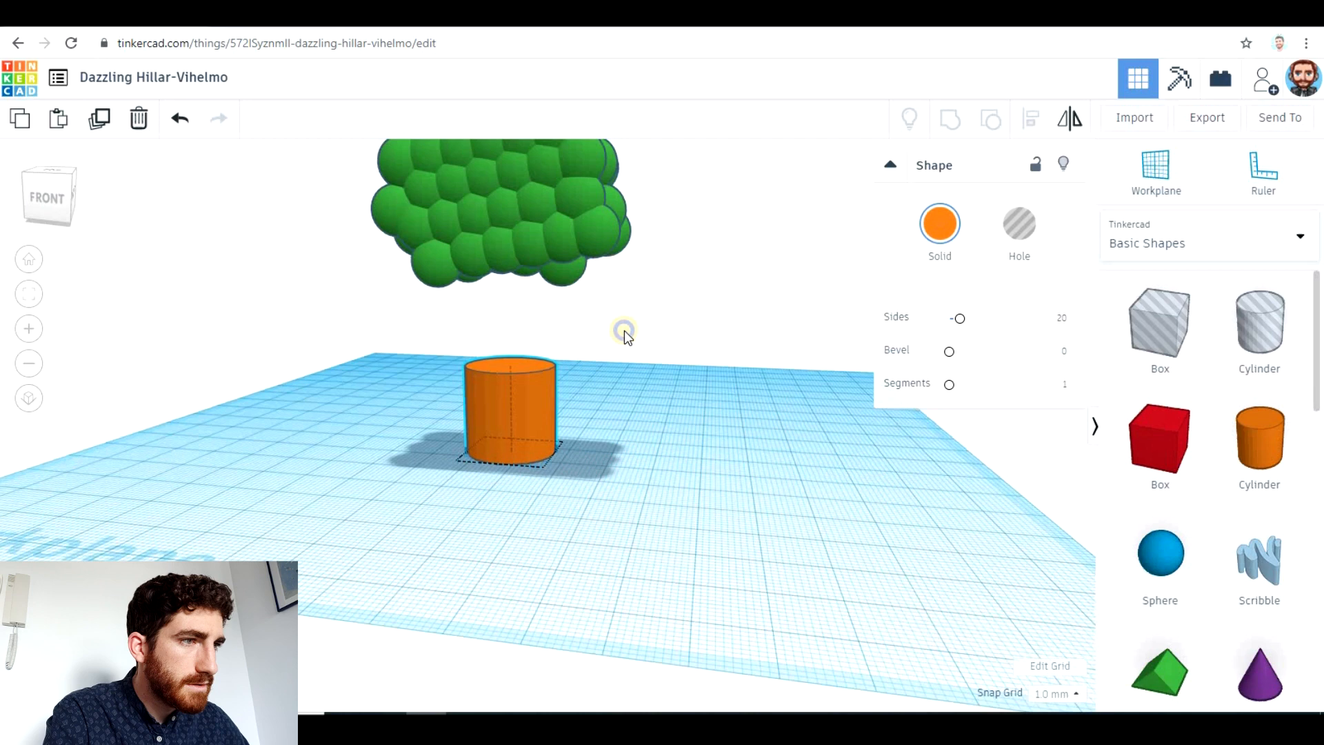
# Step: Stretch the cylinder into a tall thin trunk under the canopy and colour it brown
pyautogui.click(509, 410)
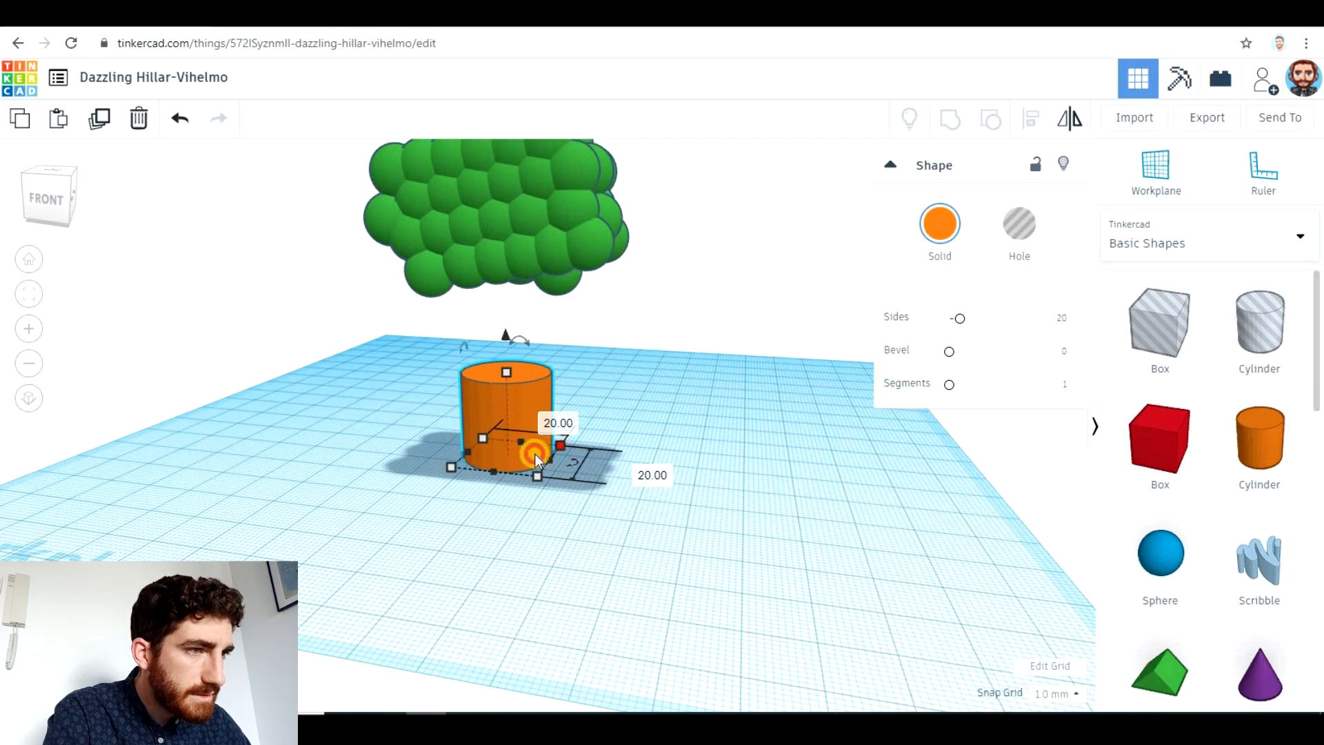
pyautogui.moveTo(560, 444); pyautogui.dragTo(506, 456)
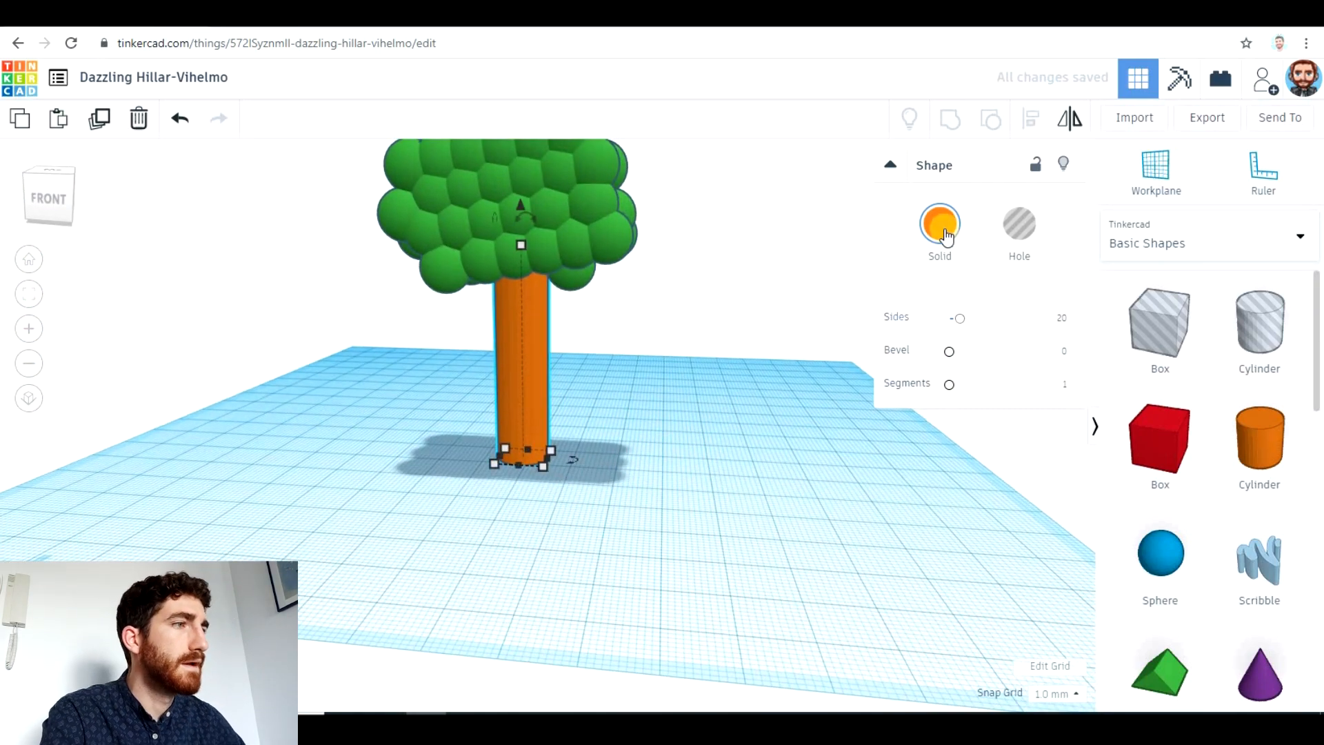
pyautogui.click(939, 223)
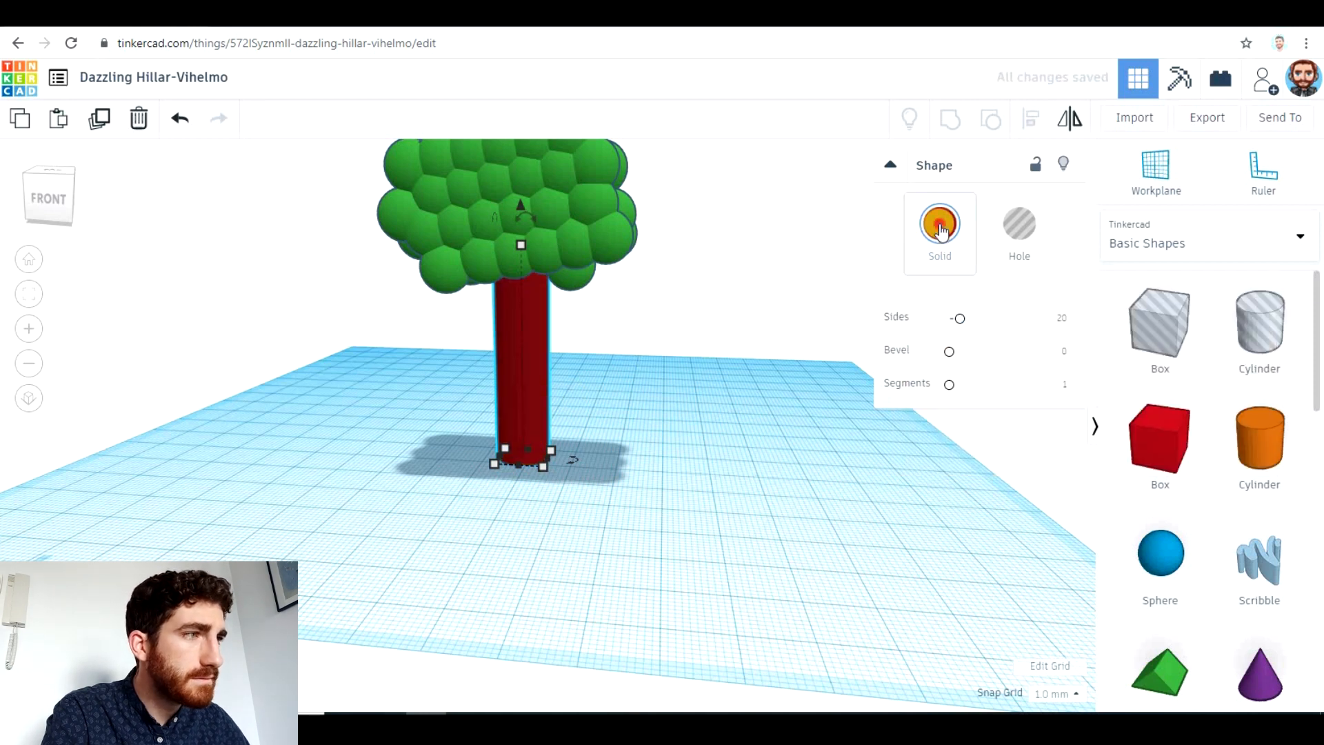
pyautogui.click(939, 224)
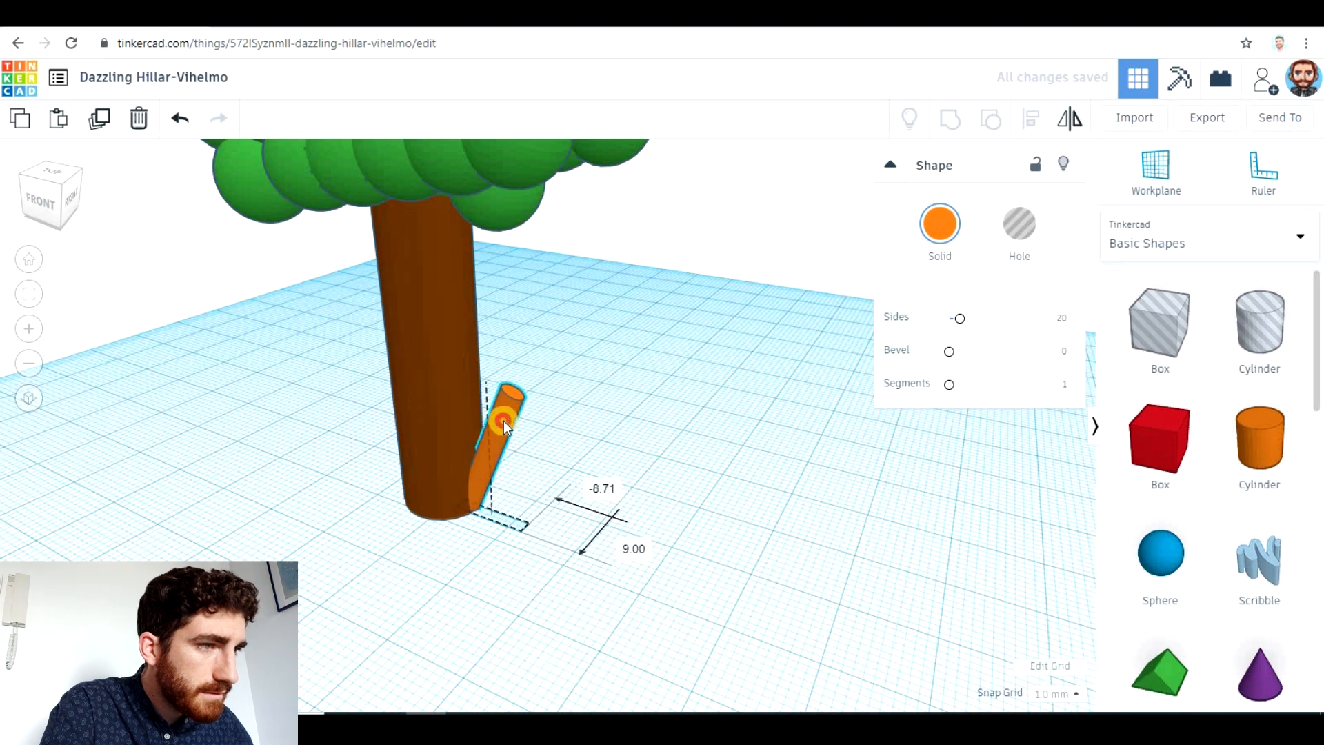
# Step: Colour the small branch cylinder brown and inspect the finished tree from several angles
pyautogui.click(939, 223)
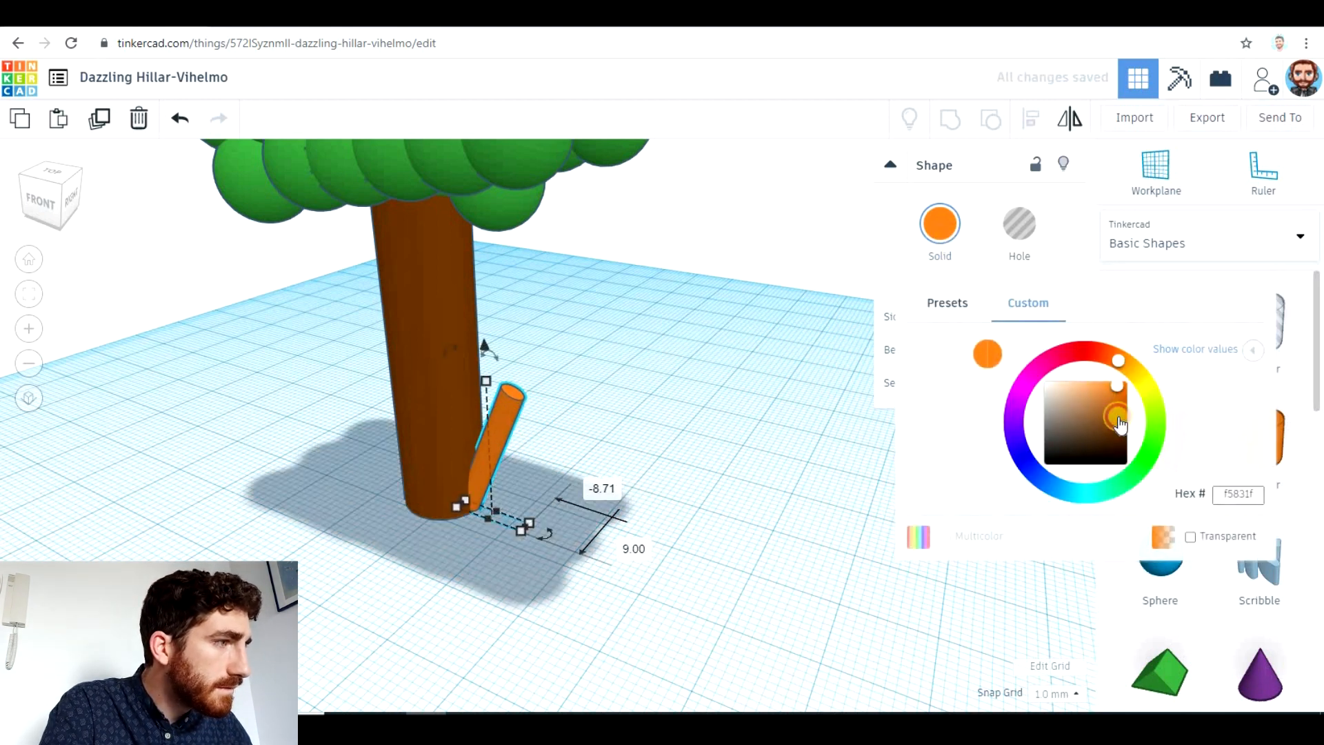
pyautogui.click(1119, 416)
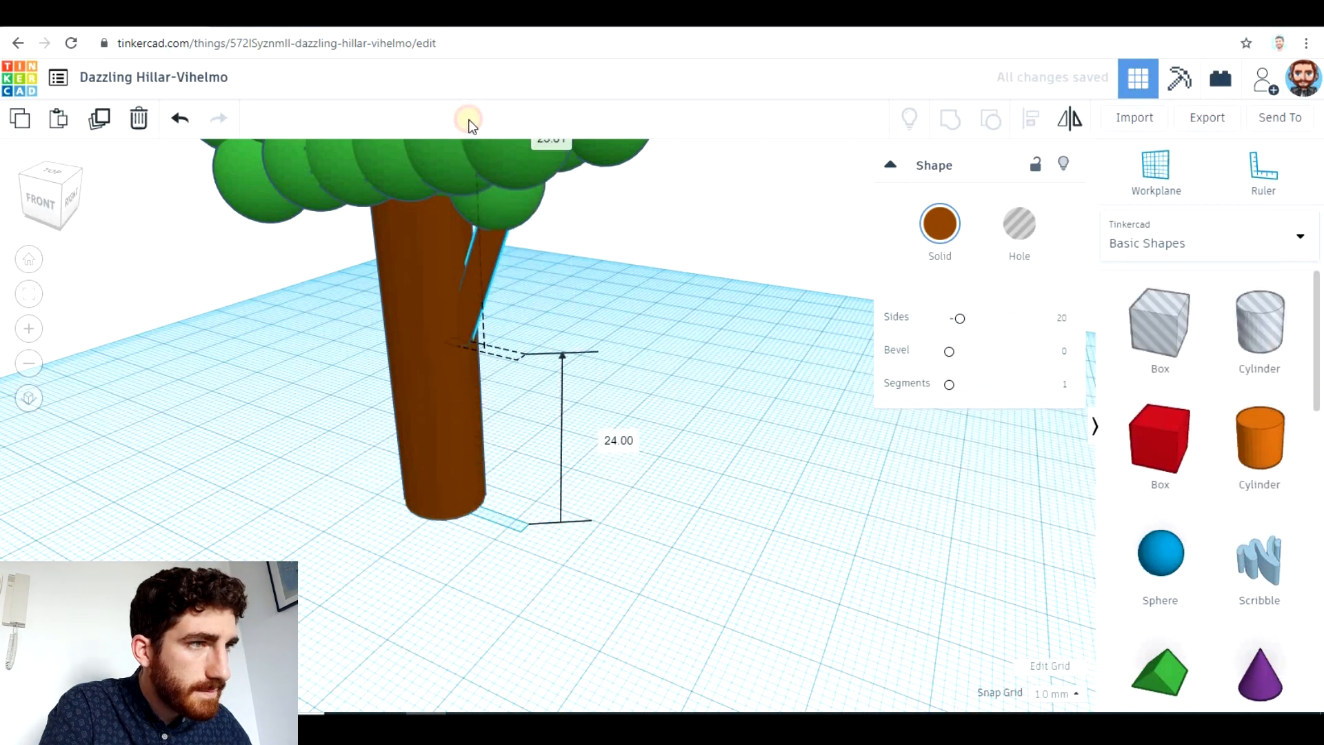
pyautogui.click(214, 457)
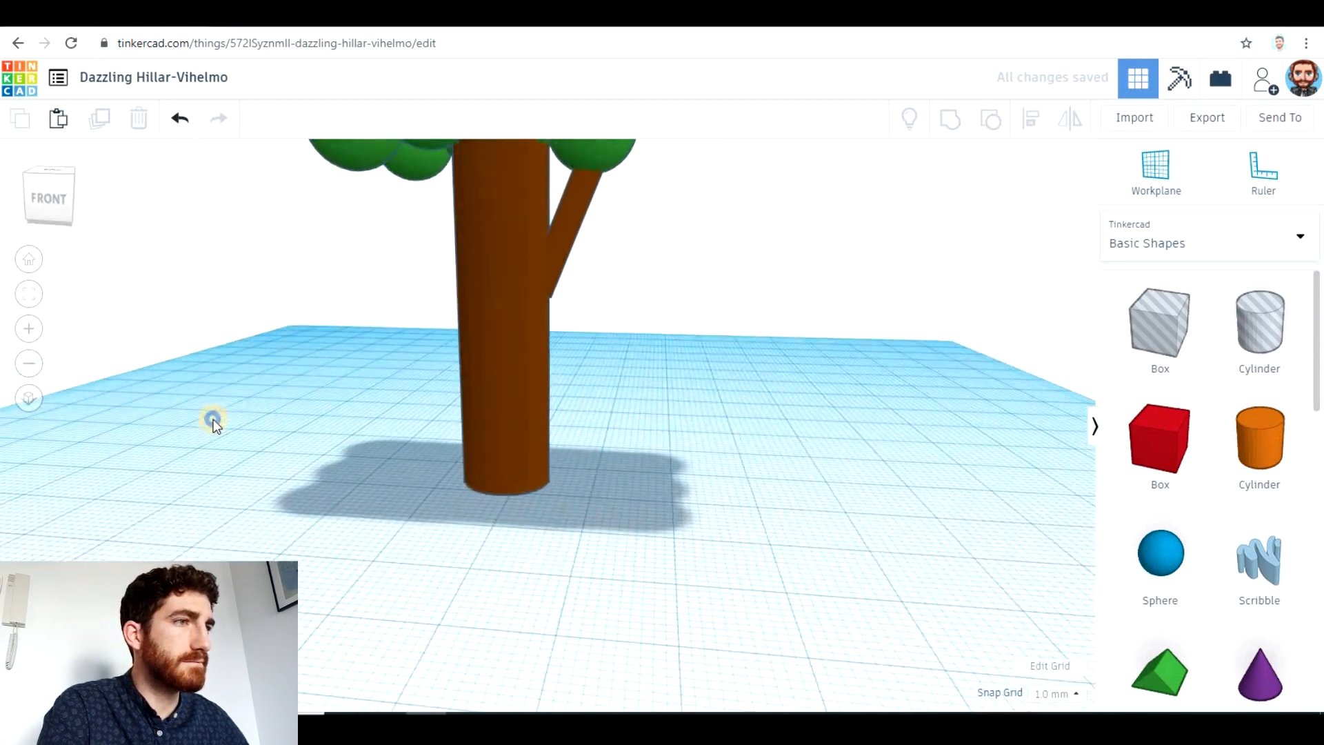
pyautogui.moveTo(214, 421); pyautogui.dragTo(100, 458)
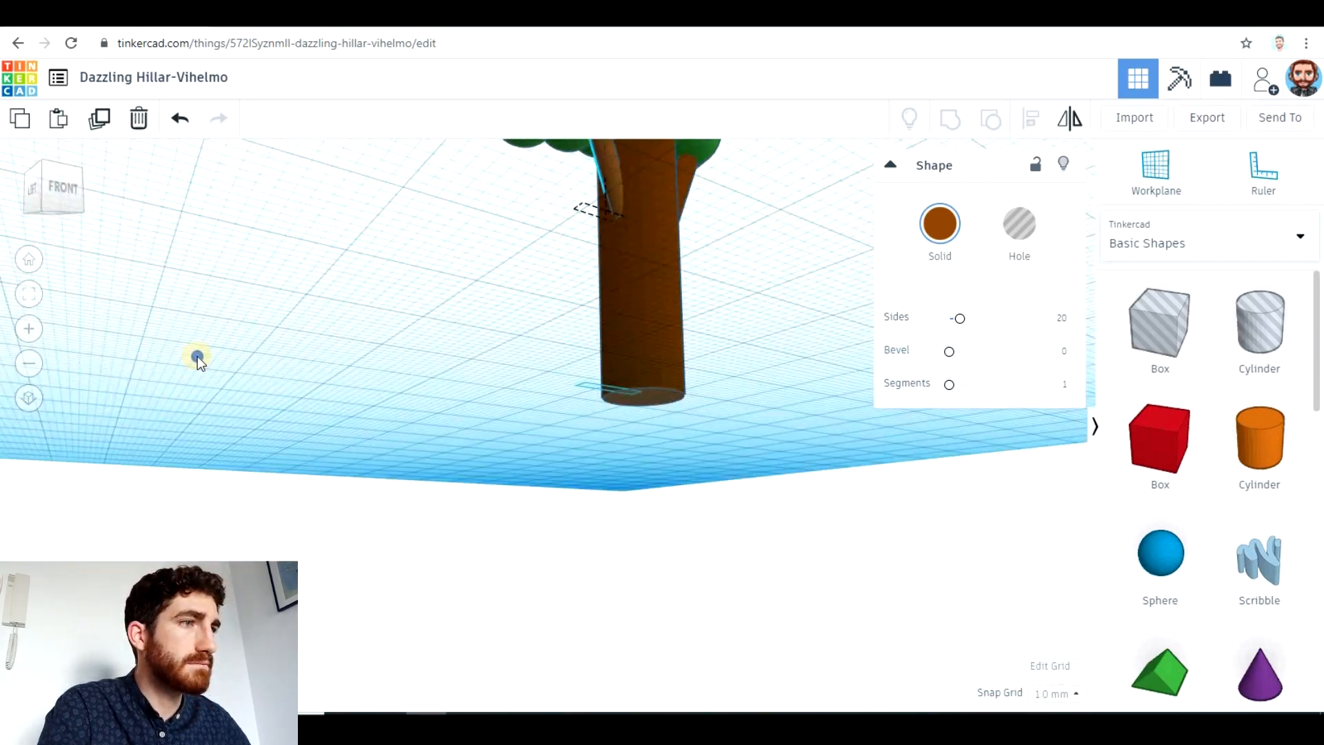
pyautogui.moveTo(198, 356); pyautogui.dragTo(490, 375)
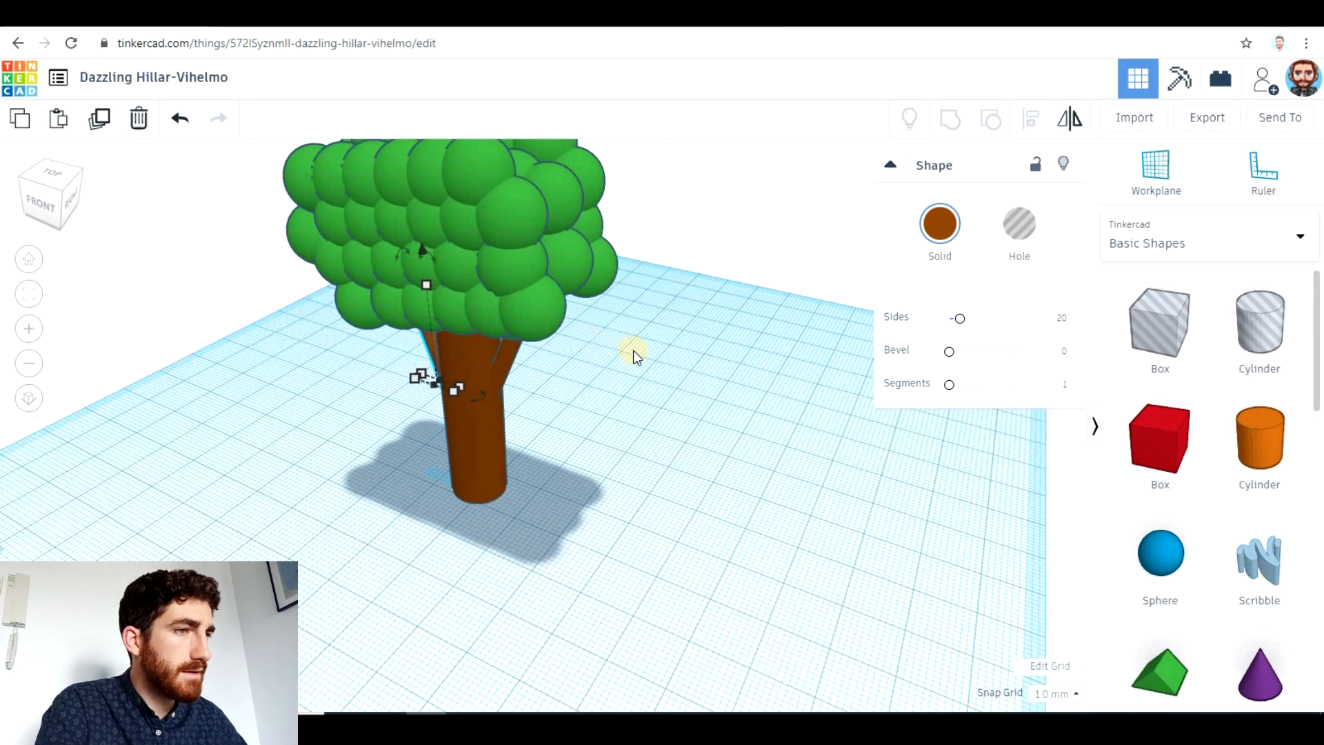
pyautogui.moveTo(578, 338)
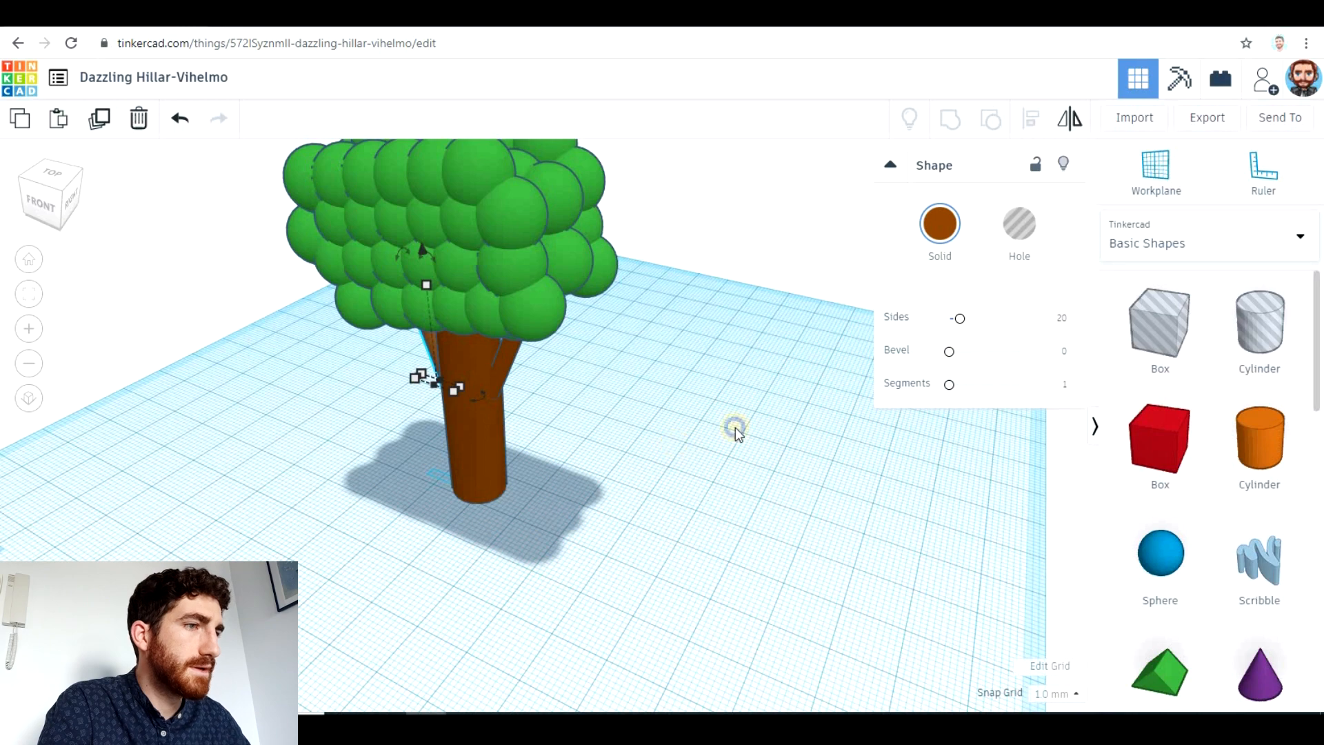
pyautogui.moveTo(735, 435); pyautogui.dragTo(731, 381)
pyautogui.write('T')
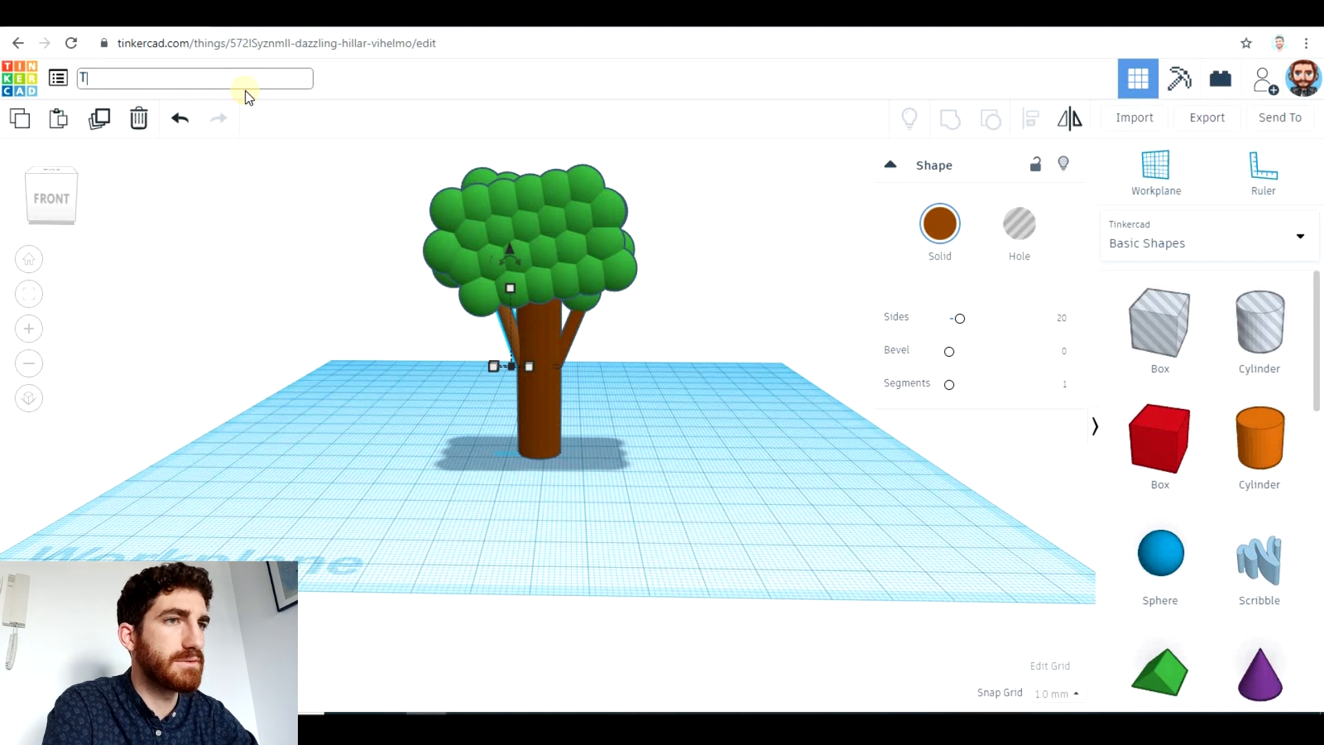
# Step: Finish naming the design Tree and set its privacy to Public in the design properties
pyautogui.write('ree')
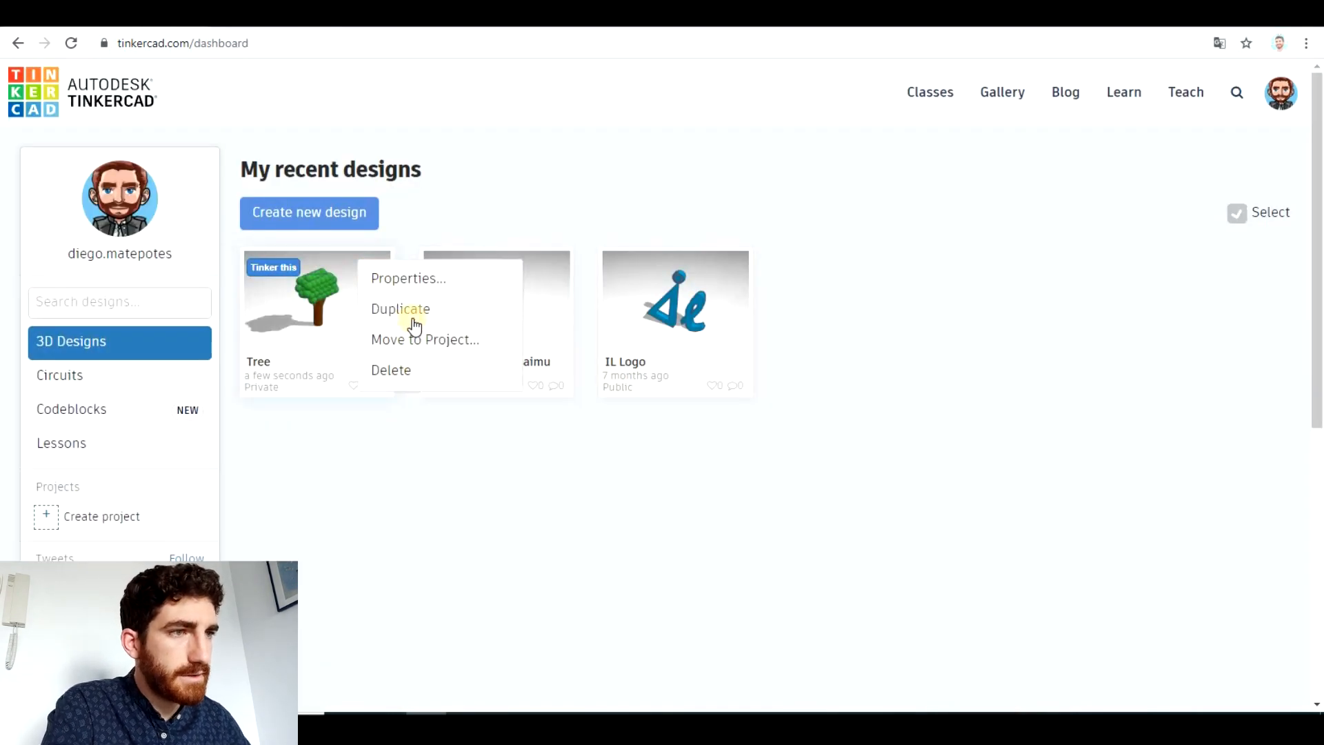
pyautogui.click(409, 277)
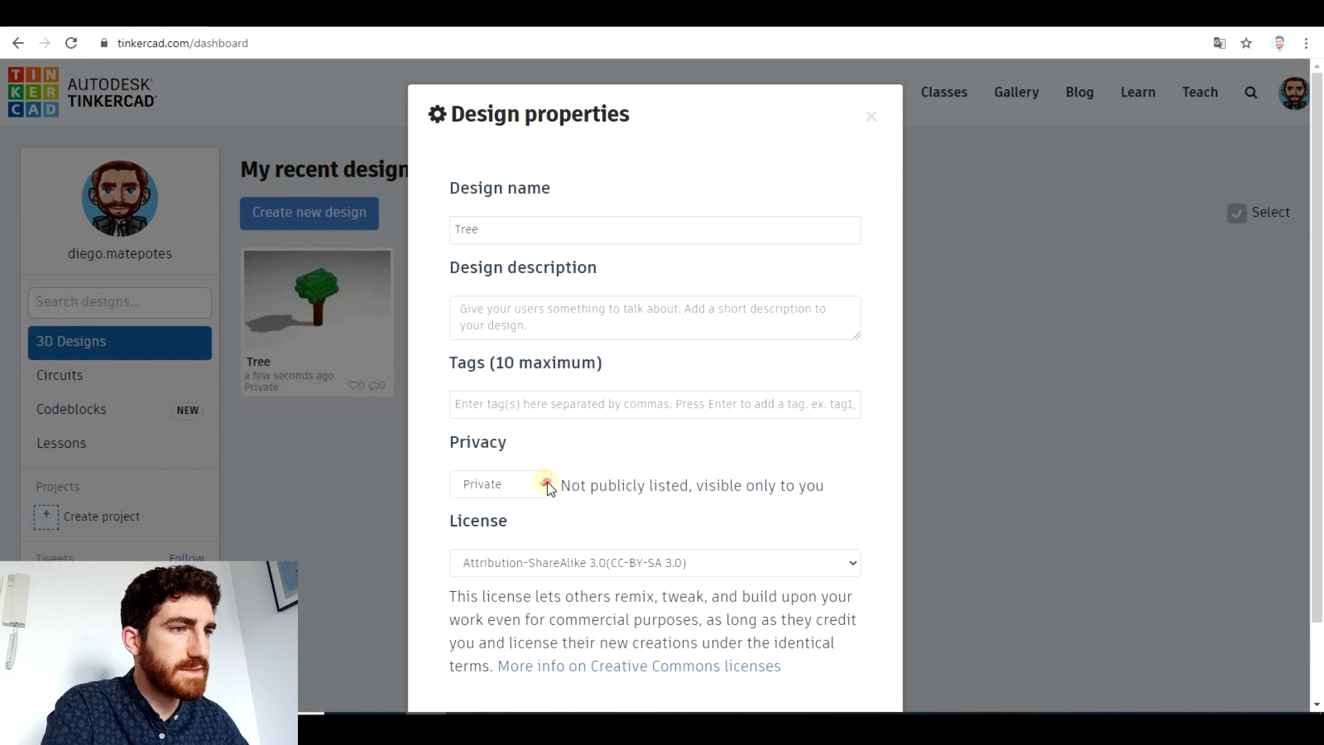
pyautogui.click(500, 484)
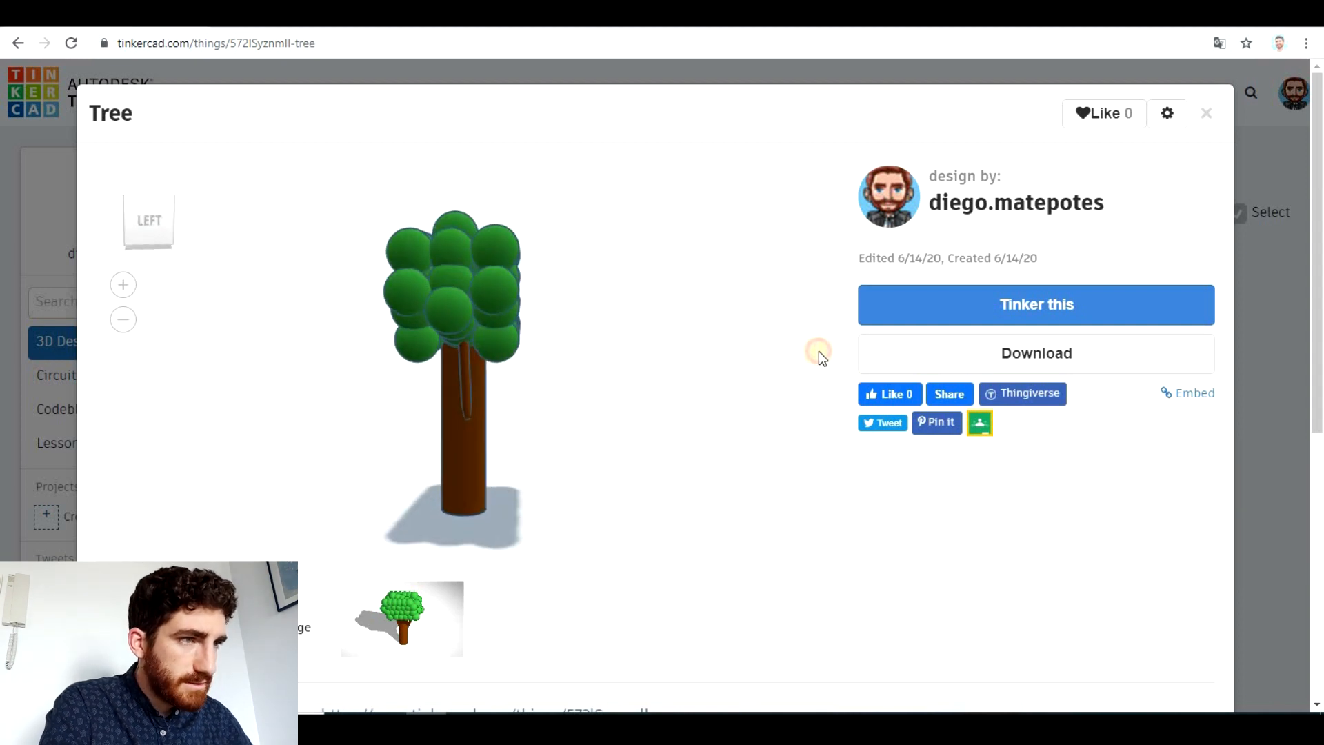
# Step: Rotate the Tree design's 3D preview to view the canopy from the top and front
pyautogui.moveTo(819, 352); pyautogui.dragTo(680, 481)
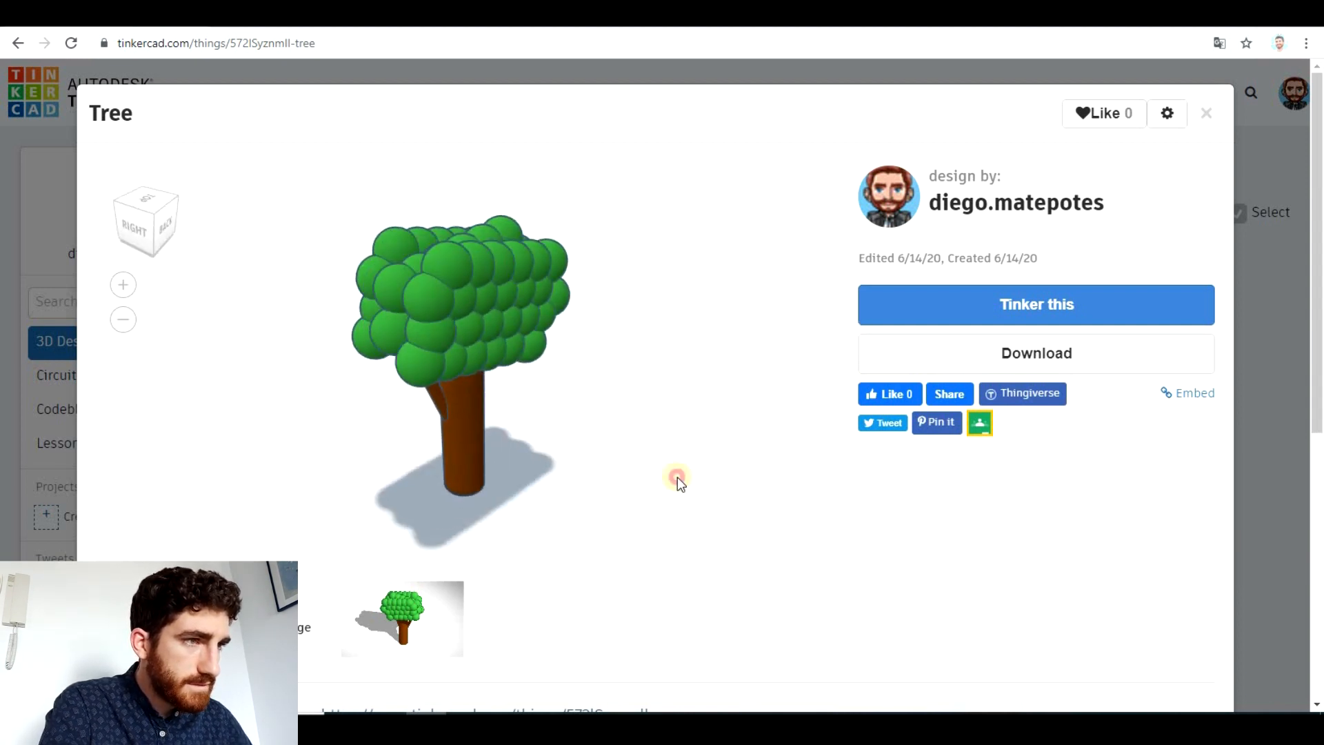
pyautogui.moveTo(676, 481); pyautogui.dragTo(616, 478)
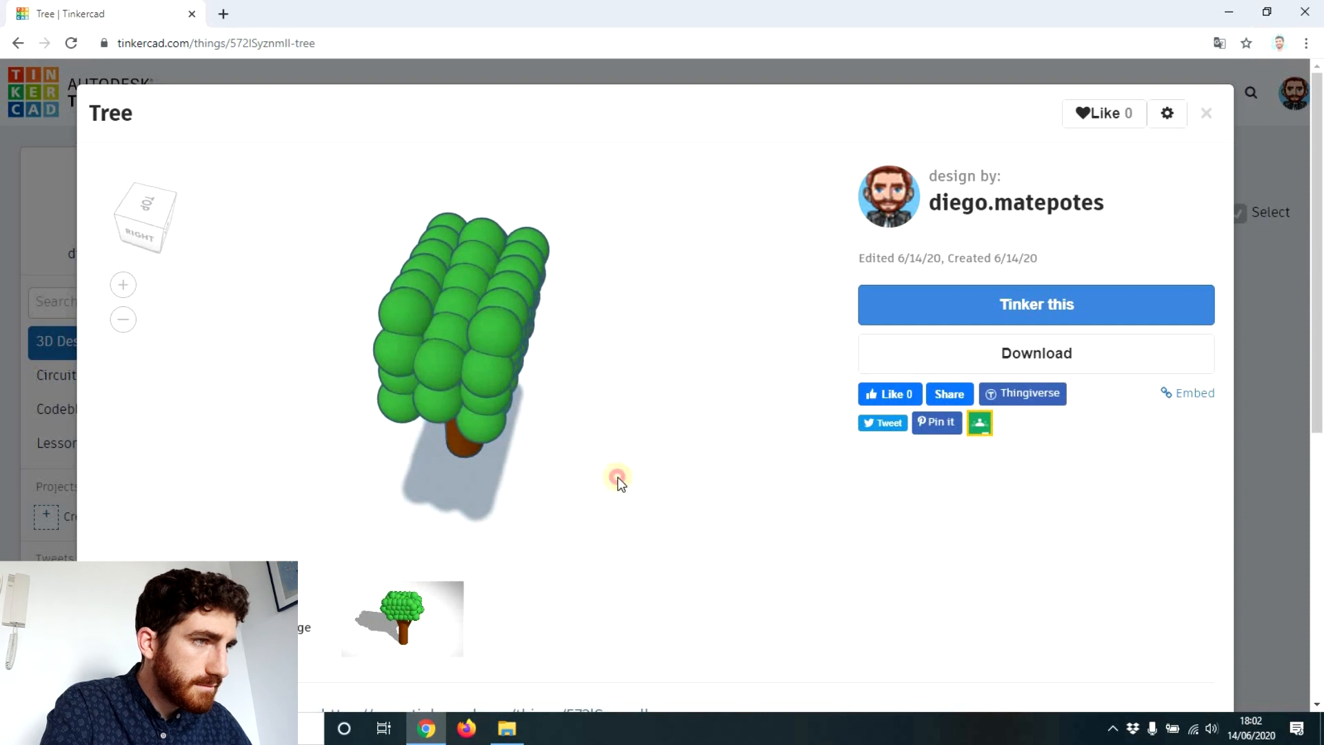
pyautogui.moveTo(616, 477); pyautogui.dragTo(519, 321)
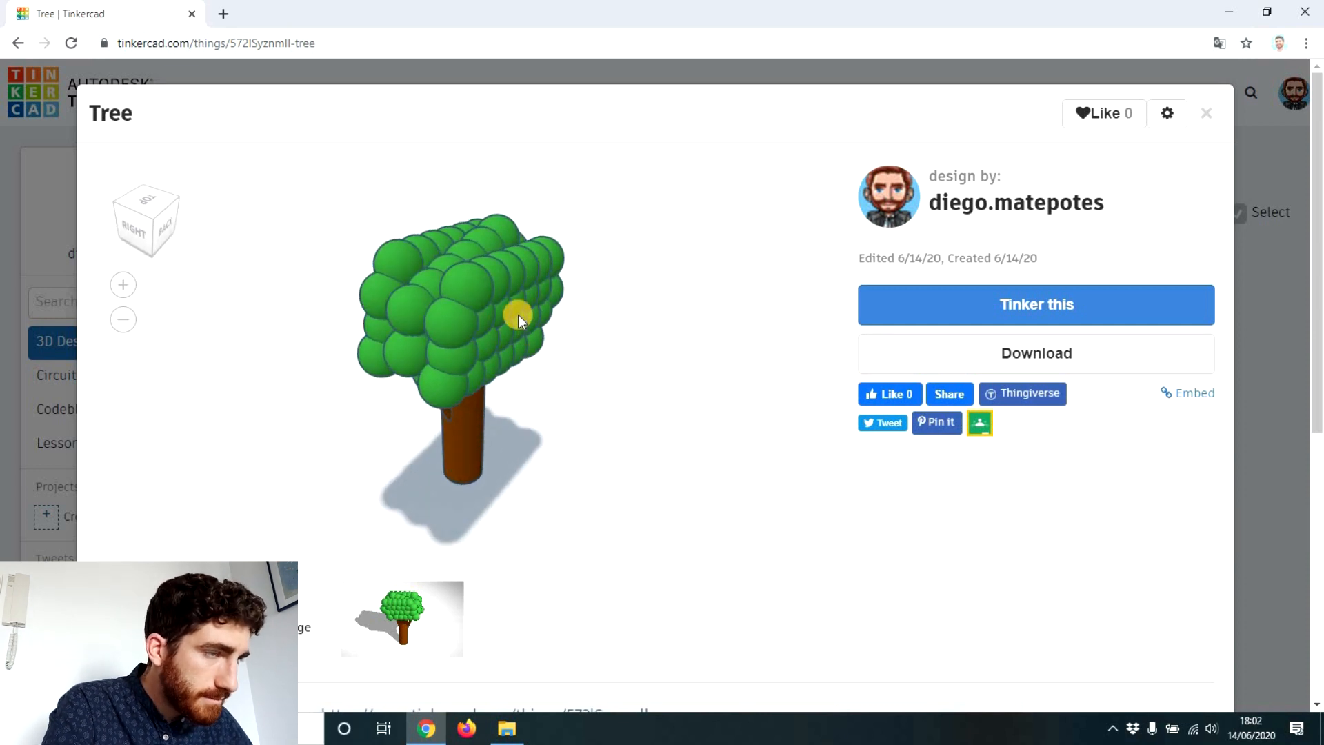
pyautogui.moveTo(519, 317); pyautogui.dragTo(561, 434)
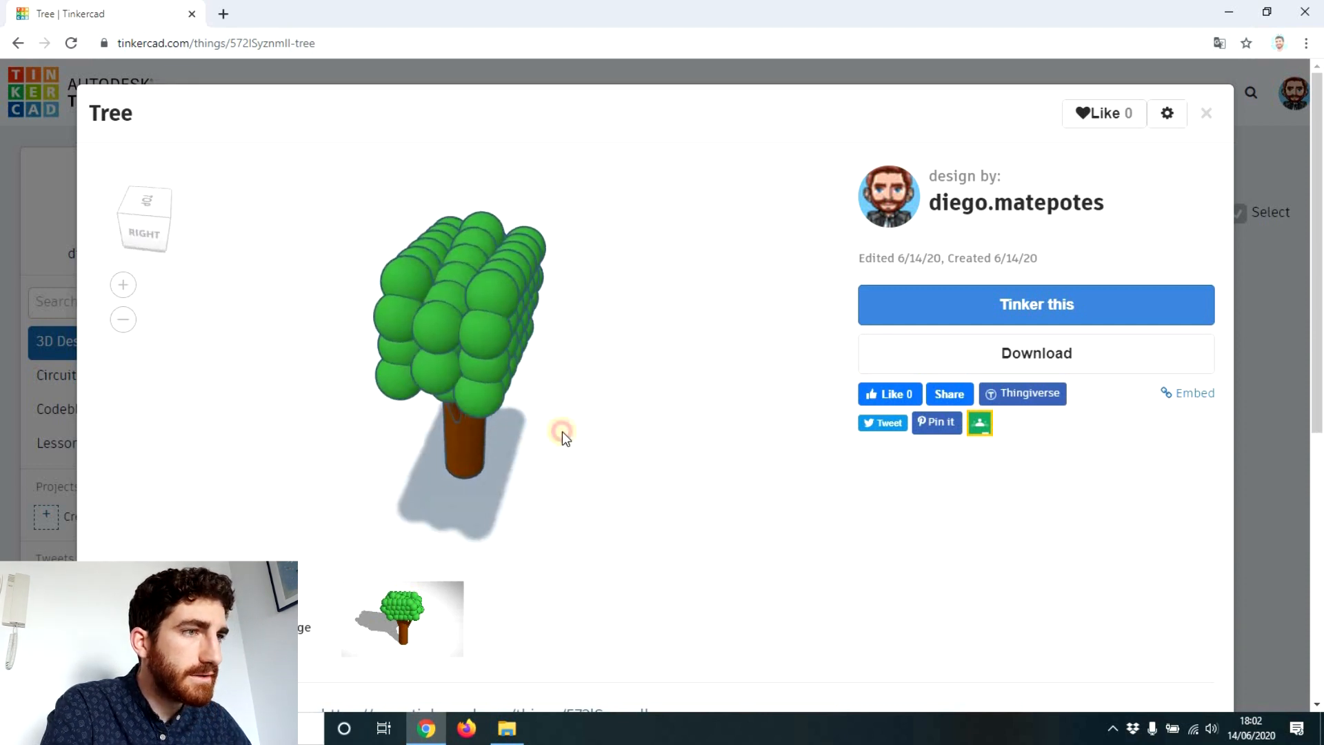
pyautogui.moveTo(566, 437); pyautogui.dragTo(439, 347)
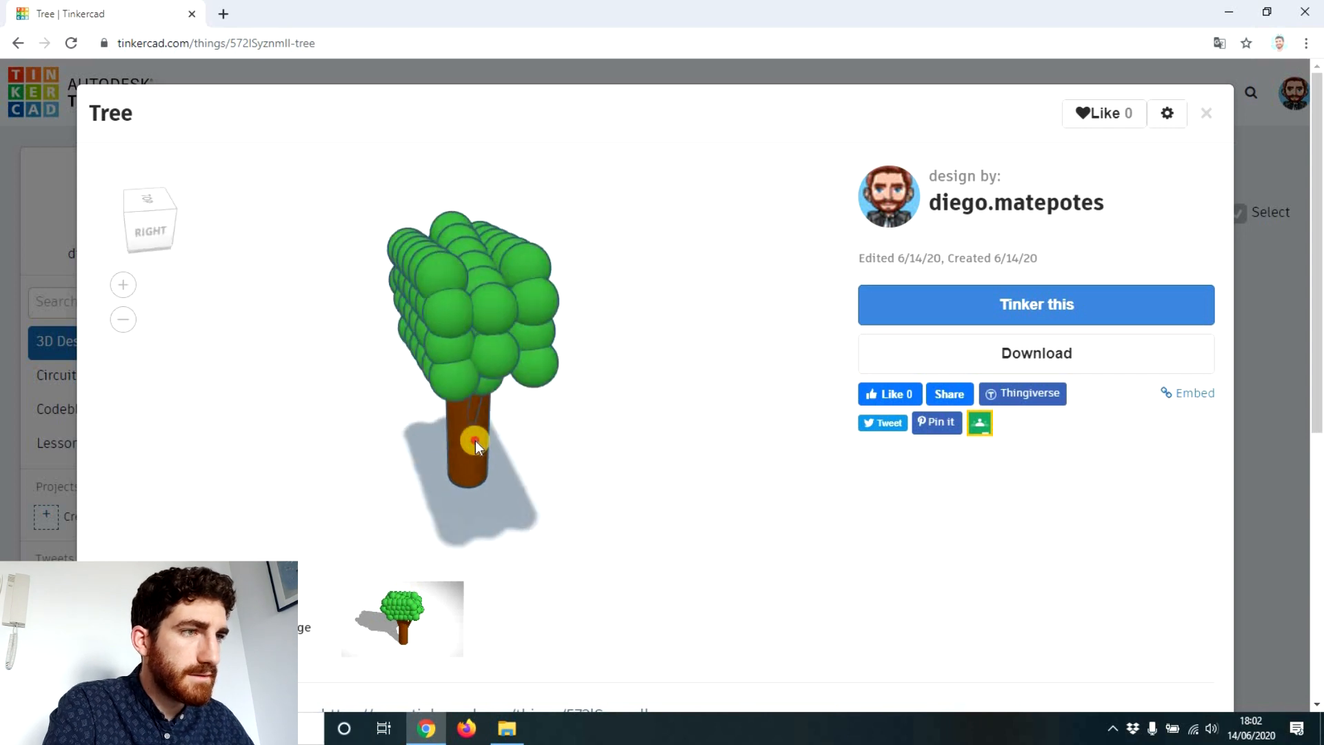
pyautogui.moveTo(476, 443); pyautogui.dragTo(295, 414)
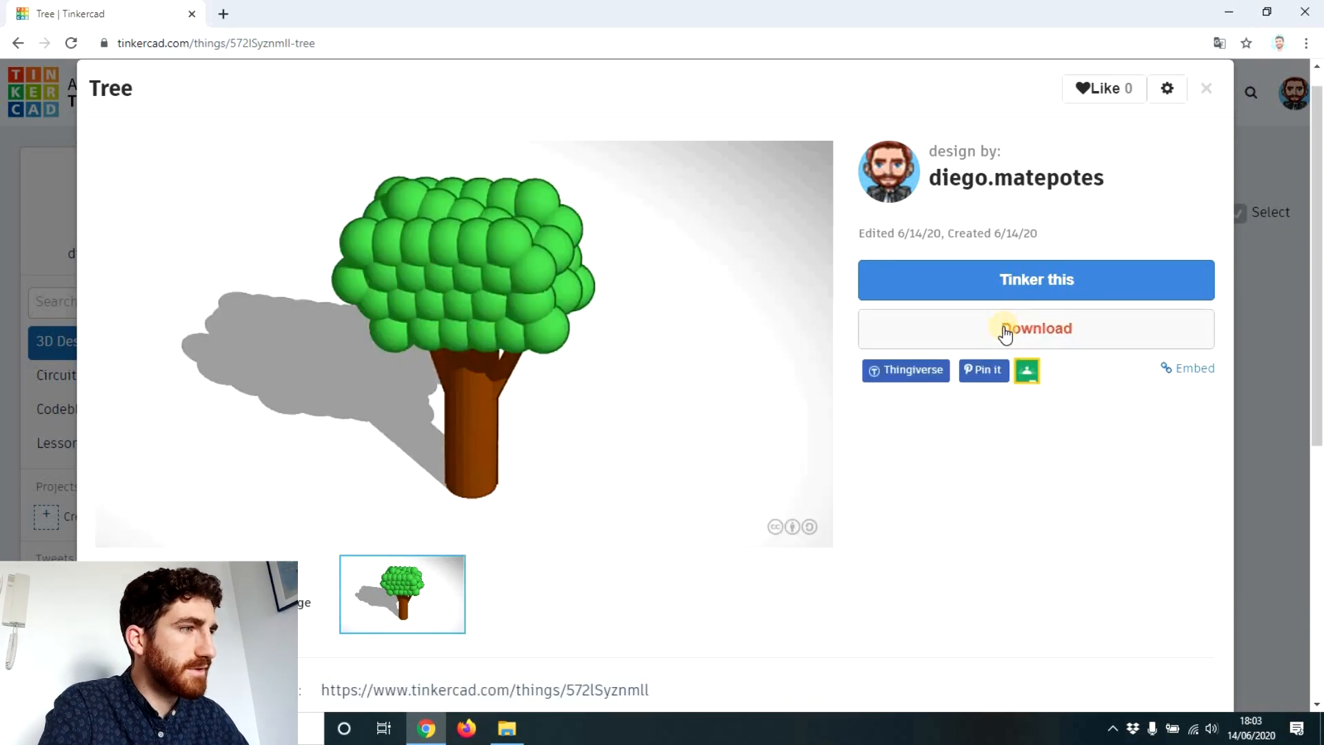
# Step: Check the tree's download options, then start a new empty design for the mountain
pyautogui.click(1036, 328)
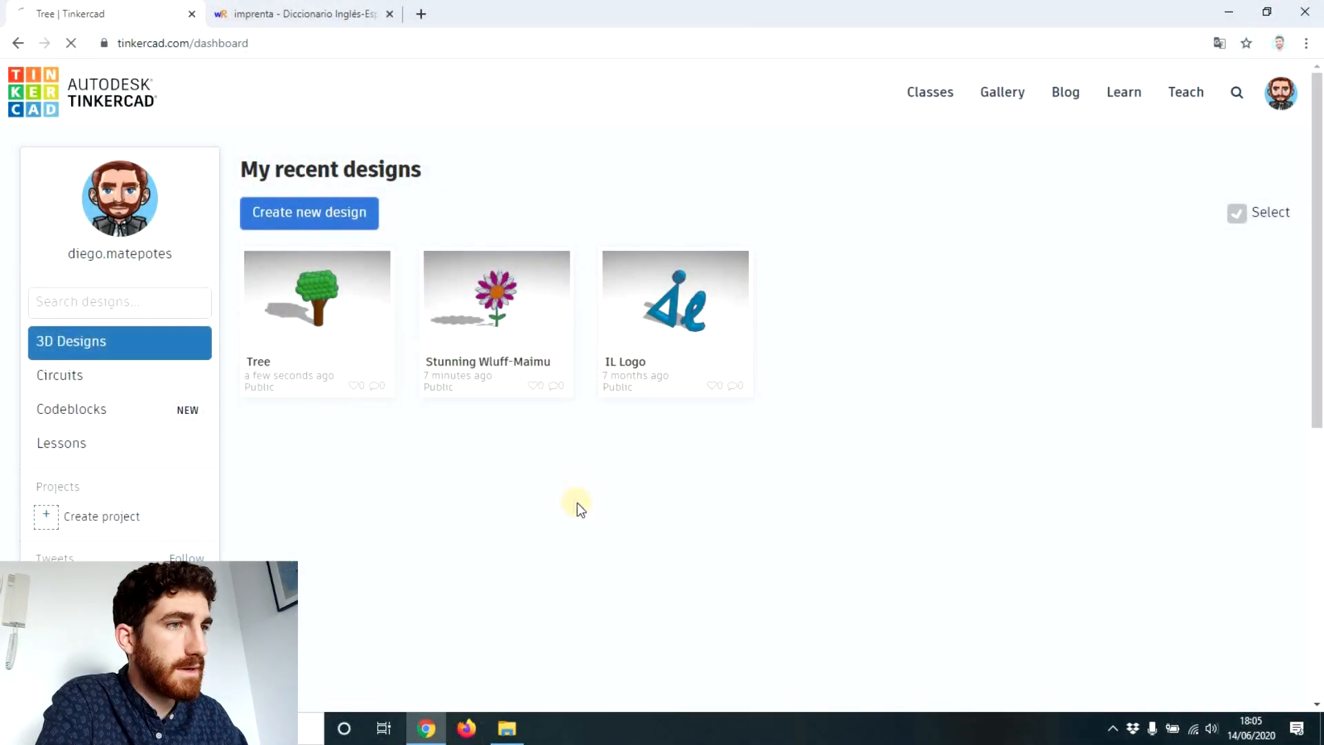
pyautogui.click(308, 212)
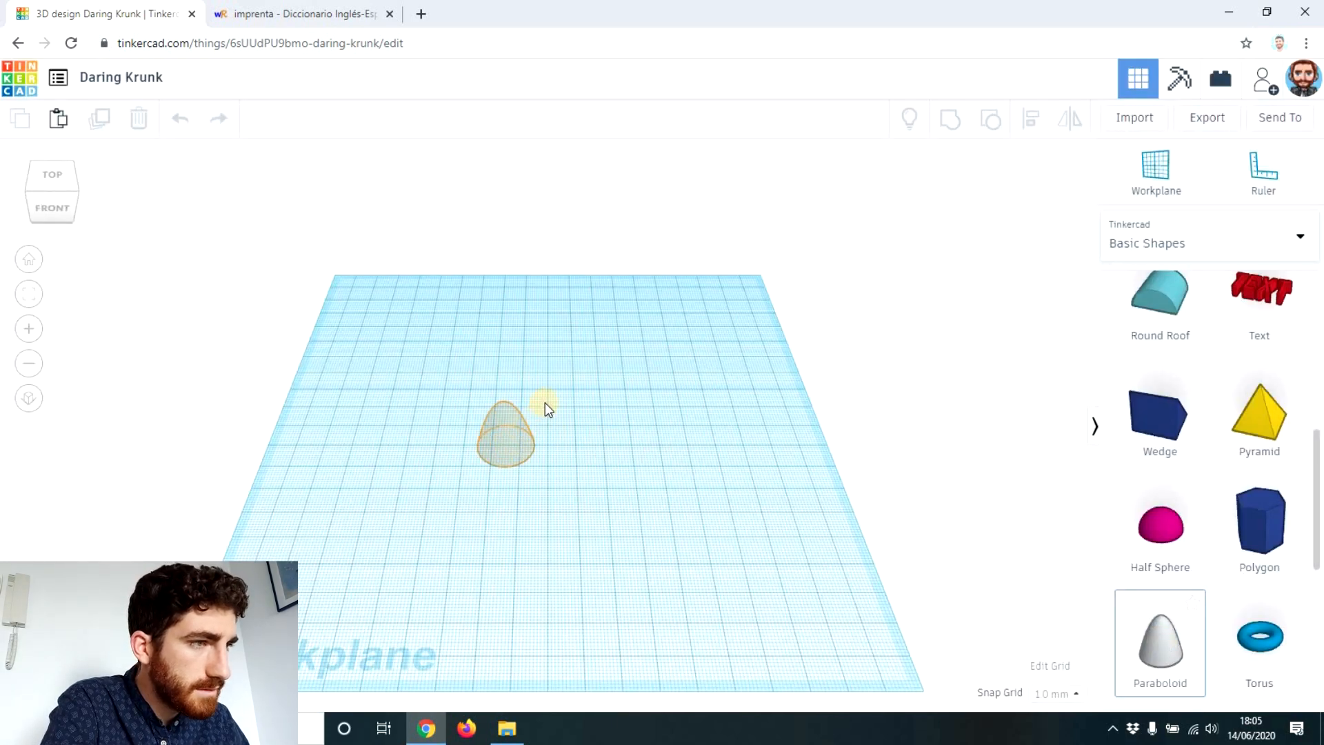
# Step: Place the paraboloid and enlarge it to about 93 wide and taller as the mountain
pyautogui.click(504, 434)
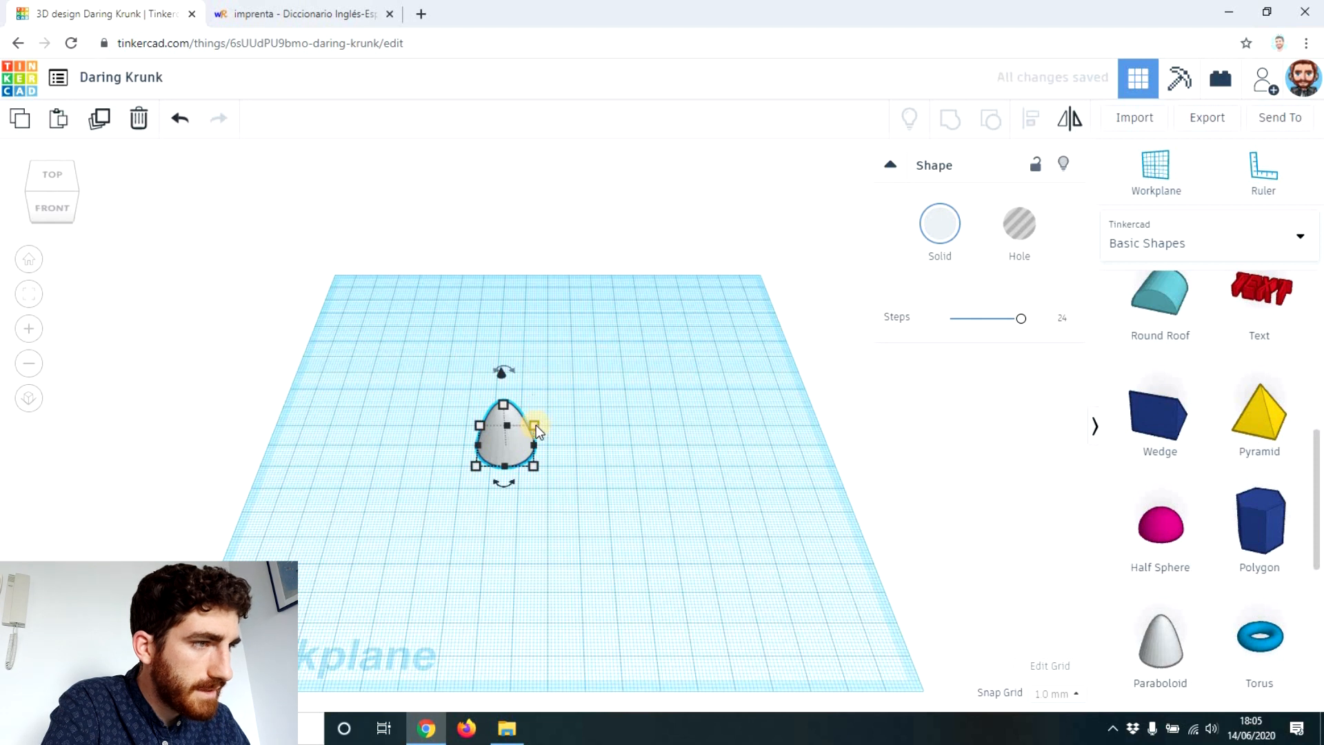
pyautogui.moveTo(537, 425); pyautogui.dragTo(644, 346)
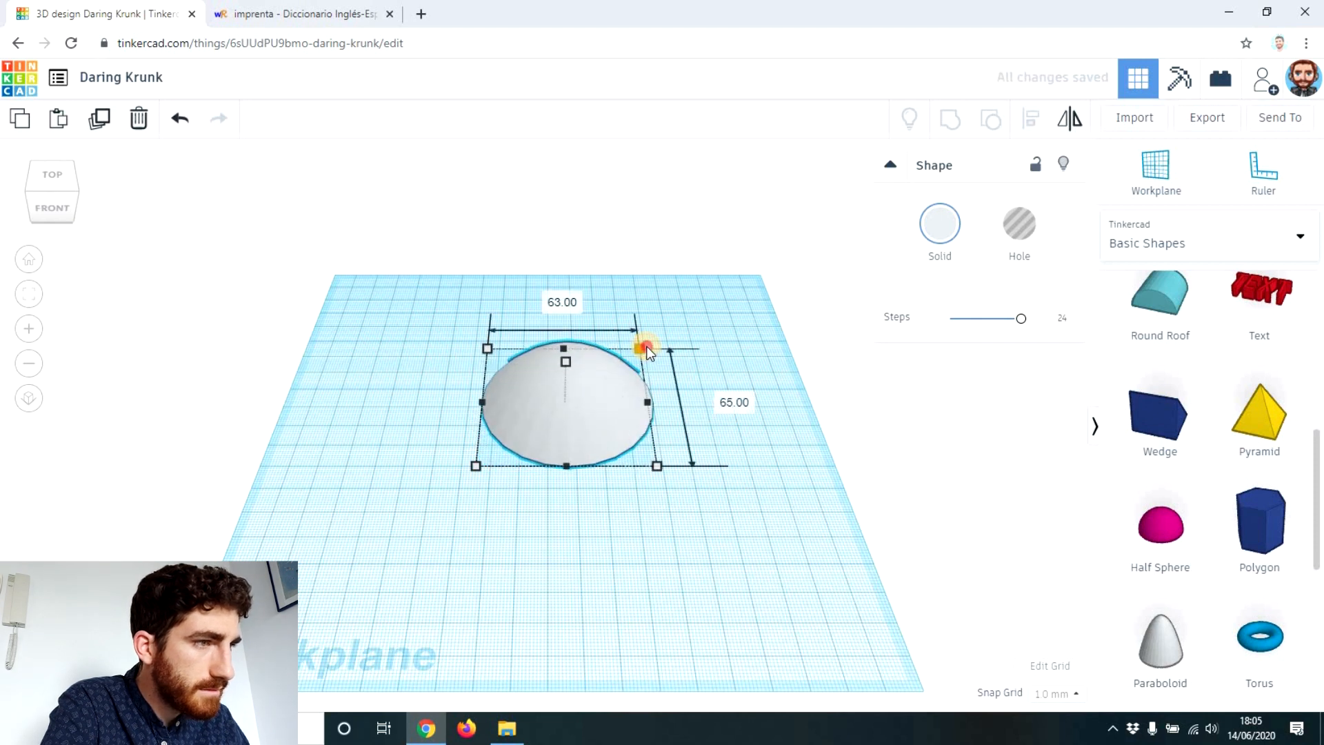
pyautogui.moveTo(645, 346); pyautogui.dragTo(574, 221)
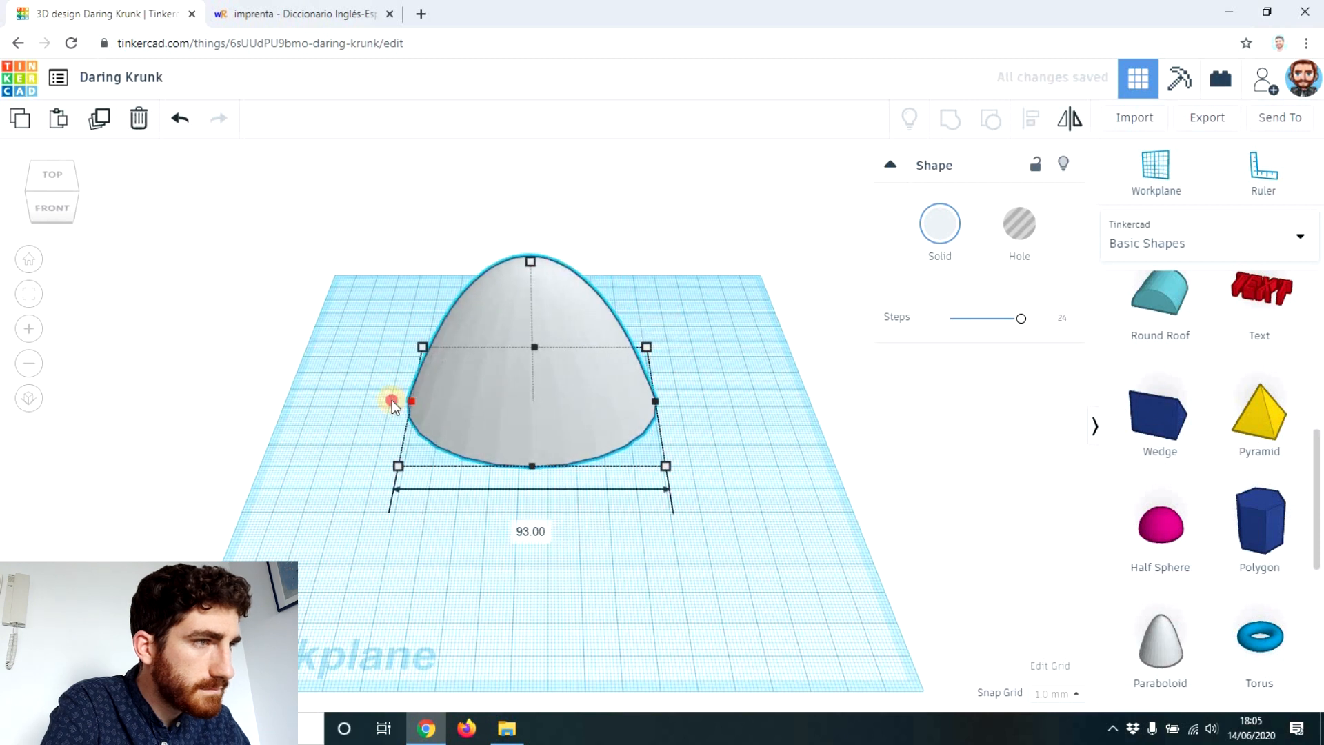
pyautogui.moveTo(530, 261); pyautogui.dragTo(515, 223)
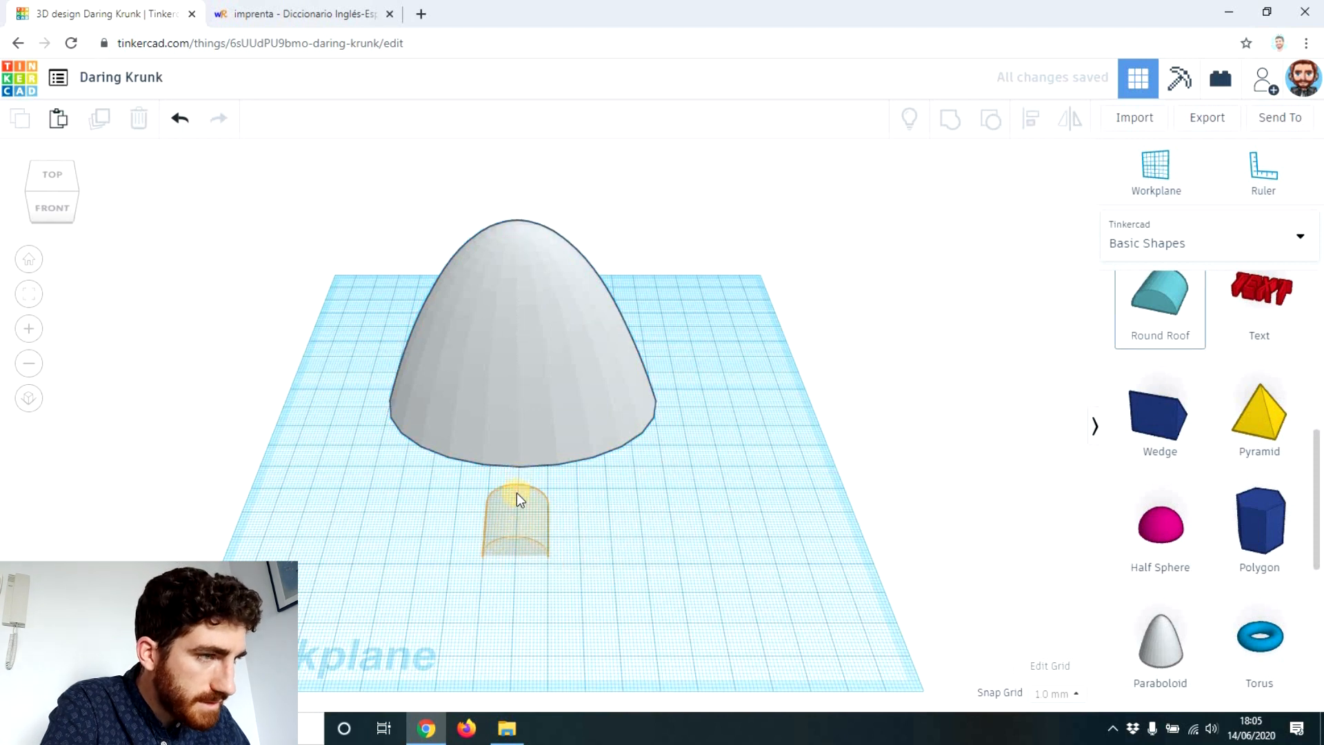
# Step: Place a round roof piece and stretch it lengthwise through the mountain's base as a tunnel
pyautogui.click(515, 520)
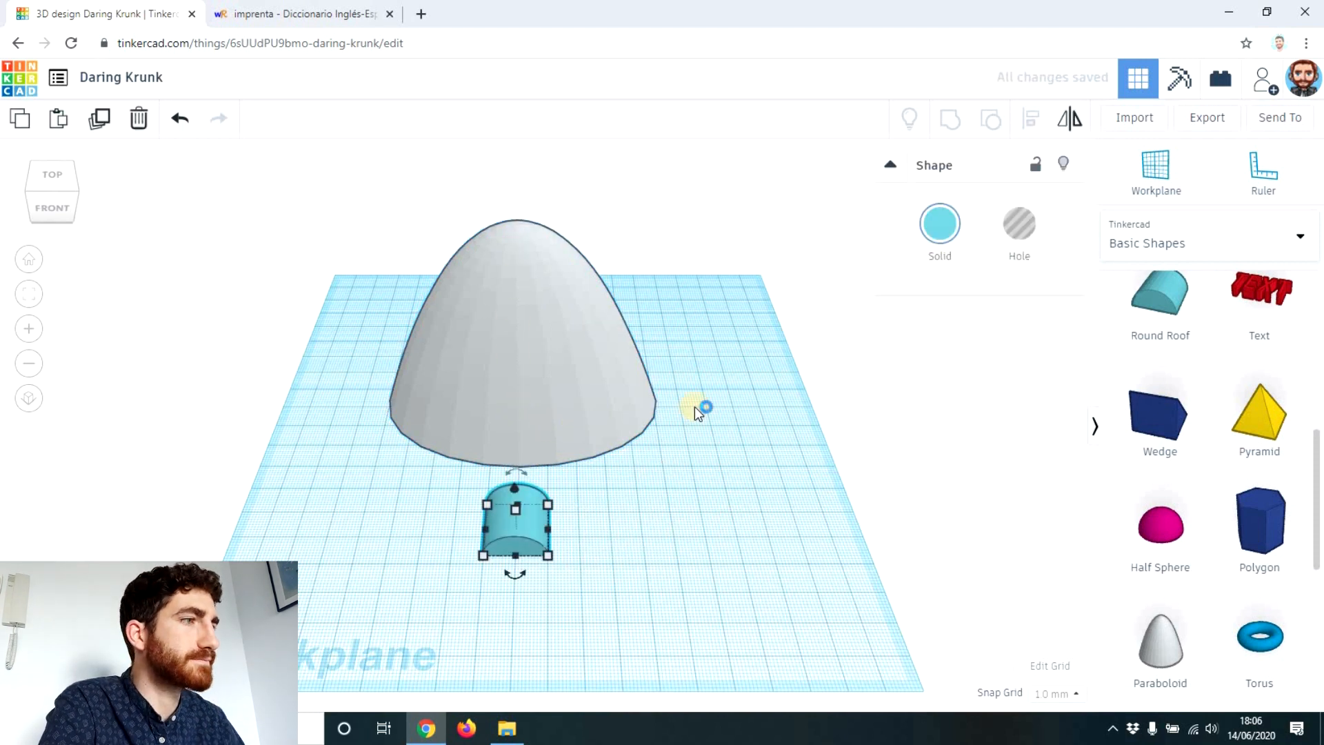
pyautogui.moveTo(525, 409)
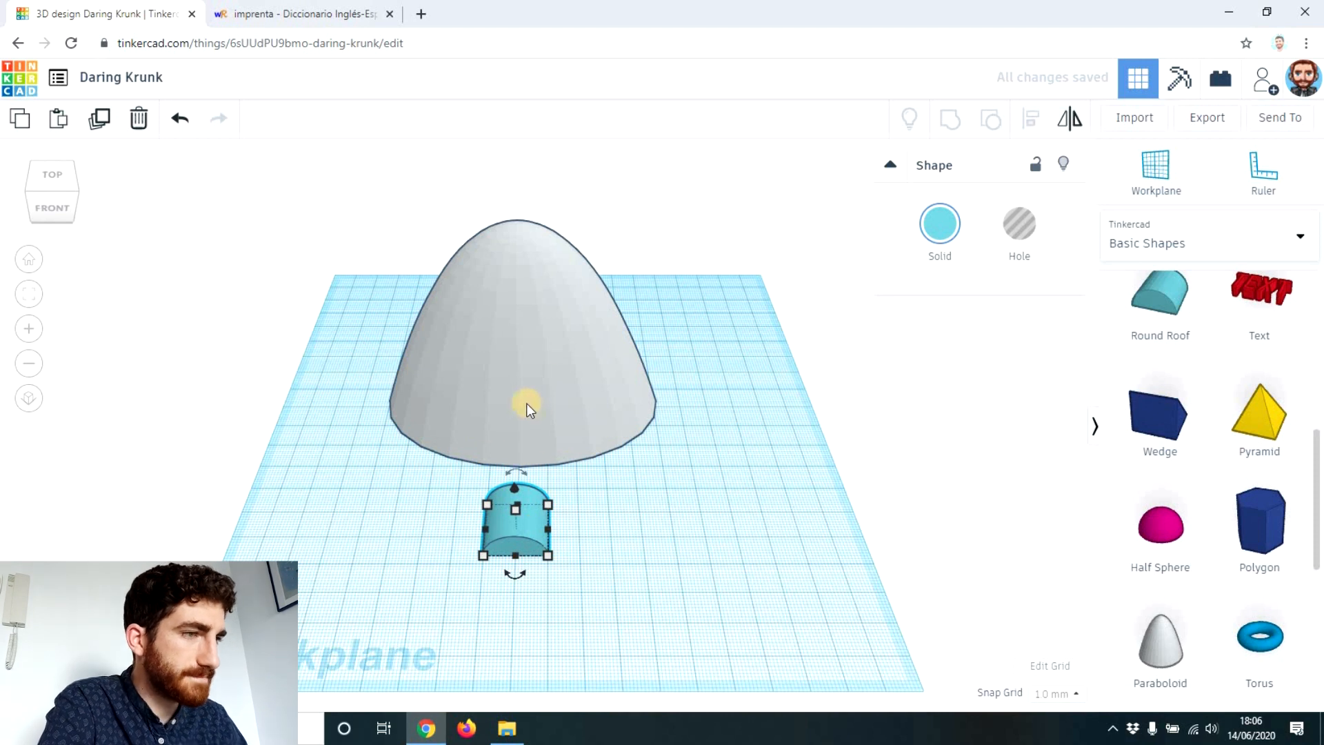
pyautogui.moveTo(491, 212)
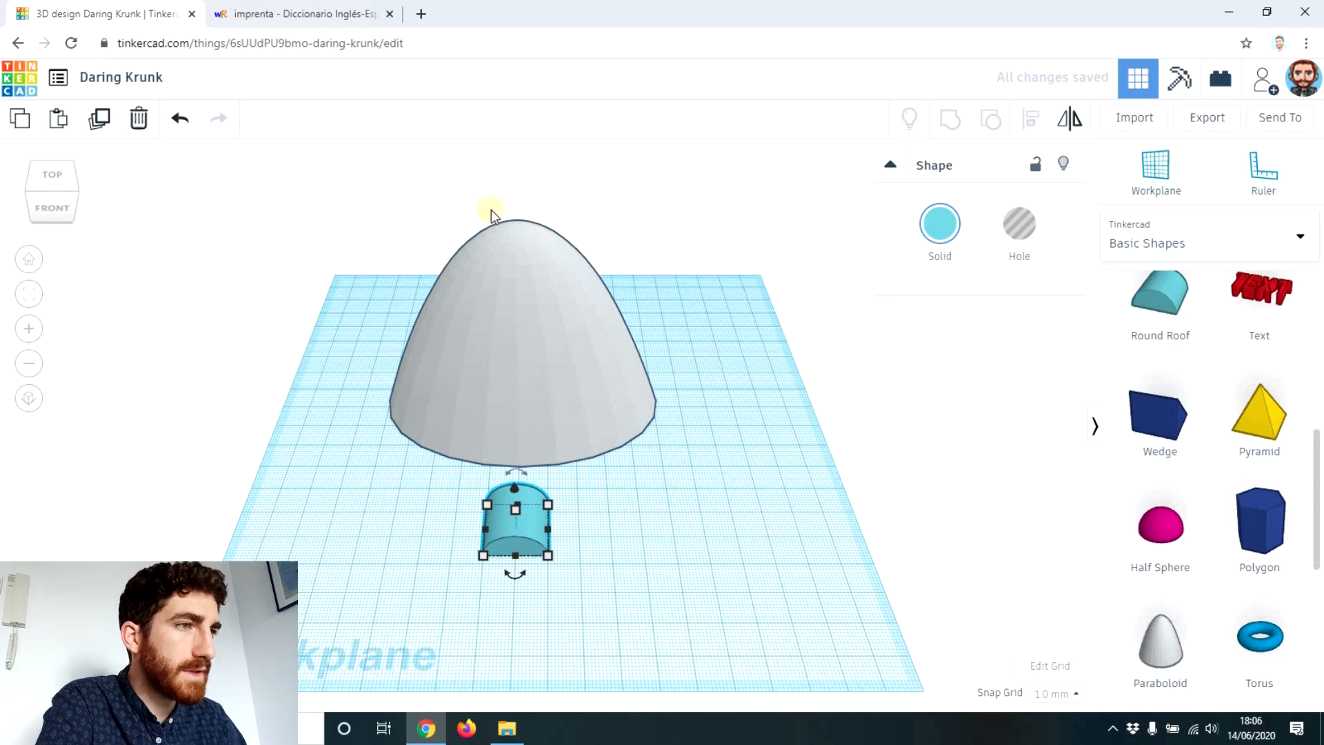
pyautogui.moveTo(616, 476)
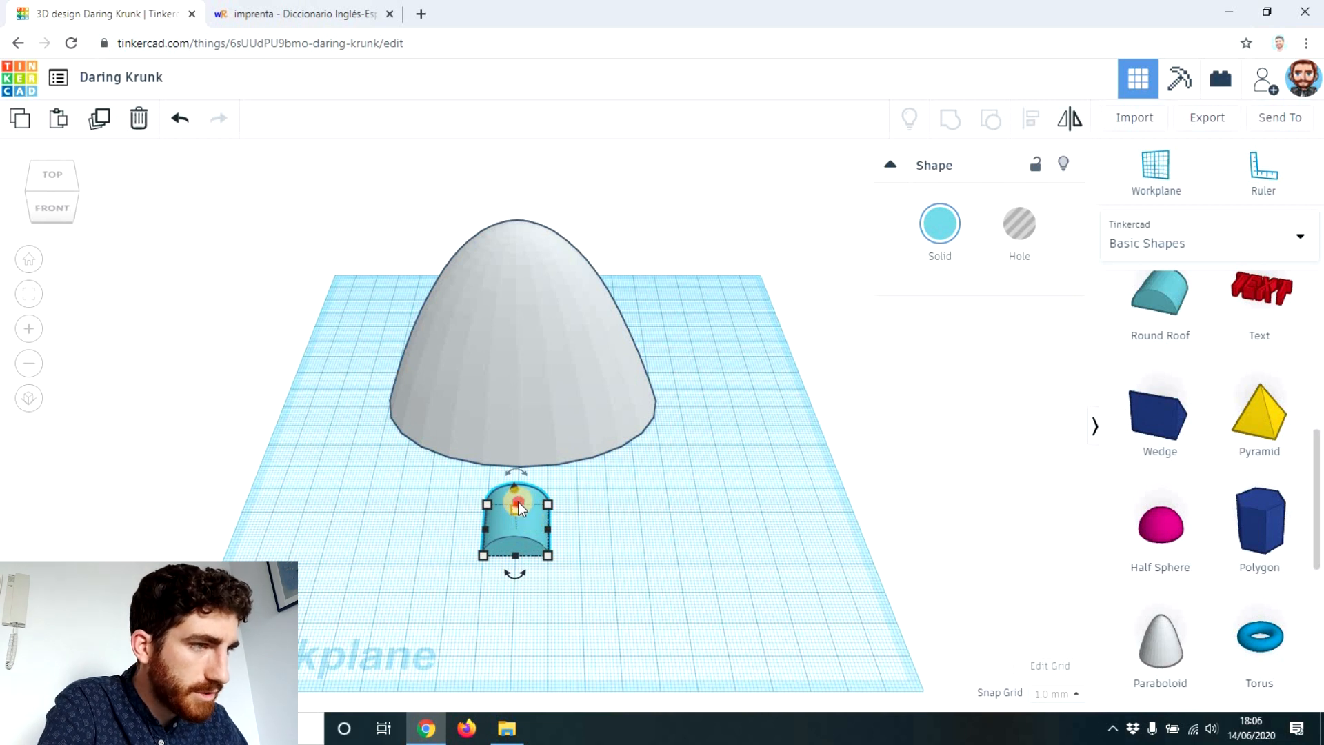
pyautogui.moveTo(514, 493); pyautogui.dragTo(524, 223)
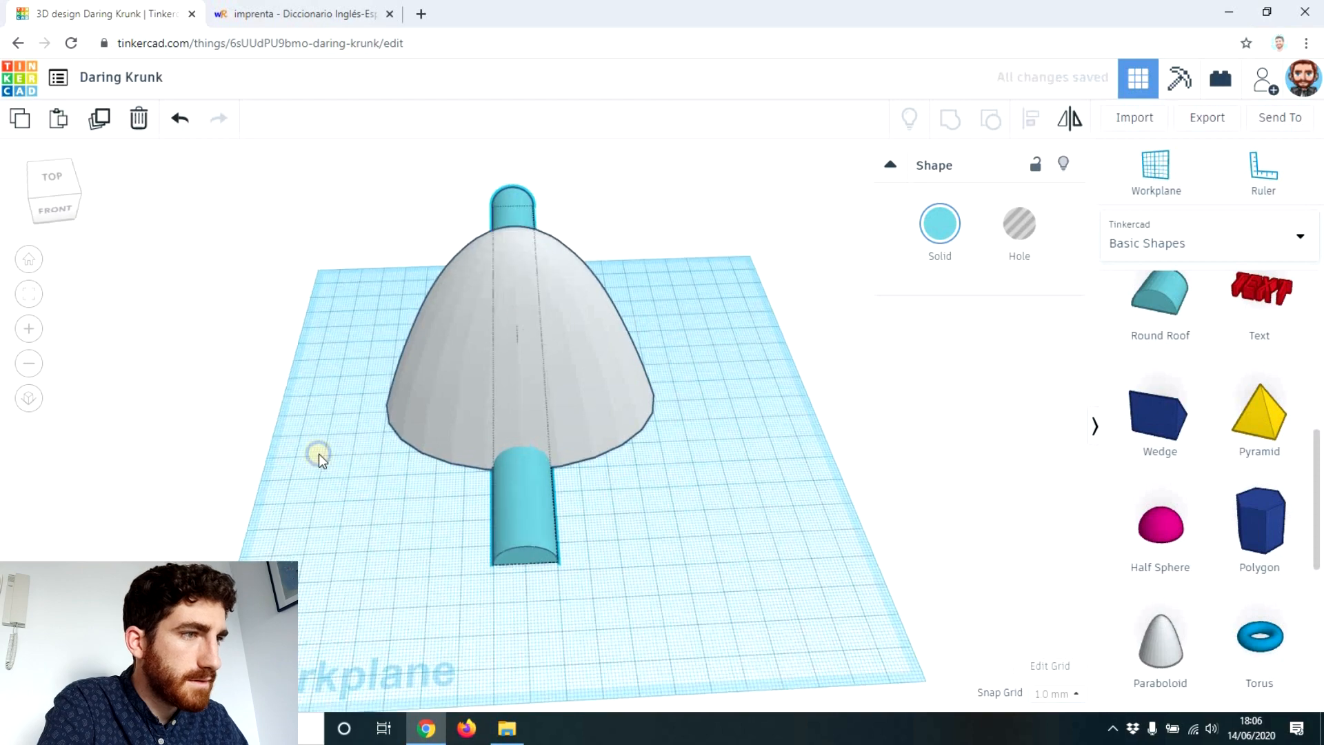
pyautogui.moveTo(318, 456); pyautogui.dragTo(346, 338)
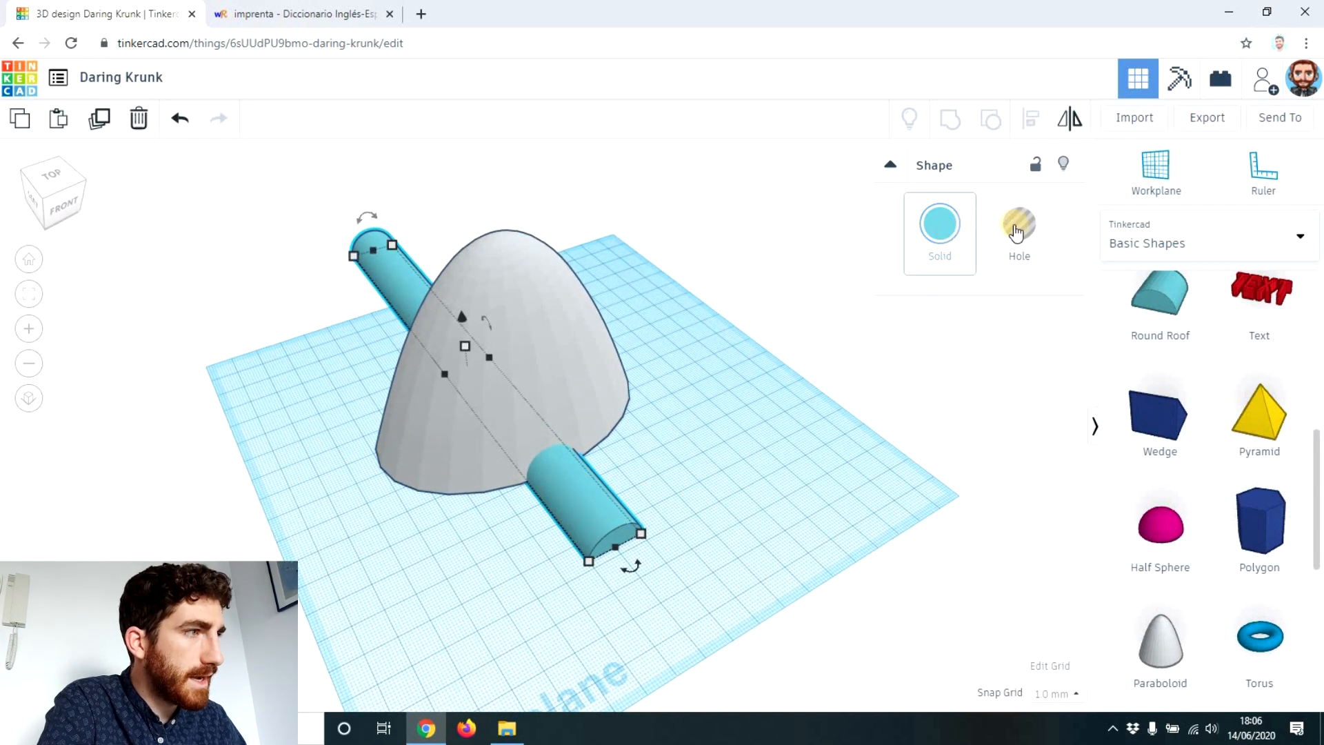
# Step: Make the round-roof tunnel a Hole and group it with the mountain, cutting an arched opening
pyautogui.click(1019, 227)
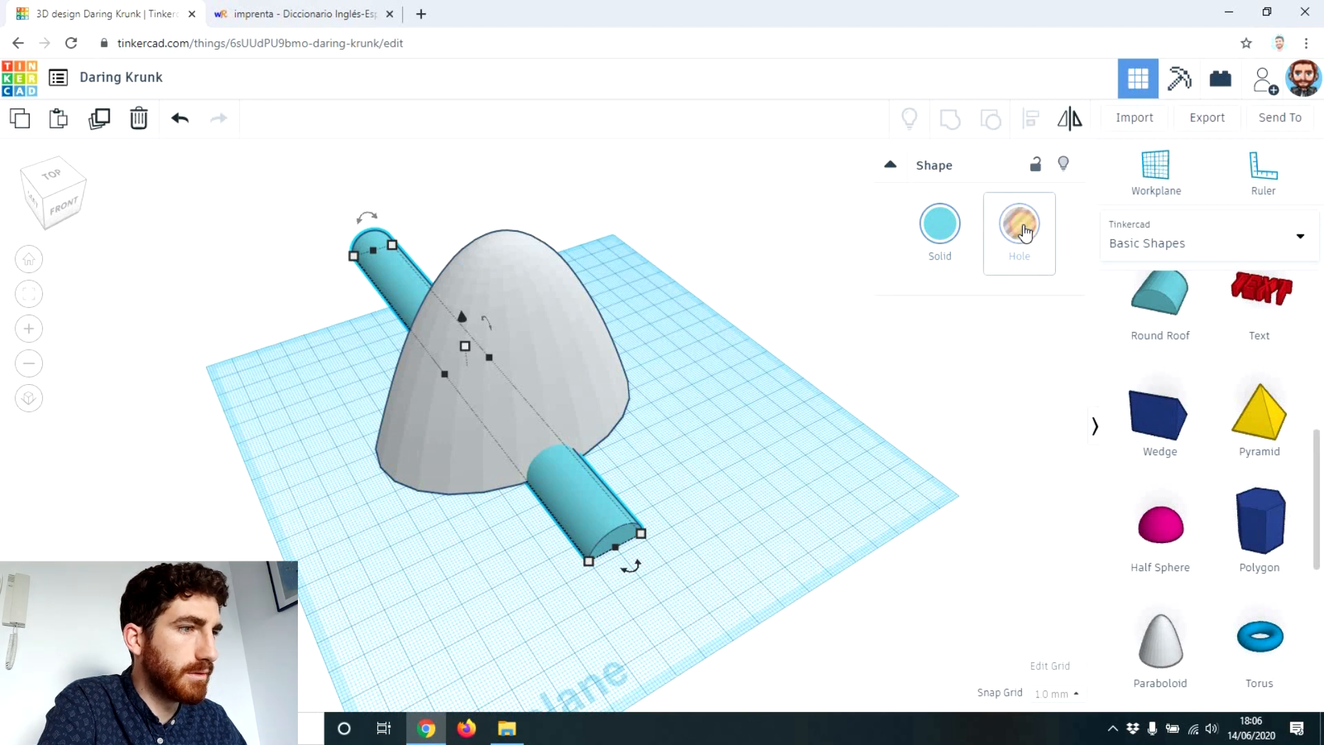
pyautogui.click(1018, 224)
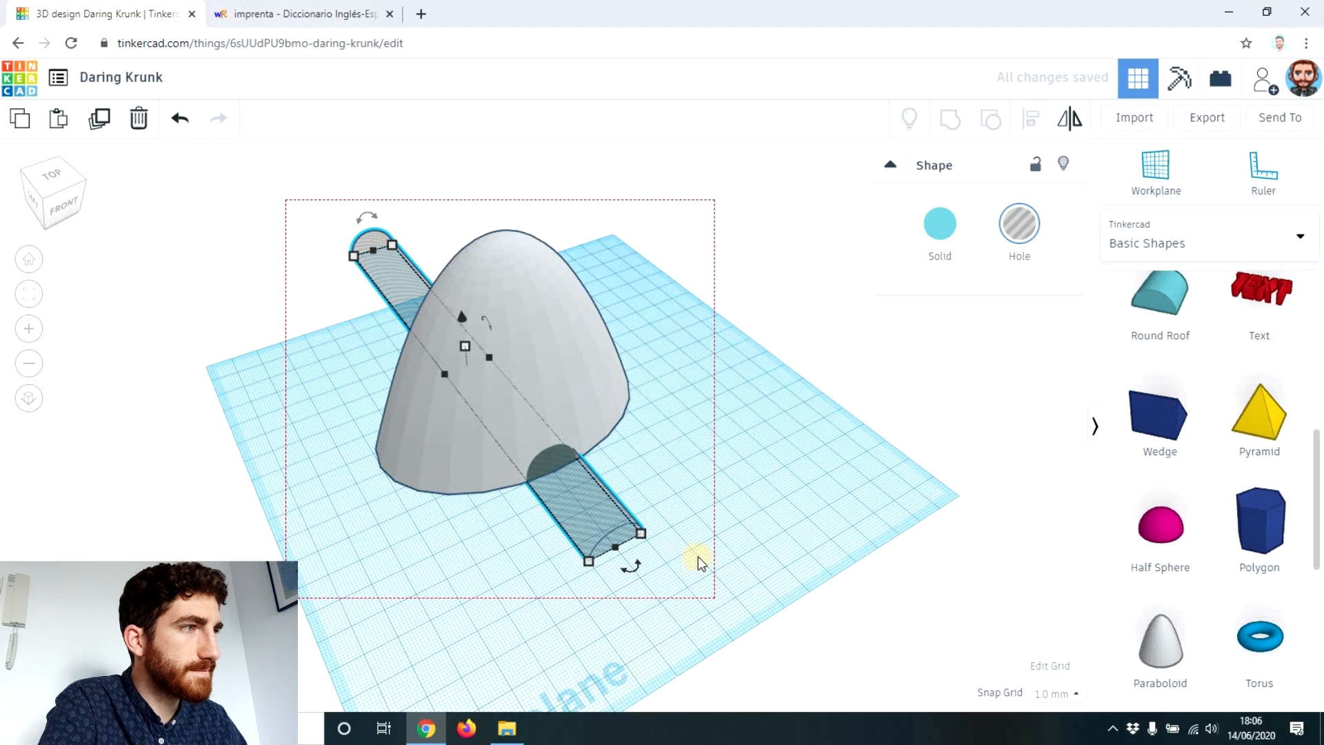
pyautogui.click(948, 119)
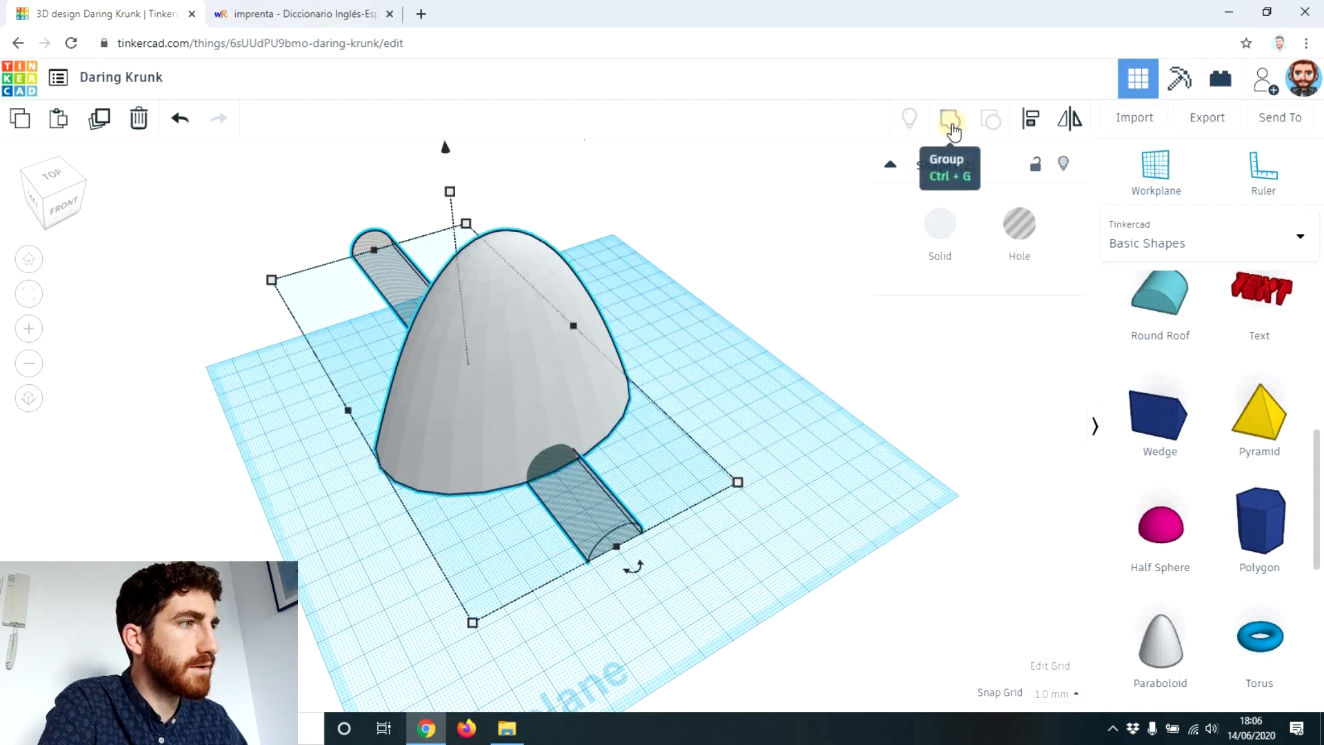
pyautogui.click(950, 118)
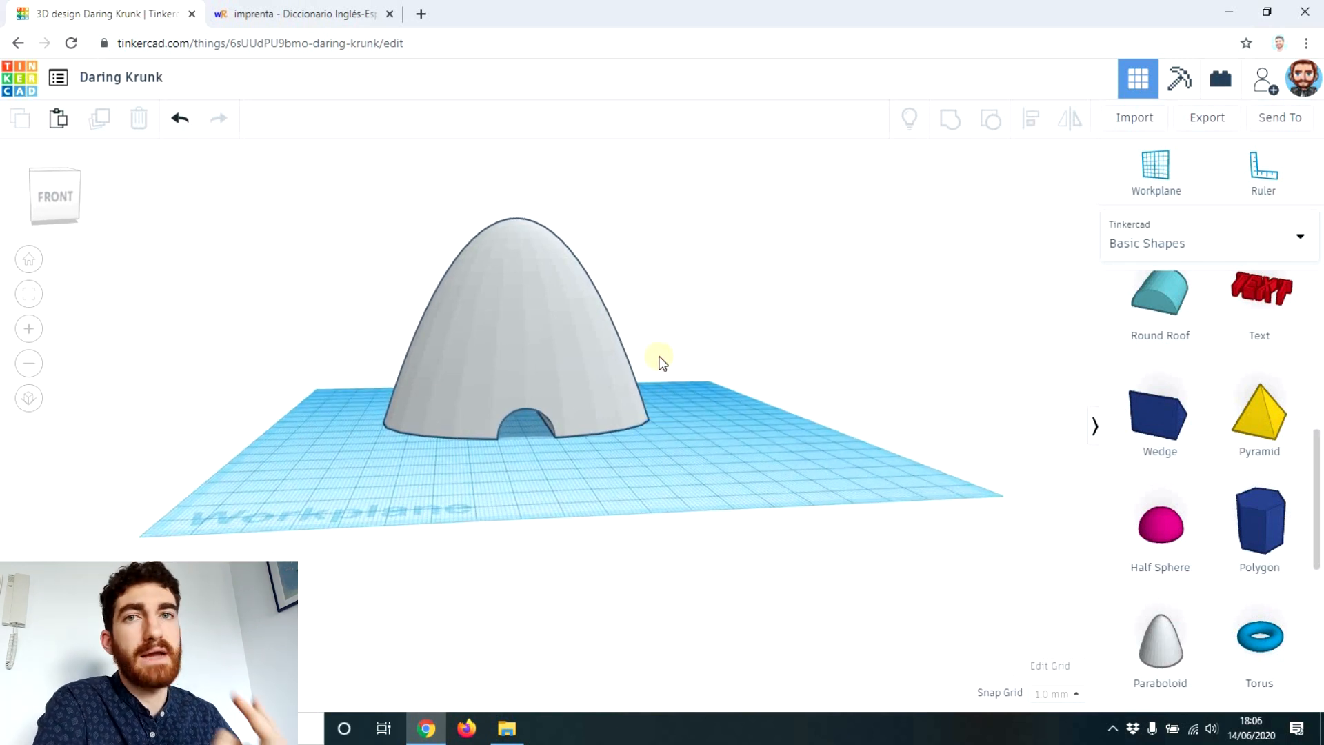
pyautogui.moveTo(570, 402)
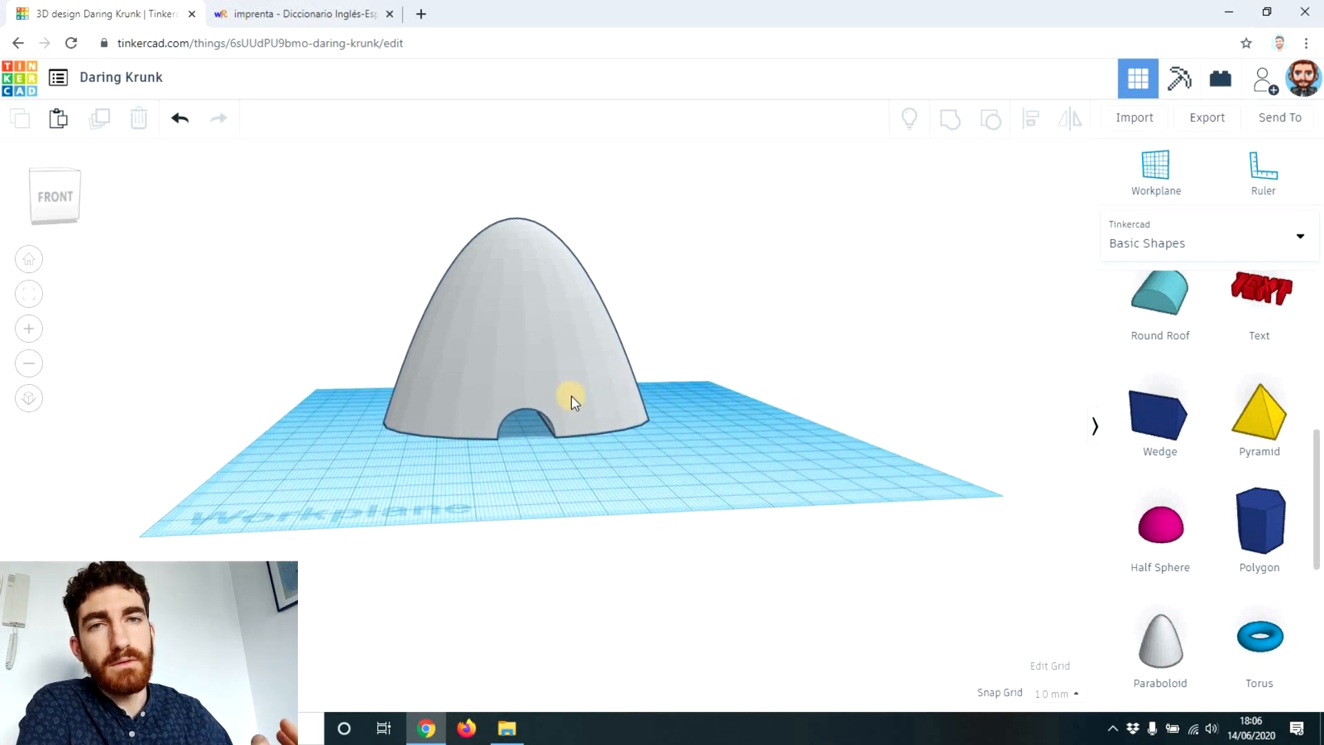